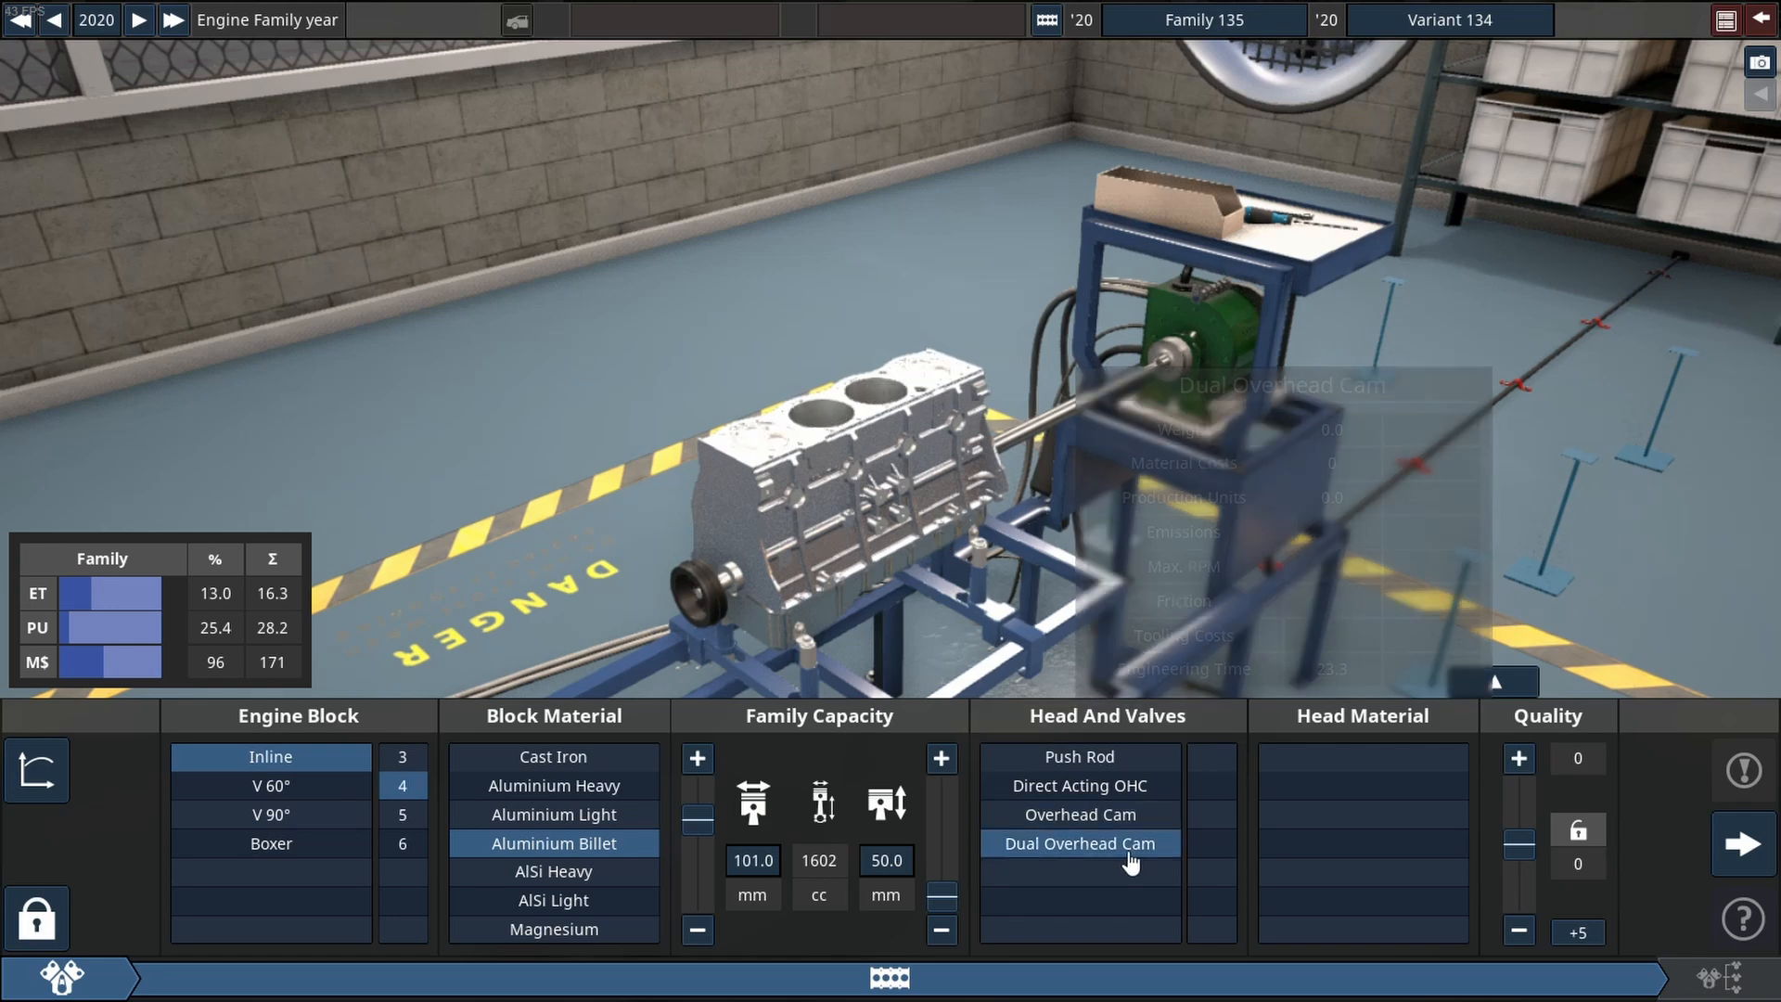
# Fit a DOHC AlSi head, heavy forged conrods and VVT on all cams.
pyautogui.click(1077, 842)
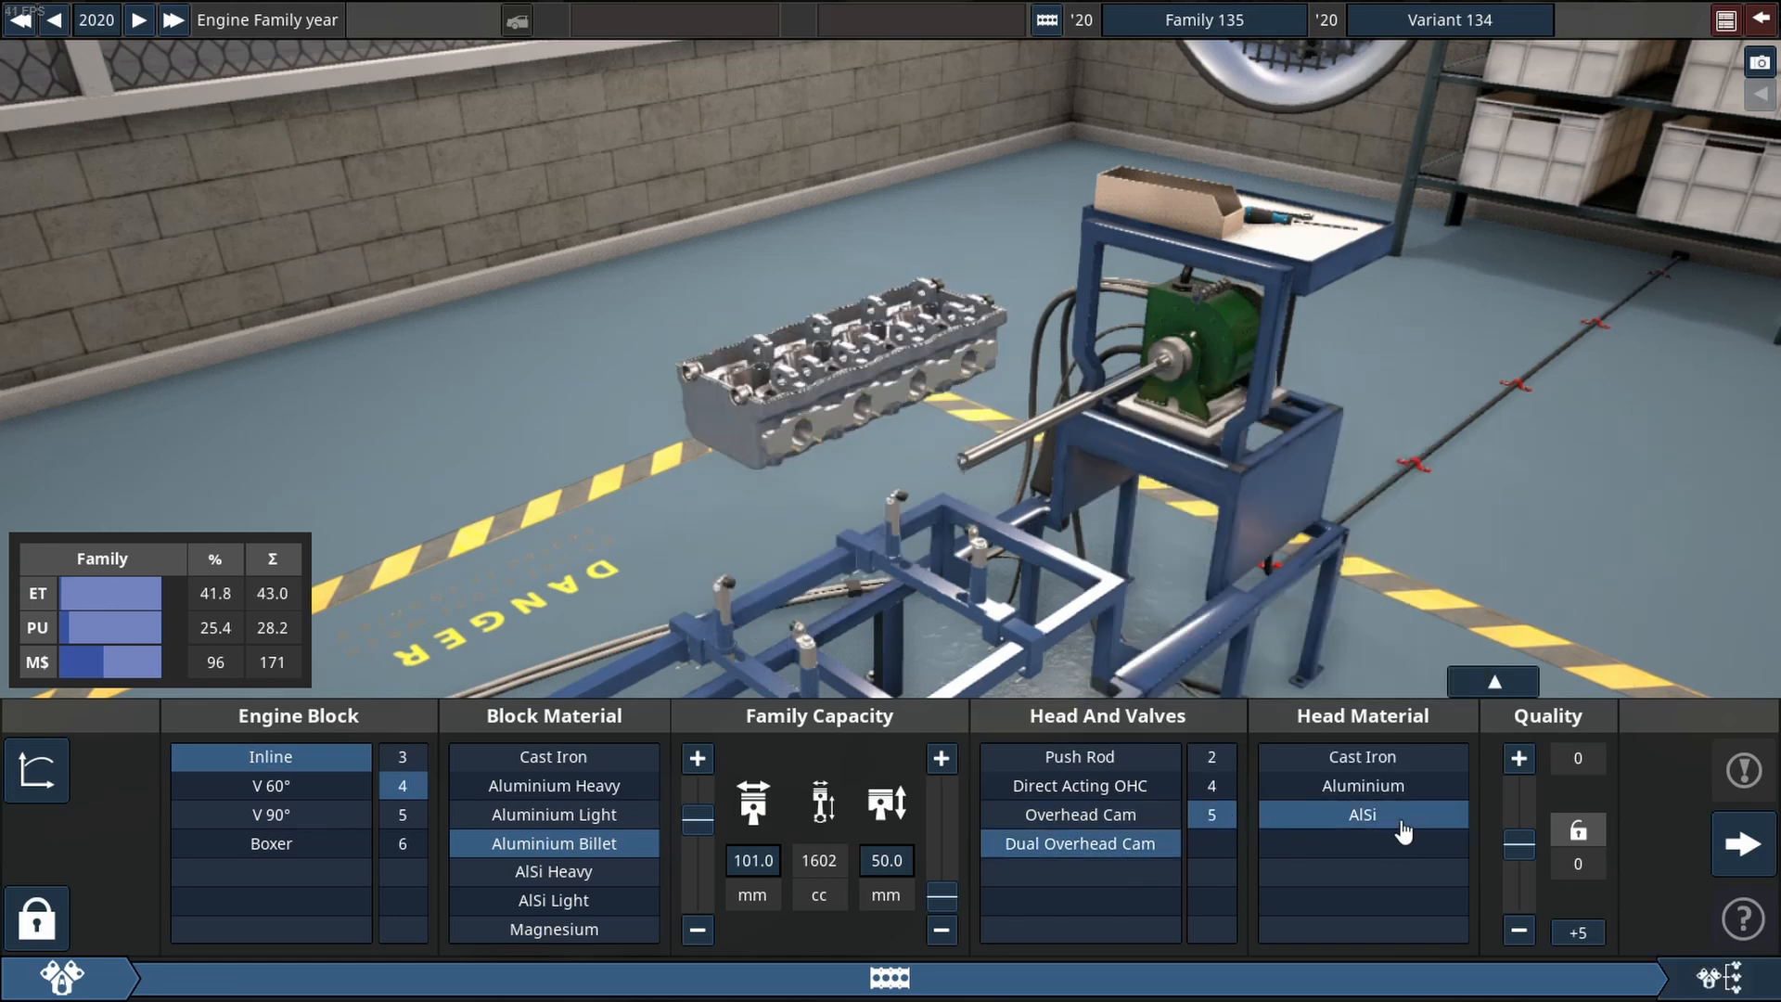
pyautogui.click(1743, 842)
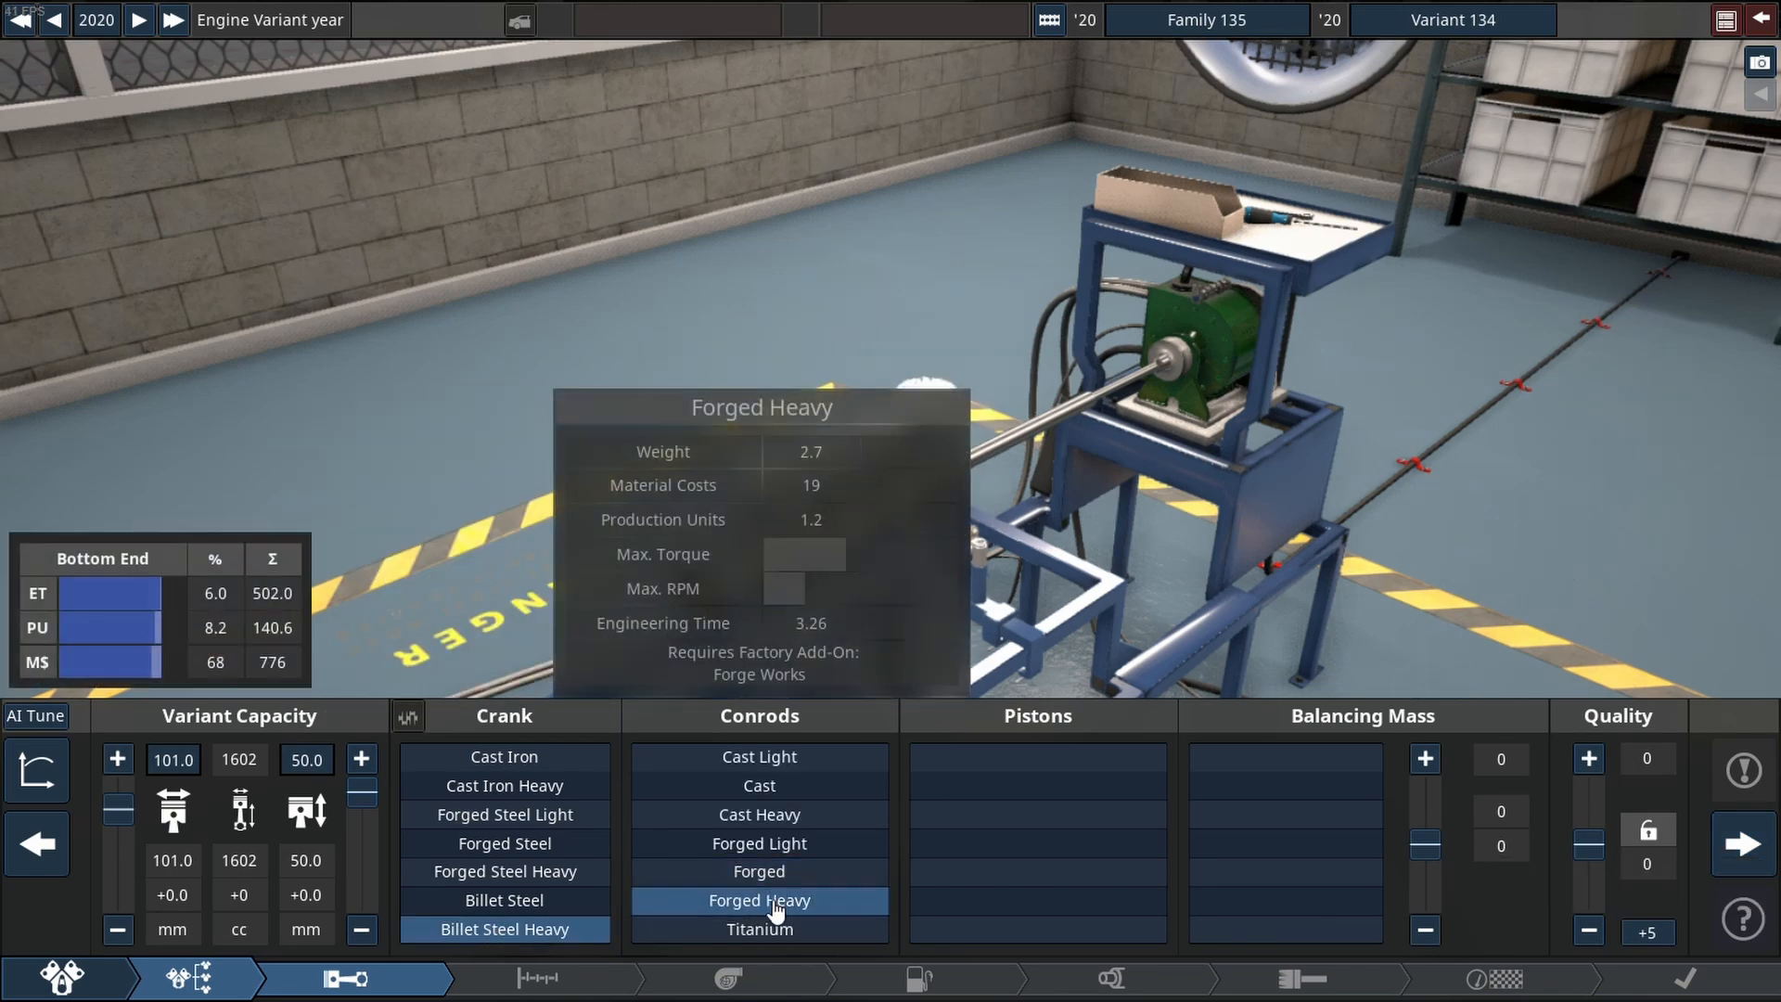
pyautogui.click(757, 900)
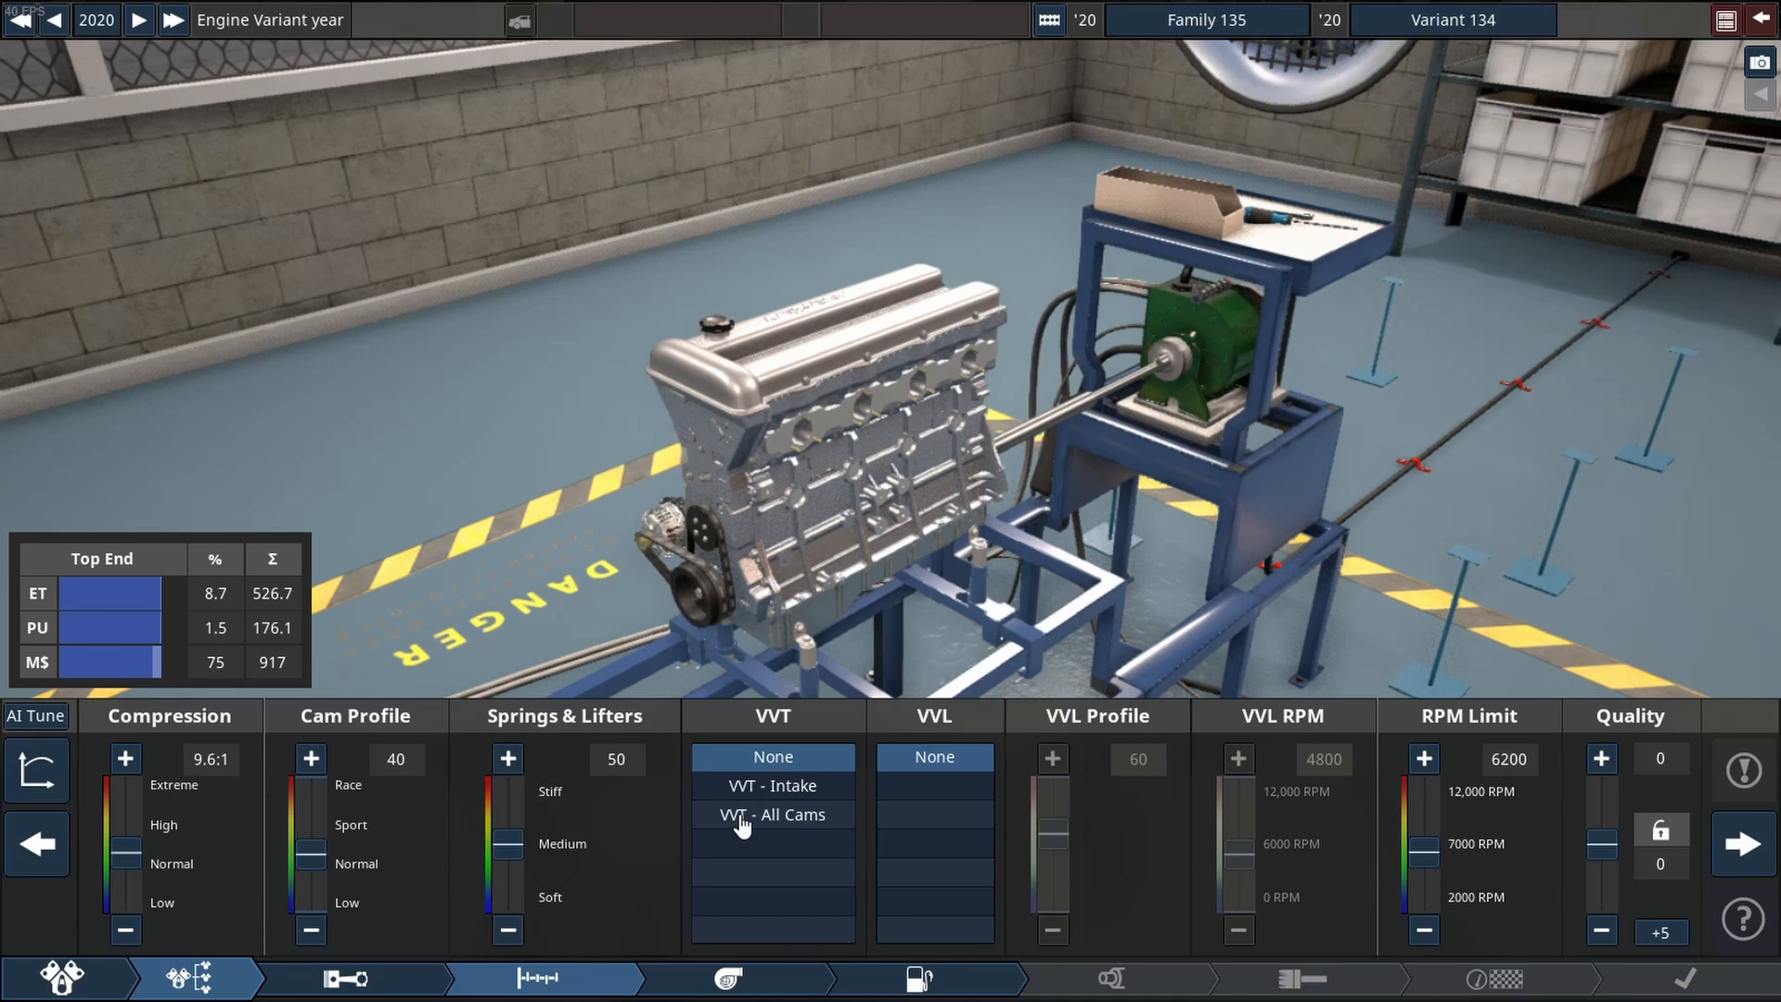
pyautogui.click(771, 814)
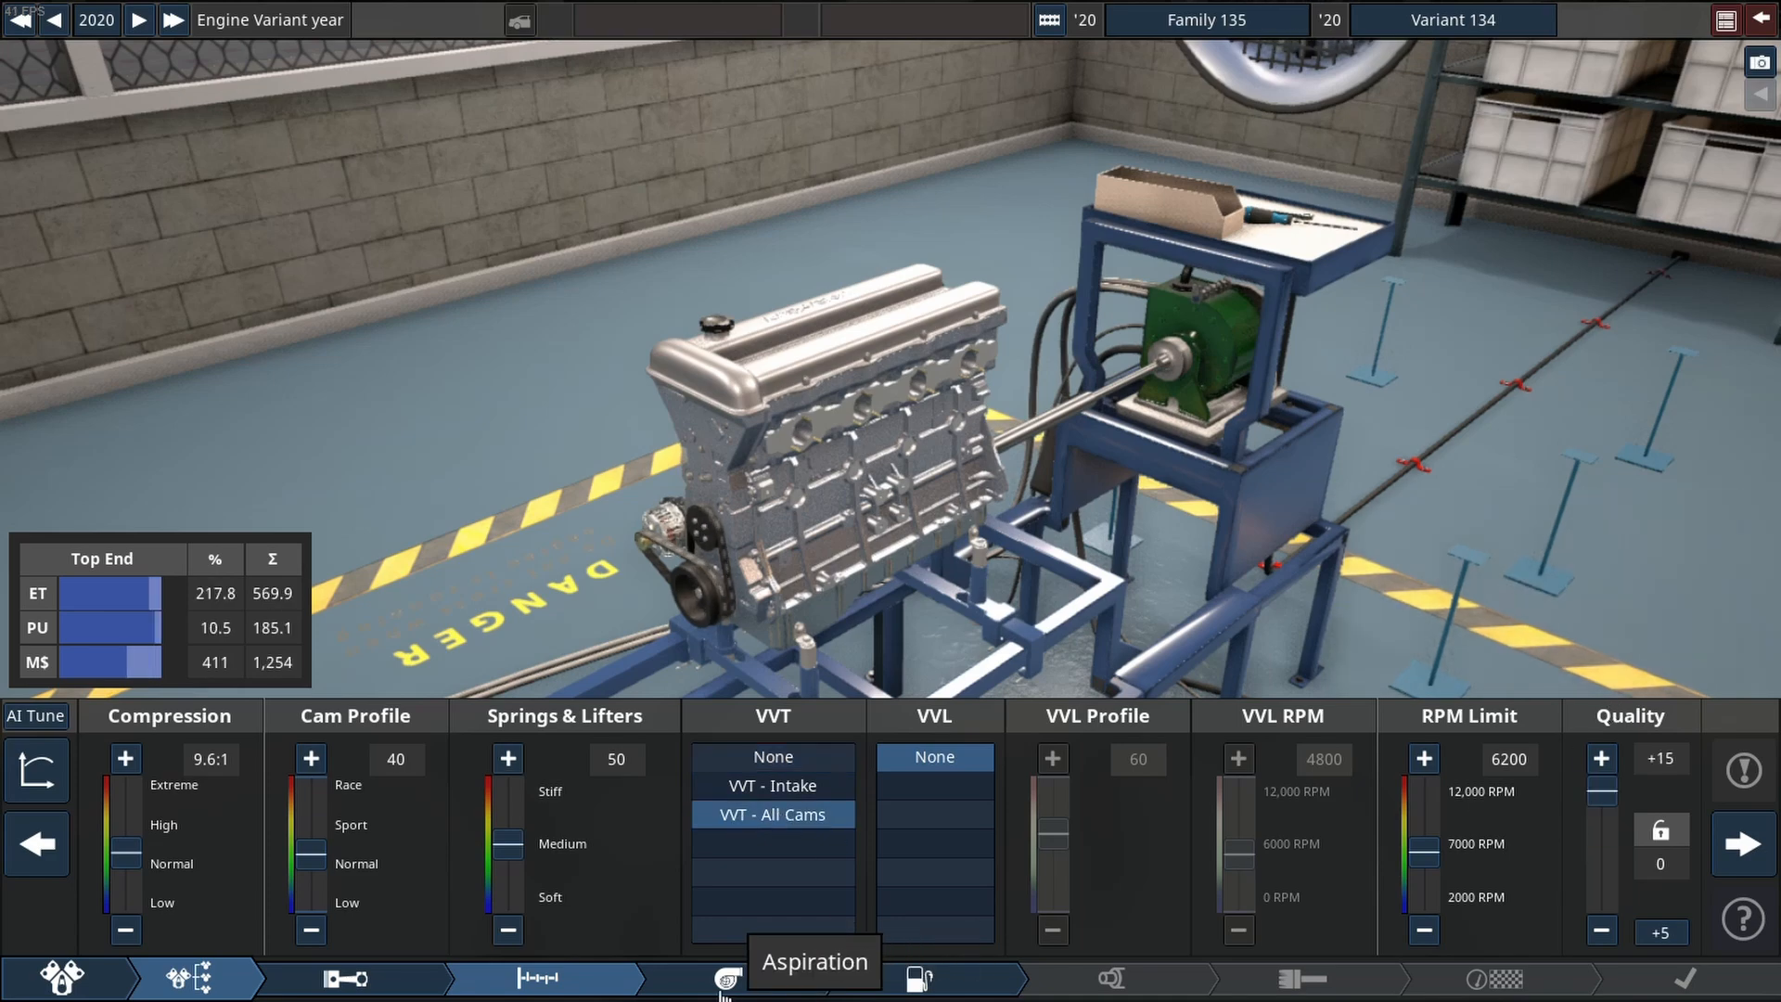
pyautogui.click(725, 978)
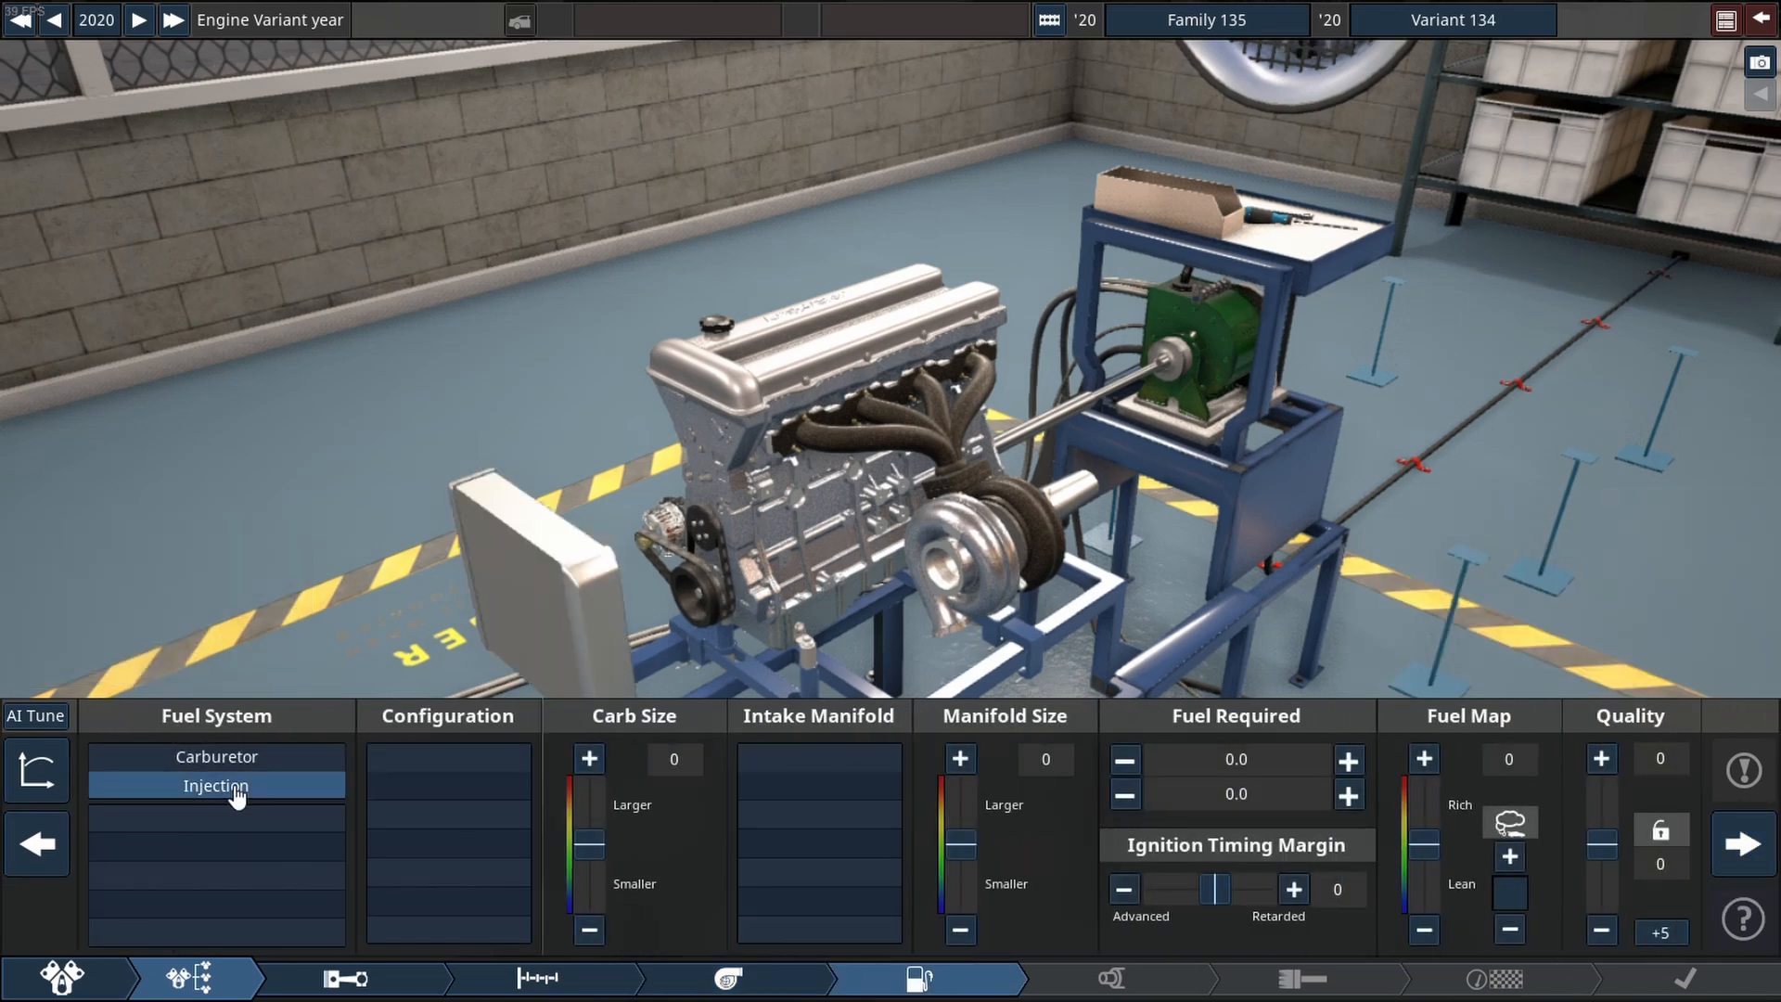
# Switch to injection with the race intake manifold and tubular race headers.
pyautogui.click(215, 785)
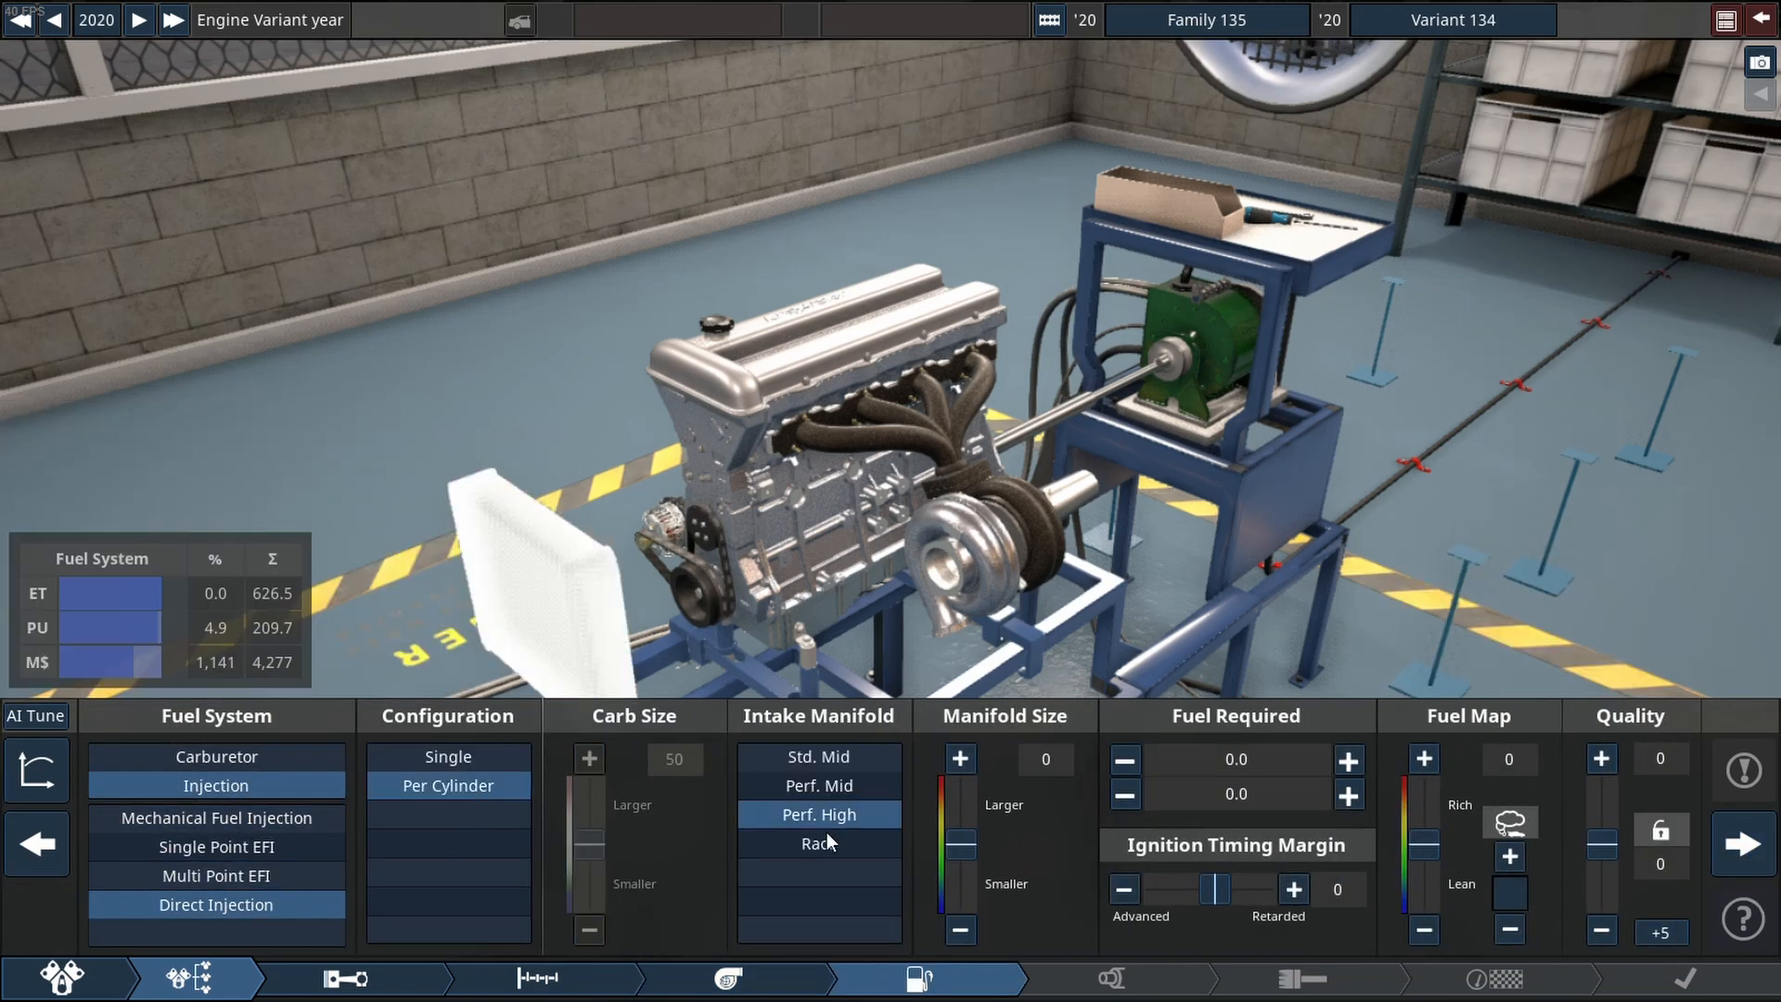
pyautogui.click(818, 842)
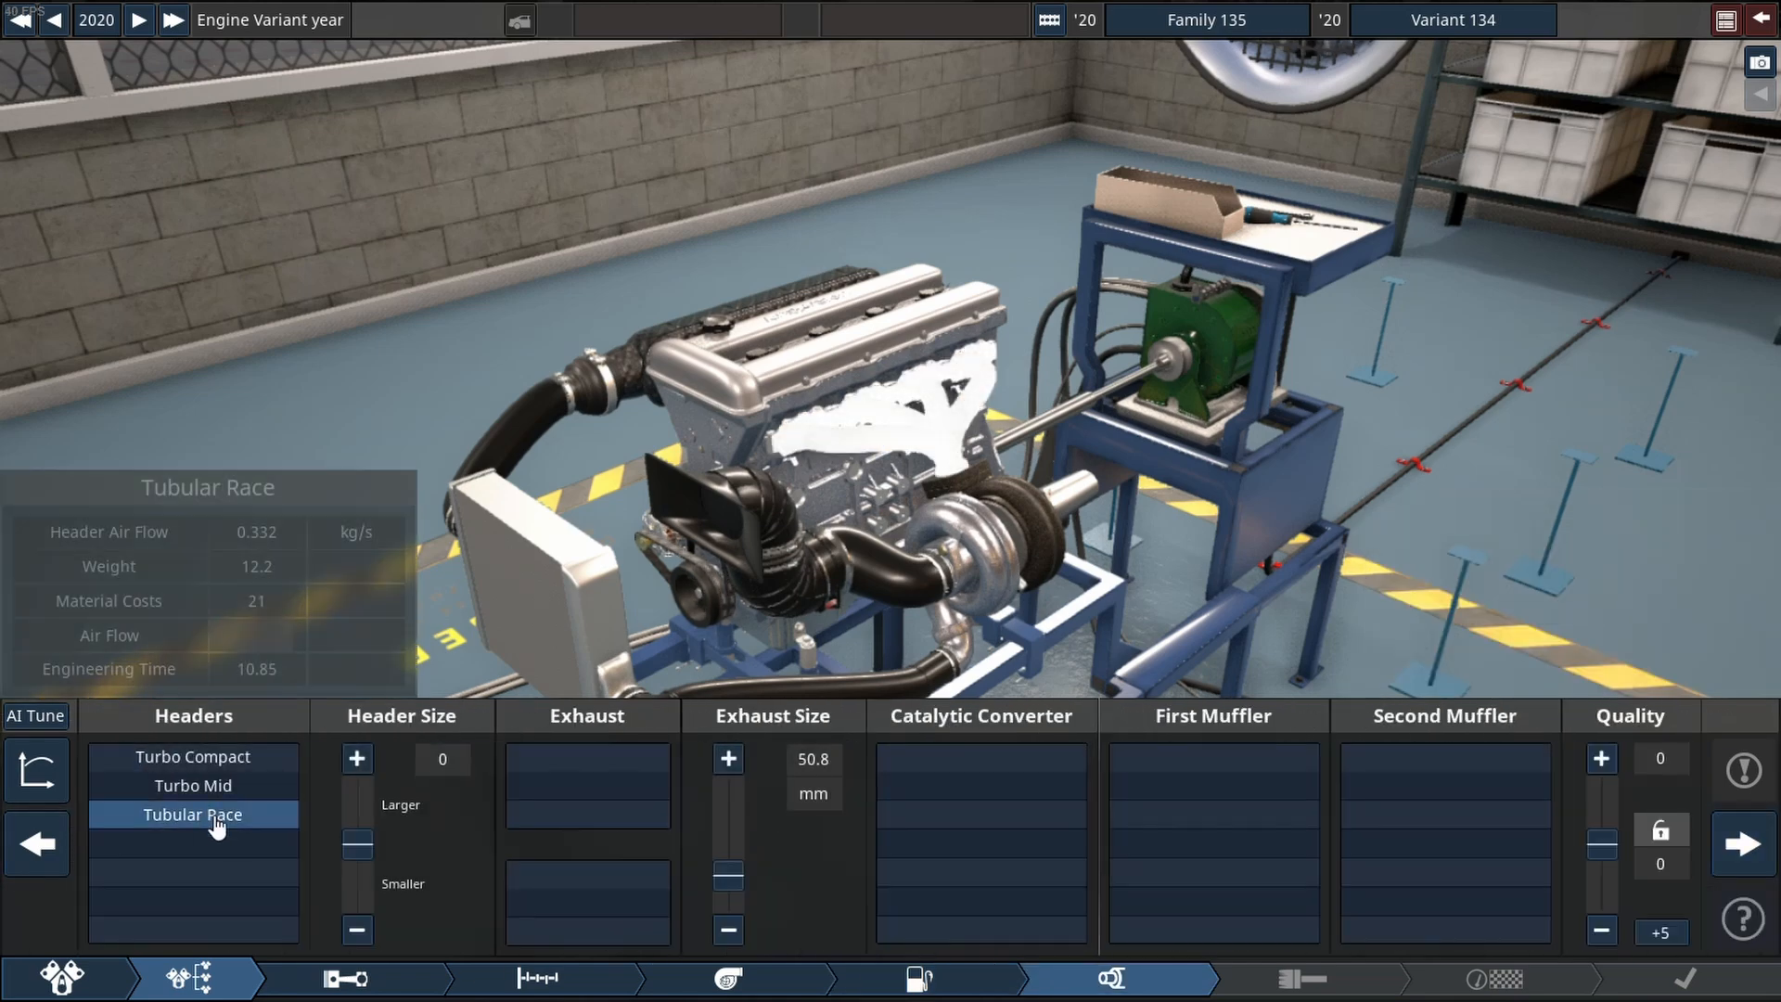
pyautogui.click(191, 814)
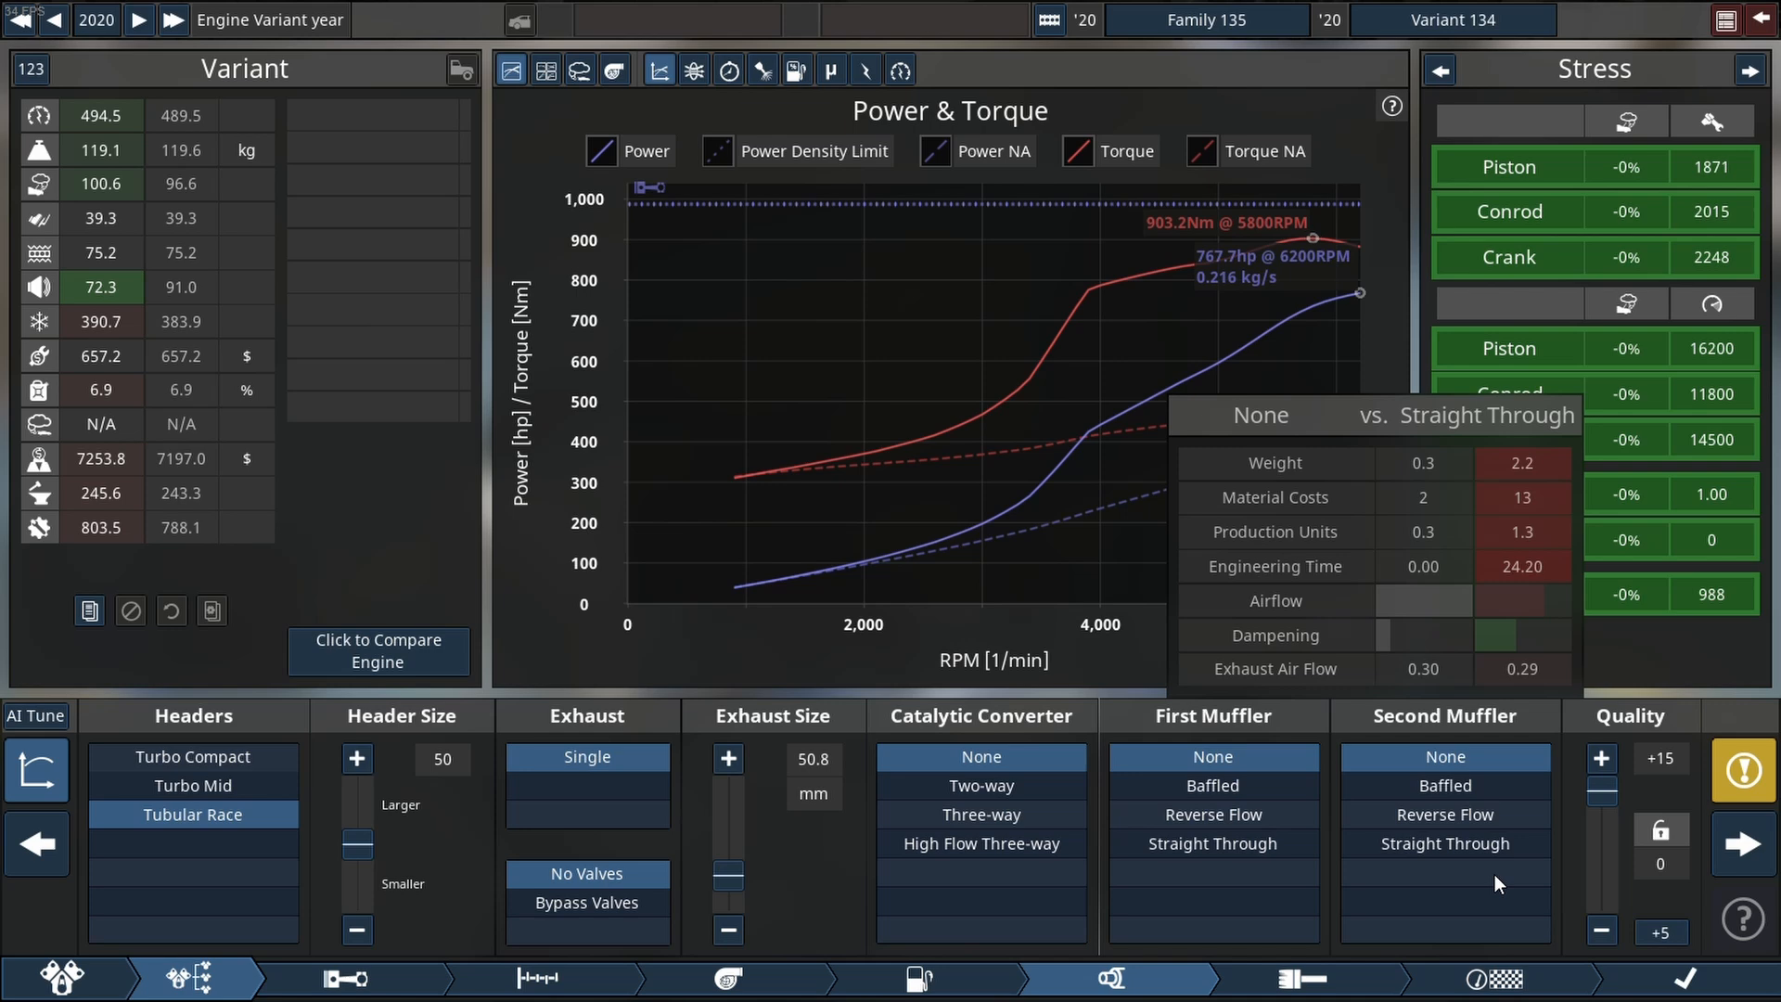
# Show airflow readings and raise the rev limit to 10,500 RPM in Top End.
pyautogui.click(1439, 69)
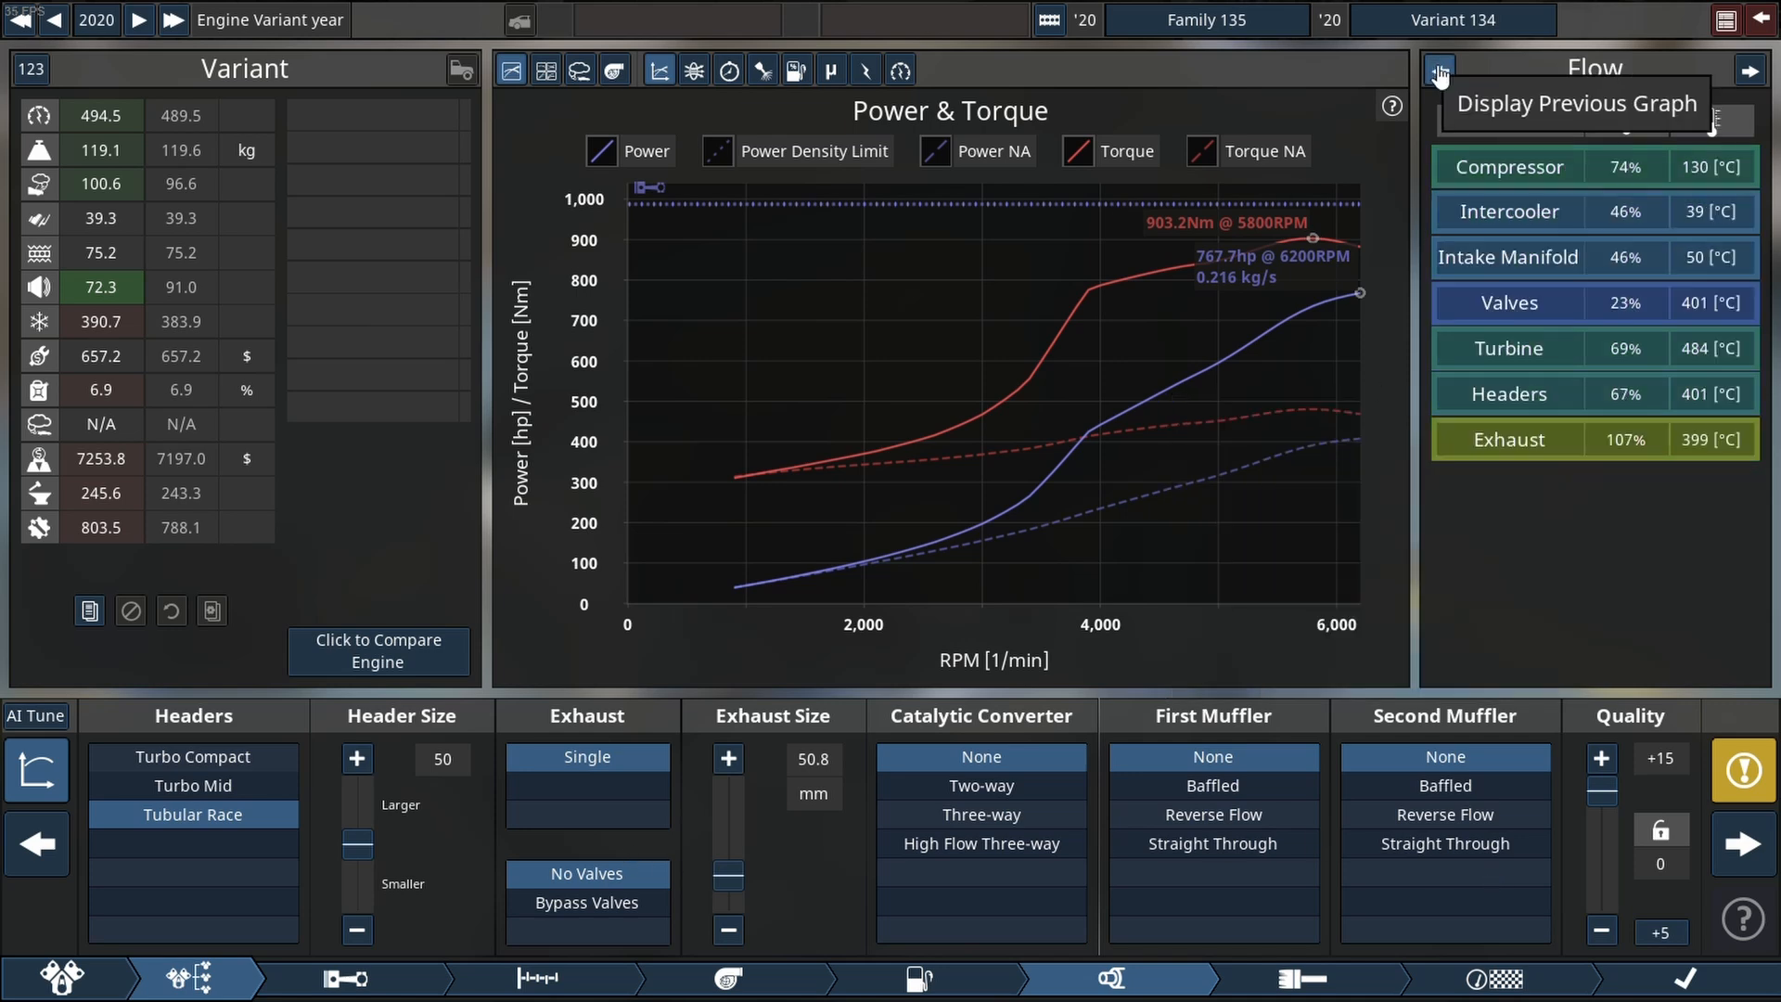
pyautogui.click(538, 978)
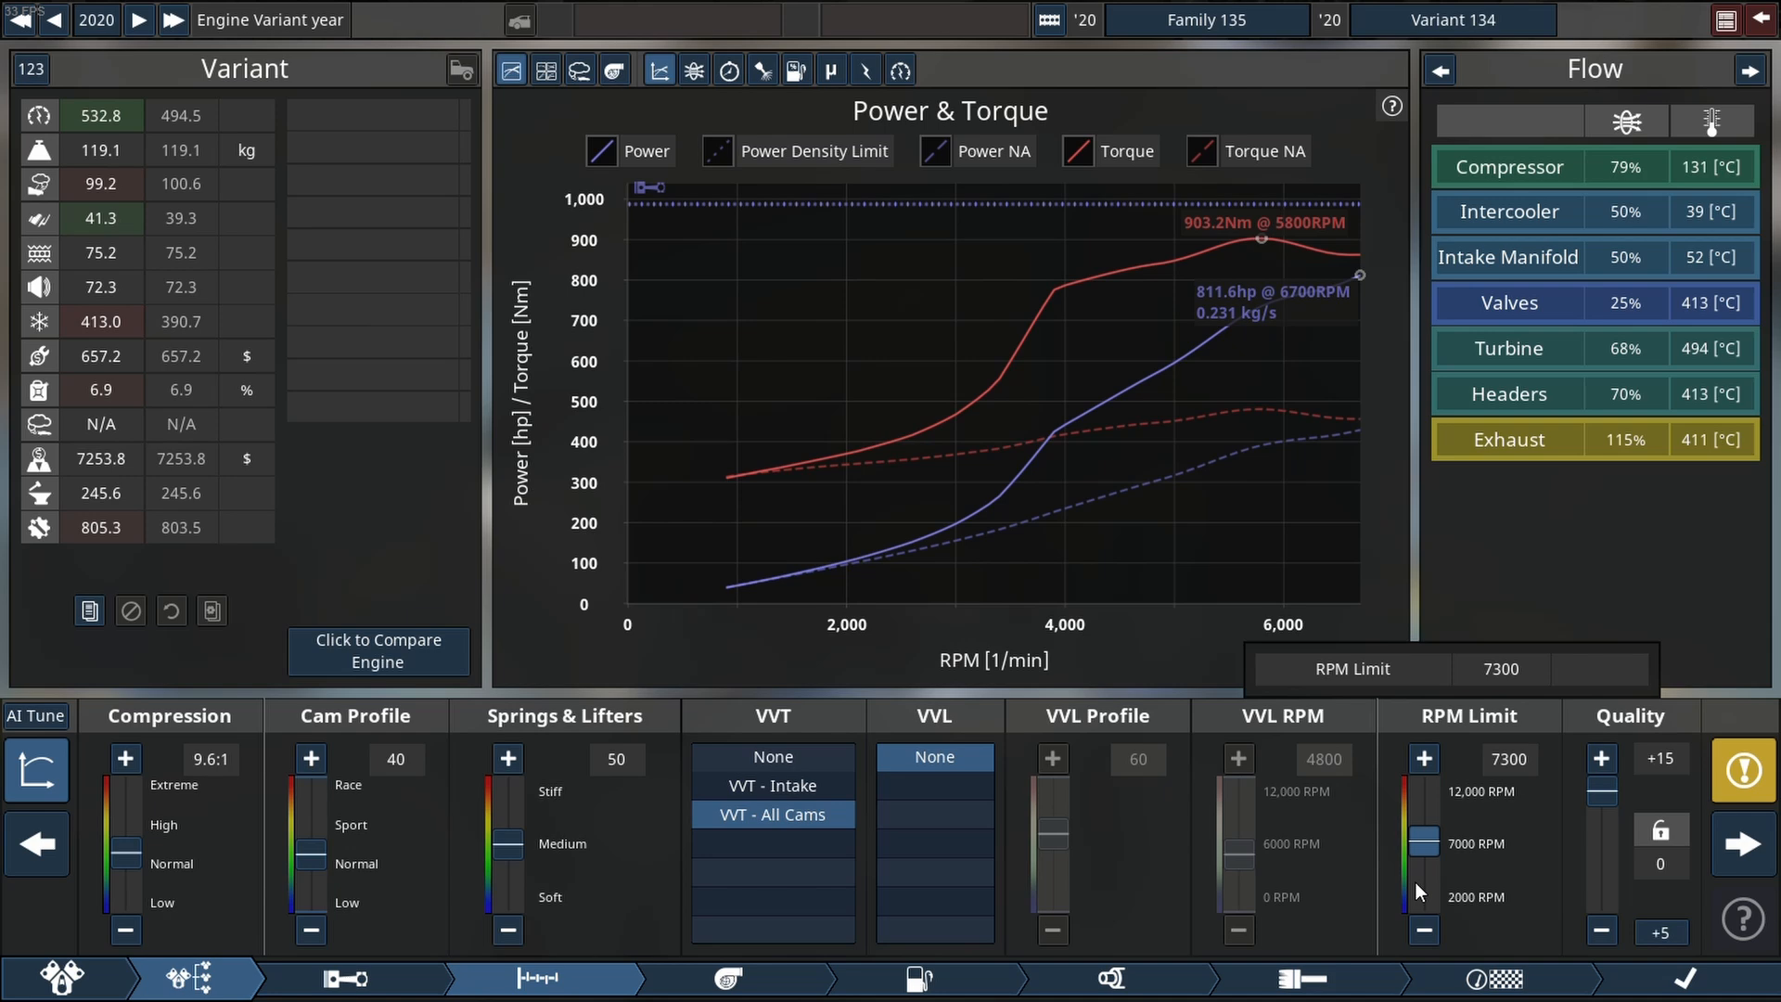
pyautogui.click(1423, 759)
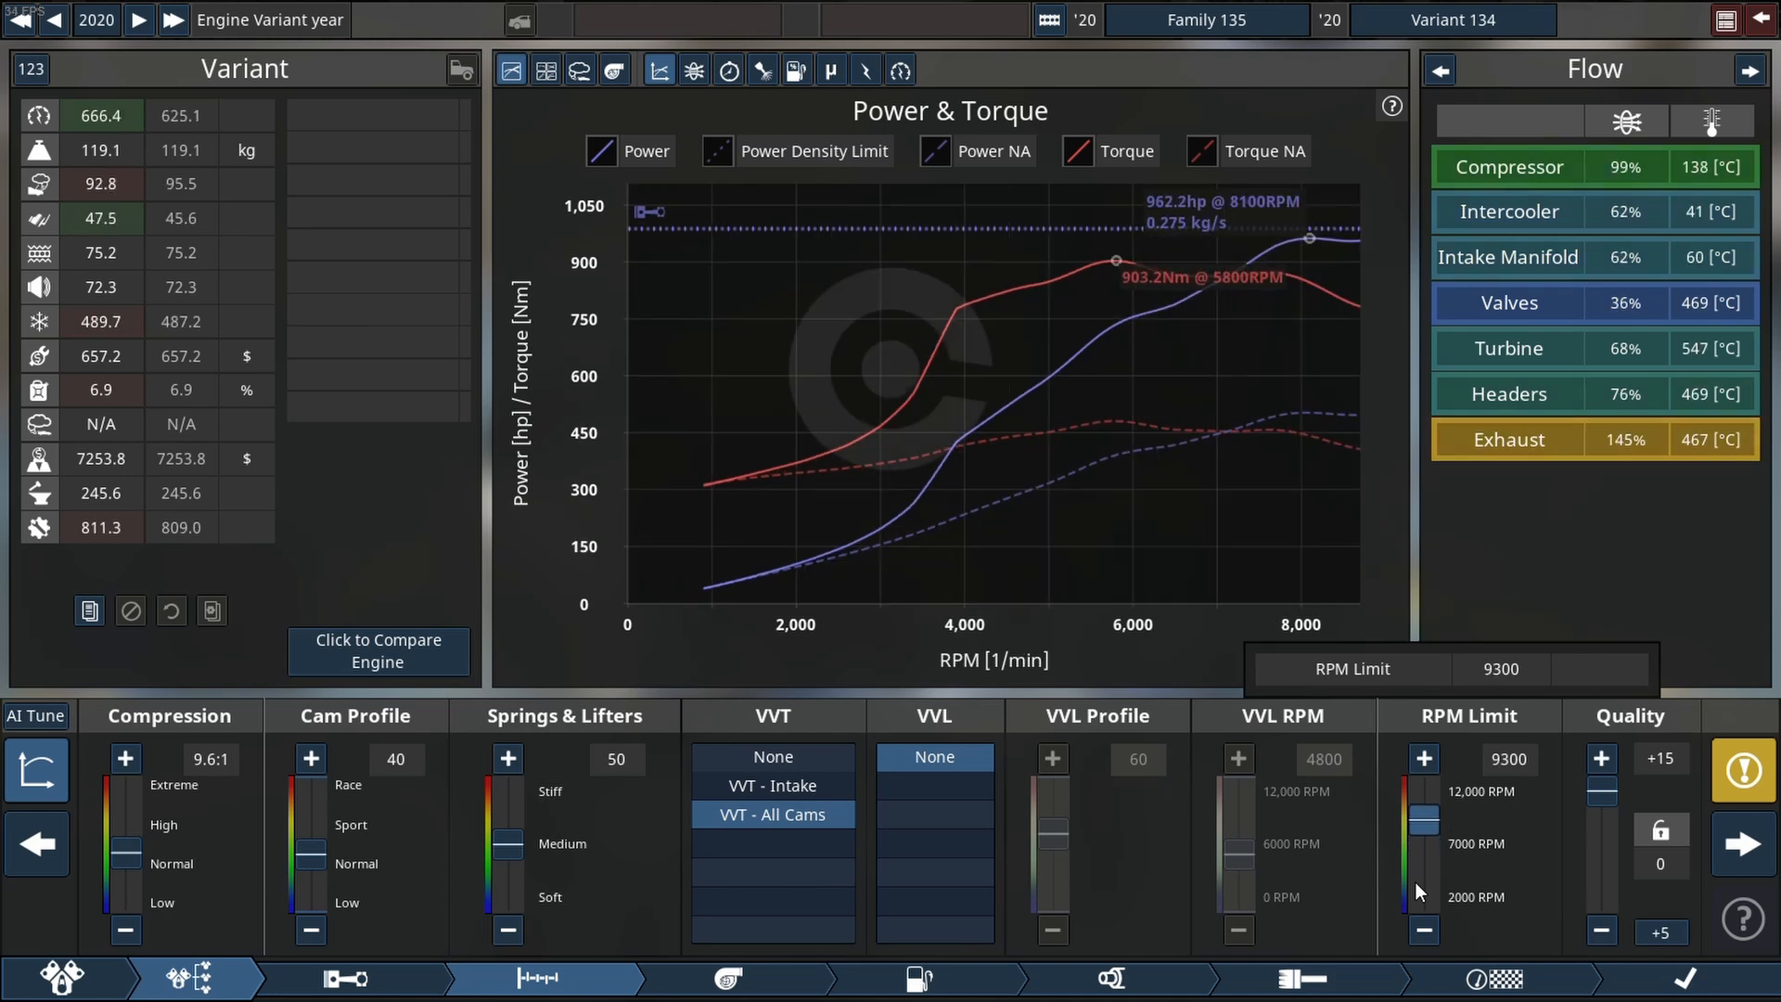
pyautogui.click(1423, 757)
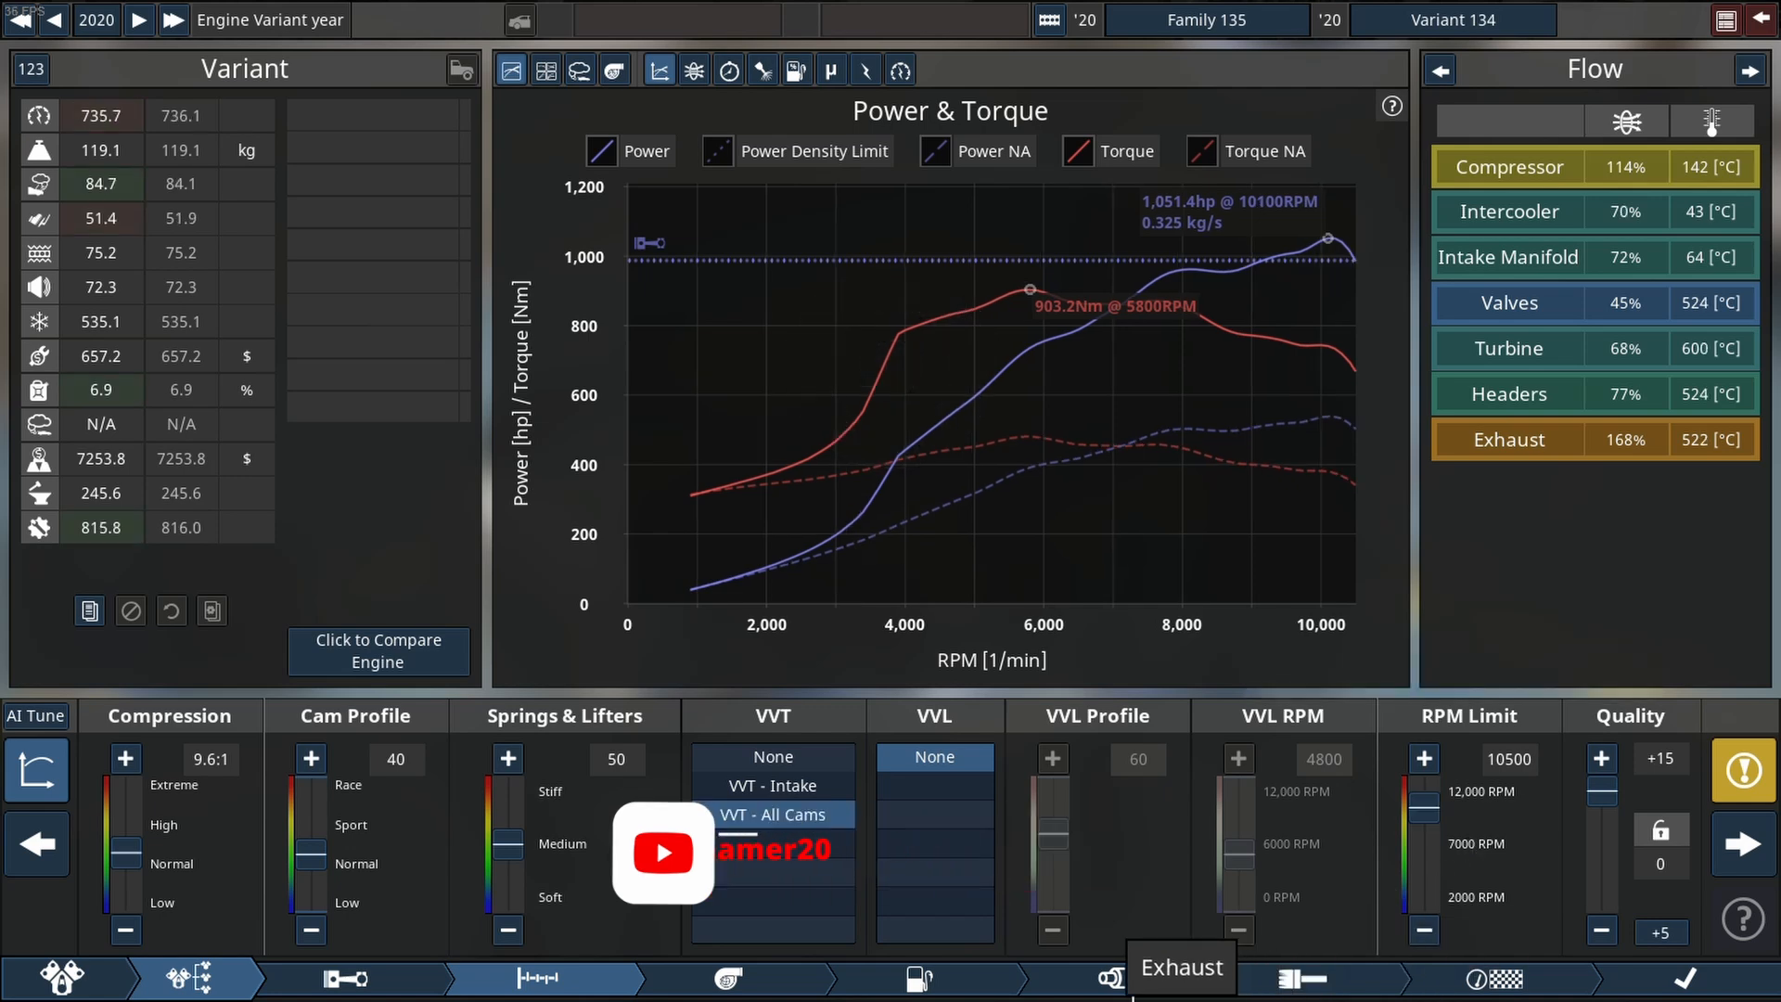
# Widen the exhaust to 102 mm while checking stress and flow readings.
pyautogui.click(1182, 977)
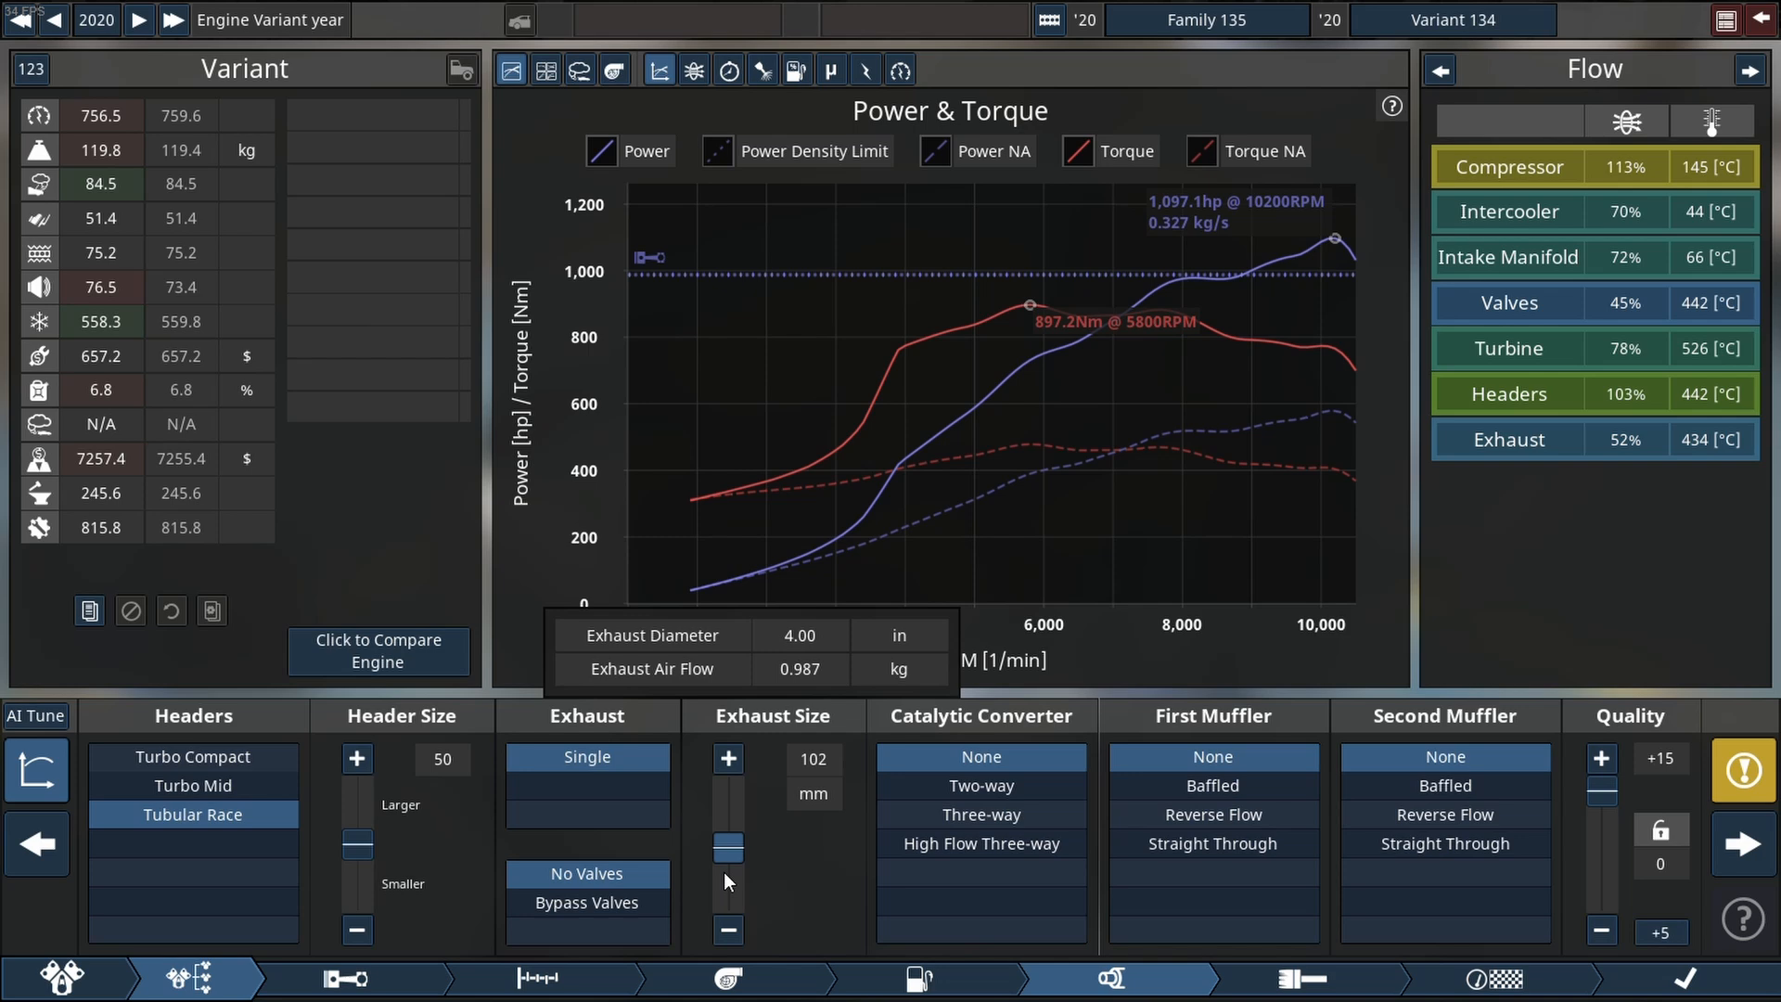
pyautogui.moveTo(1610, 17)
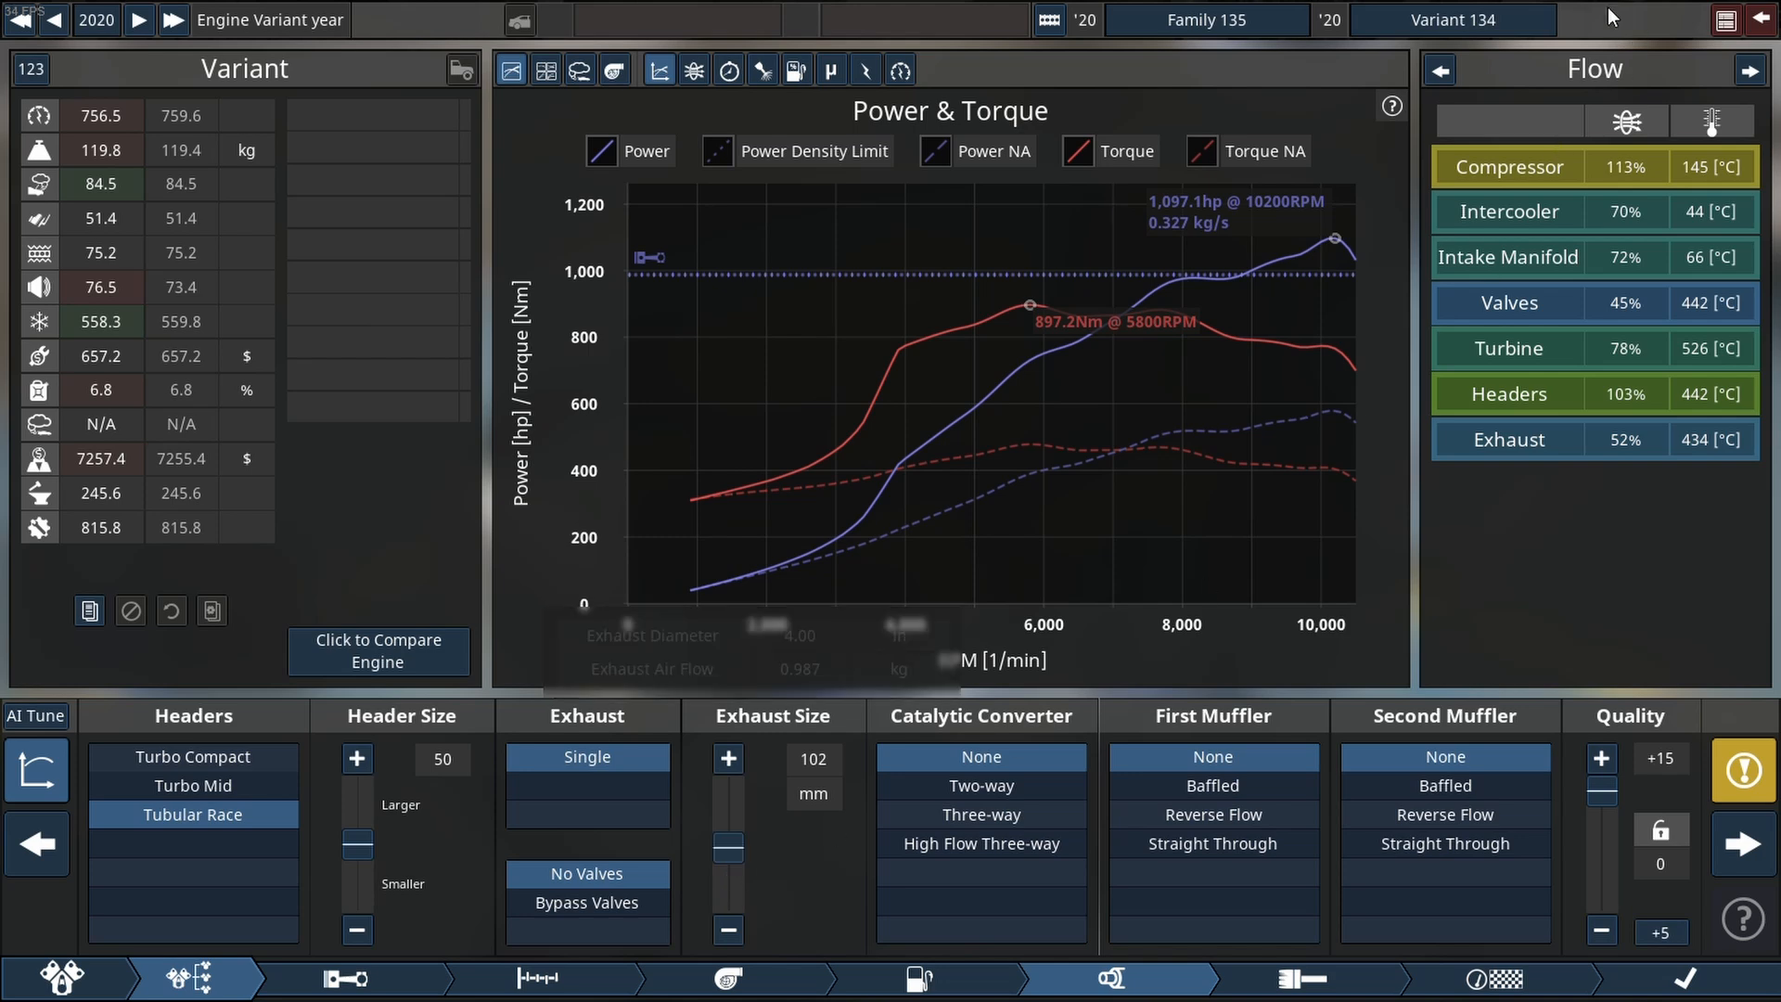
pyautogui.click(1438, 69)
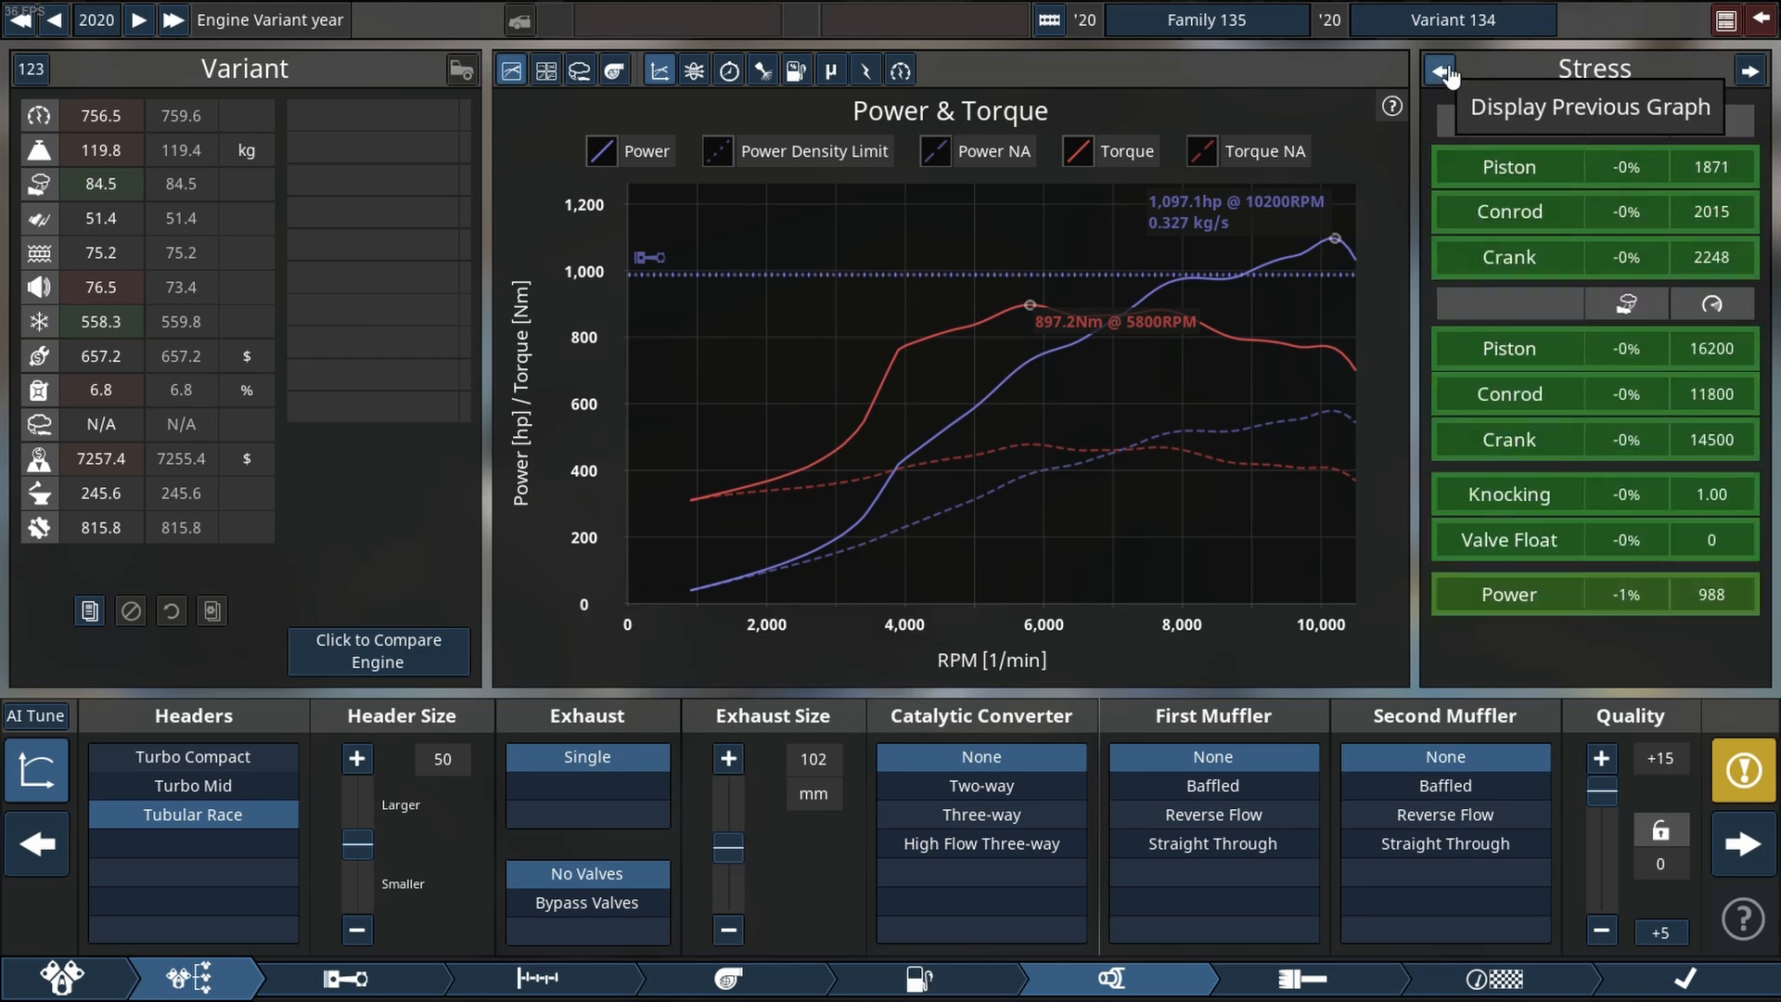
pyautogui.click(1438, 69)
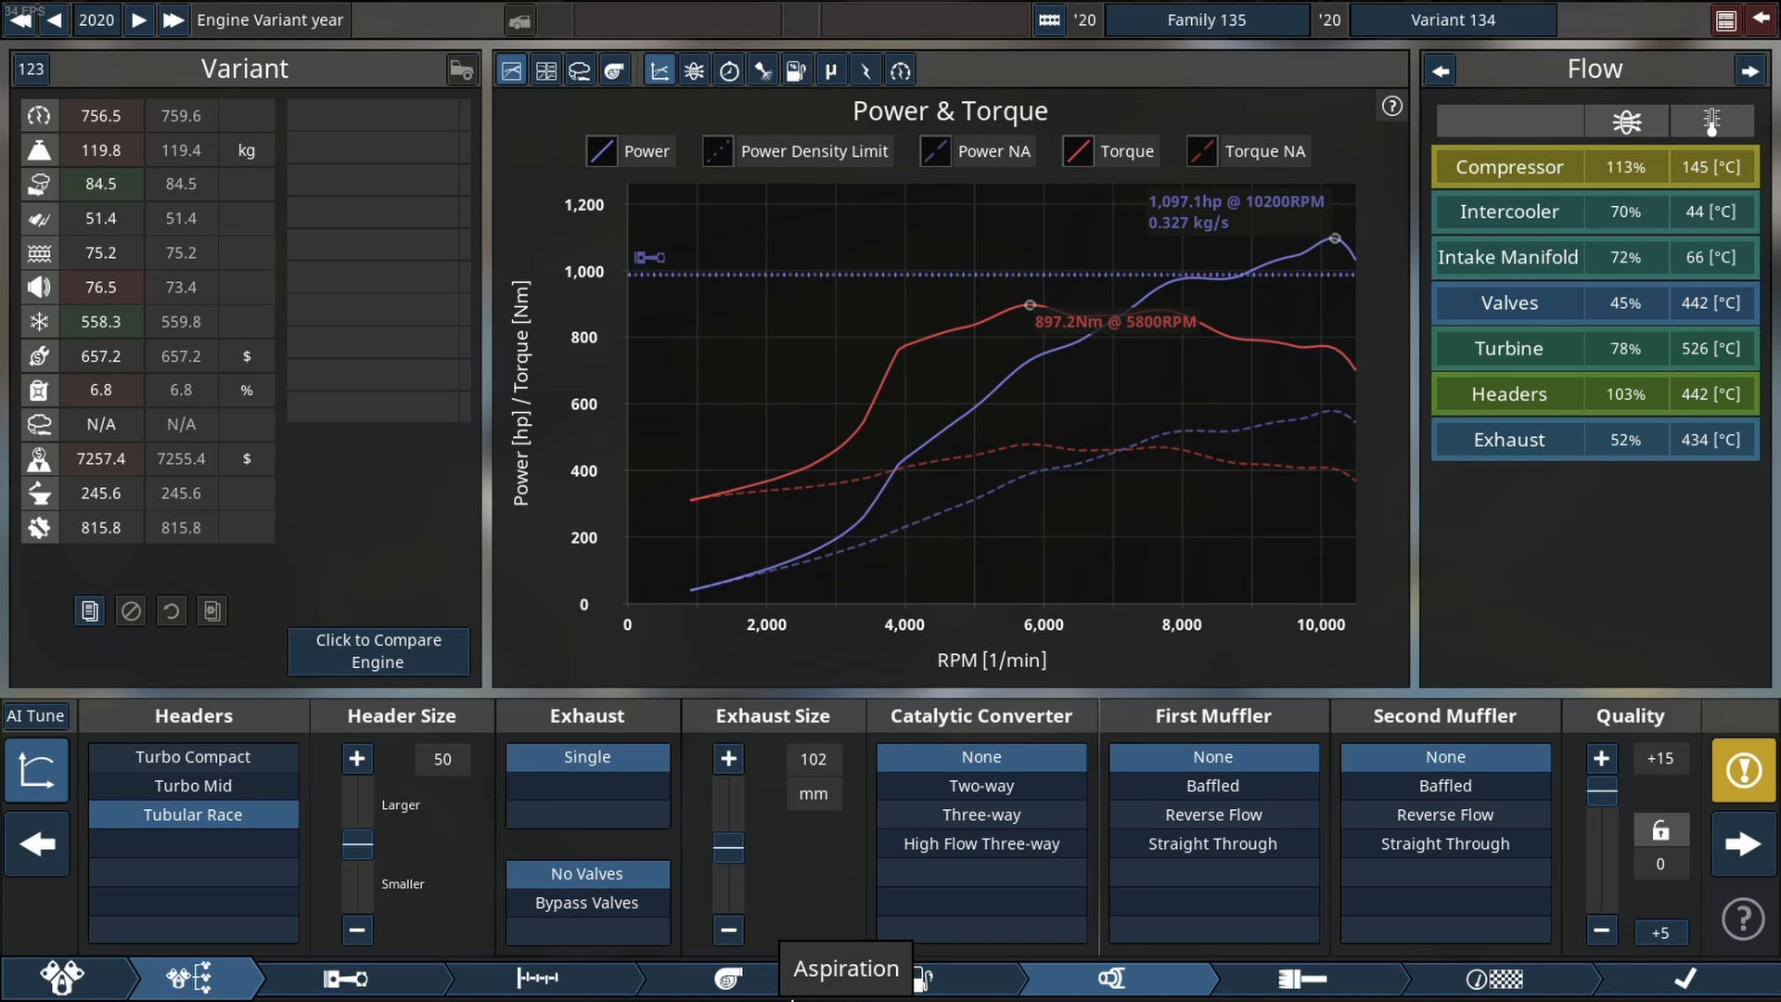
pyautogui.click(846, 980)
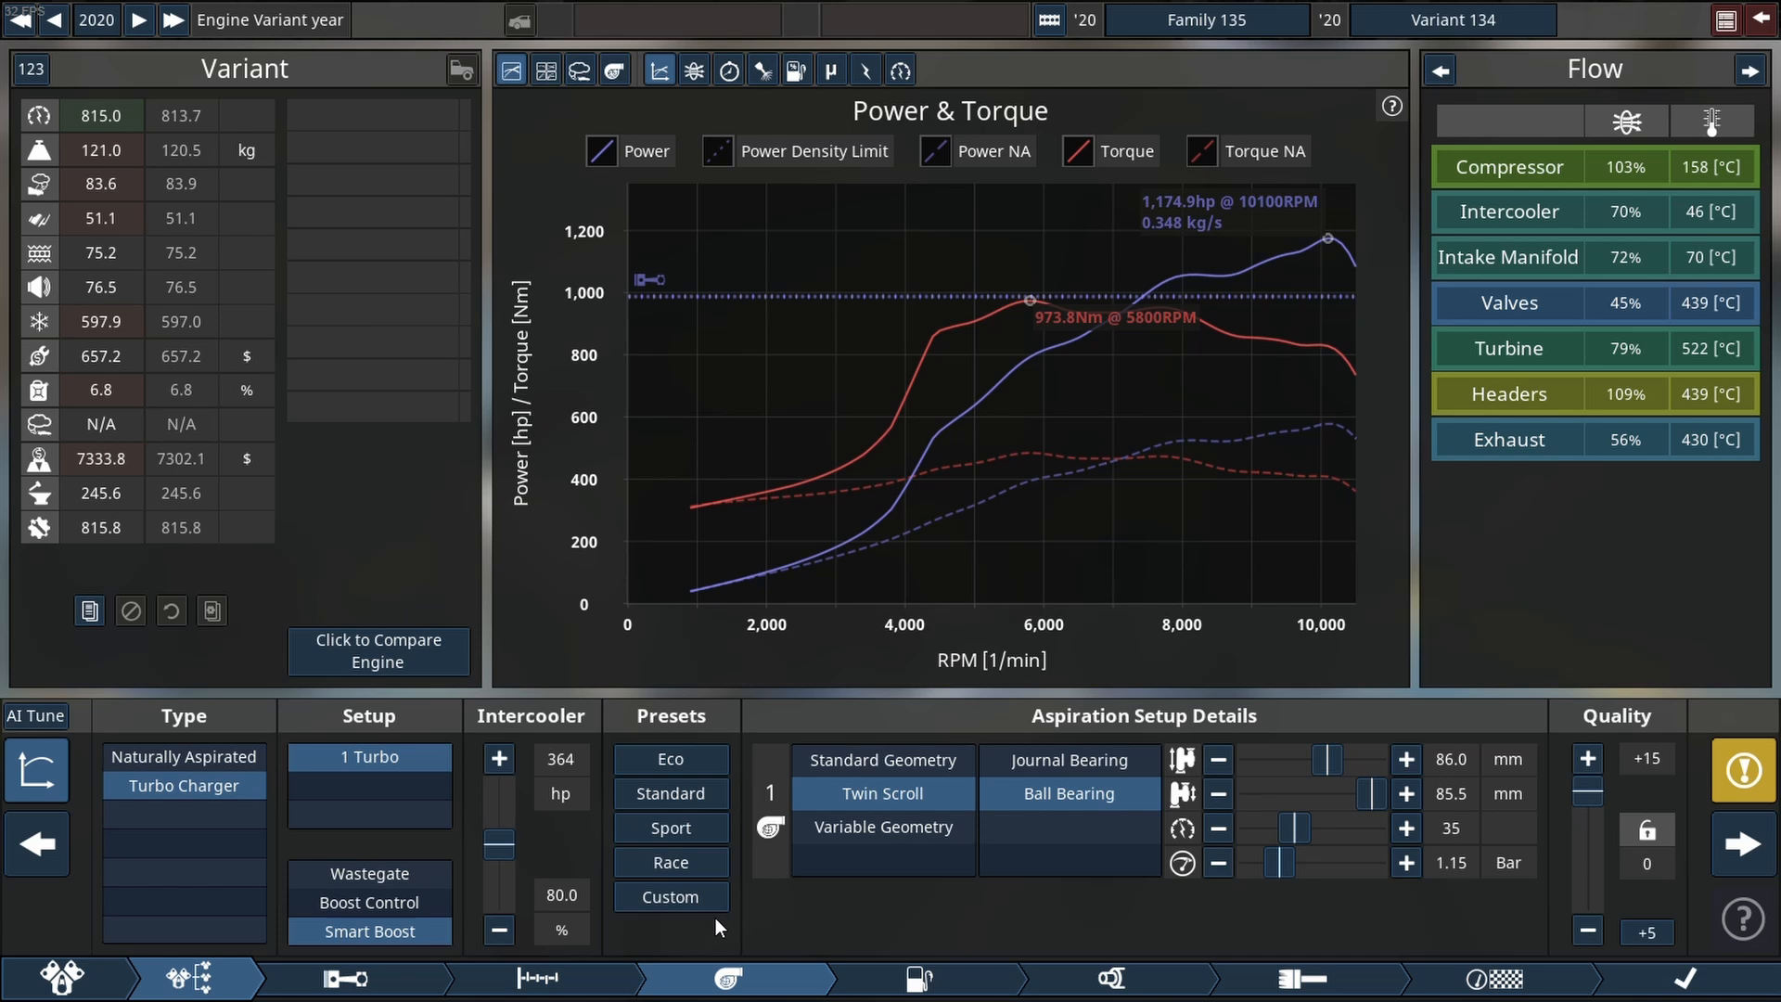
# Stiffen the valve springs slightly, then start stepping the boost limit up past 1.50 bar.
pyautogui.click(538, 978)
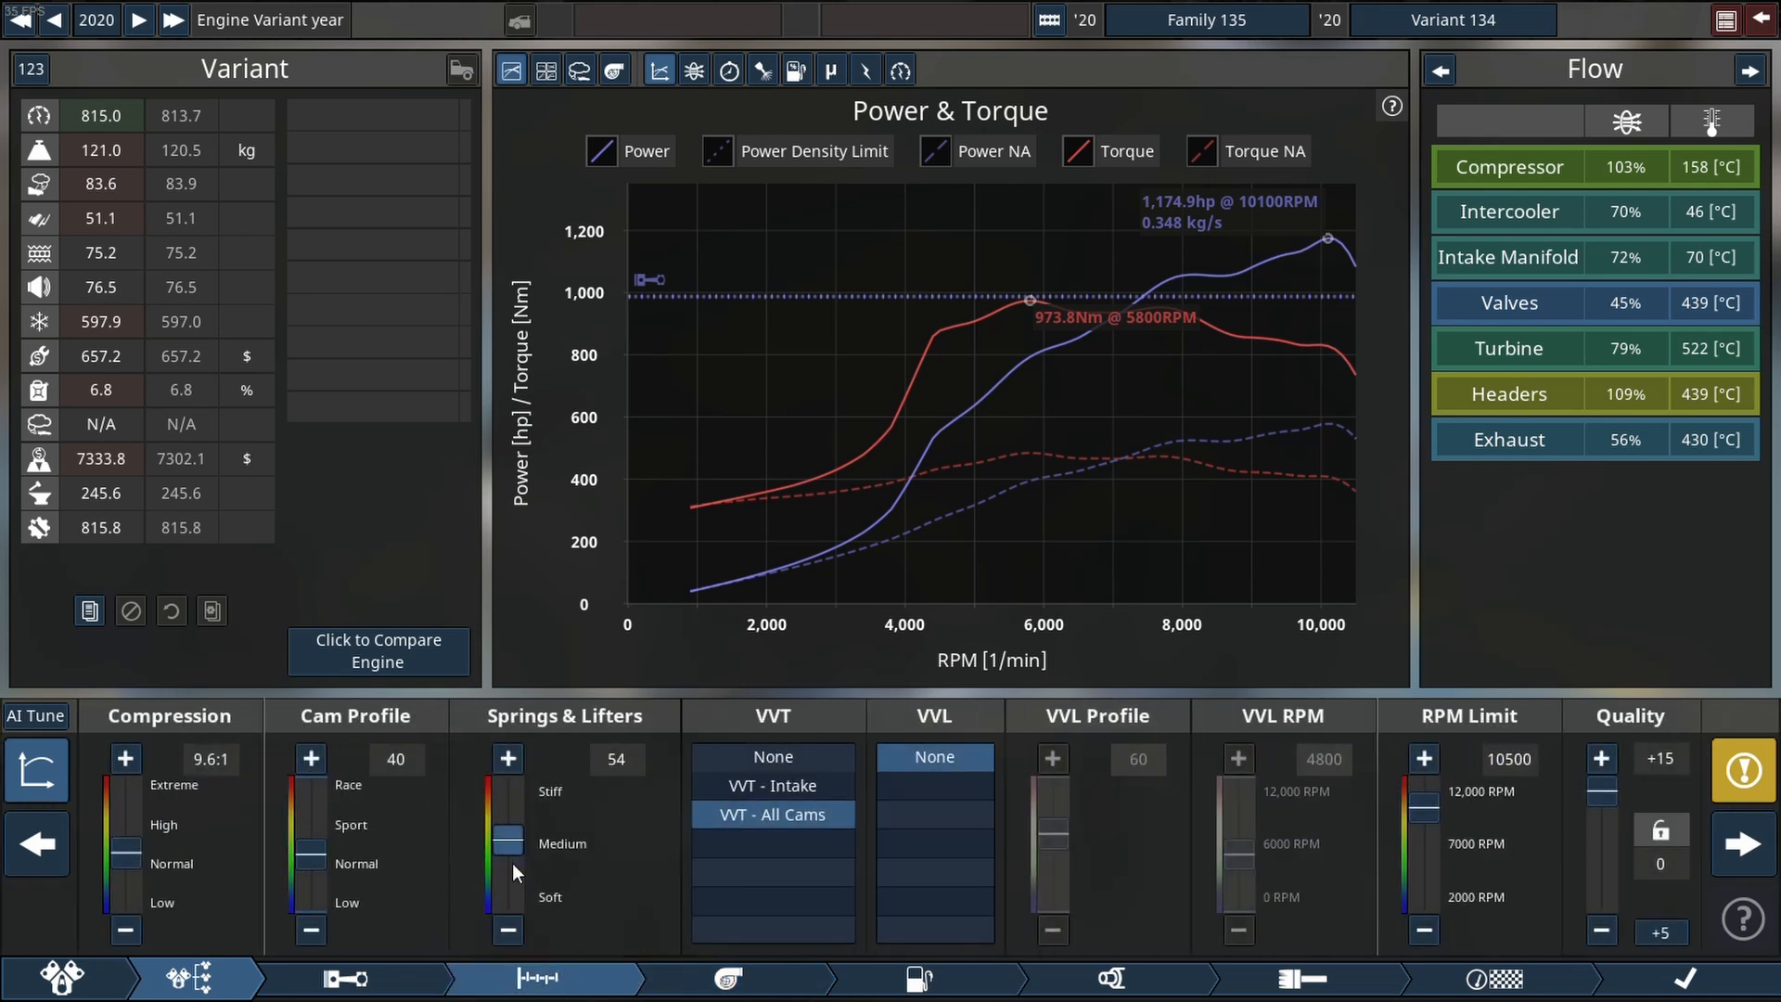
pyautogui.click(509, 759)
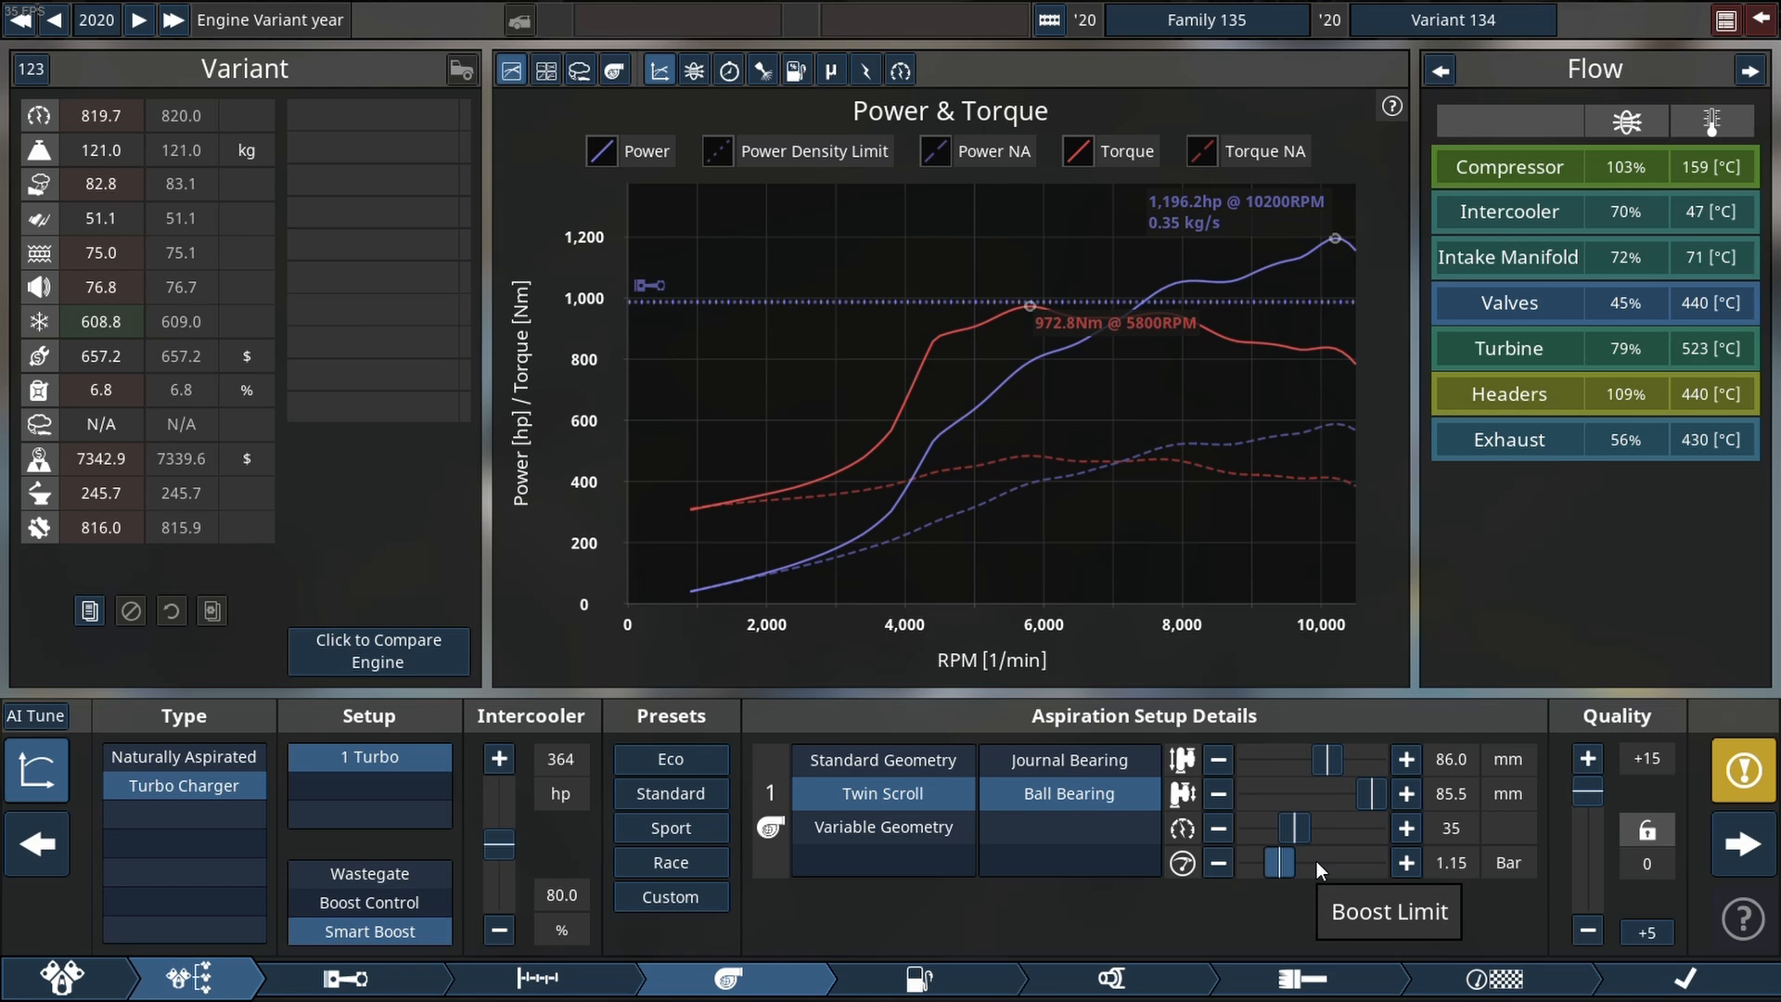
pyautogui.click(1404, 863)
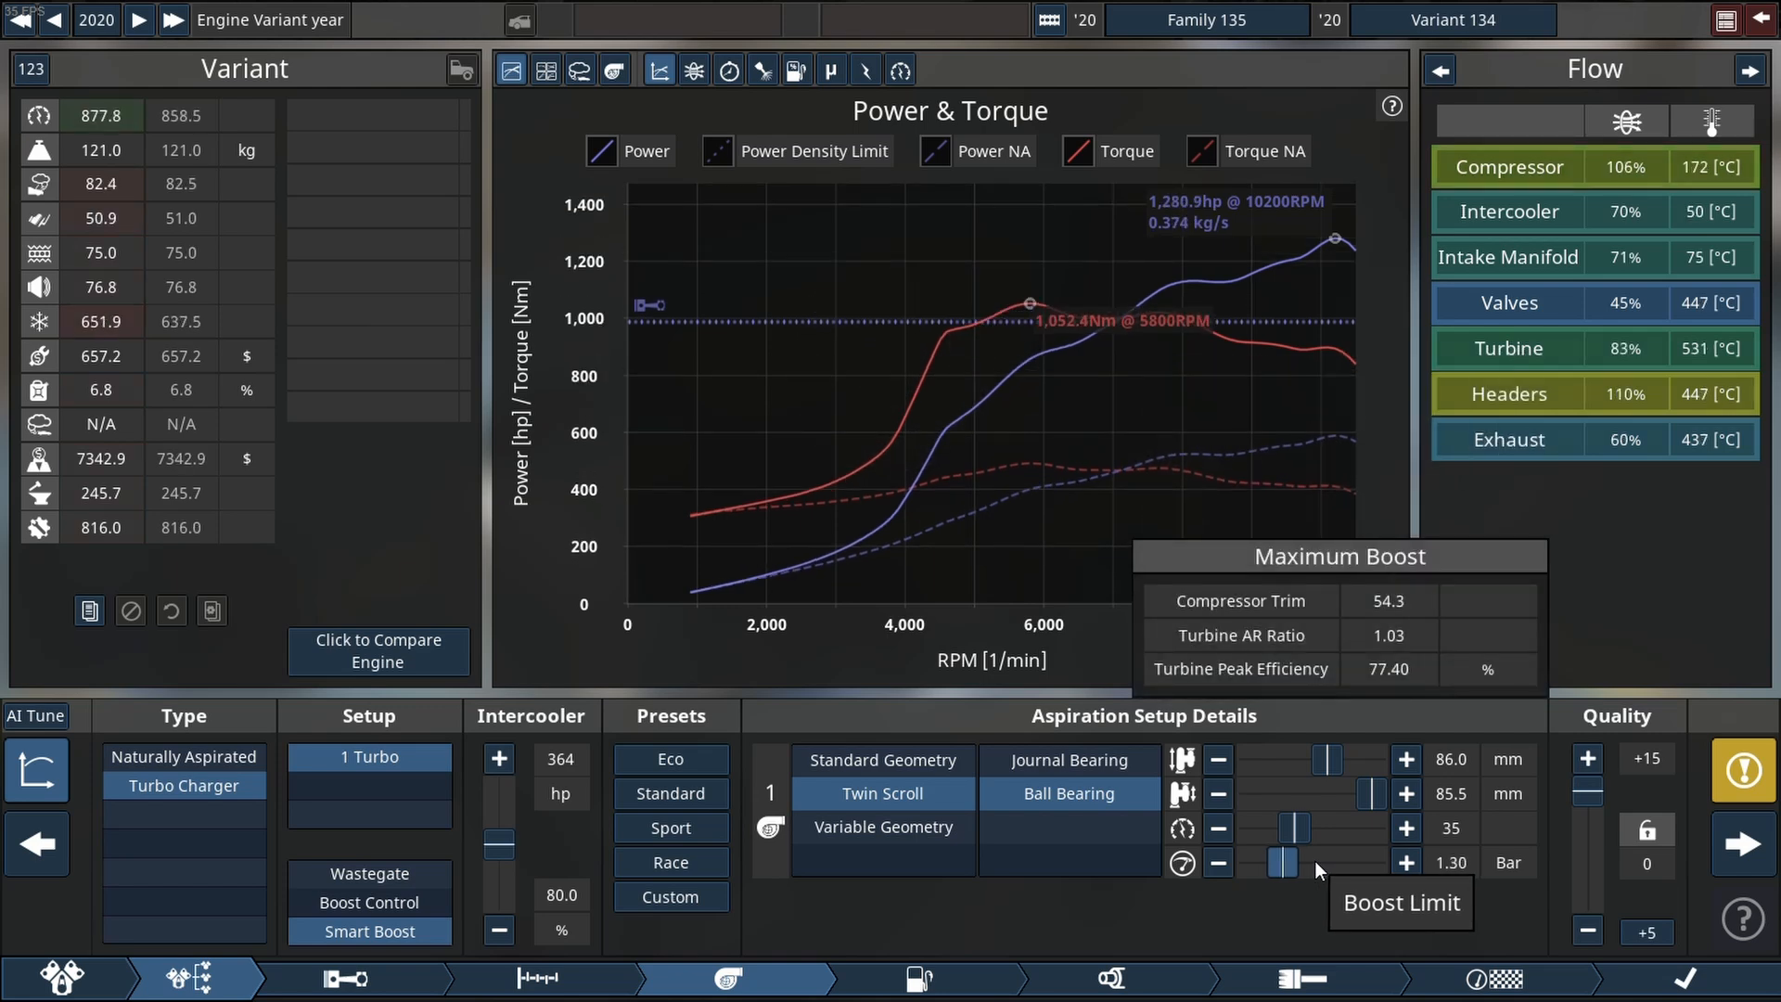
pyautogui.click(1404, 863)
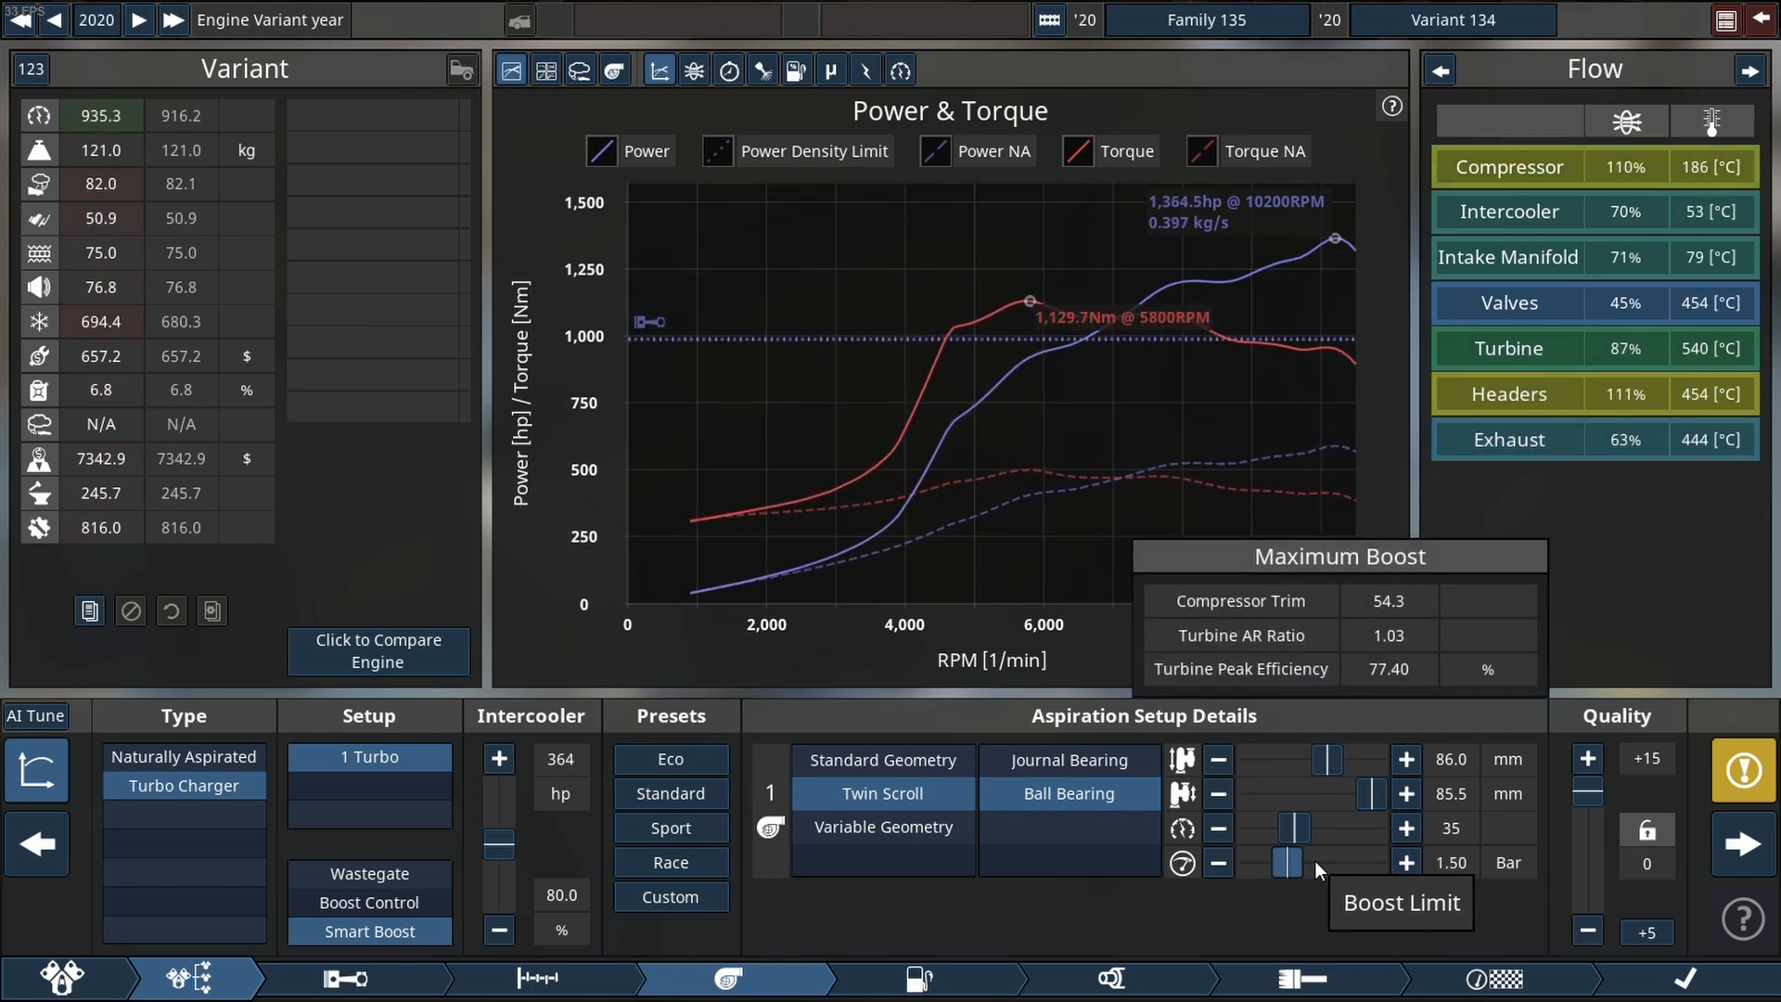
pyautogui.click(1404, 861)
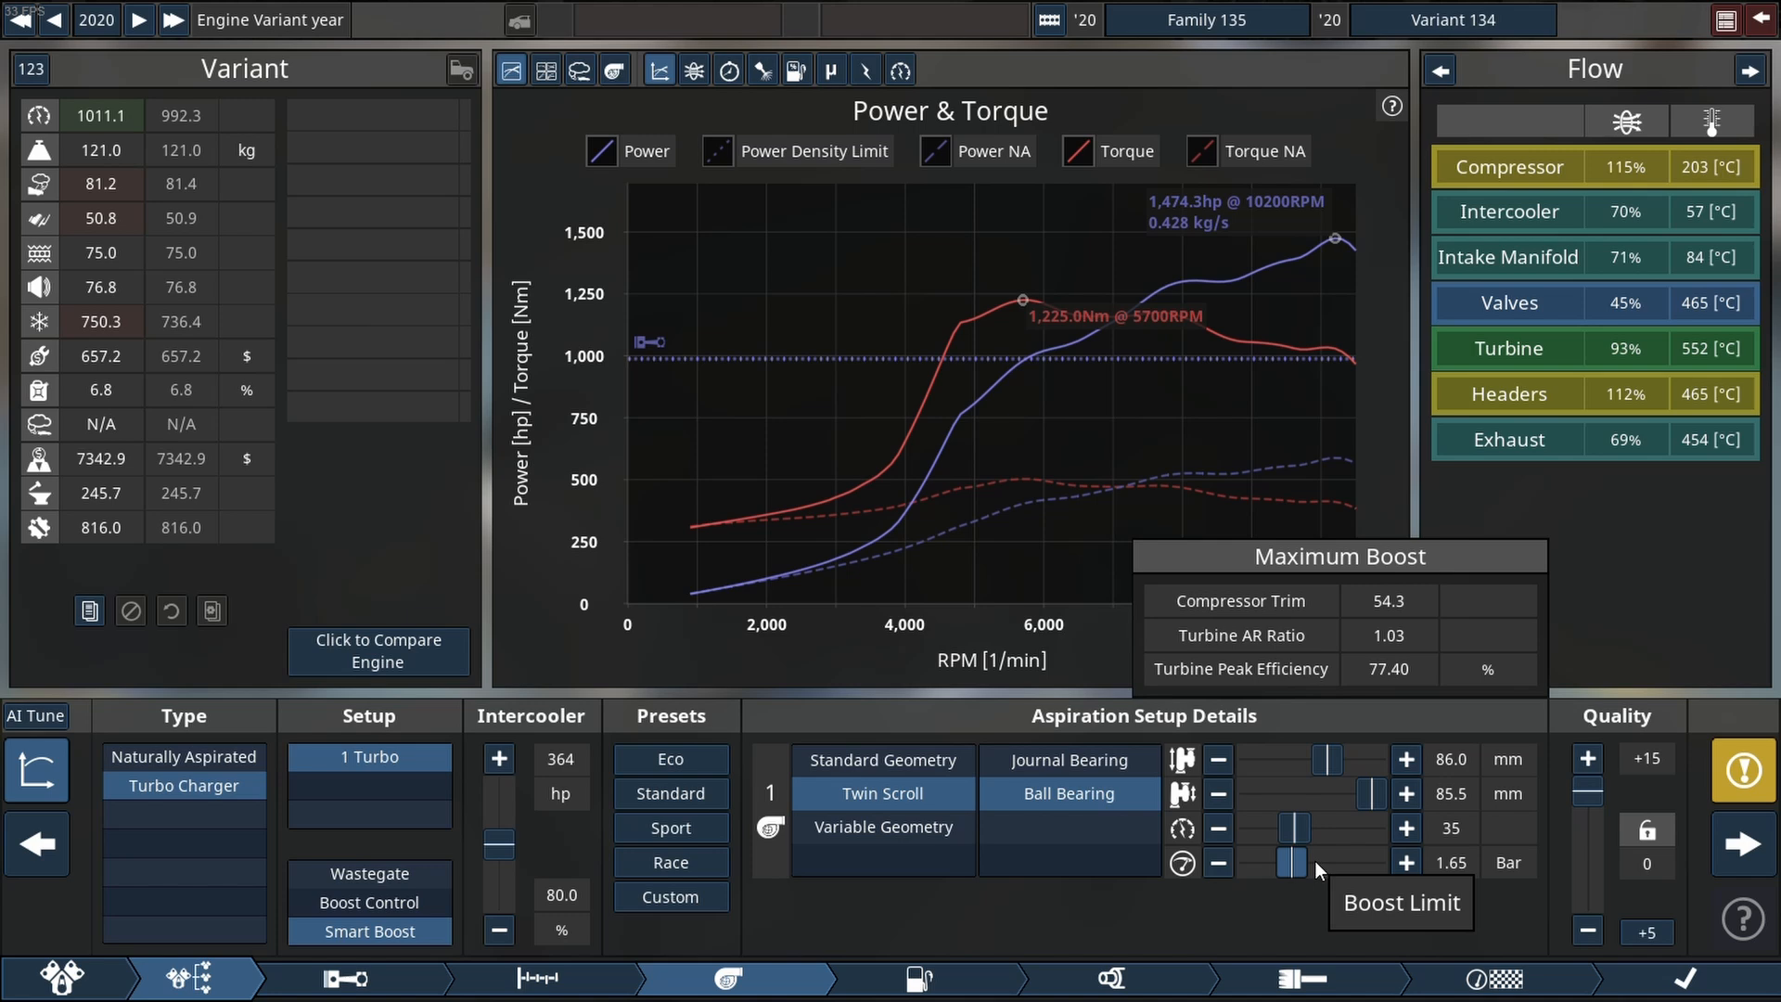
# Bring the boost limit to 2.50 bar and enlarge the compressor exducer to 87.5 mm.
pyautogui.click(1405, 862)
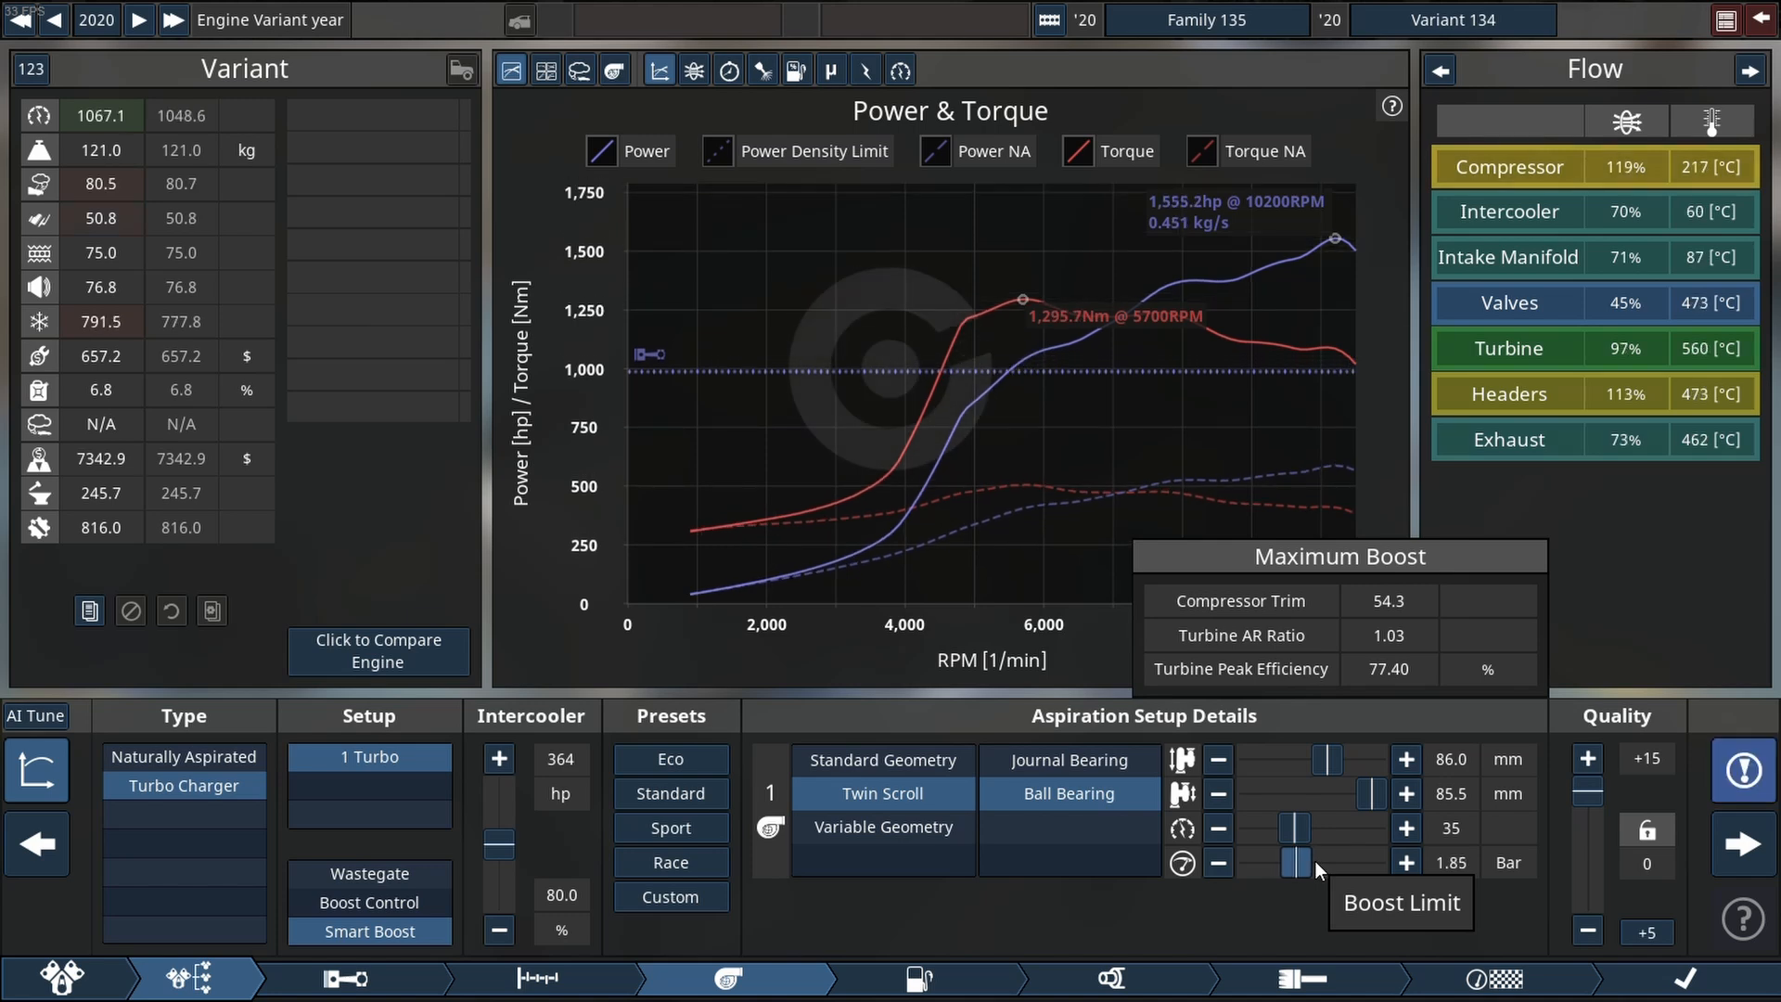
pyautogui.click(1403, 862)
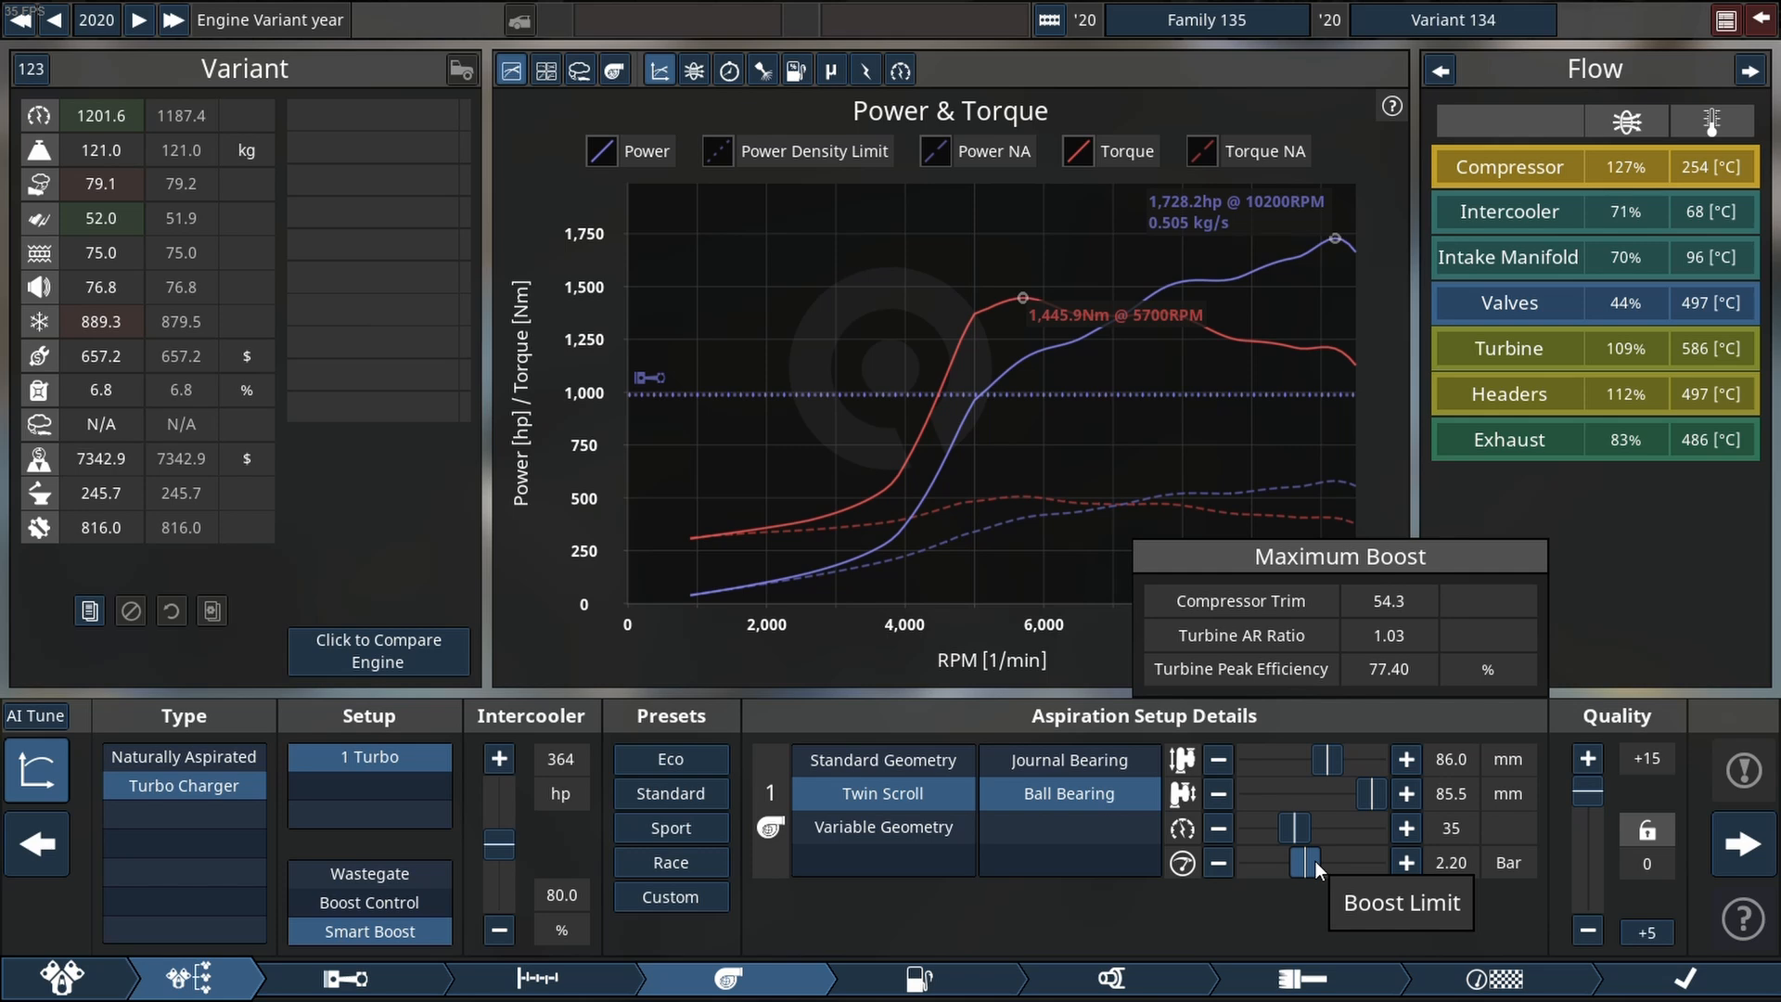
pyautogui.click(1404, 863)
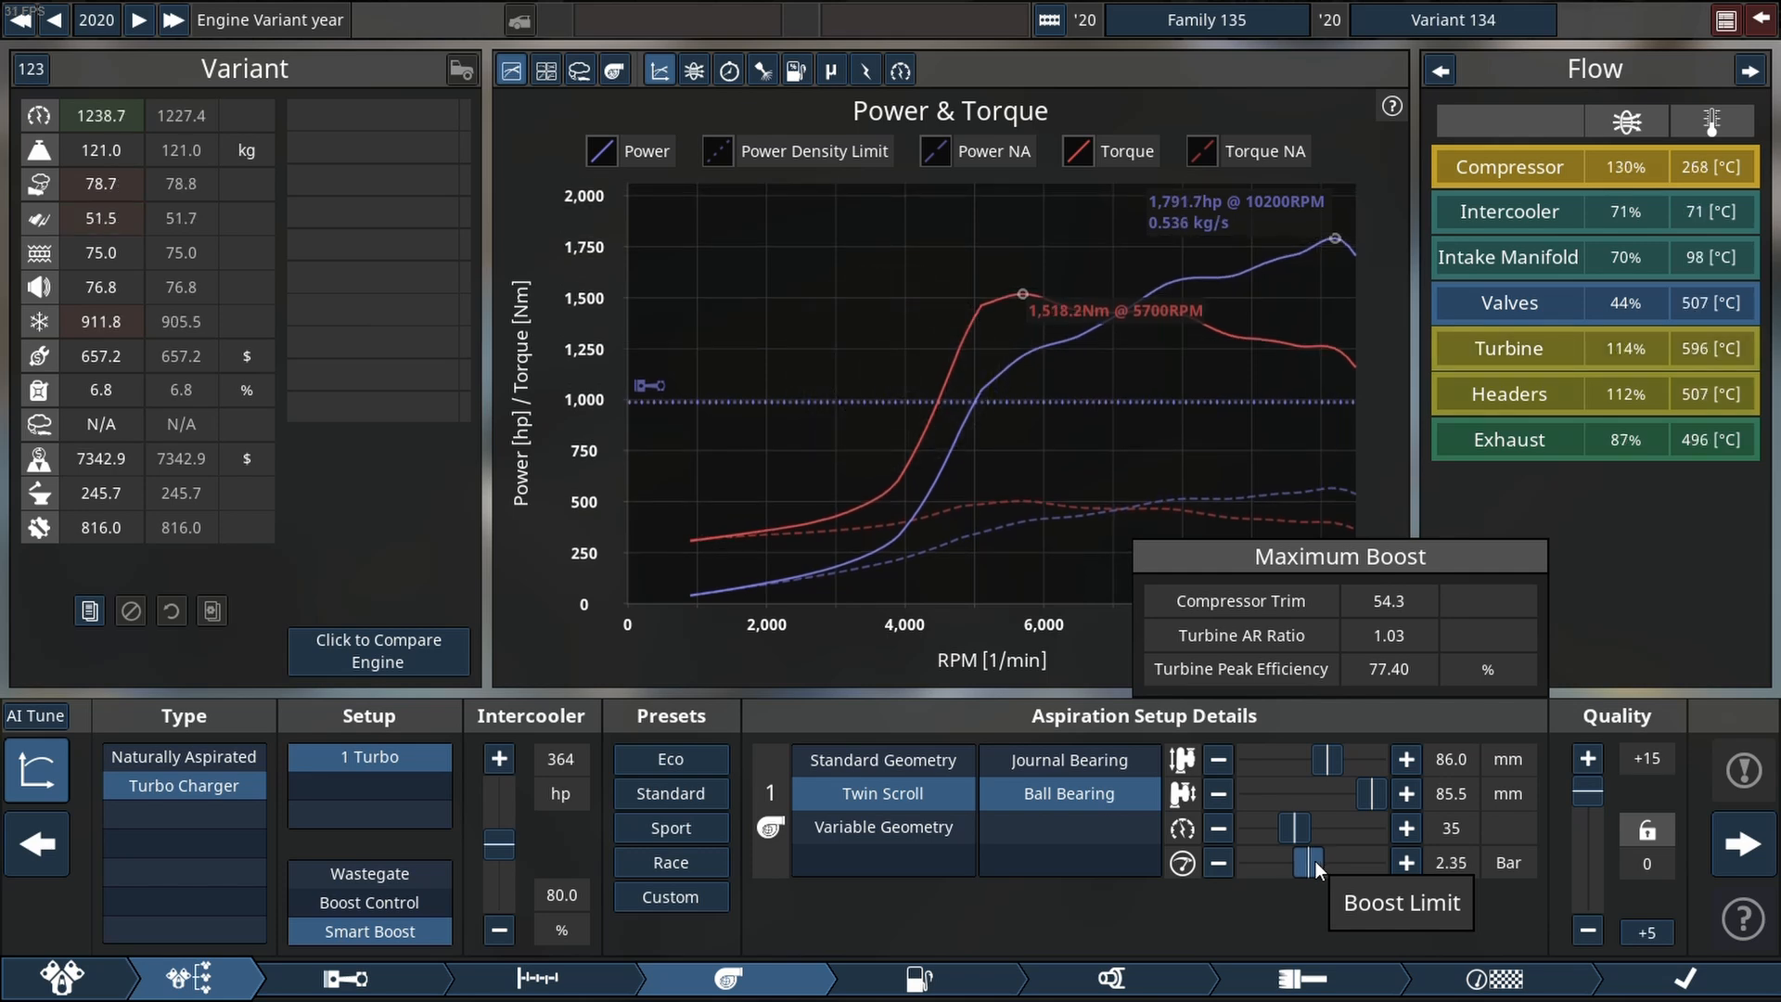
pyautogui.click(1405, 863)
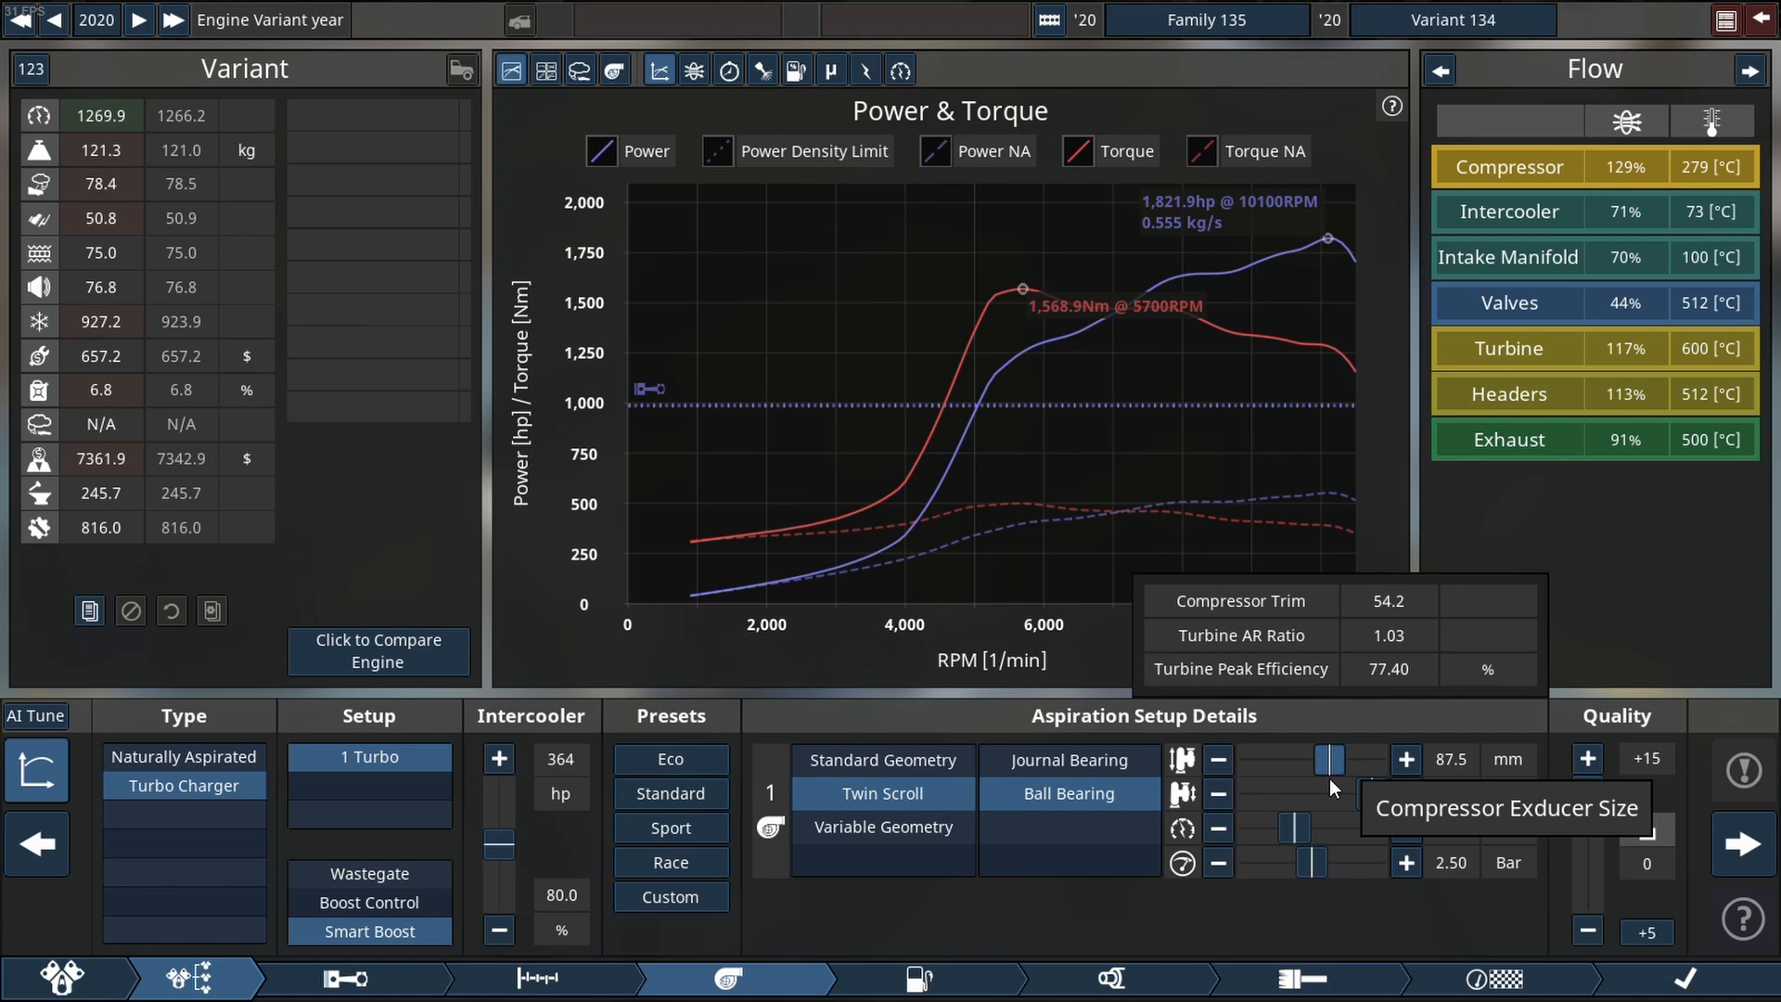
pyautogui.click(919, 978)
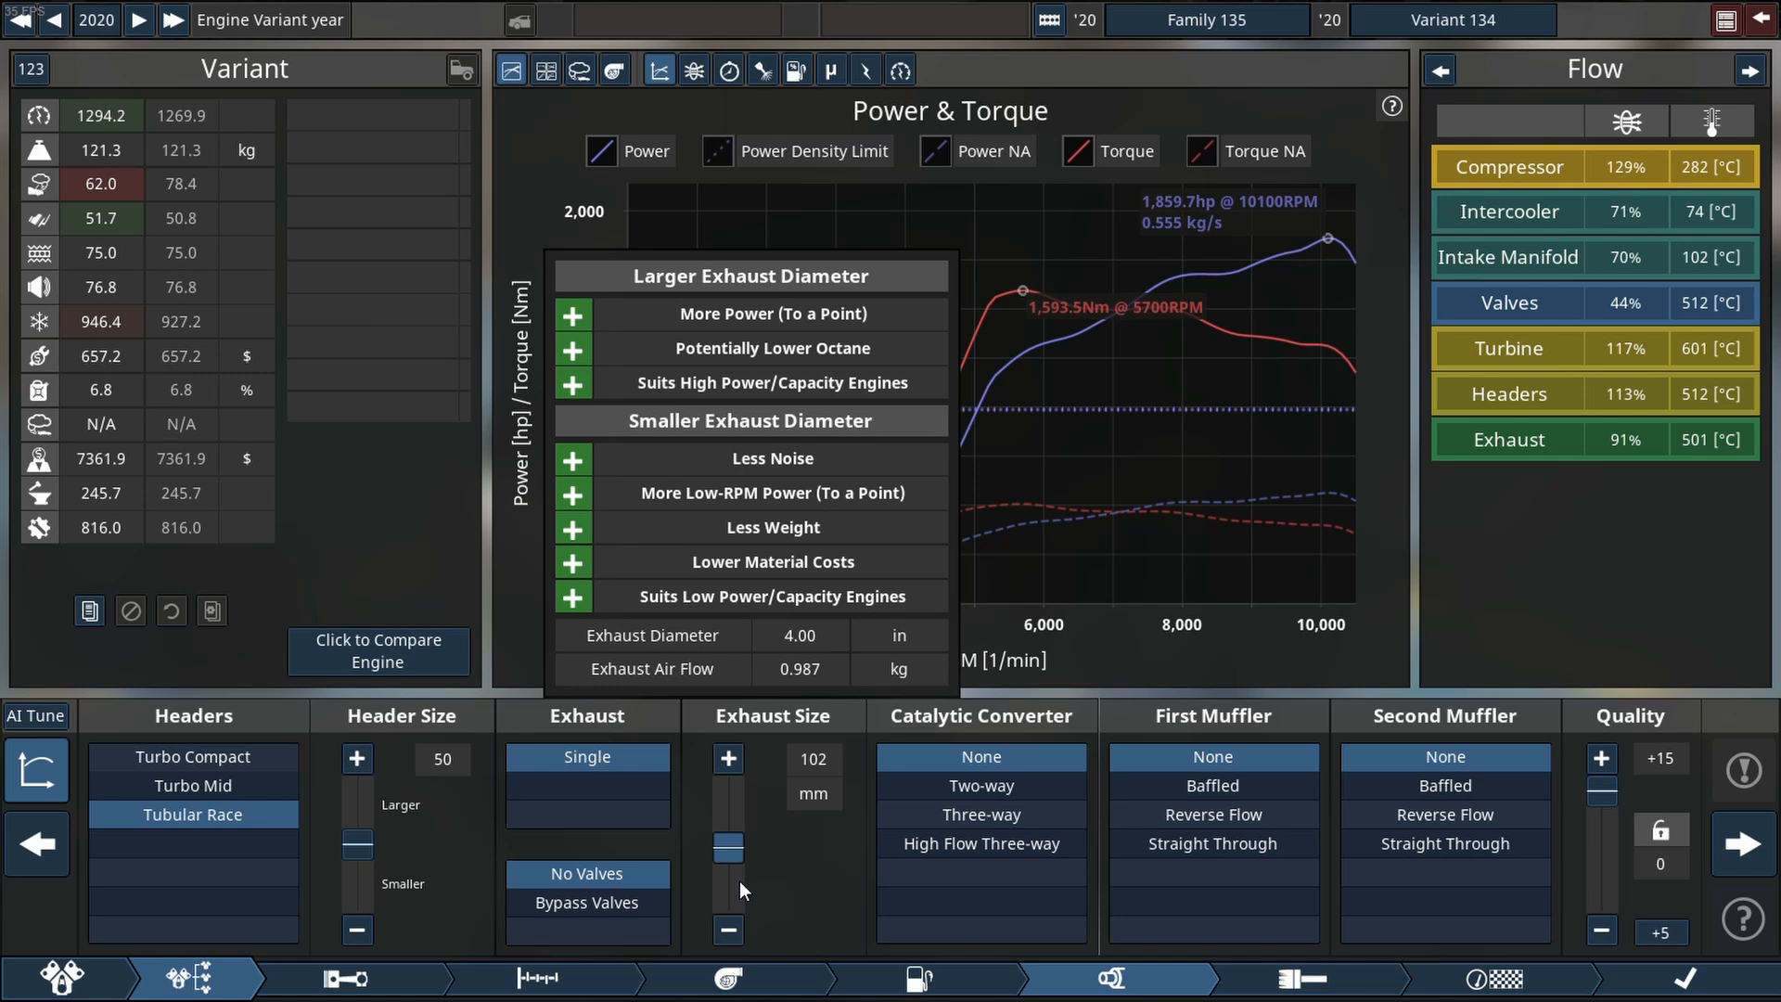
# Set headers to 62 and exhaust to 114 mm, then enlarge the compressor exducer to 90.5 mm.
pyautogui.click(727, 757)
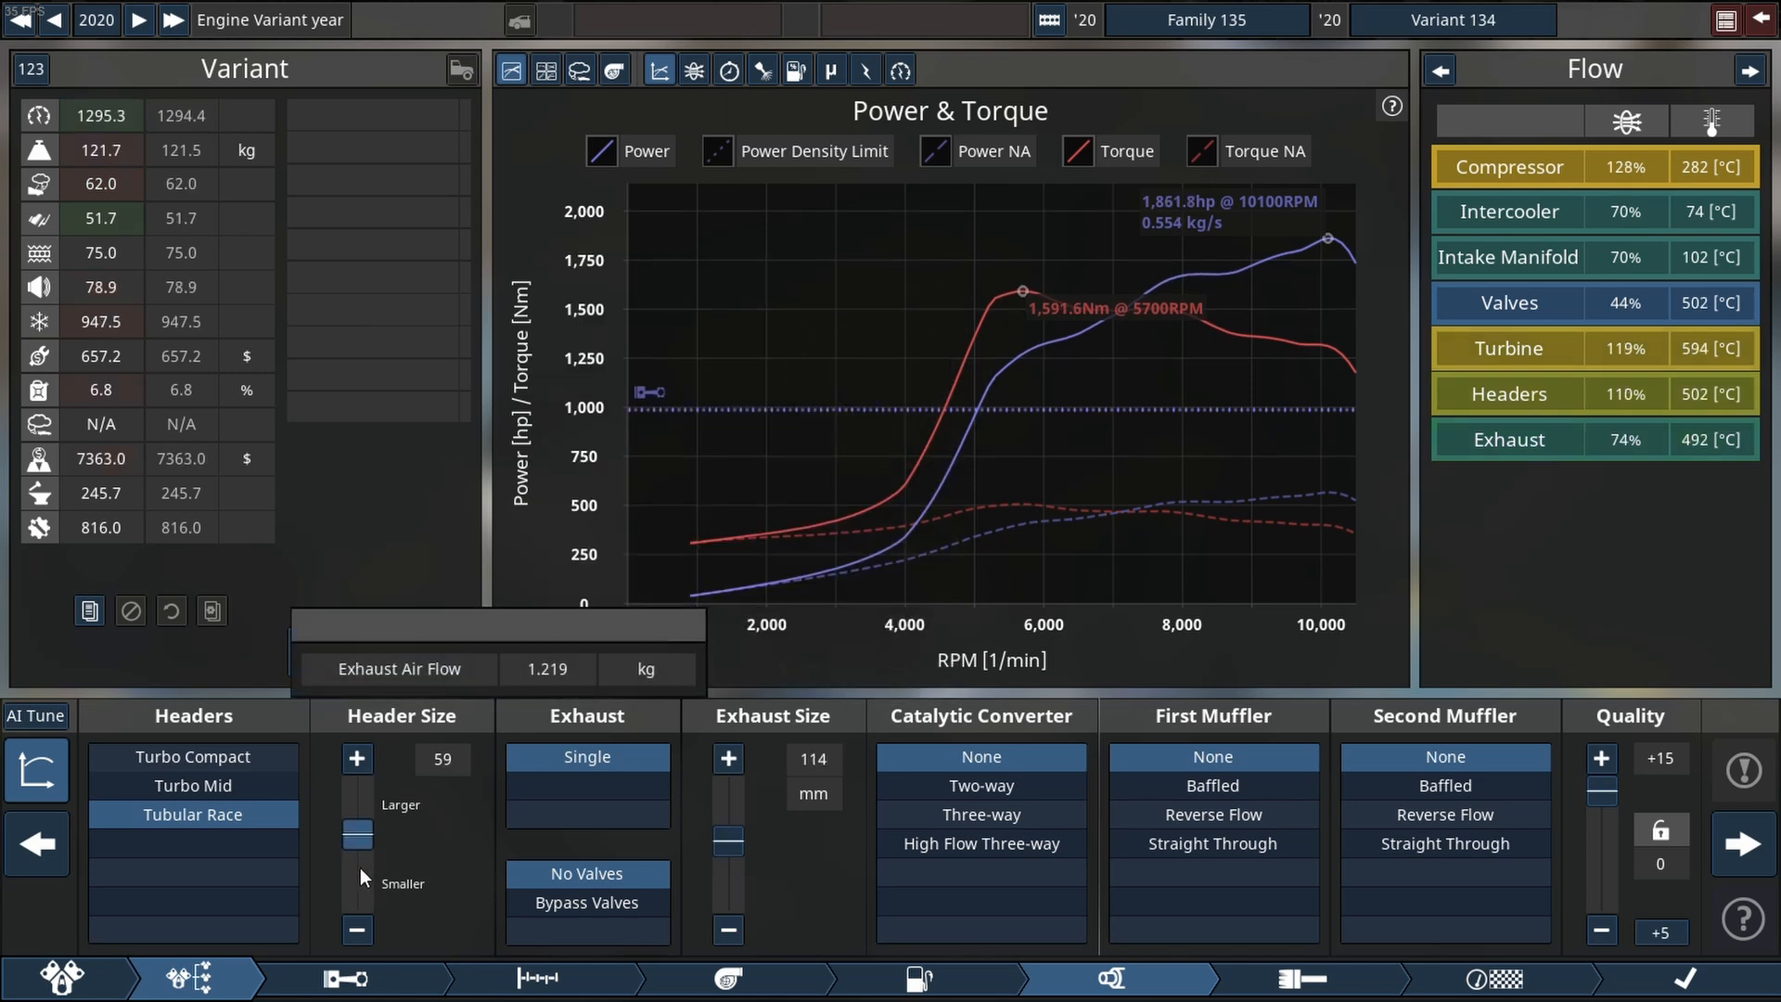
pyautogui.click(356, 757)
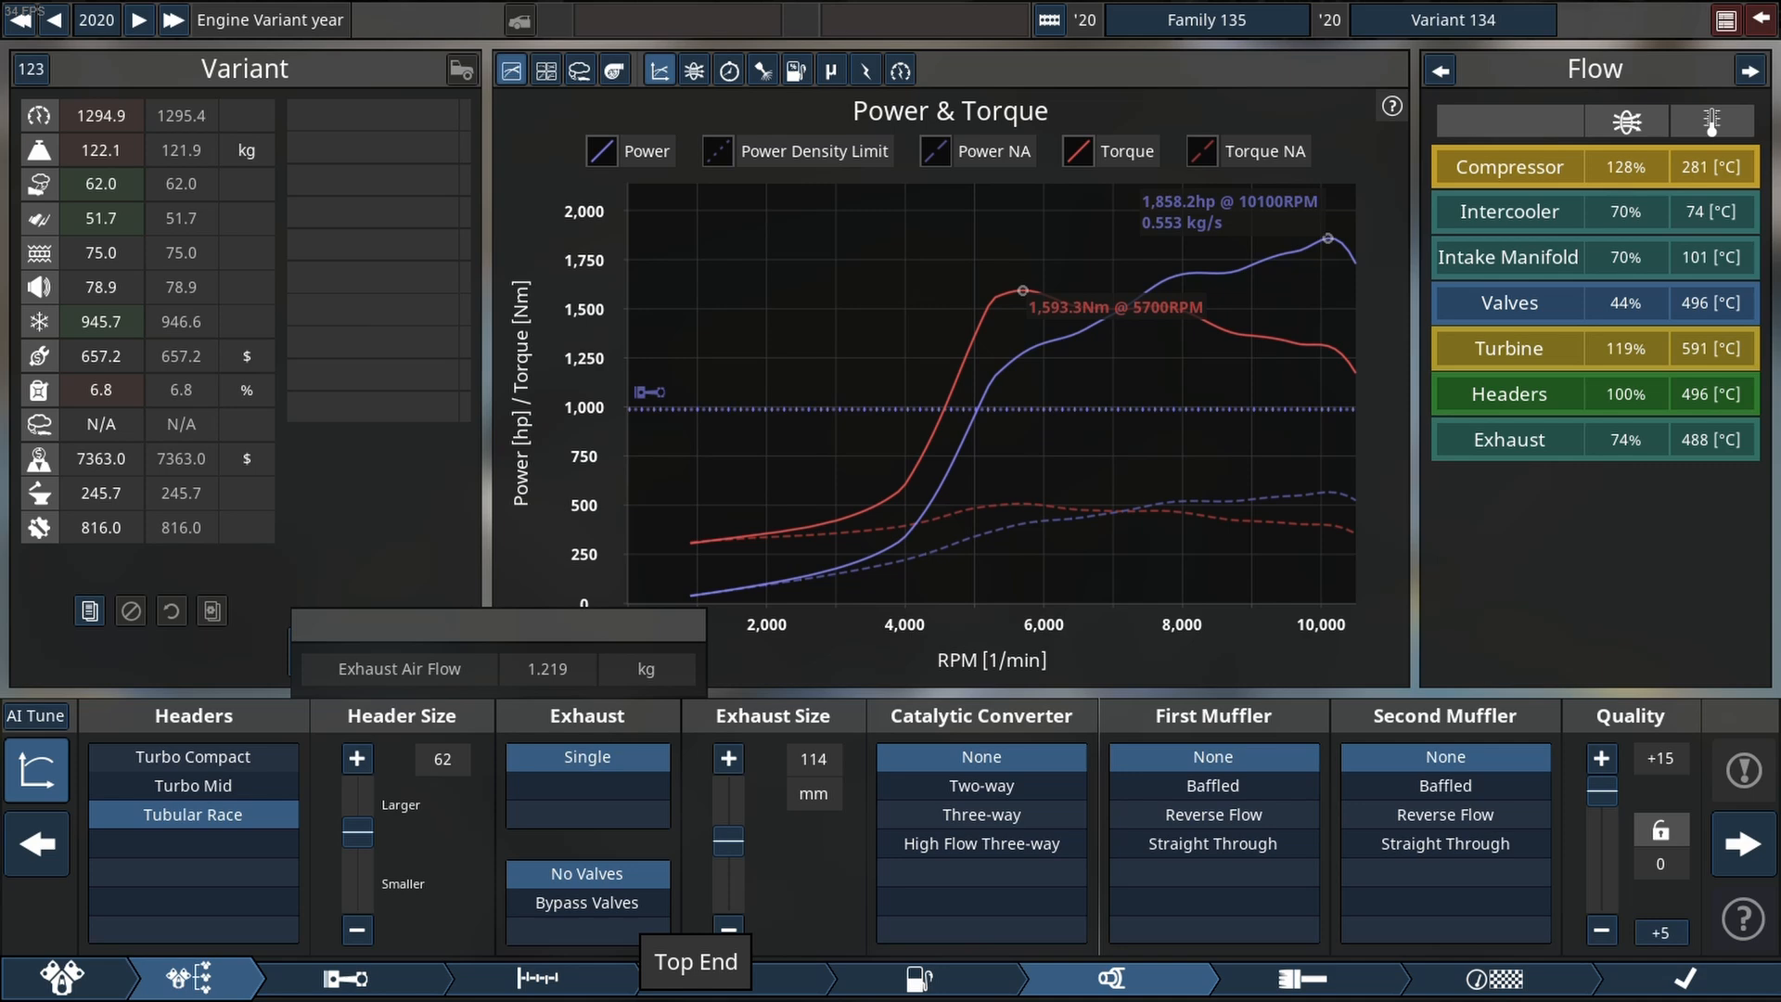
pyautogui.click(725, 978)
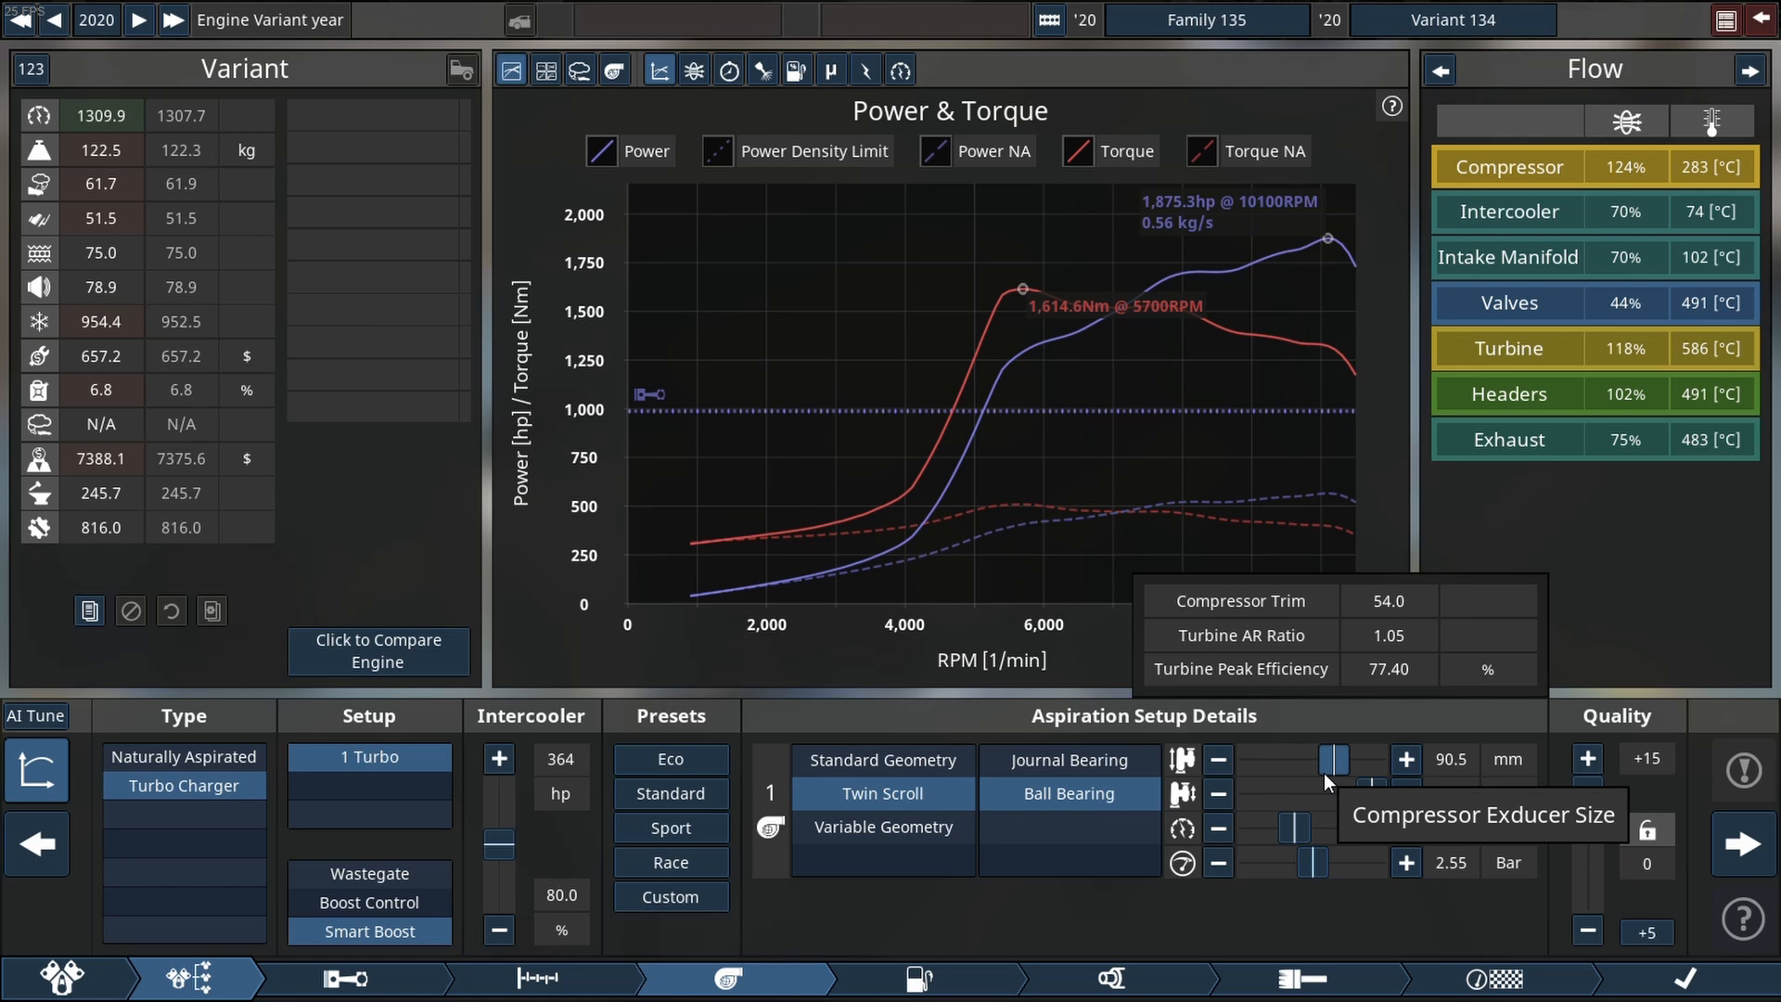
pyautogui.click(540, 978)
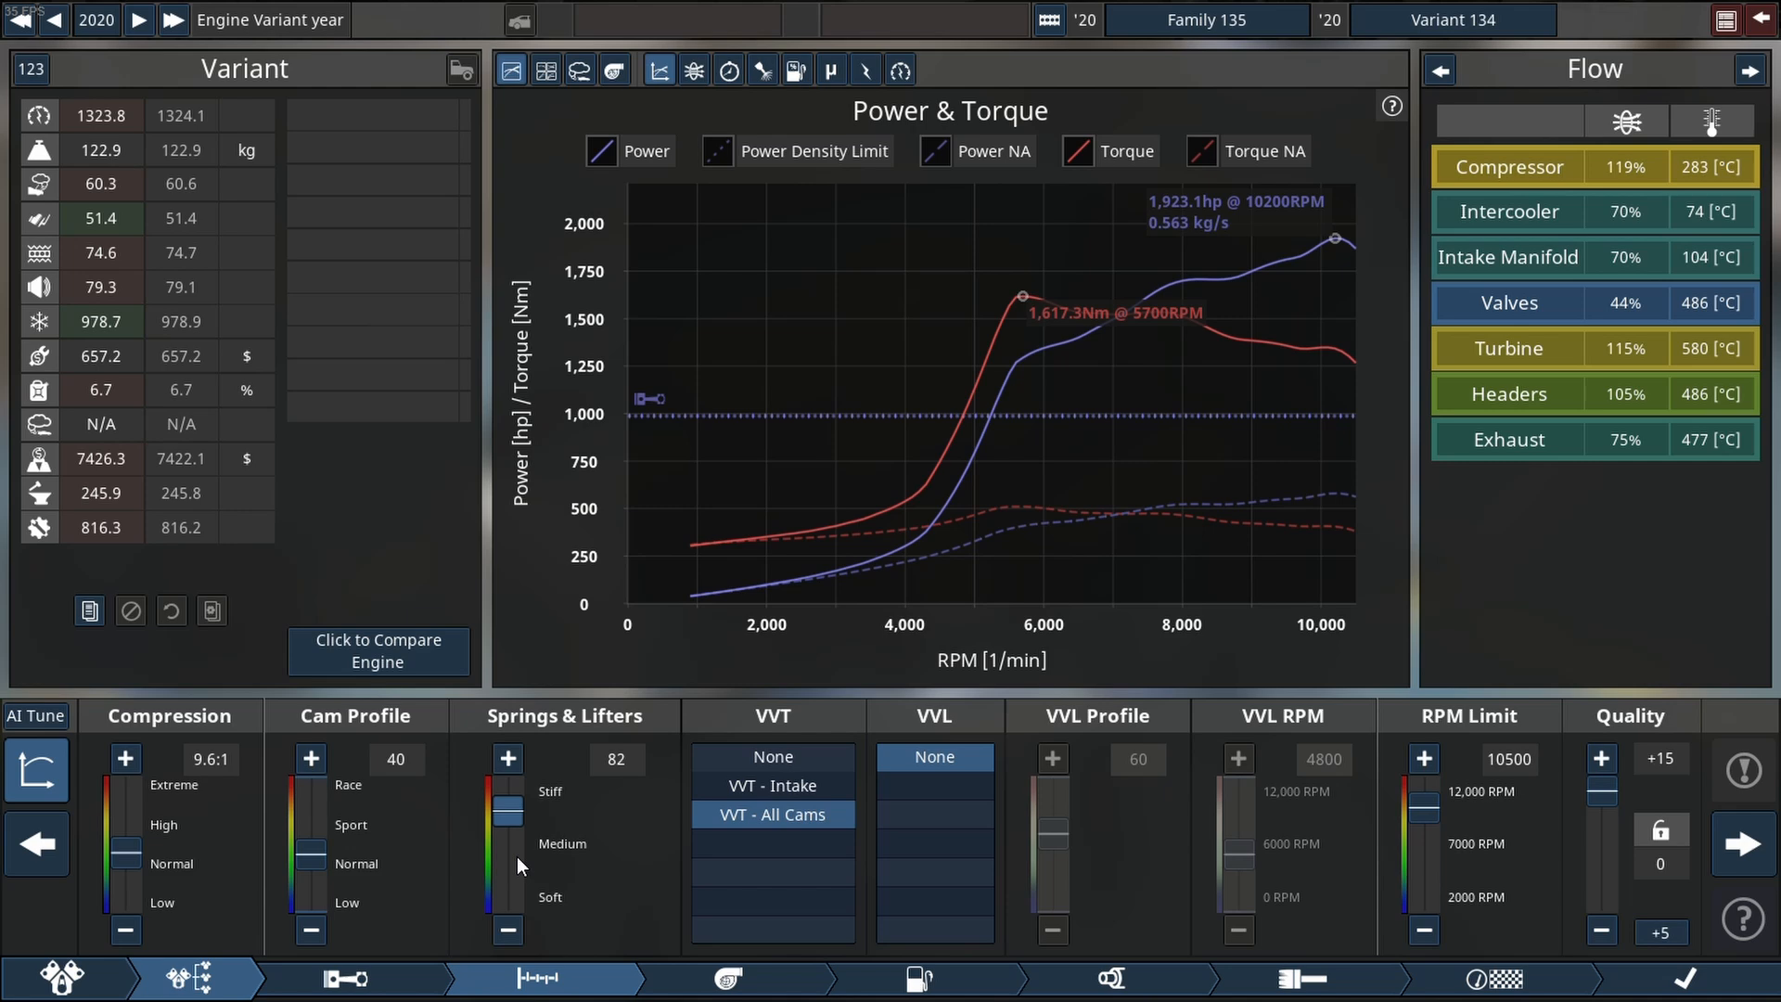
# Stiffen the valve springs to 88, push boost above 3 bar and enlarge the turbine.
pyautogui.click(506, 757)
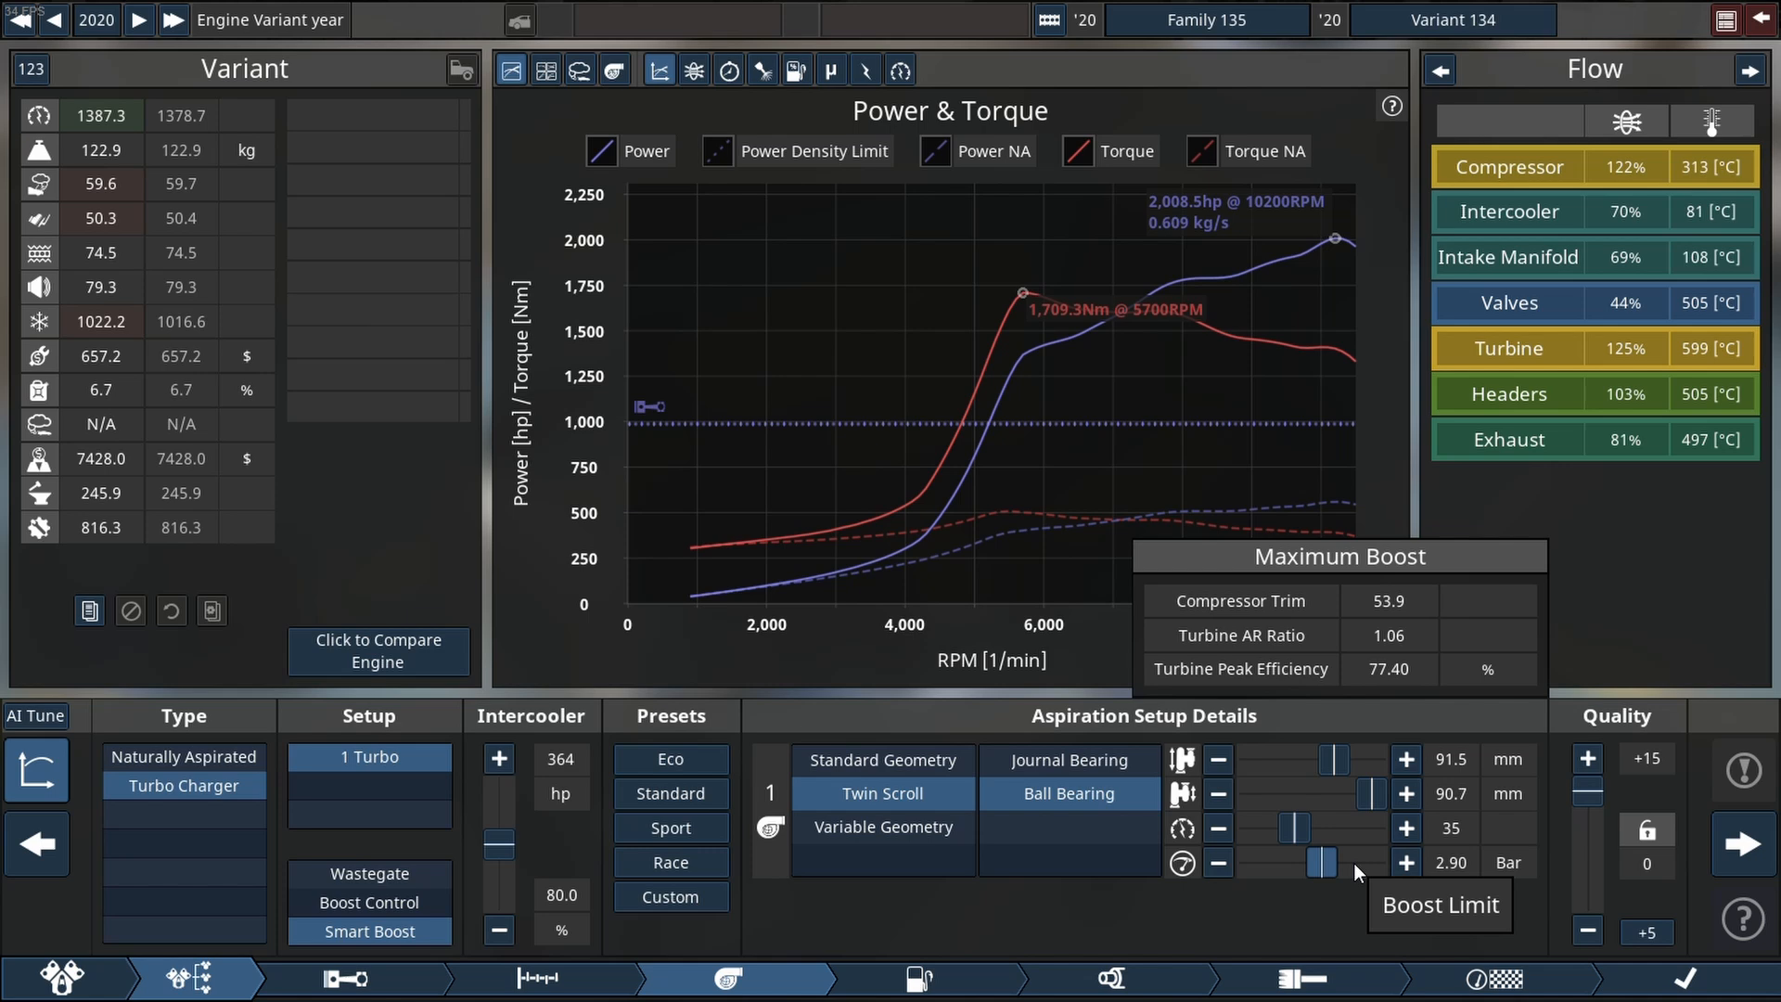
pyautogui.click(1404, 863)
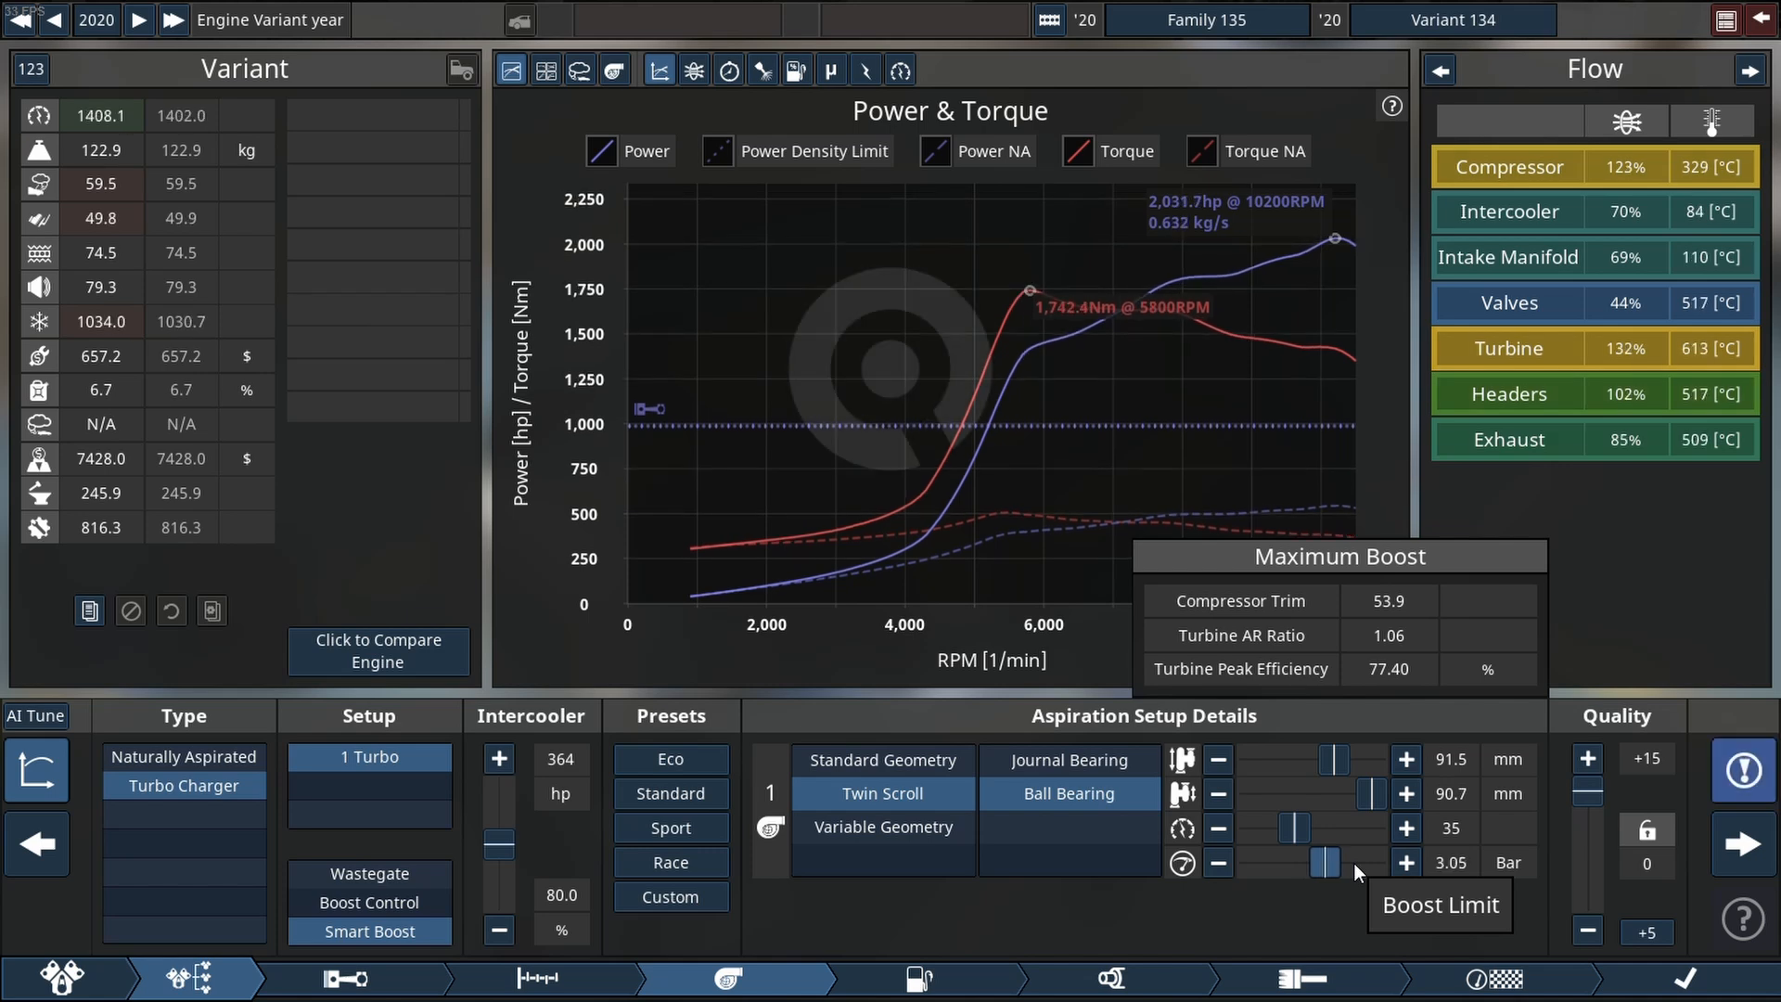
pyautogui.click(1404, 863)
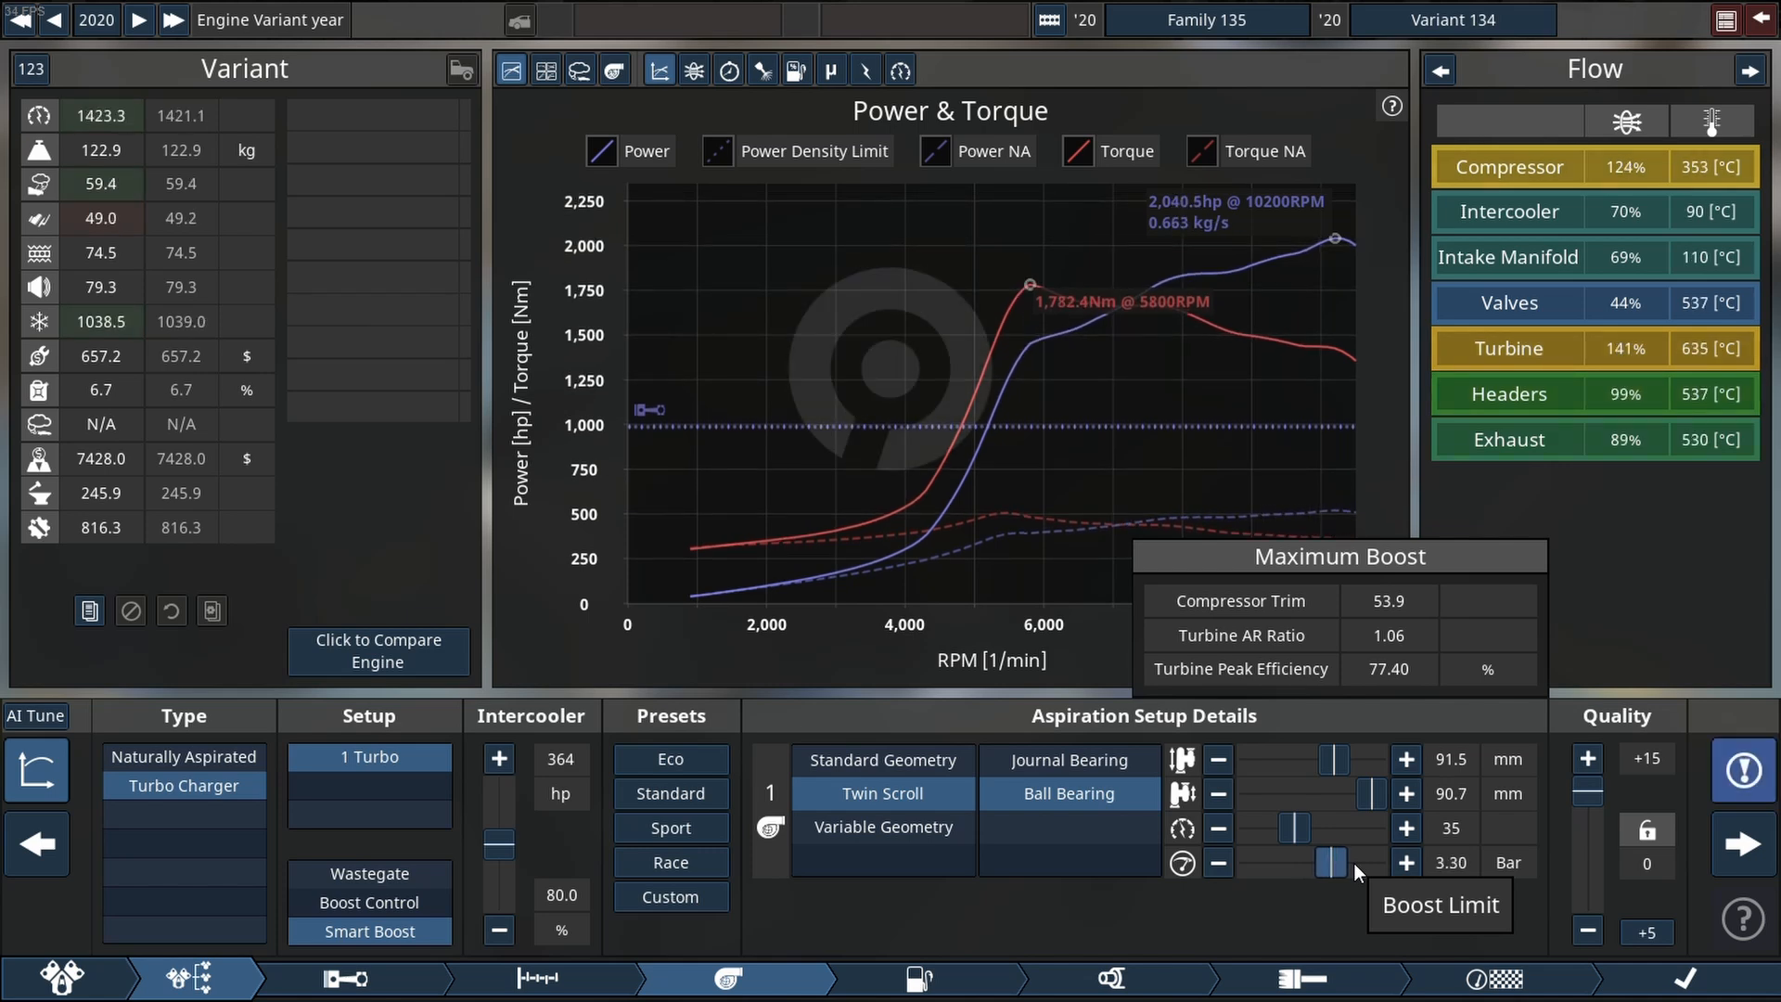
pyautogui.click(1218, 862)
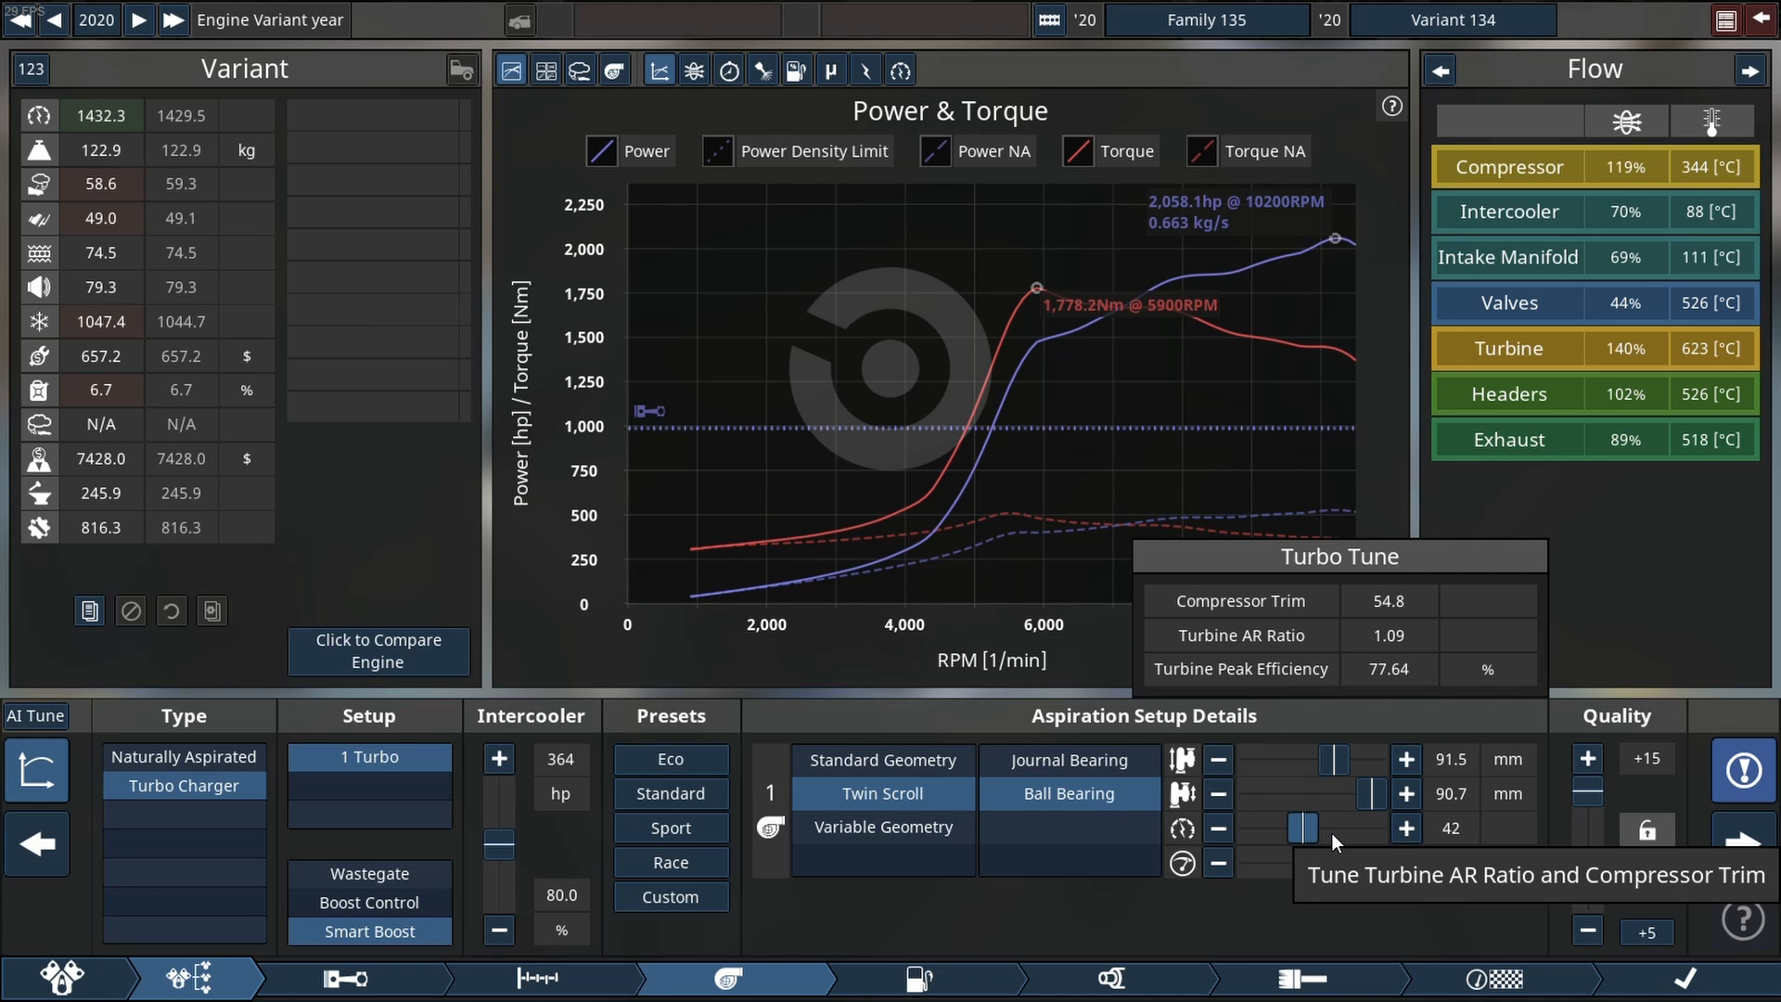
pyautogui.click(1404, 828)
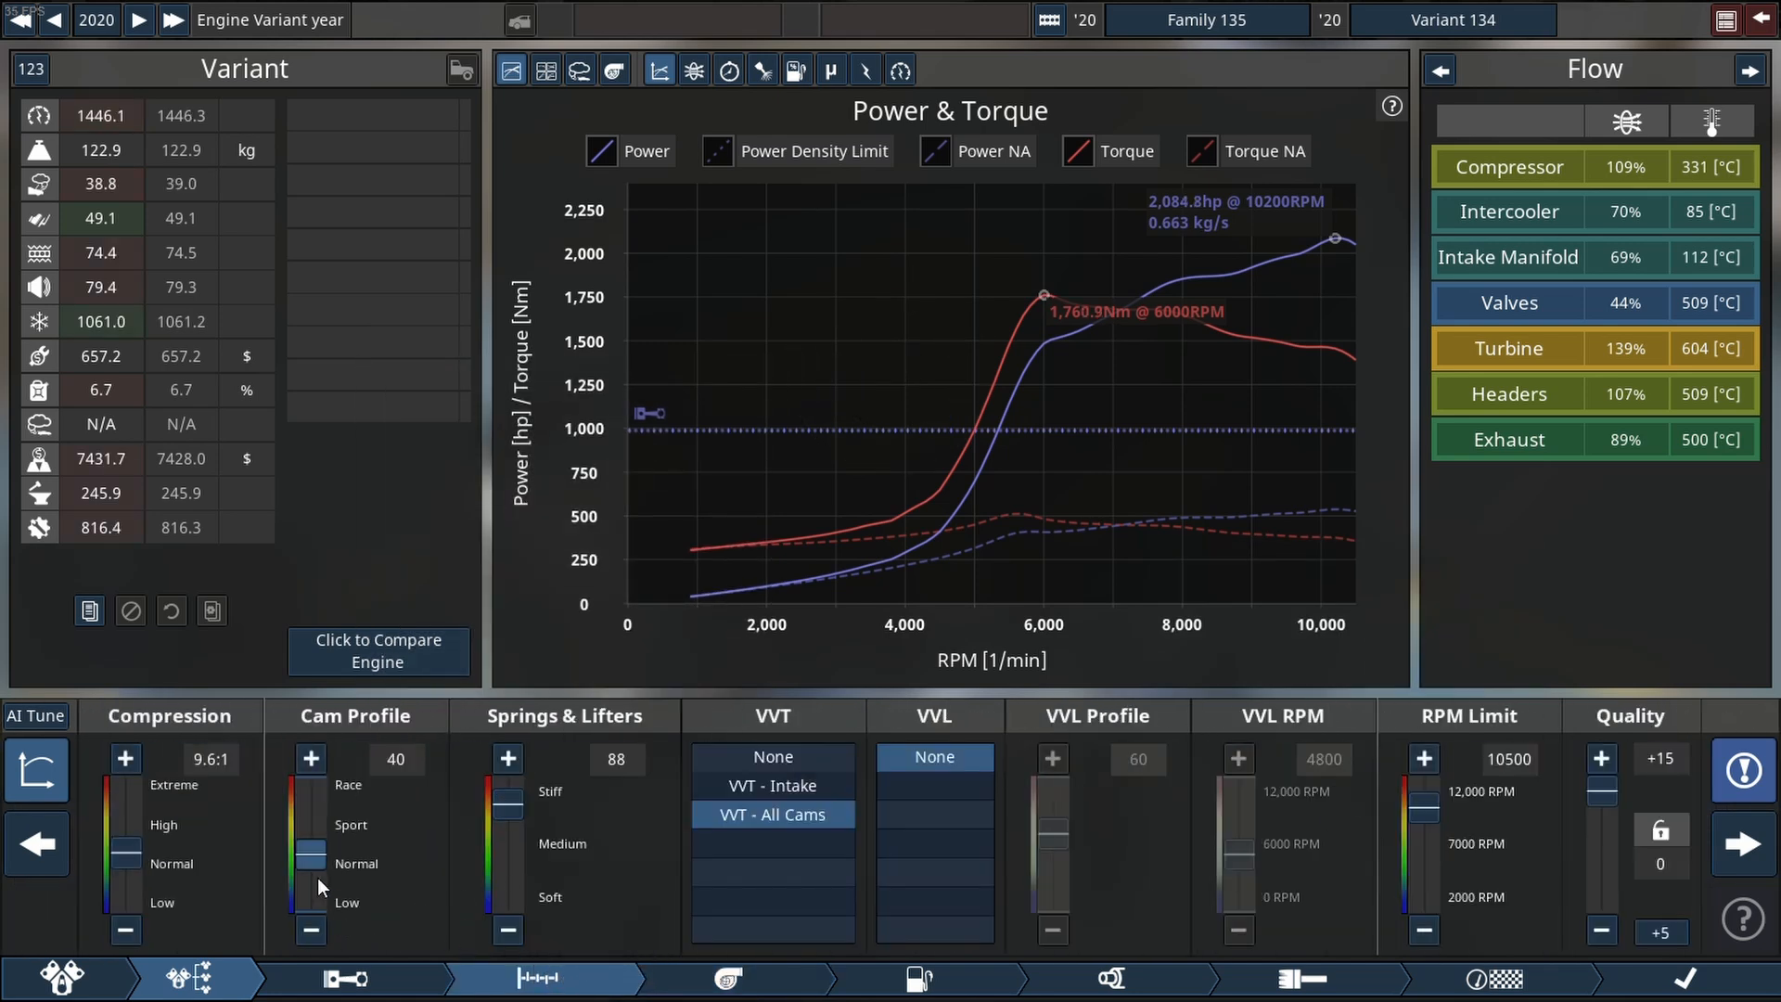
# Move the cam profile toward race, up to 61, for about 2,151 hp.
pyautogui.click(310, 759)
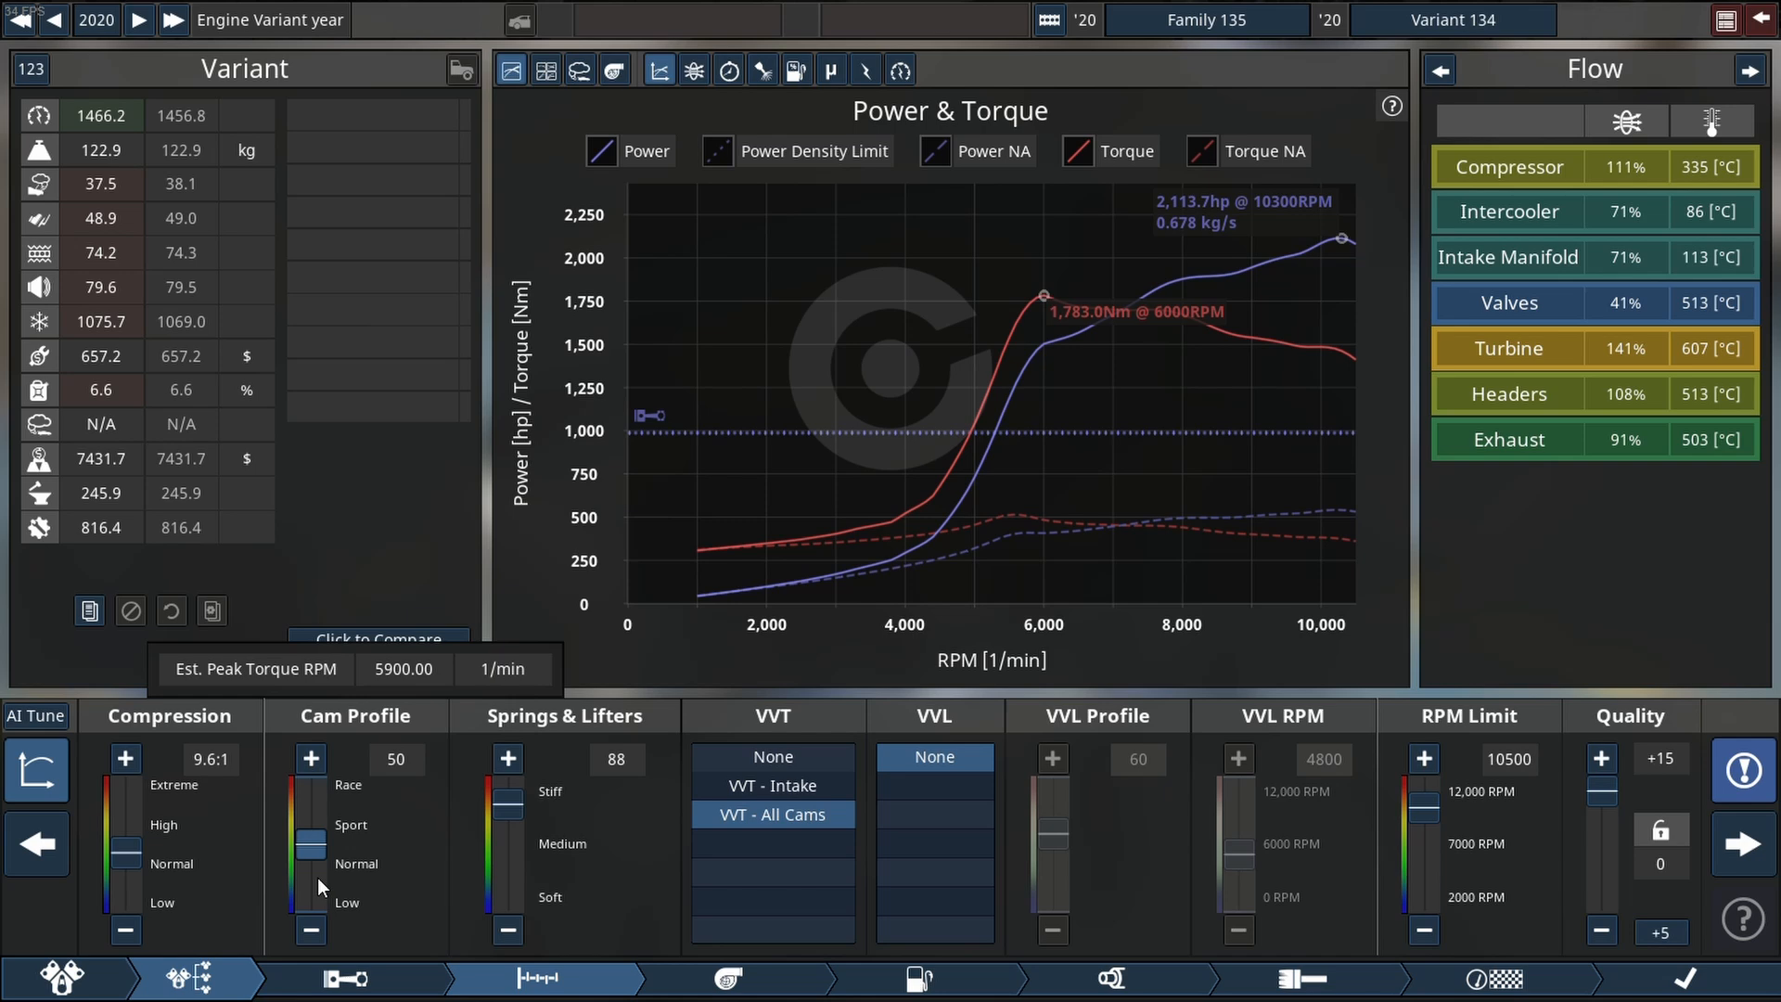
pyautogui.click(310, 758)
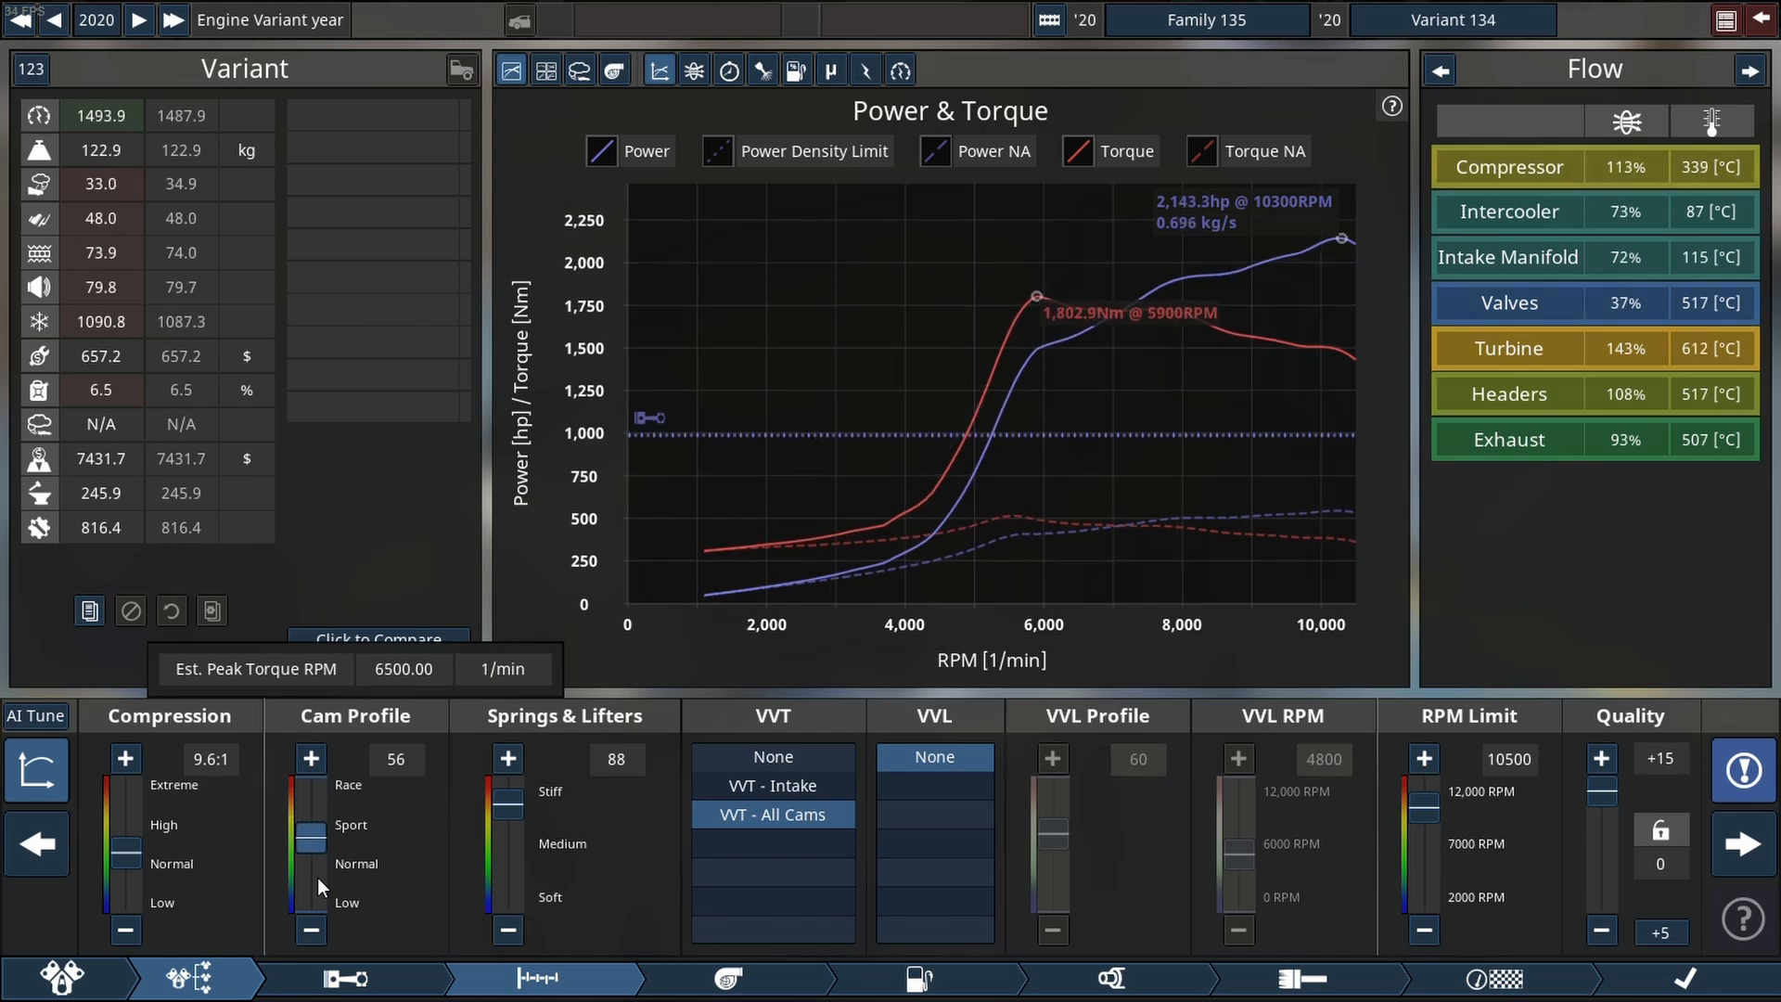
pyautogui.click(309, 759)
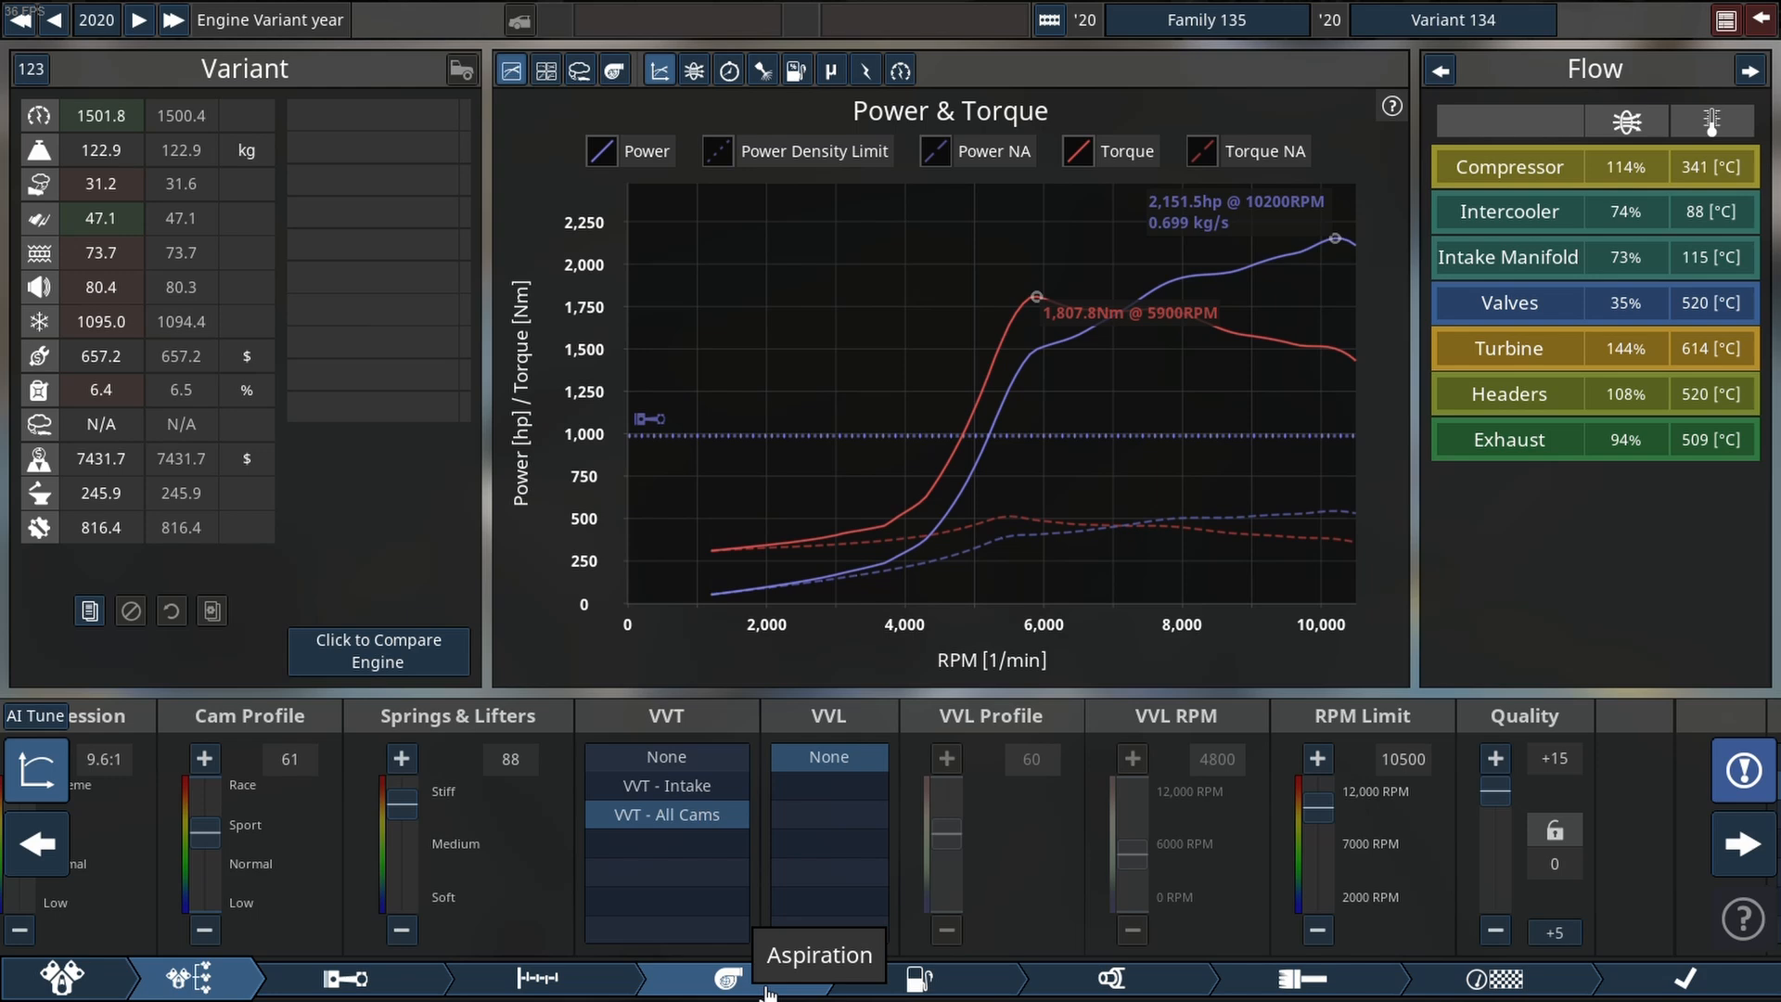
# Nudge the compressor exducer size down and up, triggering compressor surge.
pyautogui.click(727, 978)
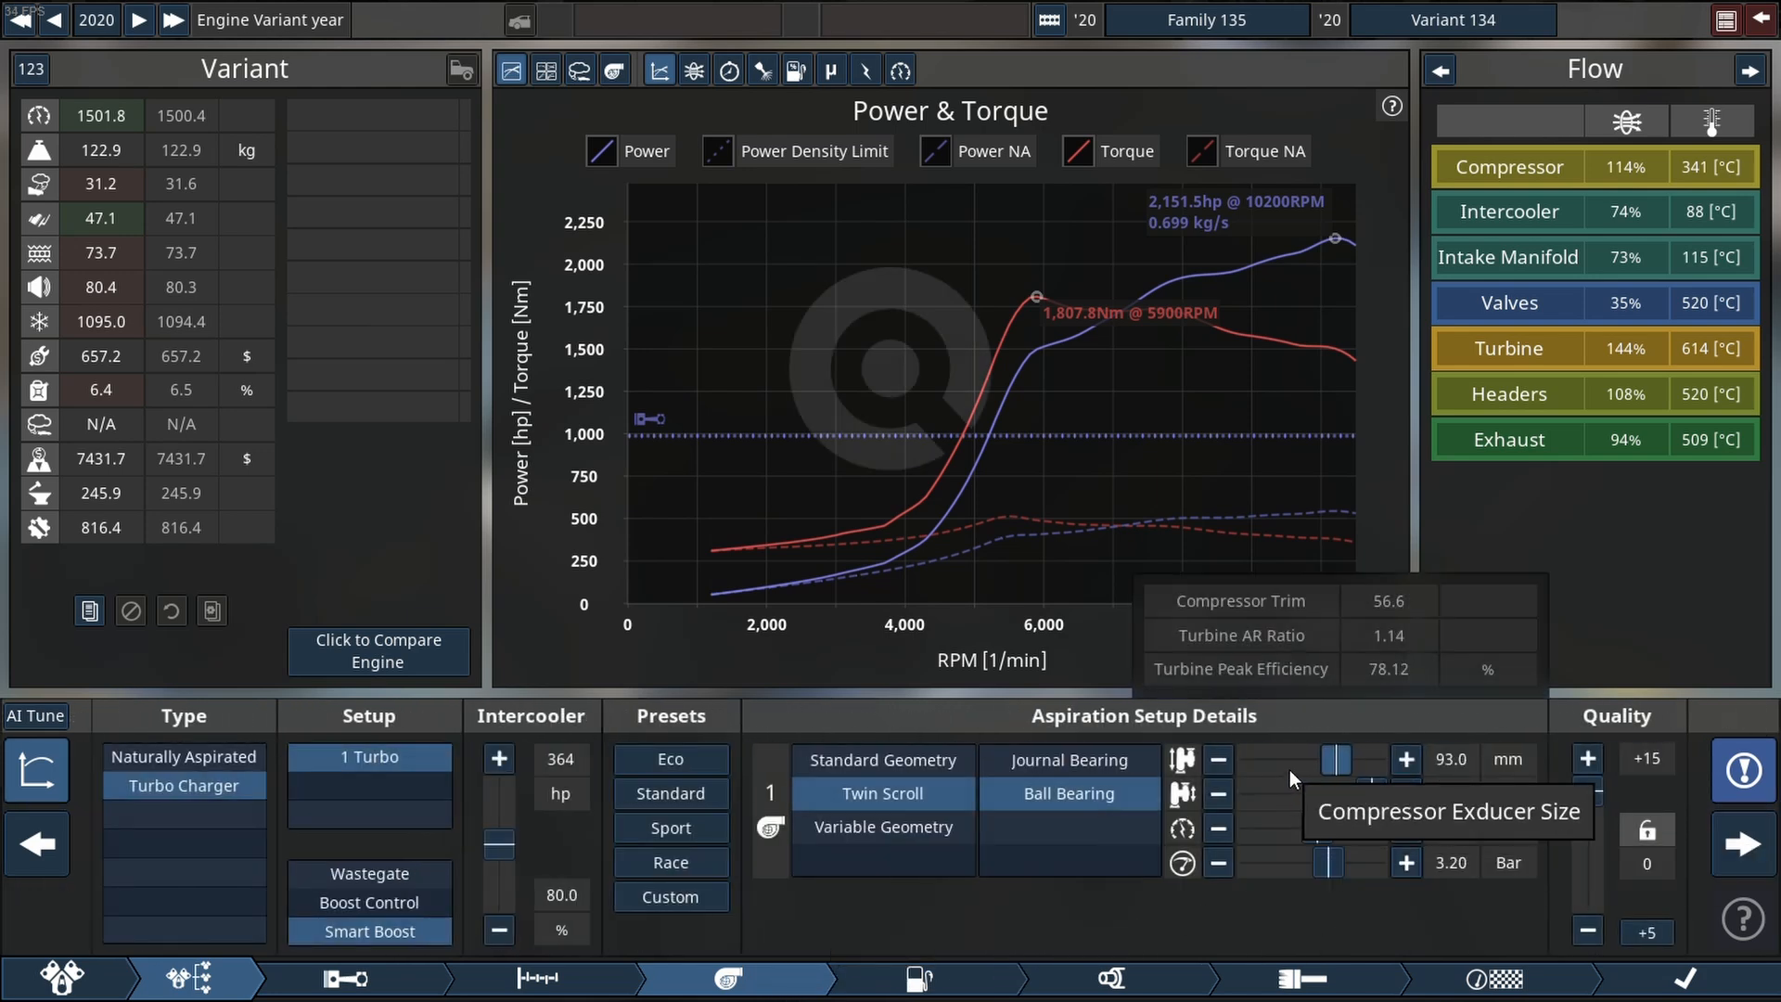
pyautogui.click(1217, 759)
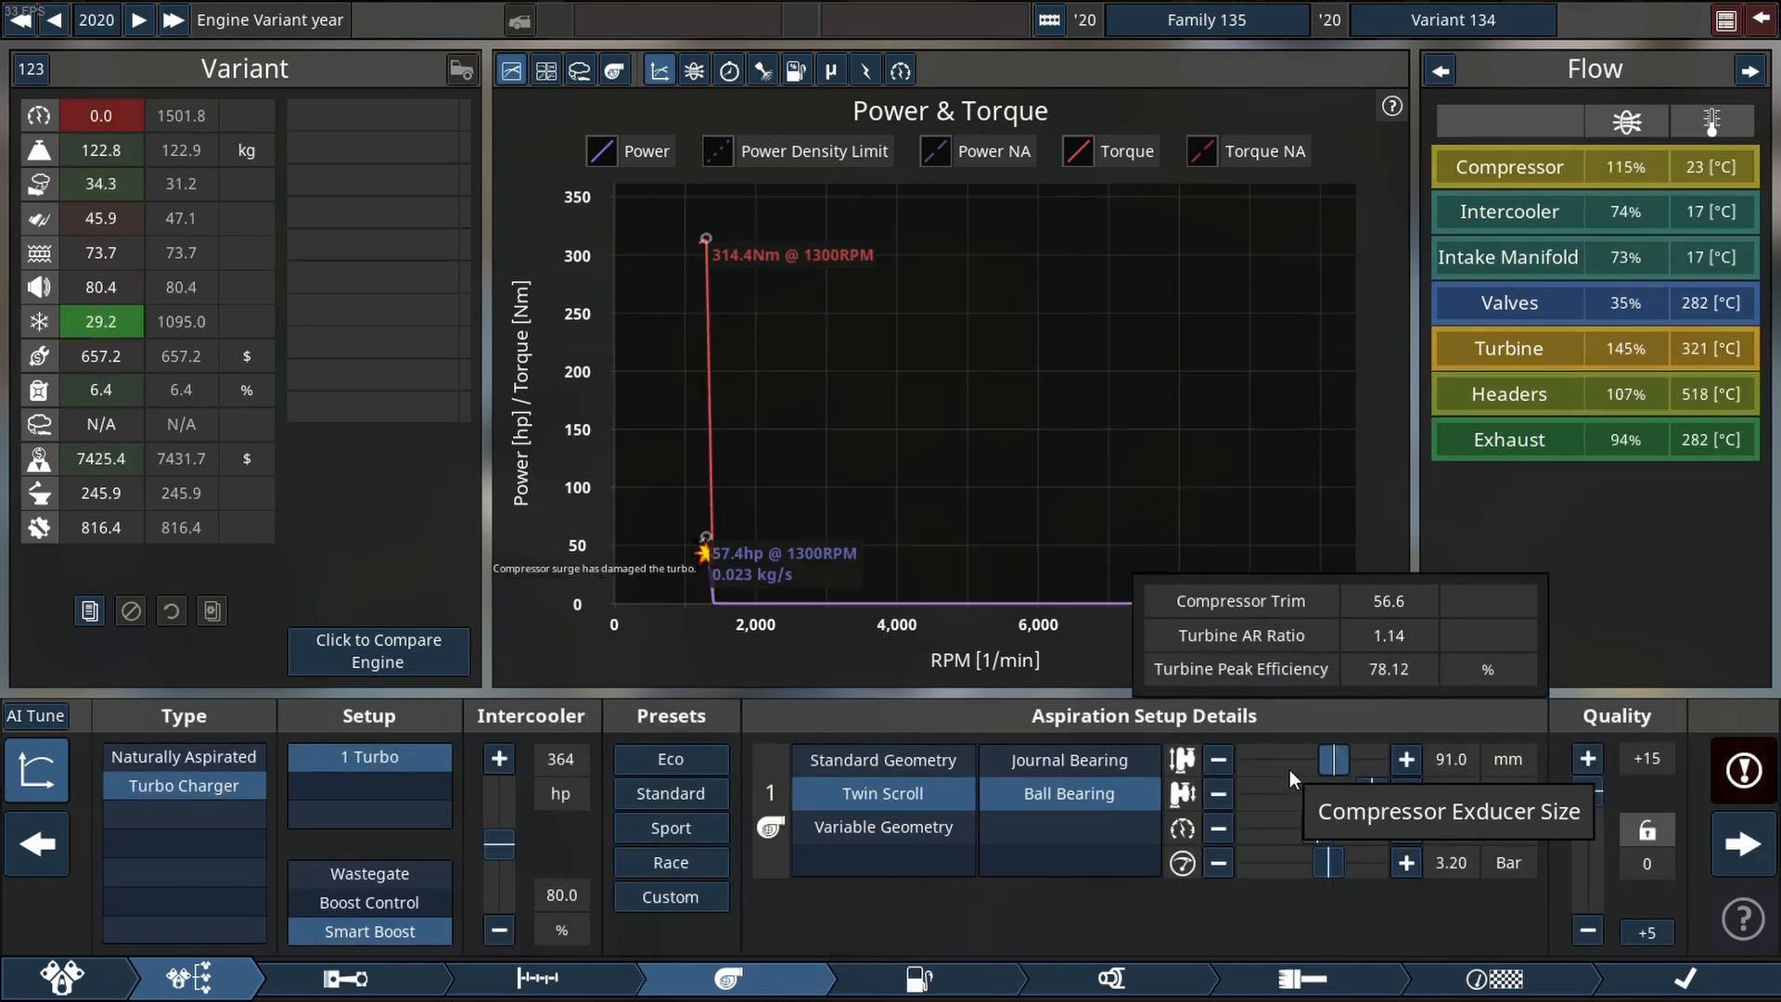
pyautogui.click(1405, 759)
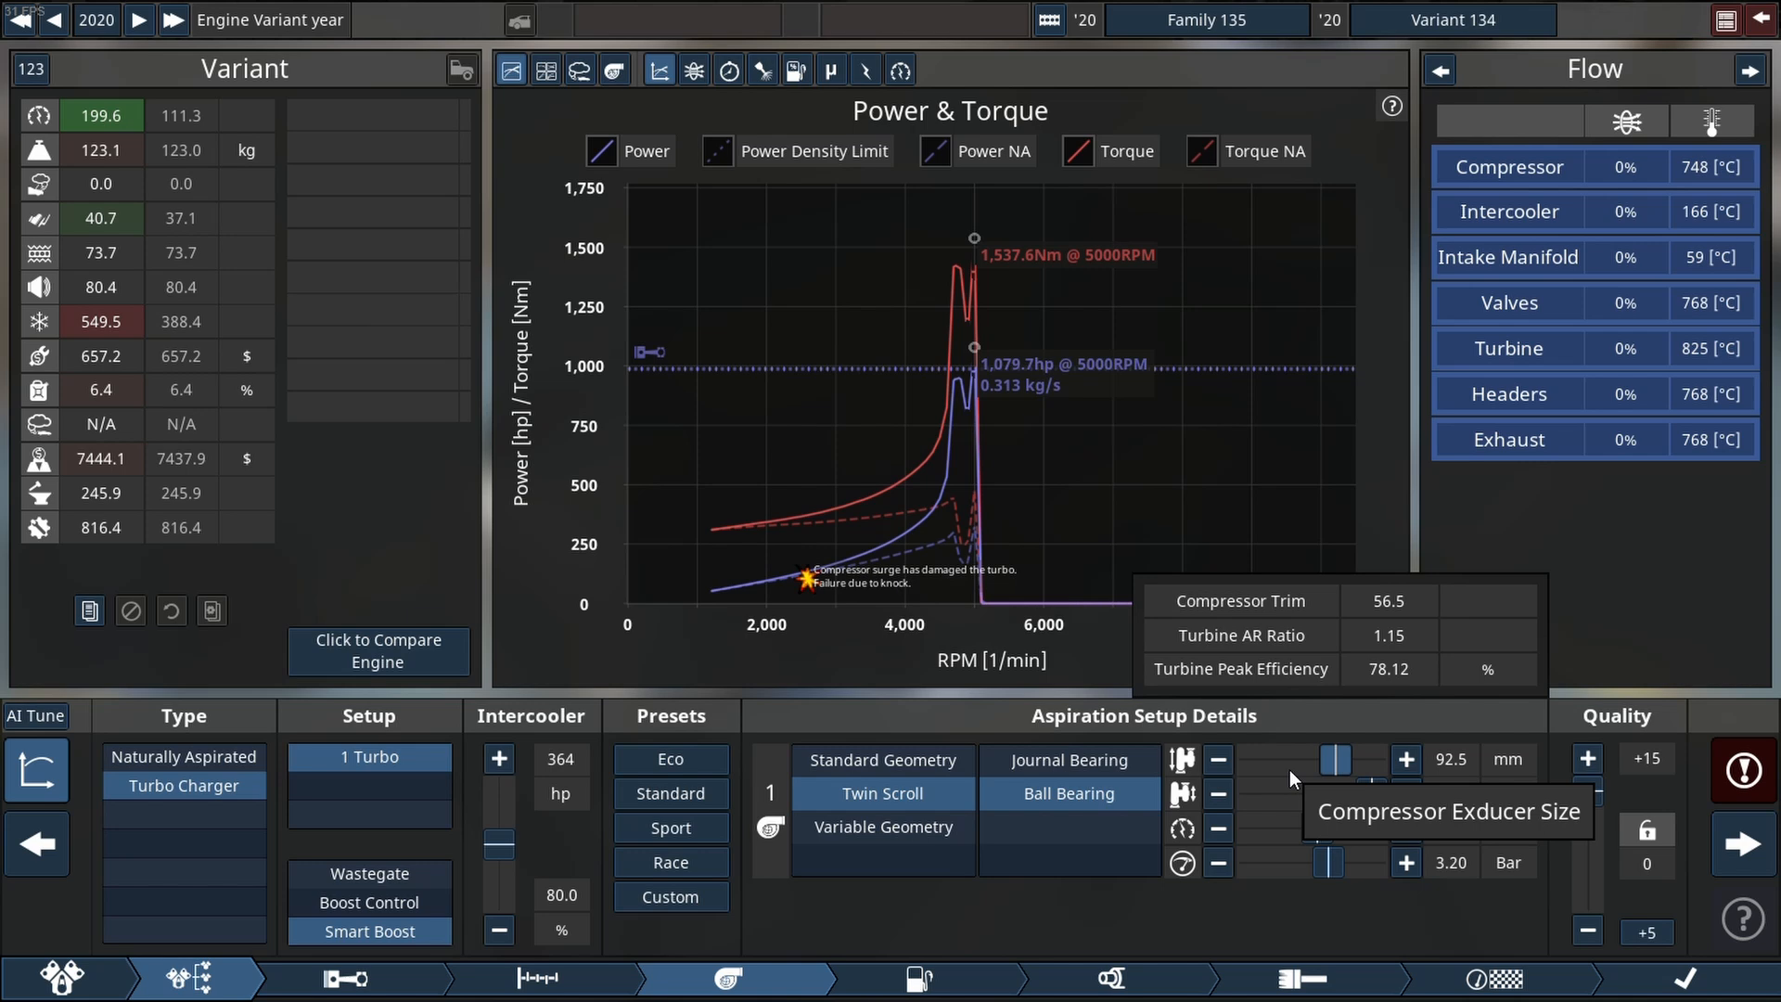
# Retune the exducer to clear the surge and lower compression to 8.1:1.
pyautogui.click(1217, 758)
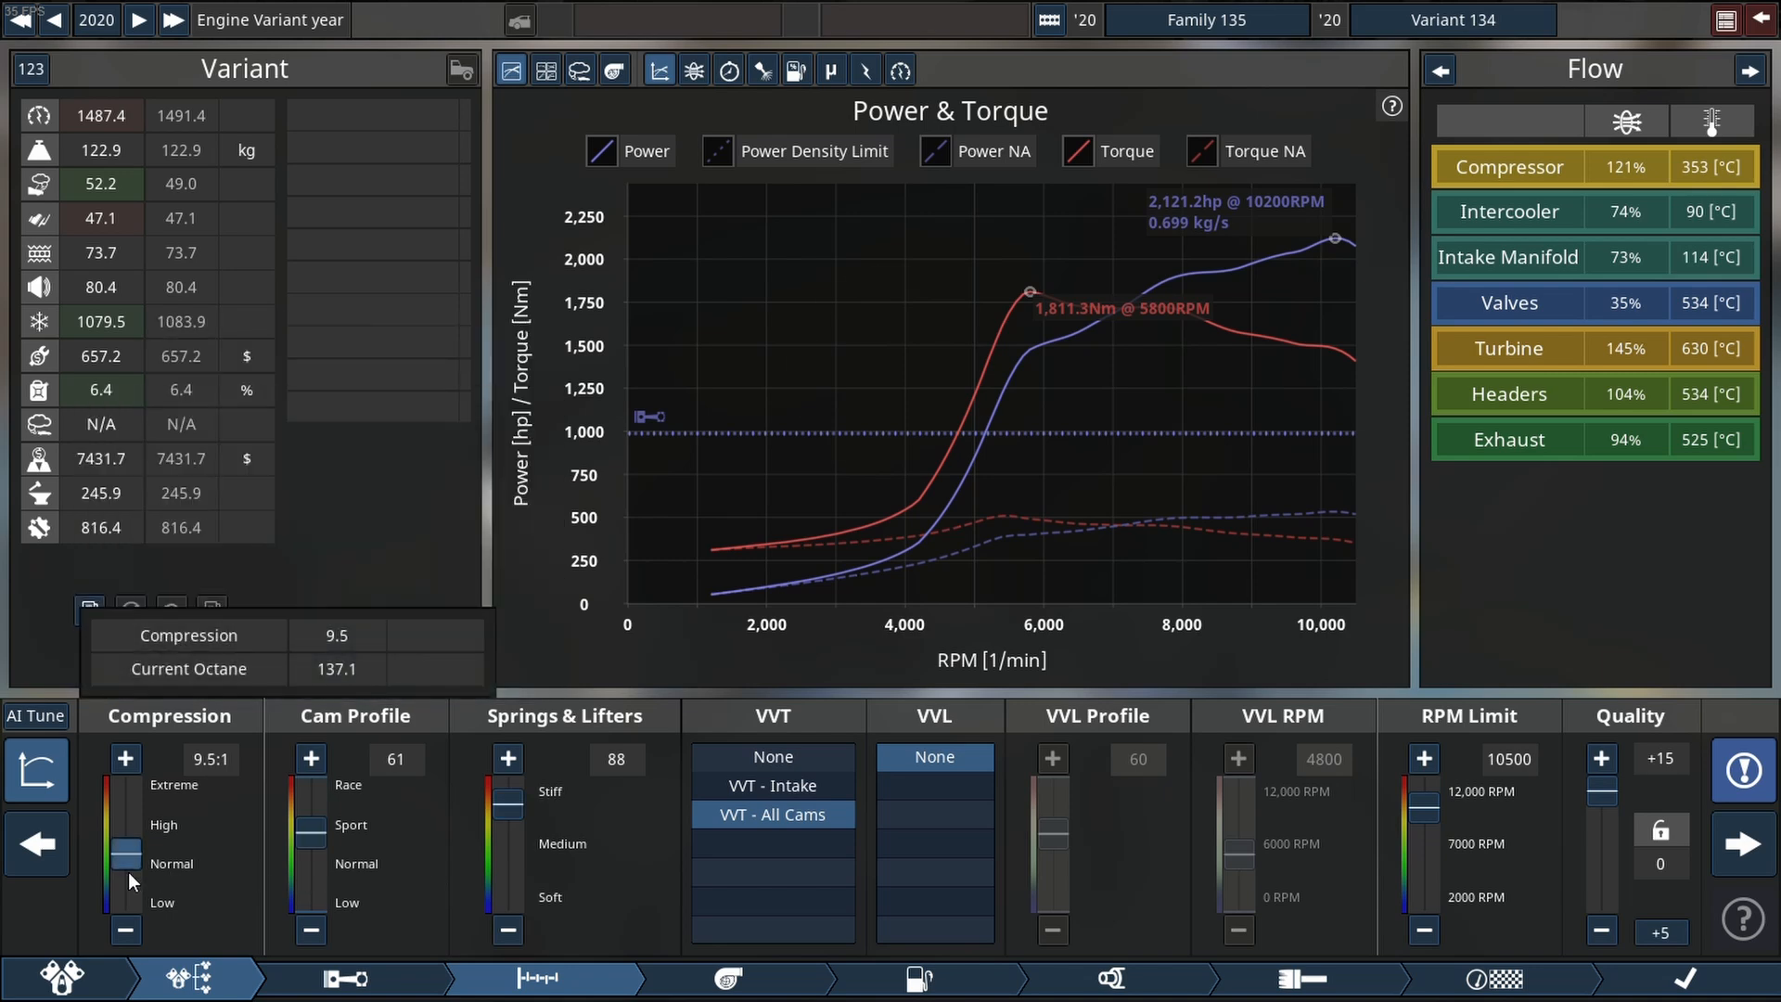
pyautogui.click(124, 934)
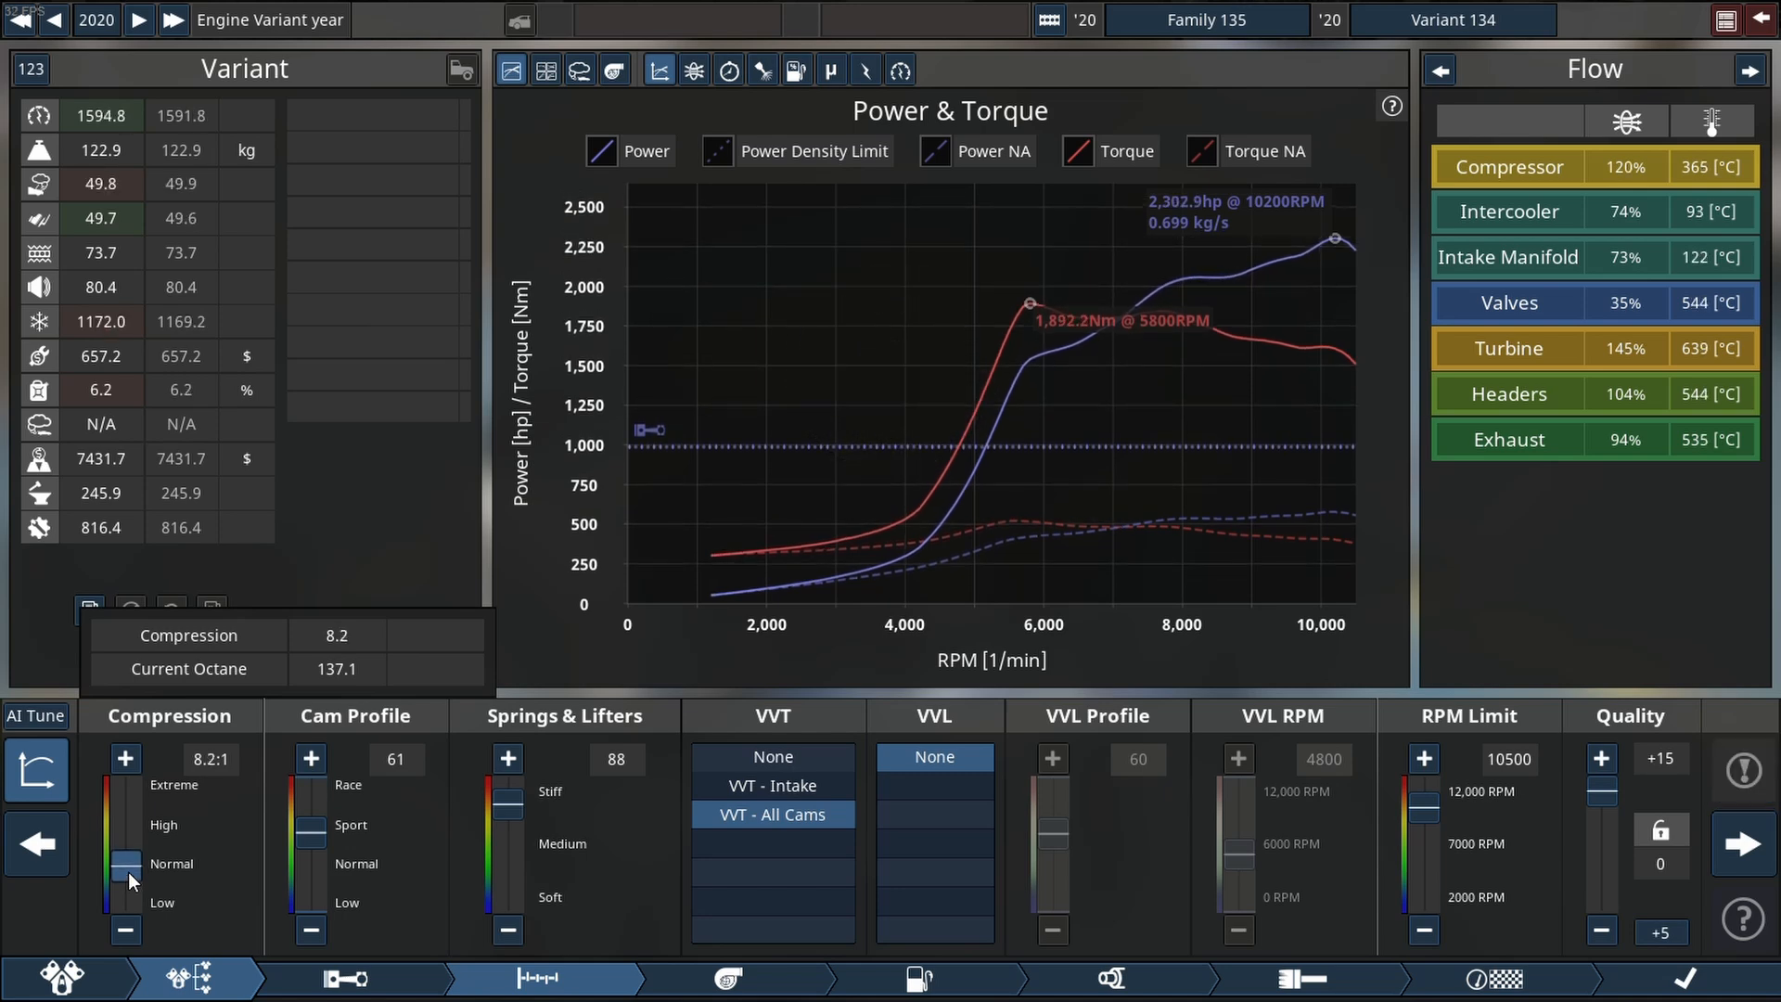
pyautogui.click(125, 930)
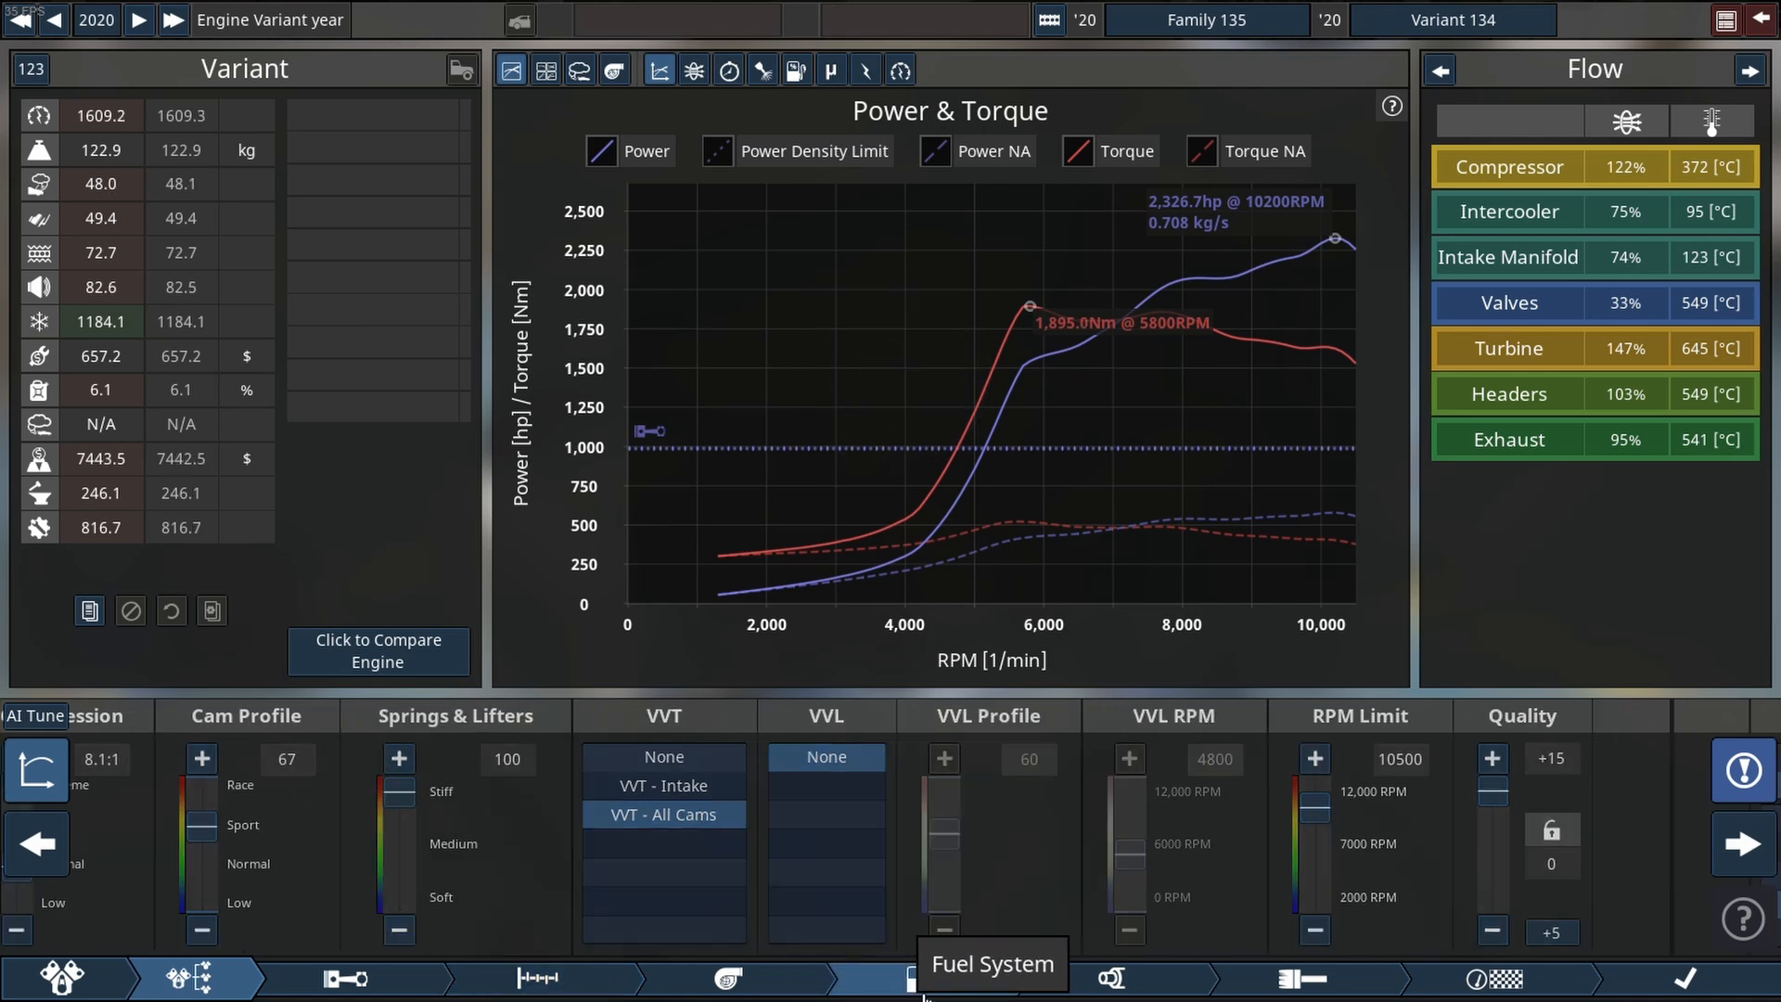
# Lean the nitromethane fuel mixture out to 34 on the Fuel tab.
pyautogui.click(924, 978)
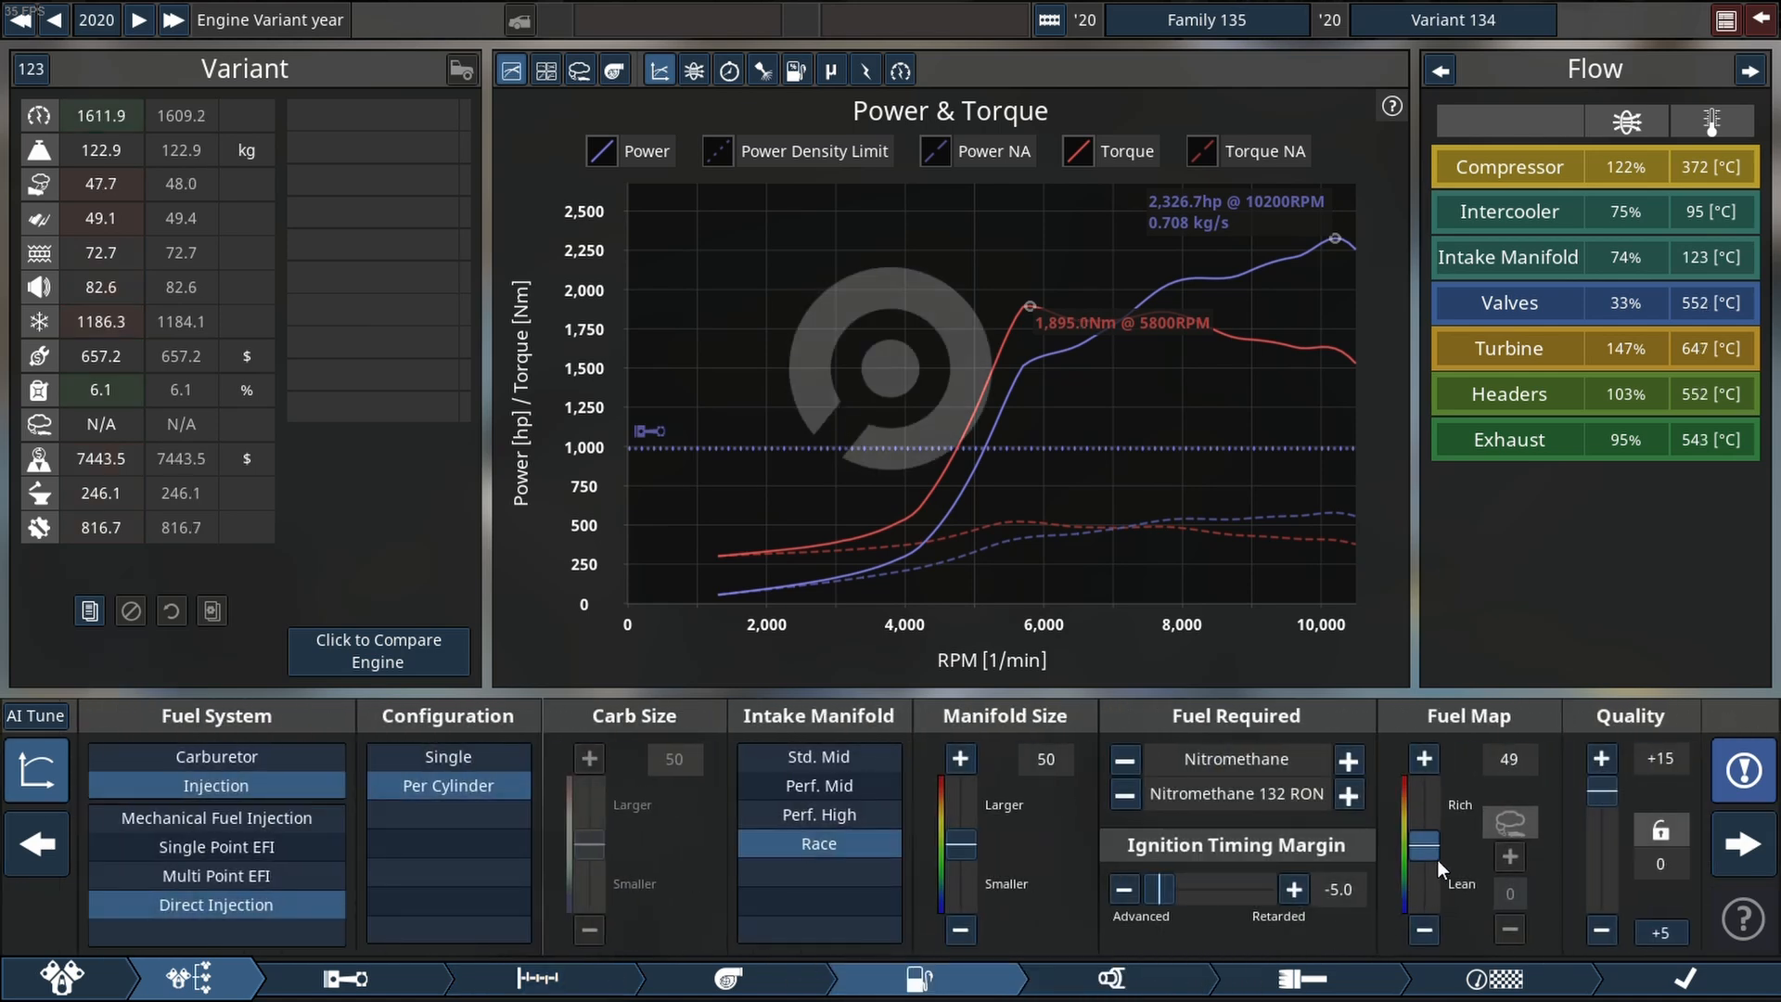
pyautogui.click(1423, 930)
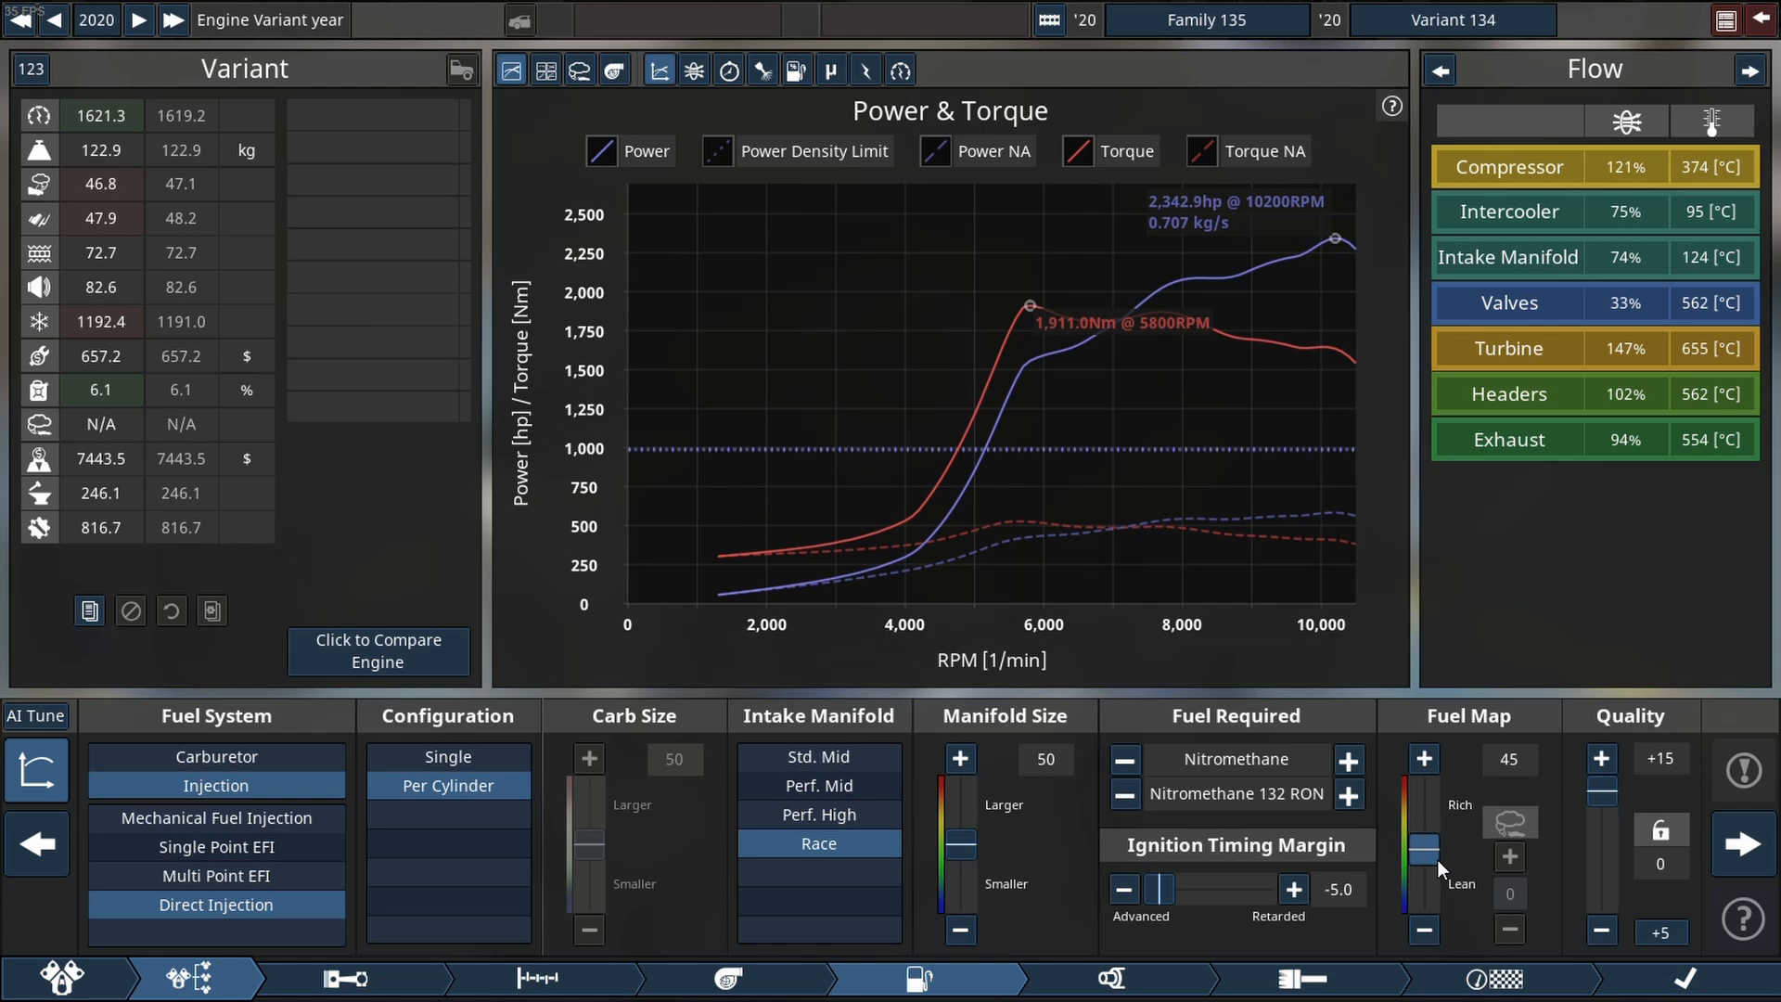
pyautogui.click(1424, 929)
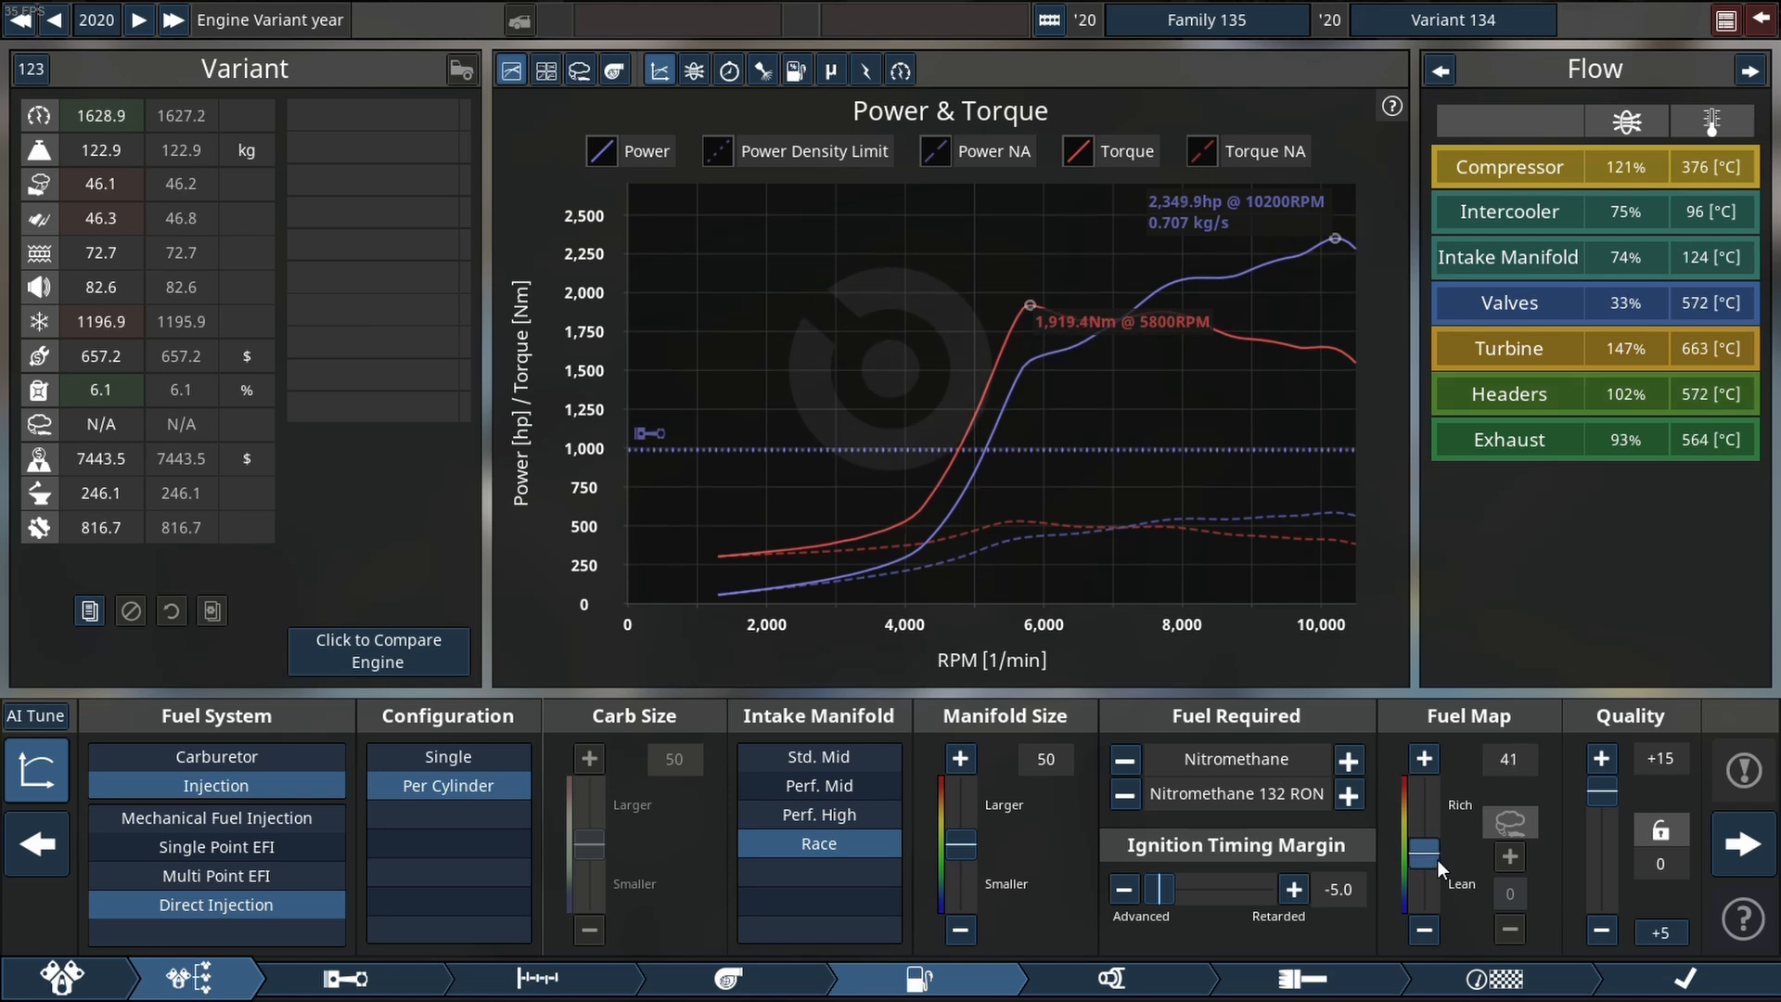
pyautogui.click(1423, 929)
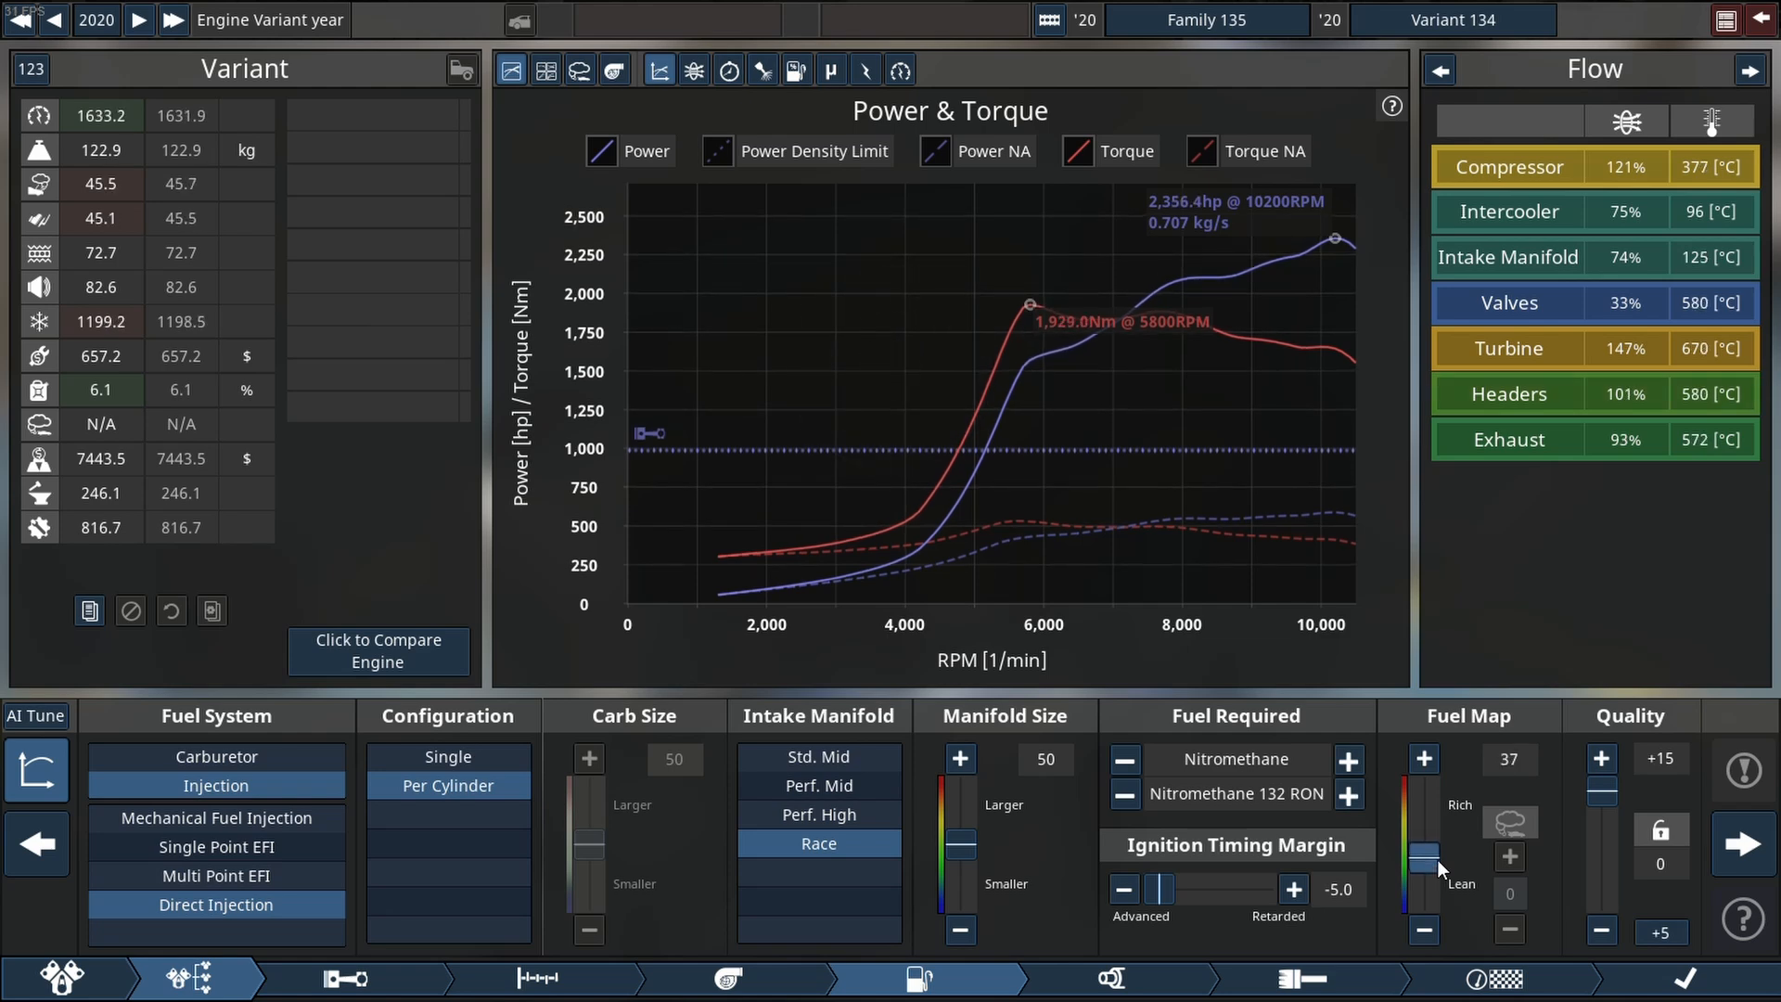
pyautogui.click(1423, 929)
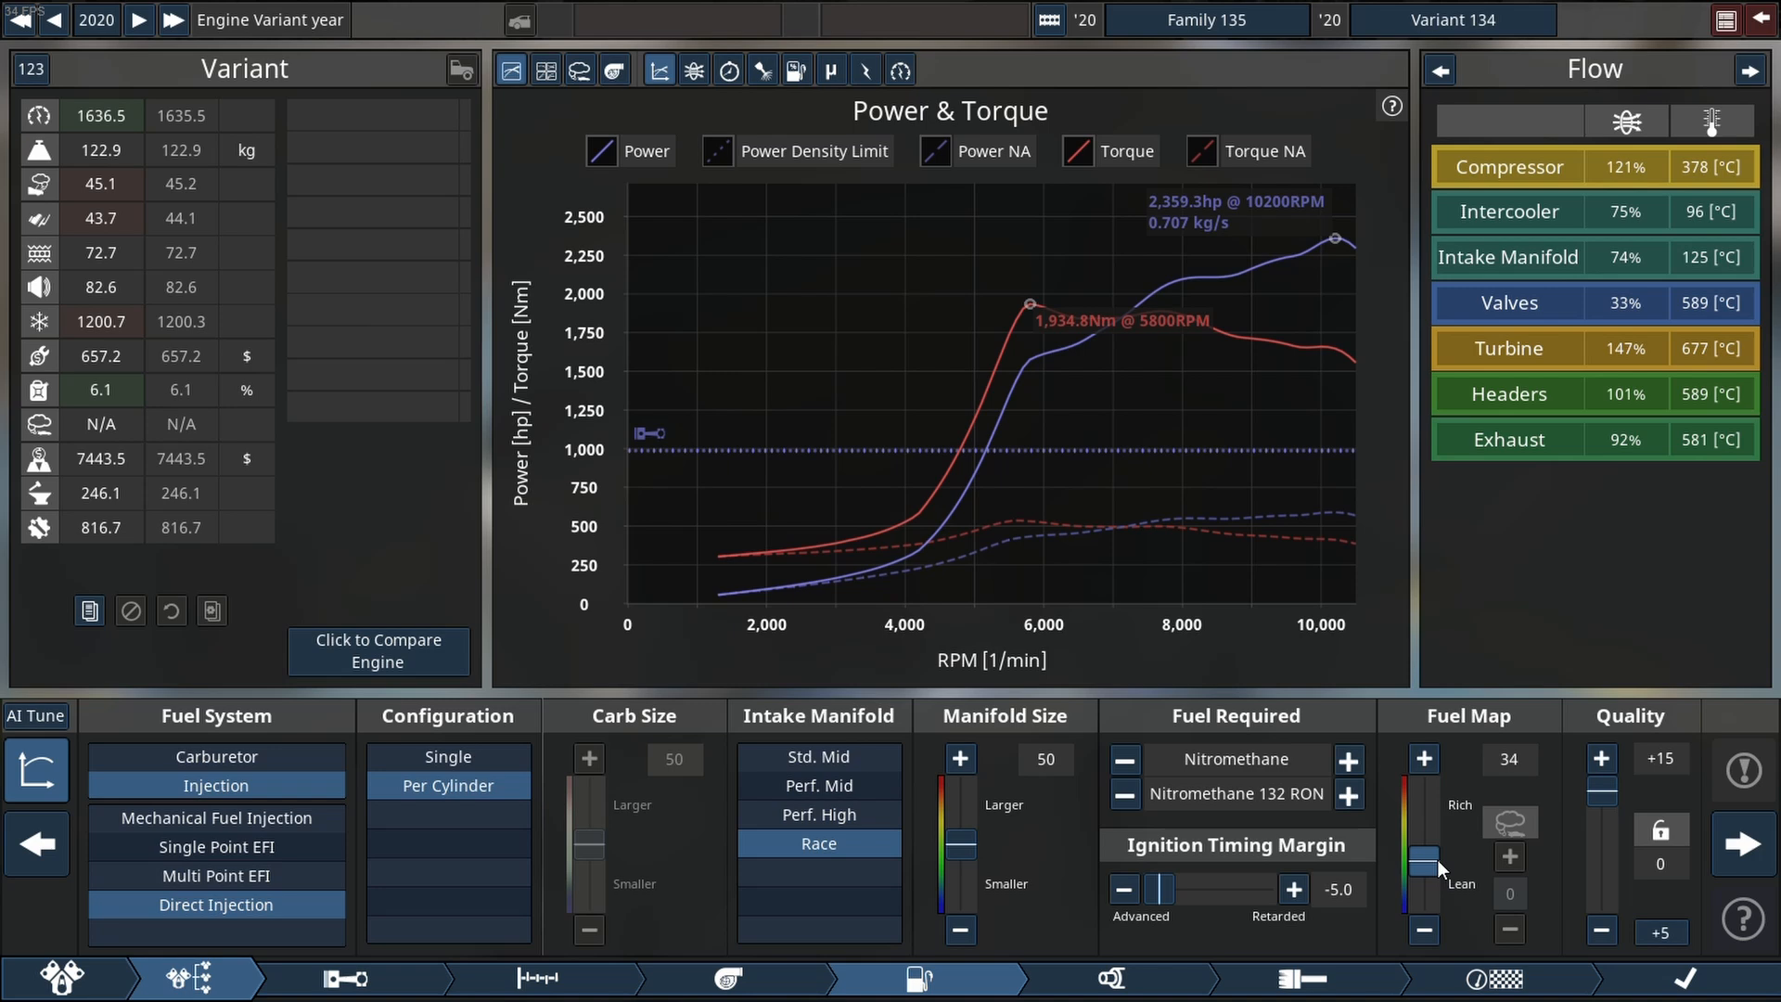
# Widen the exhaust pipe to 140 mm, reaching about 2,369 hp.
pyautogui.click(920, 978)
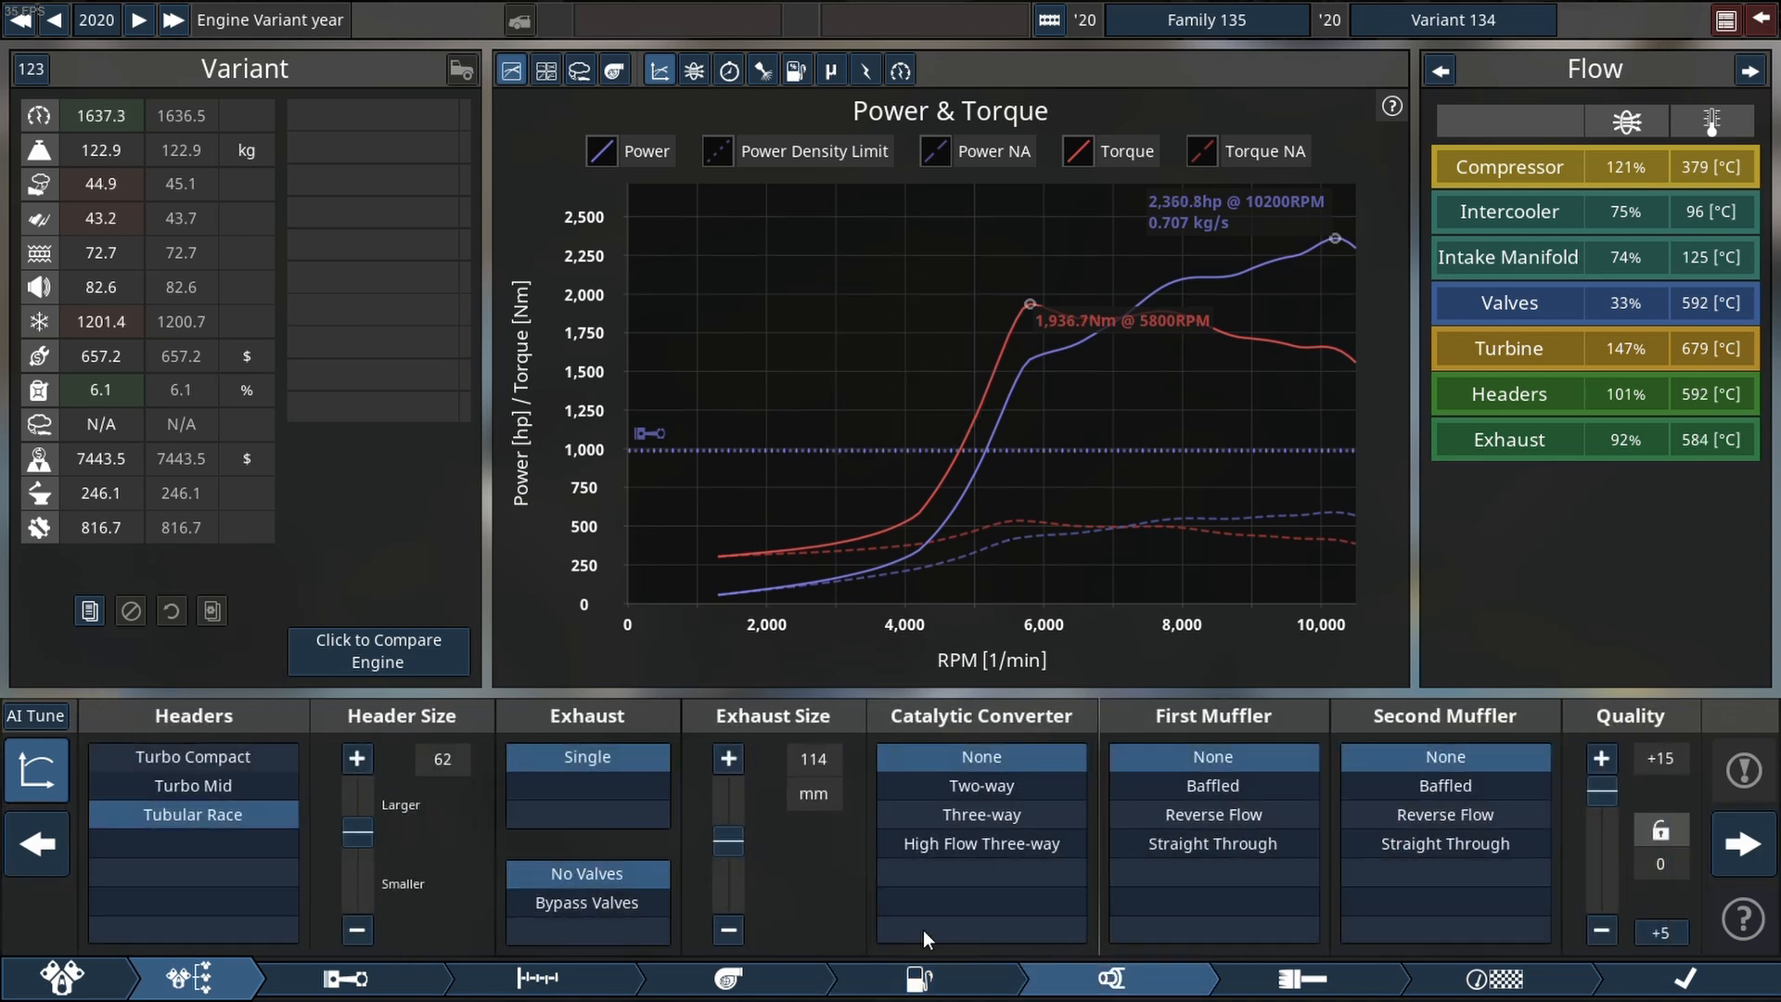
pyautogui.click(727, 757)
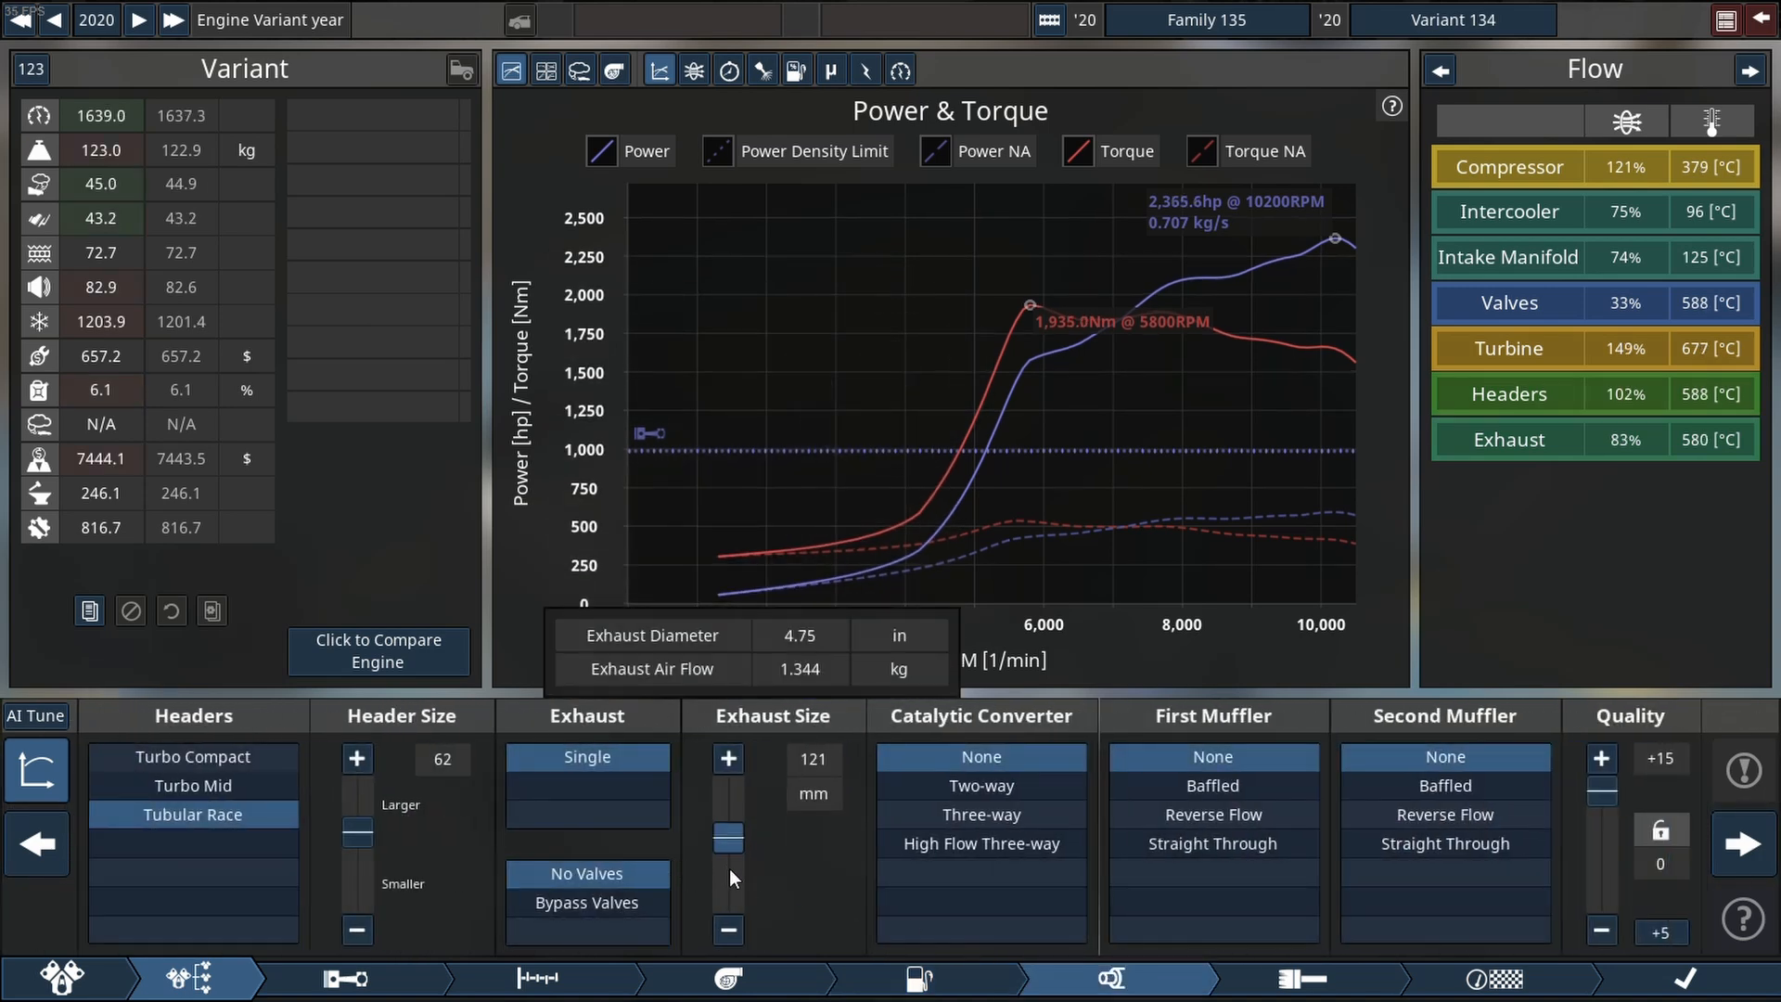
pyautogui.click(727, 757)
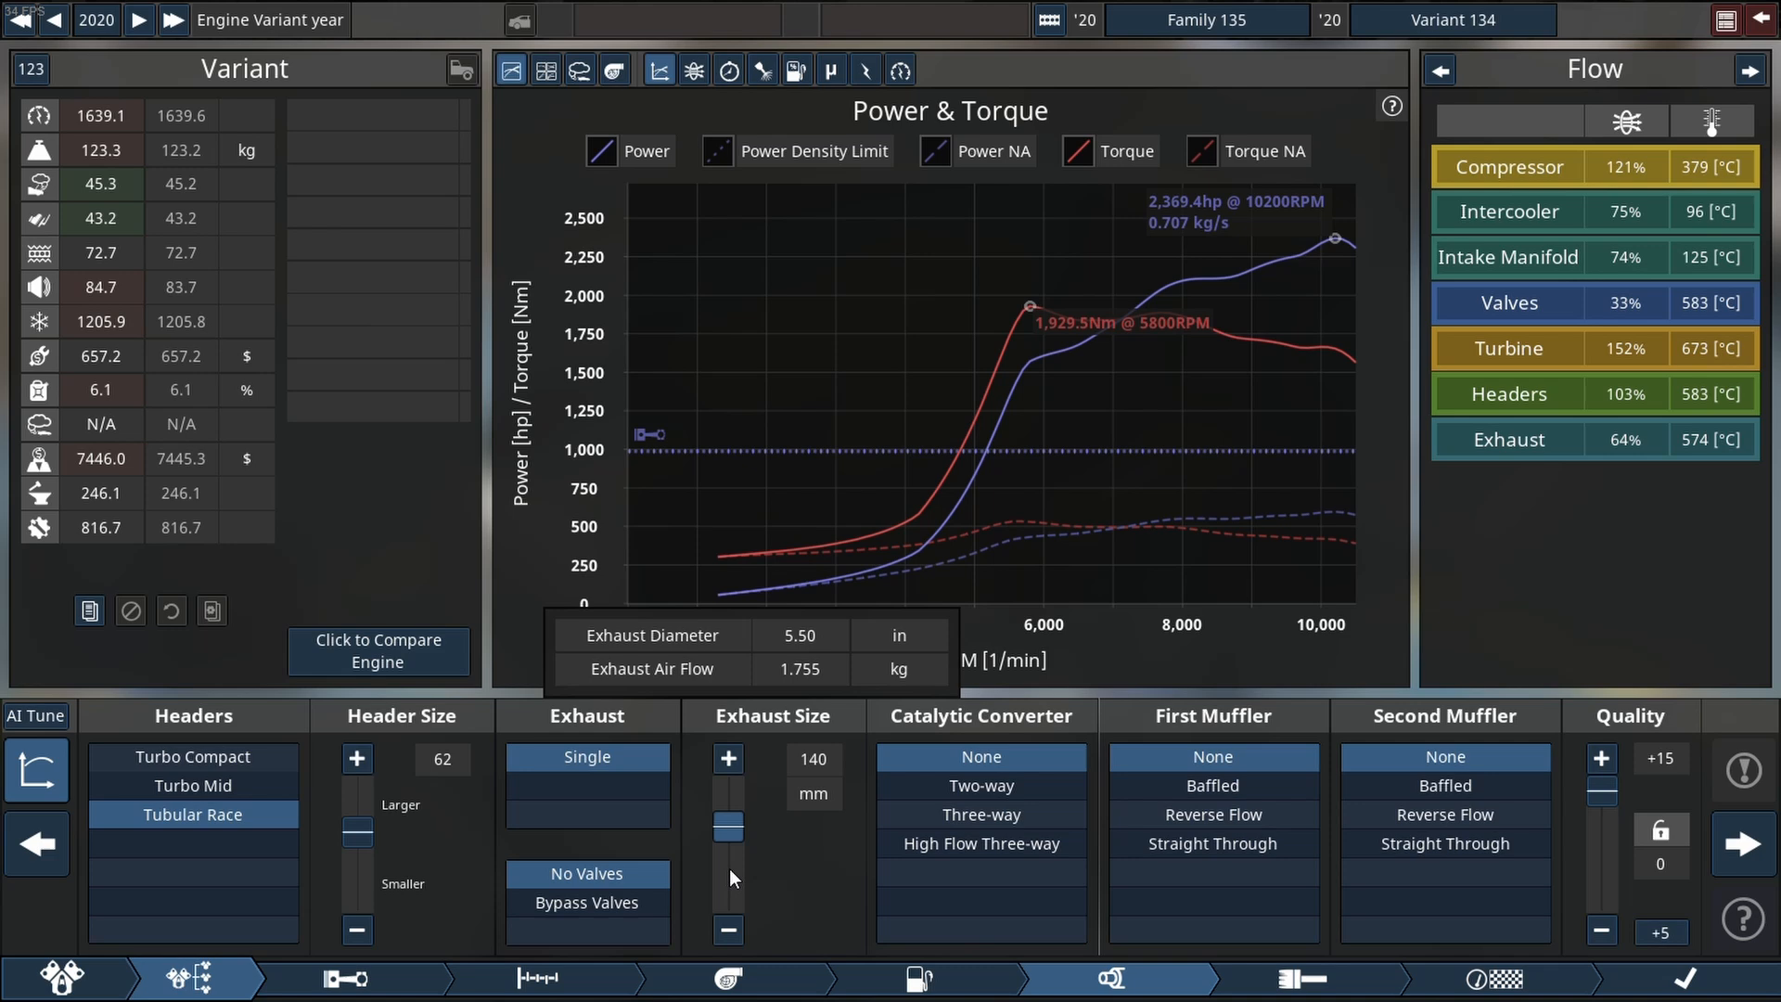
pyautogui.click(725, 978)
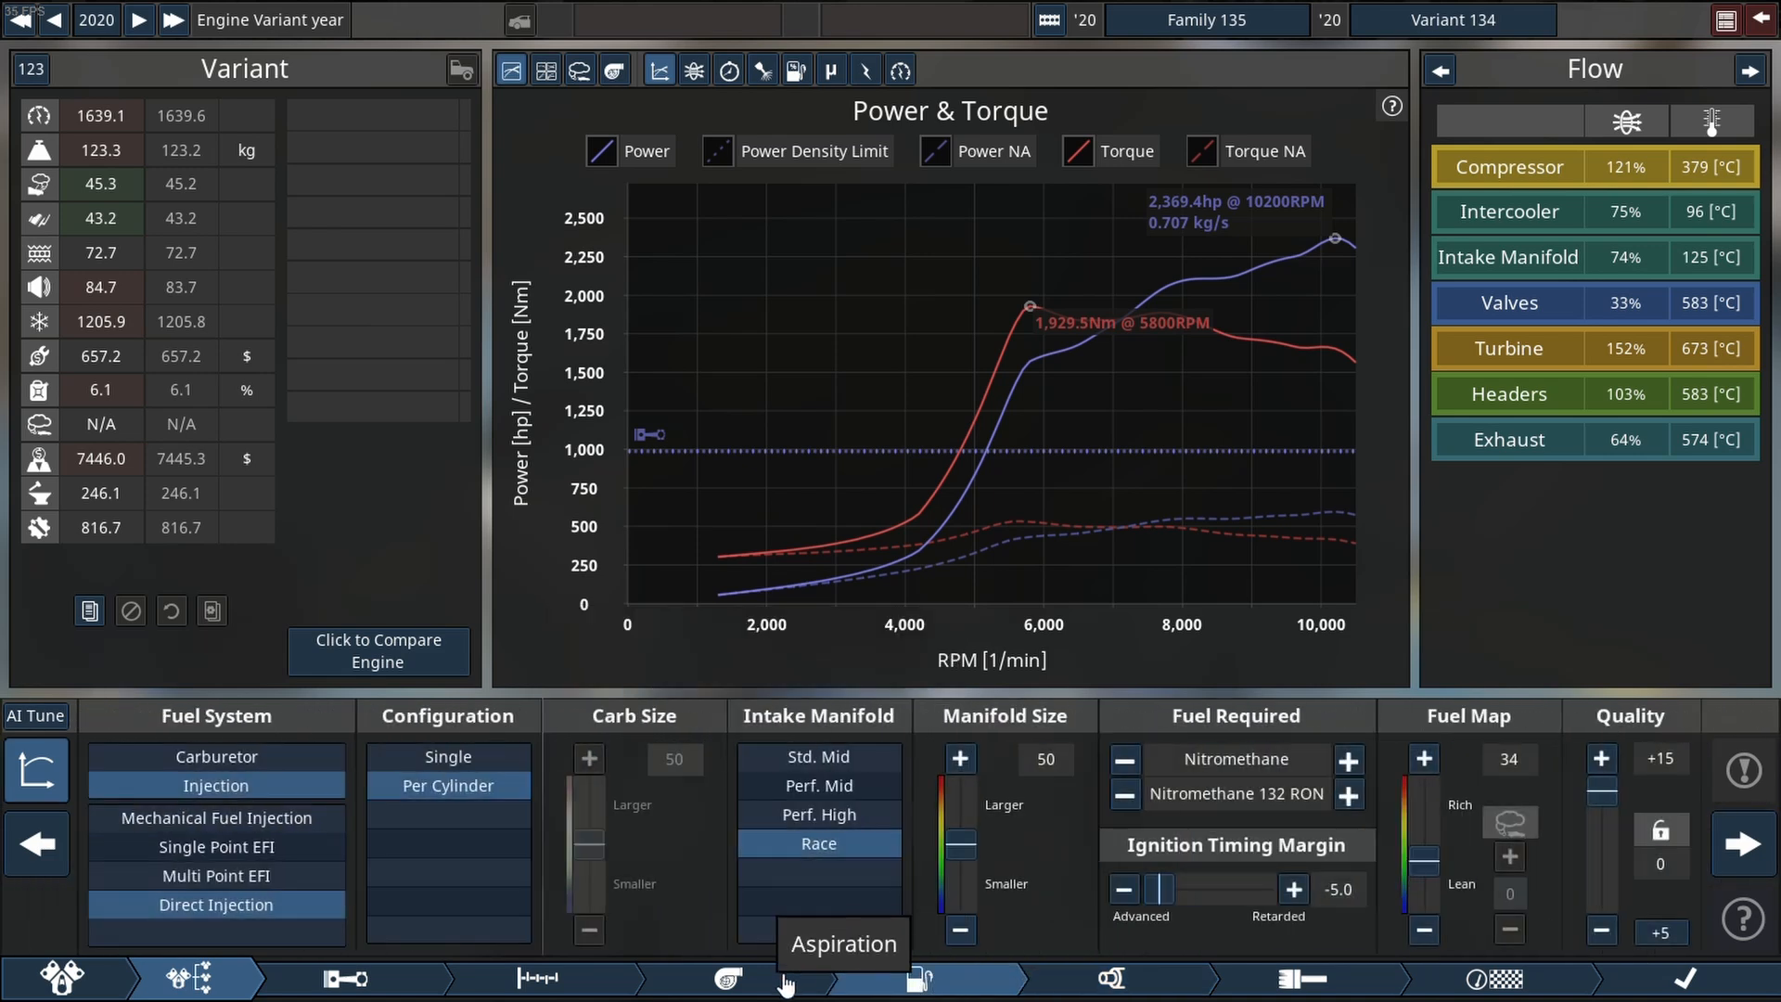
# Enlarge the compressor and turbine past 100 mm and start raising boost.
pyautogui.click(727, 978)
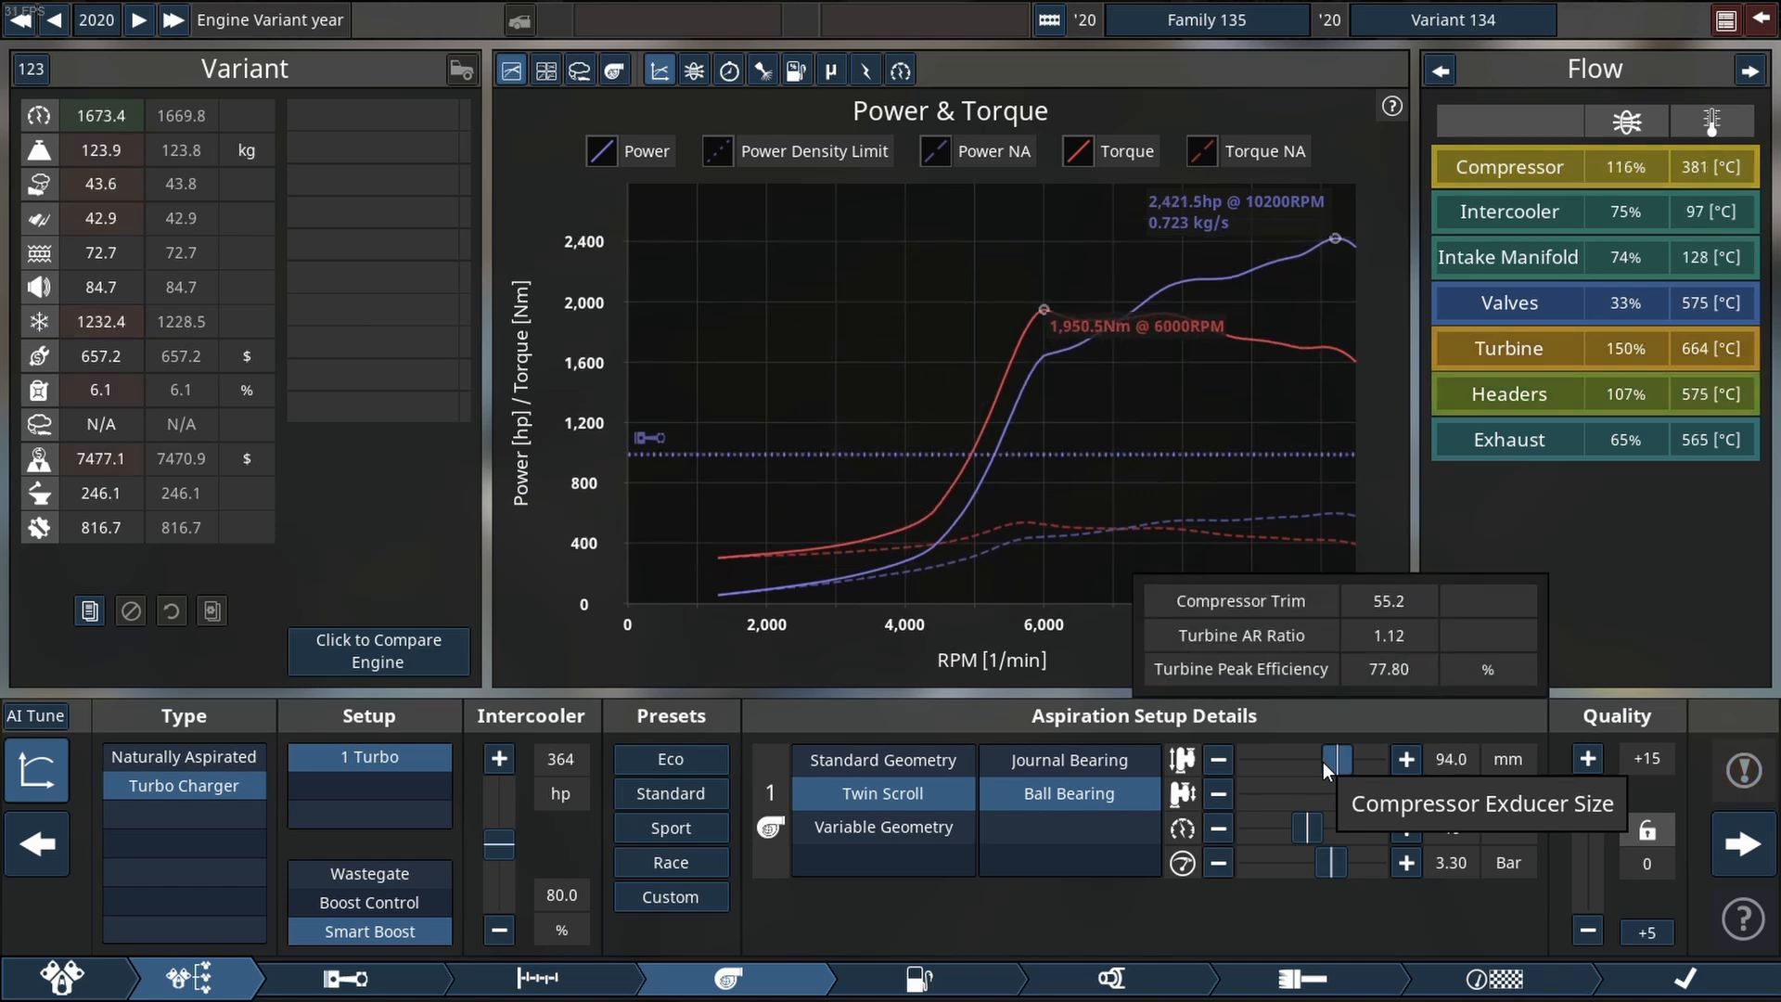
pyautogui.click(1406, 759)
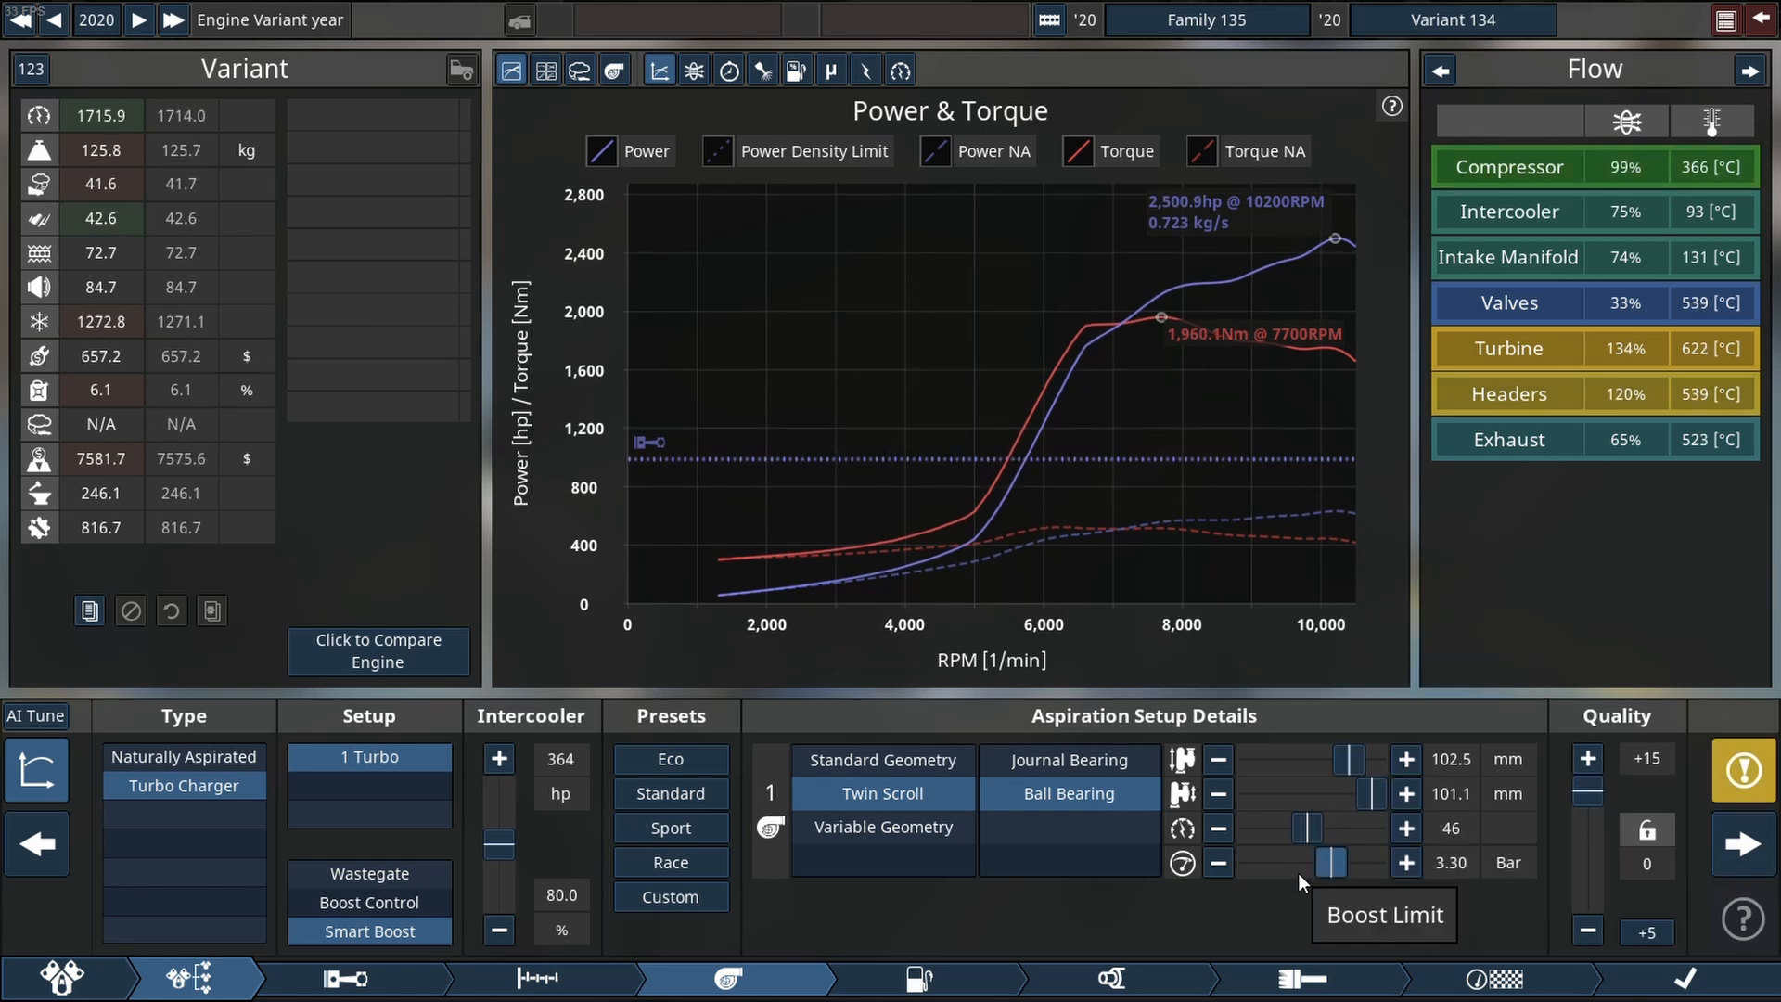
pyautogui.click(1404, 862)
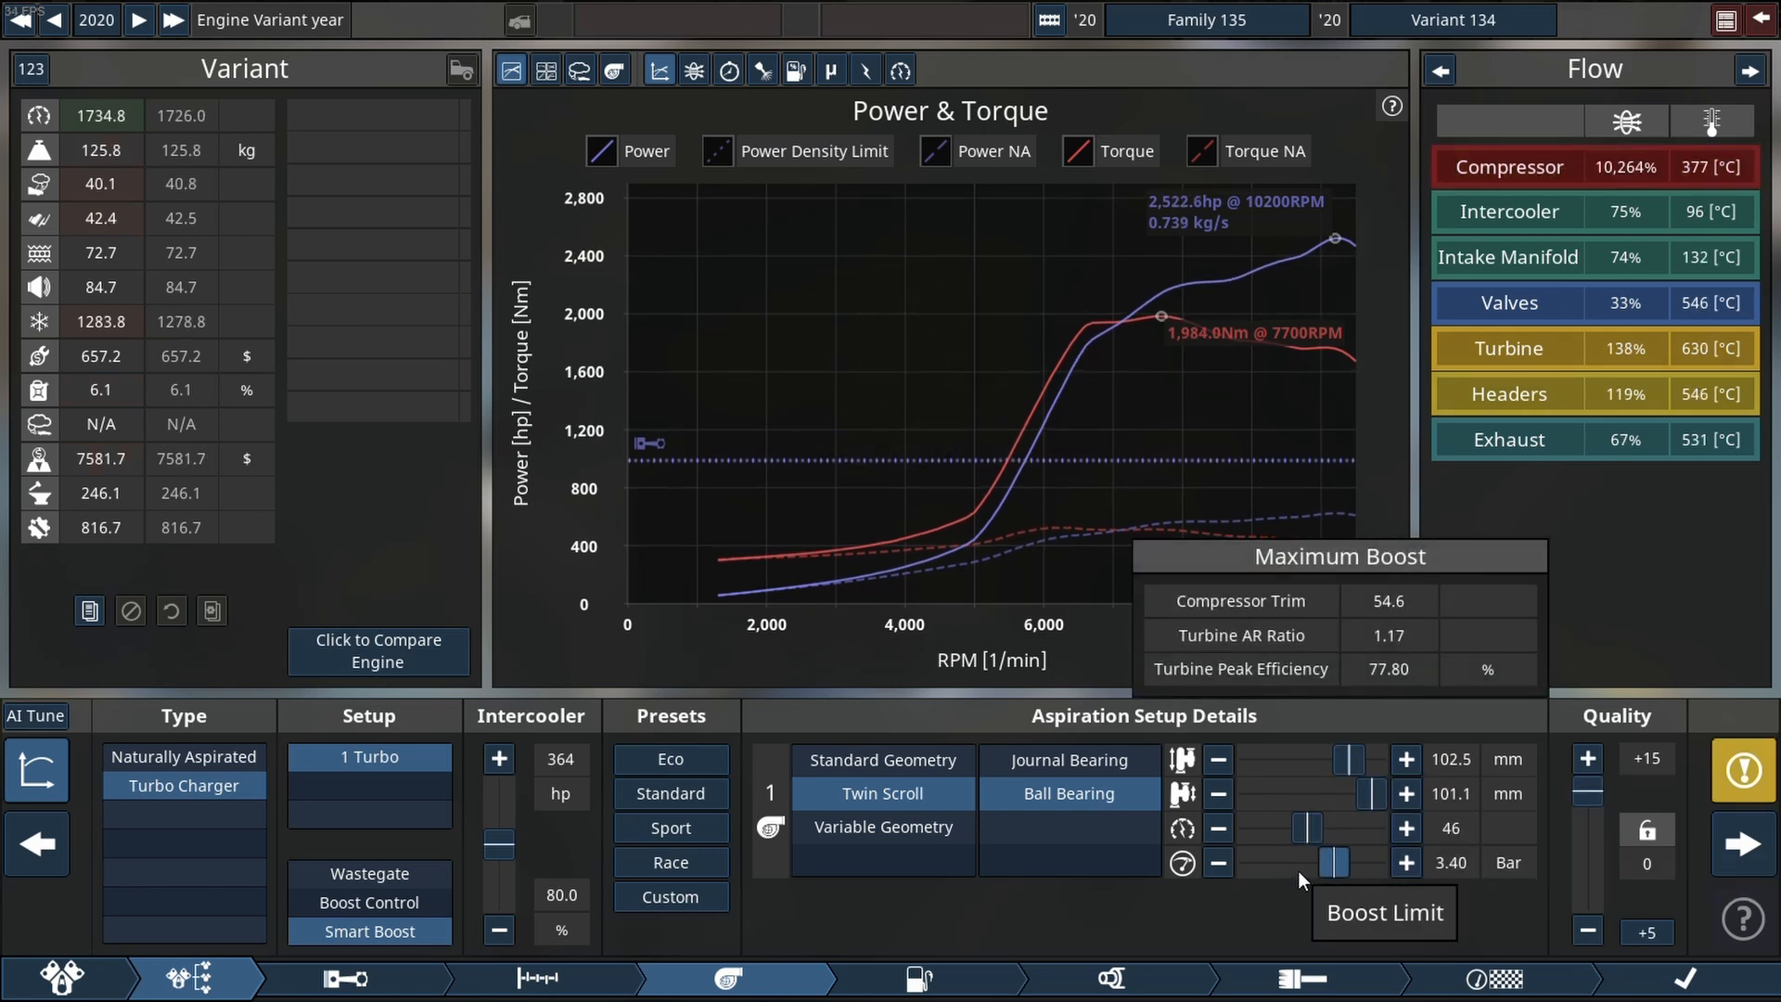
# Step the boost limit up to 3.70 bar for about 2,625 hp.
pyautogui.click(1405, 863)
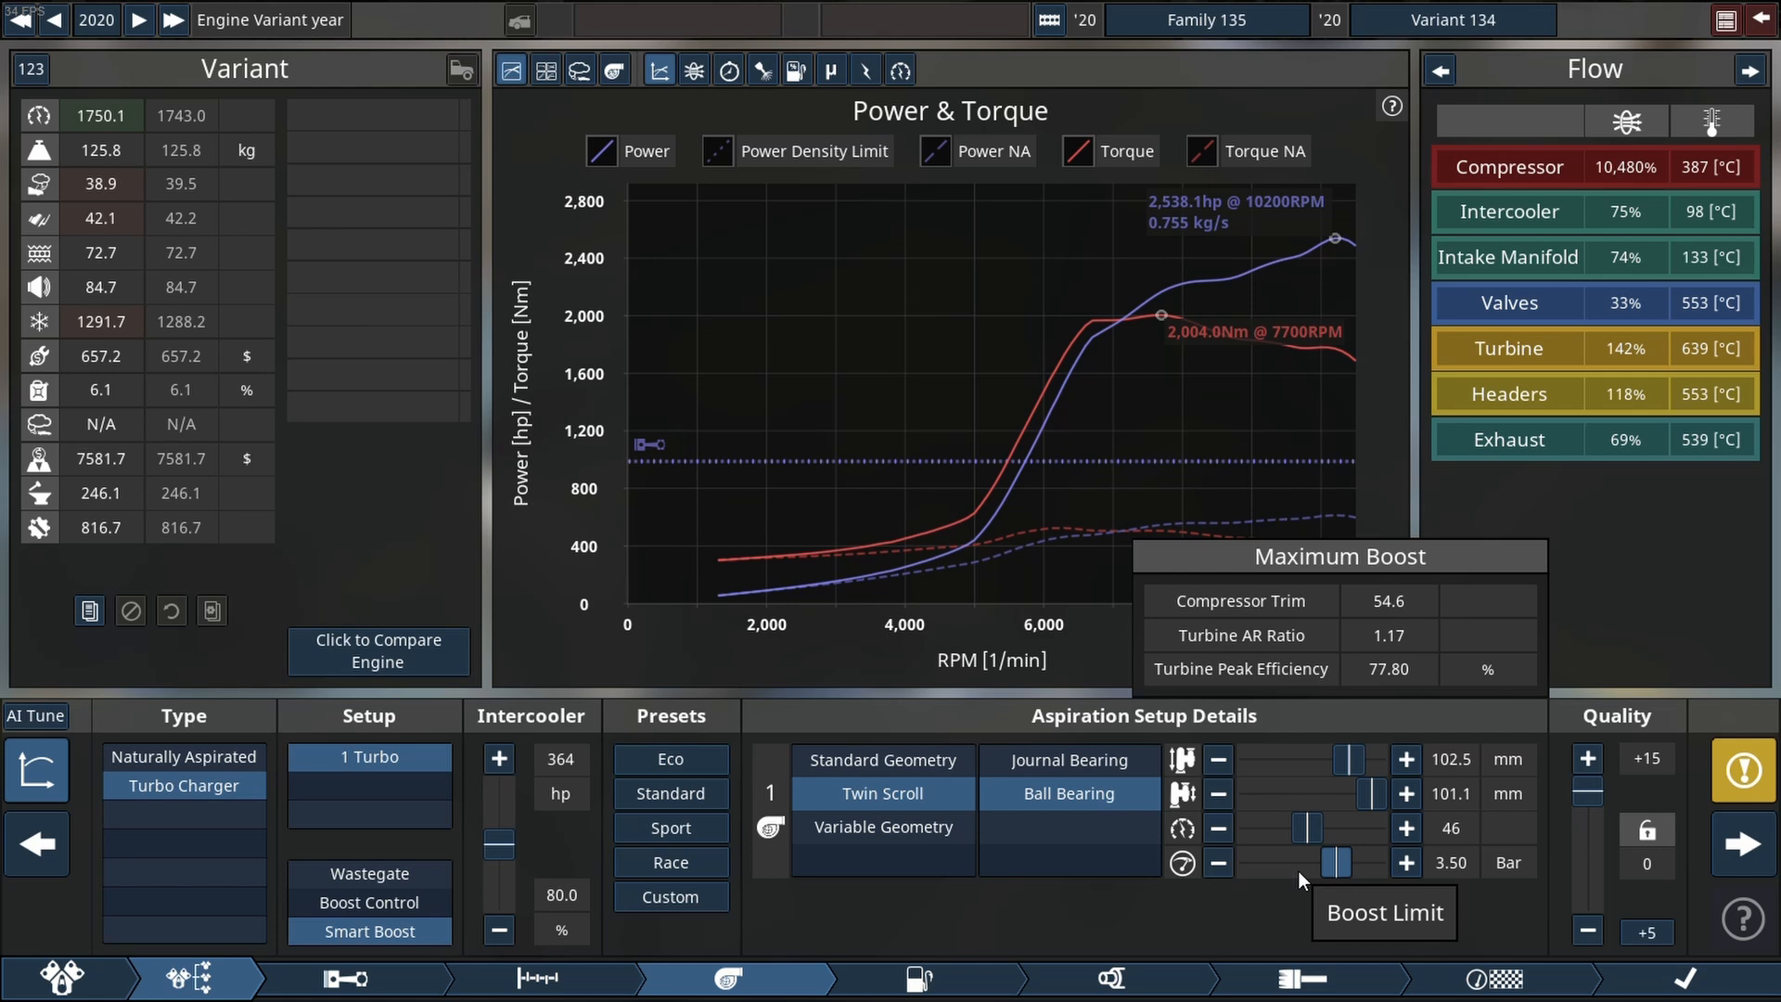
pyautogui.click(1404, 863)
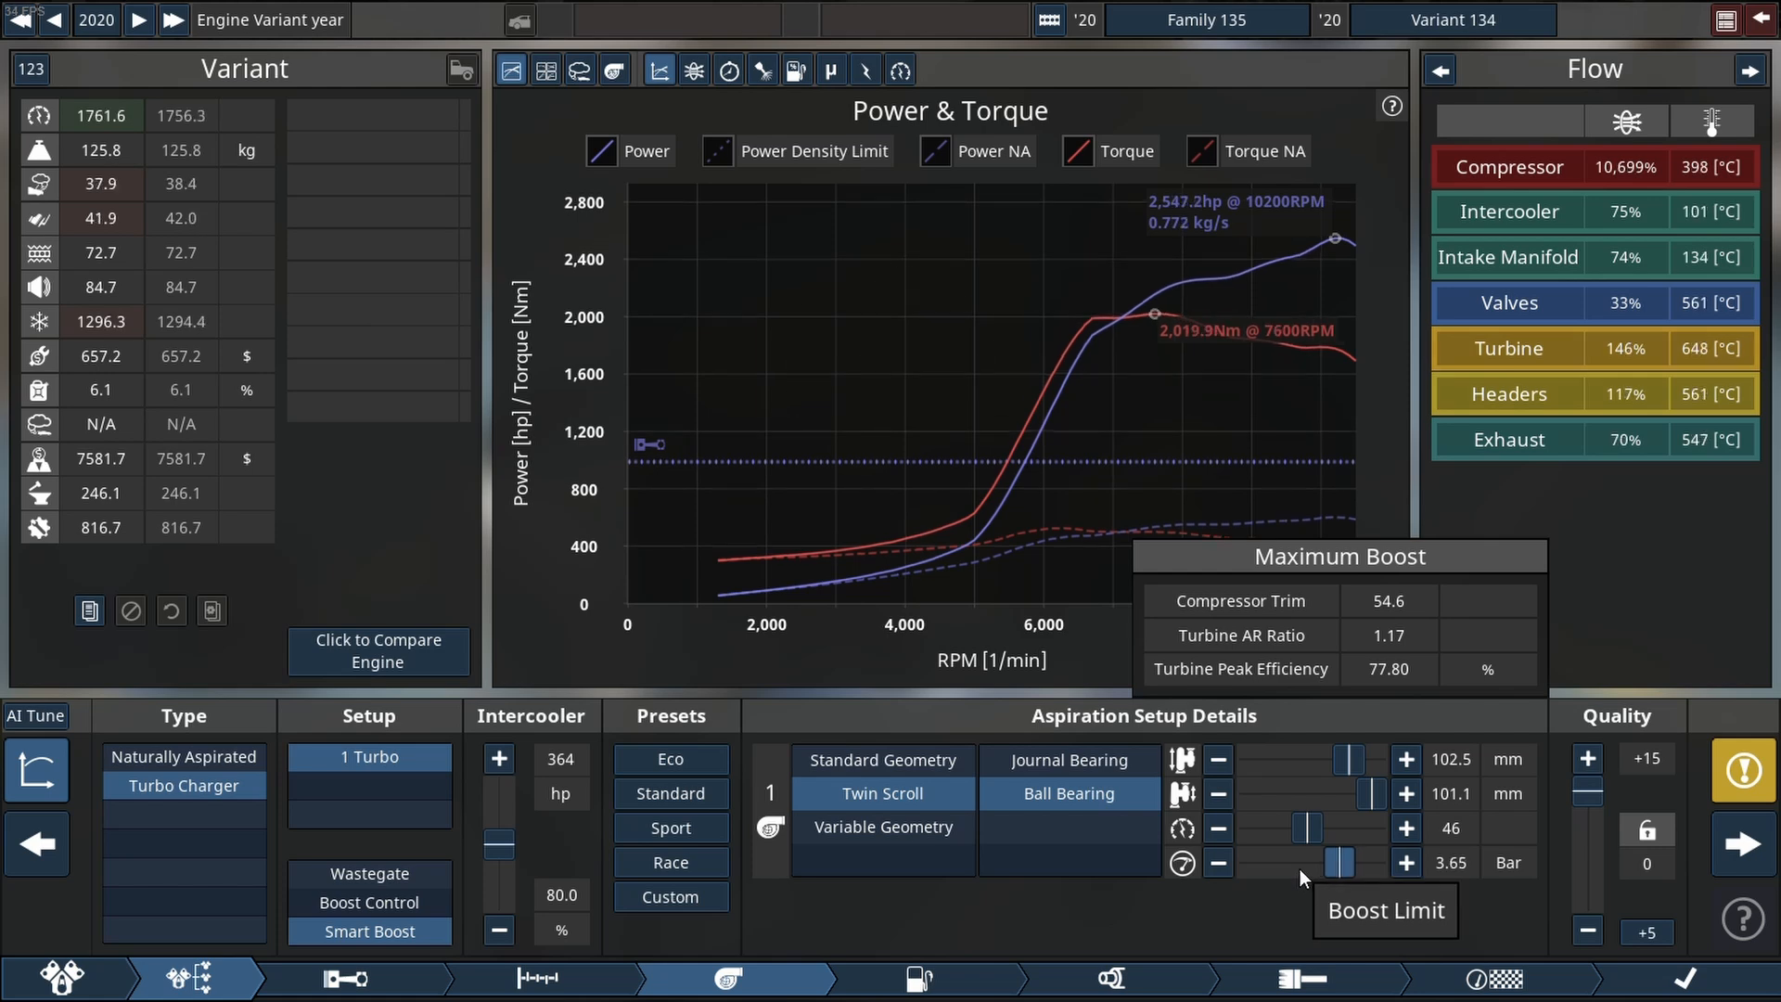
pyautogui.click(1405, 863)
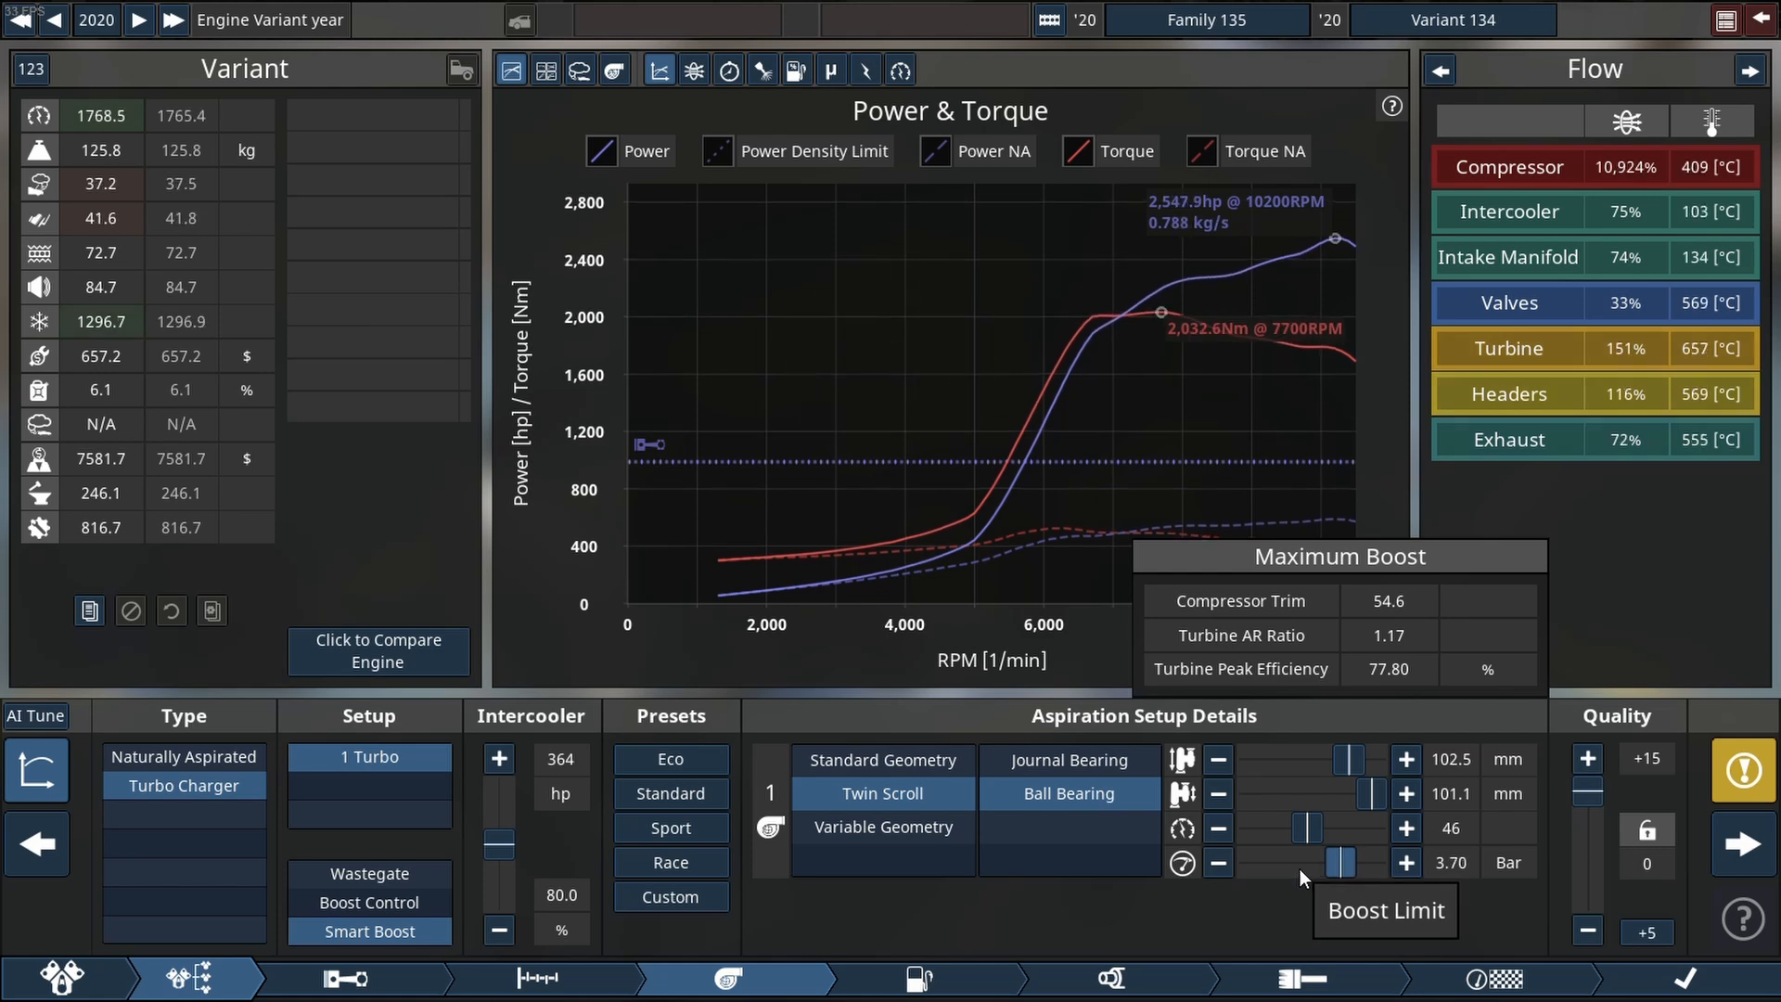
pyautogui.click(1404, 759)
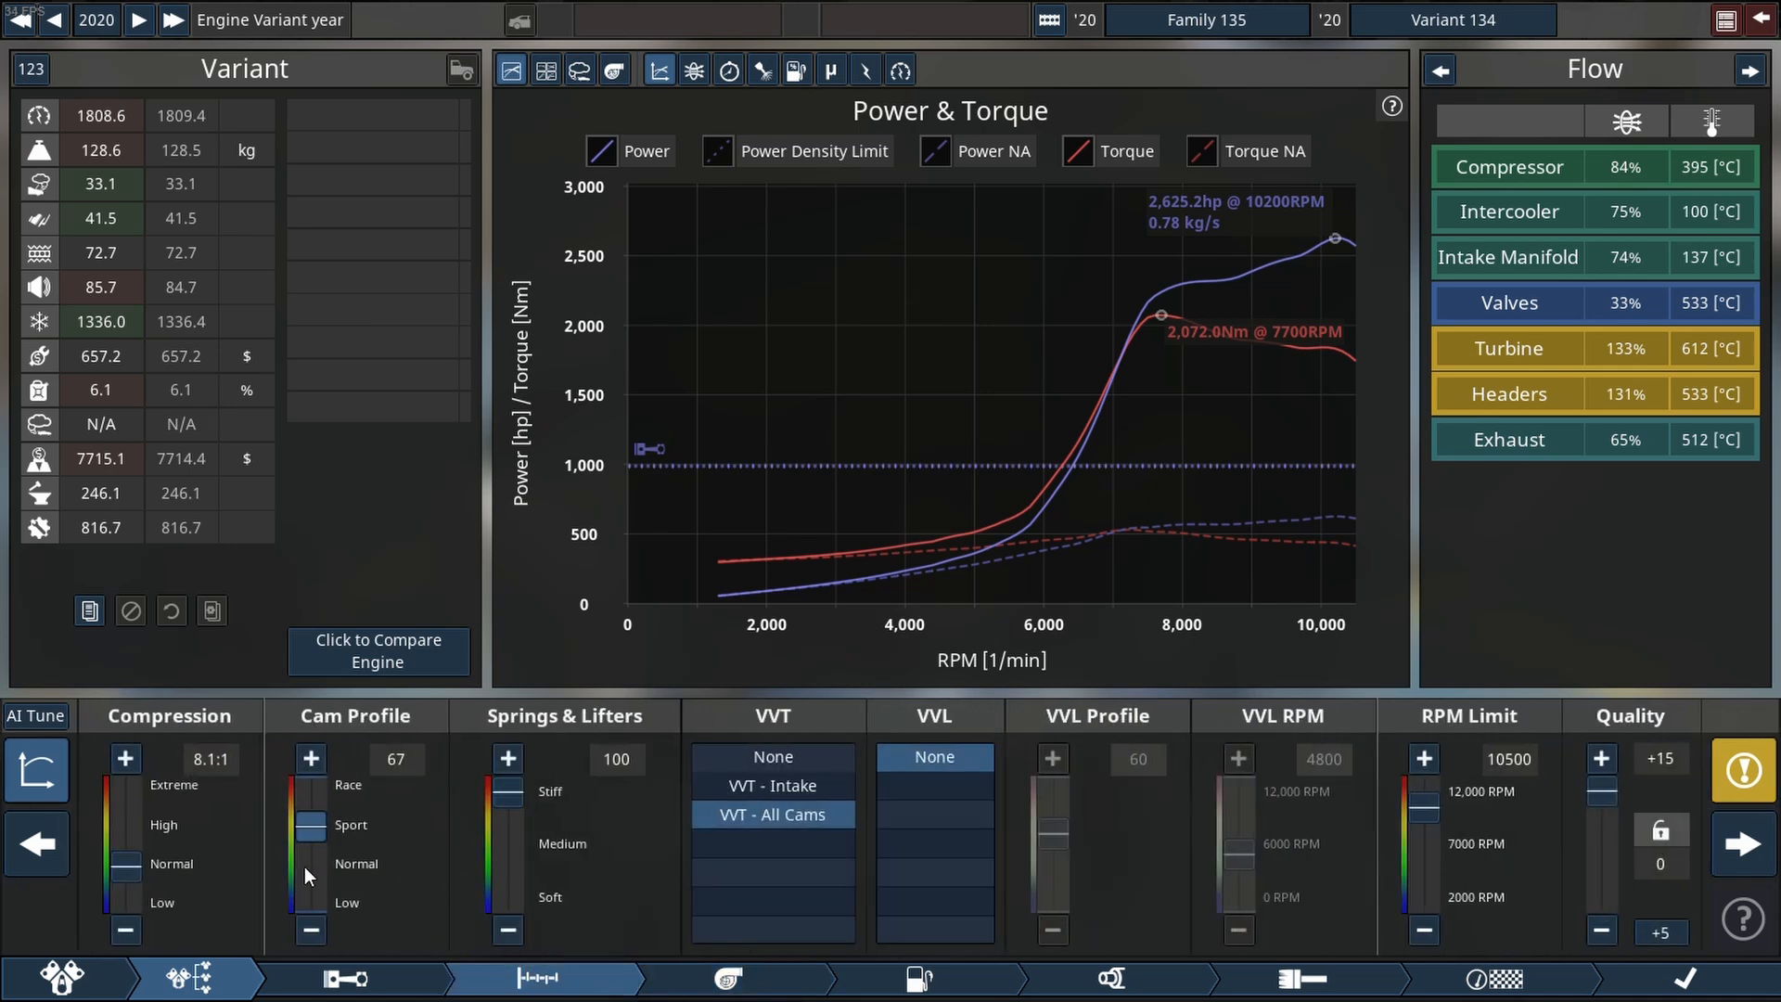
# Raise the cam profile to 78 toward race.
pyautogui.click(309, 757)
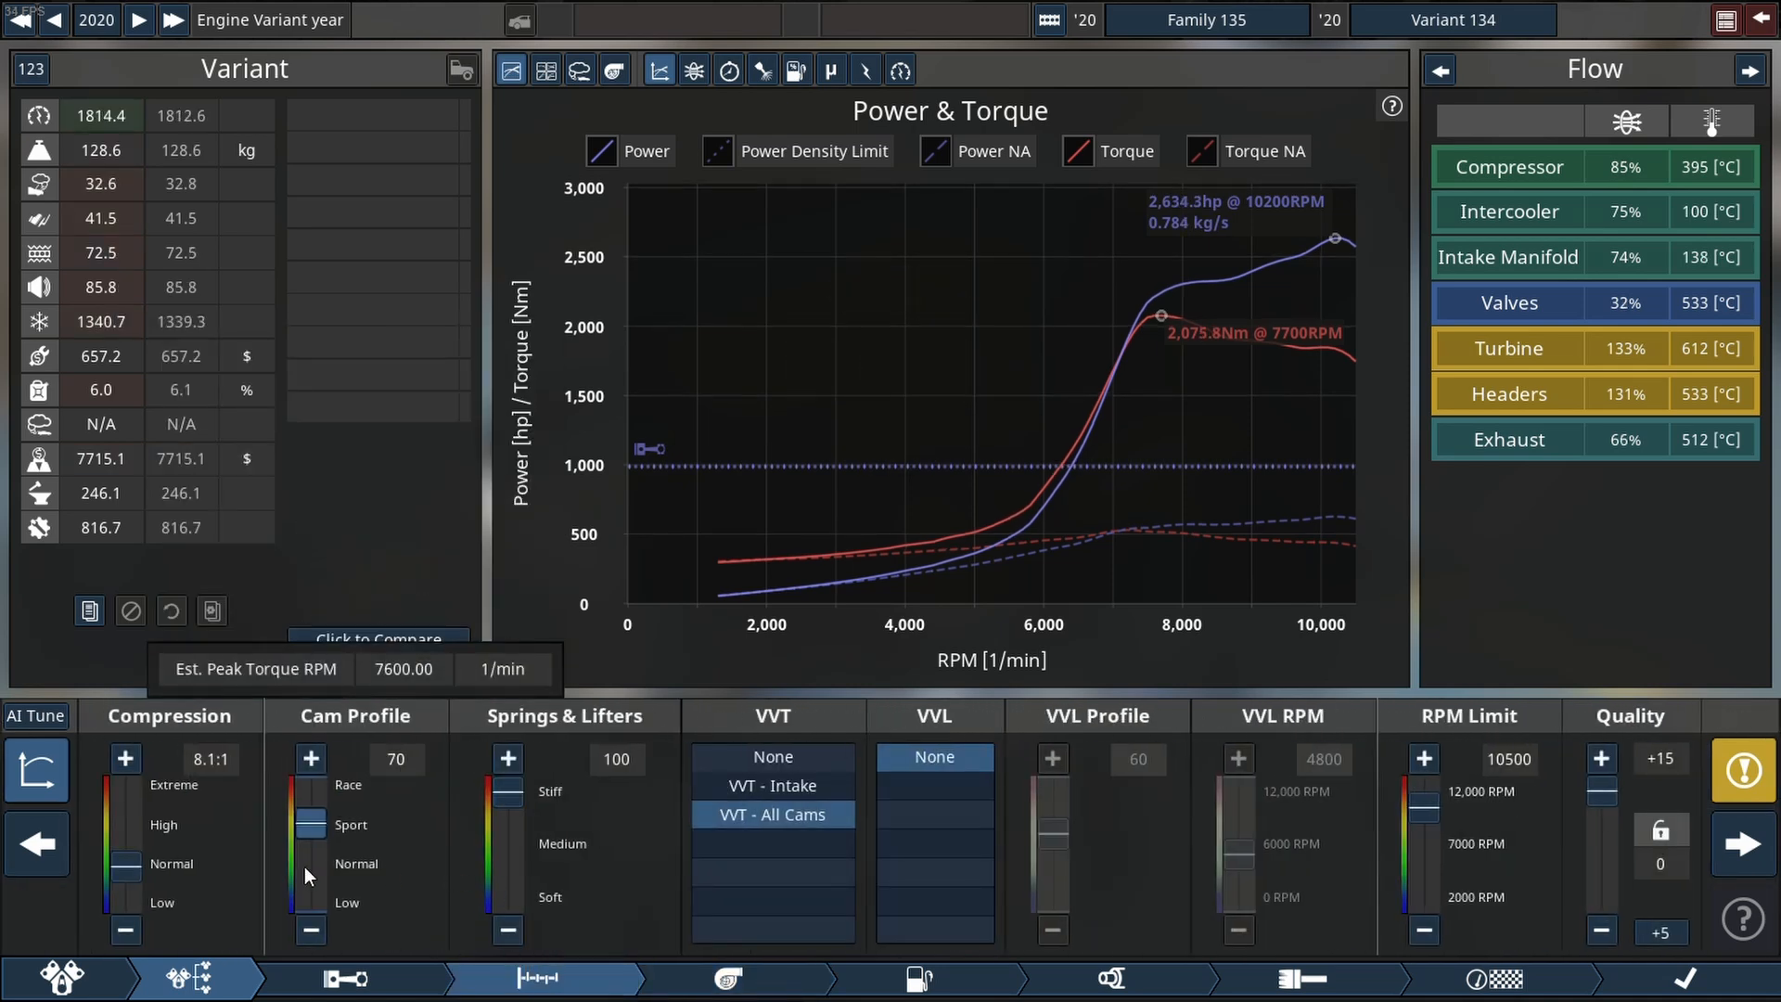
pyautogui.click(310, 757)
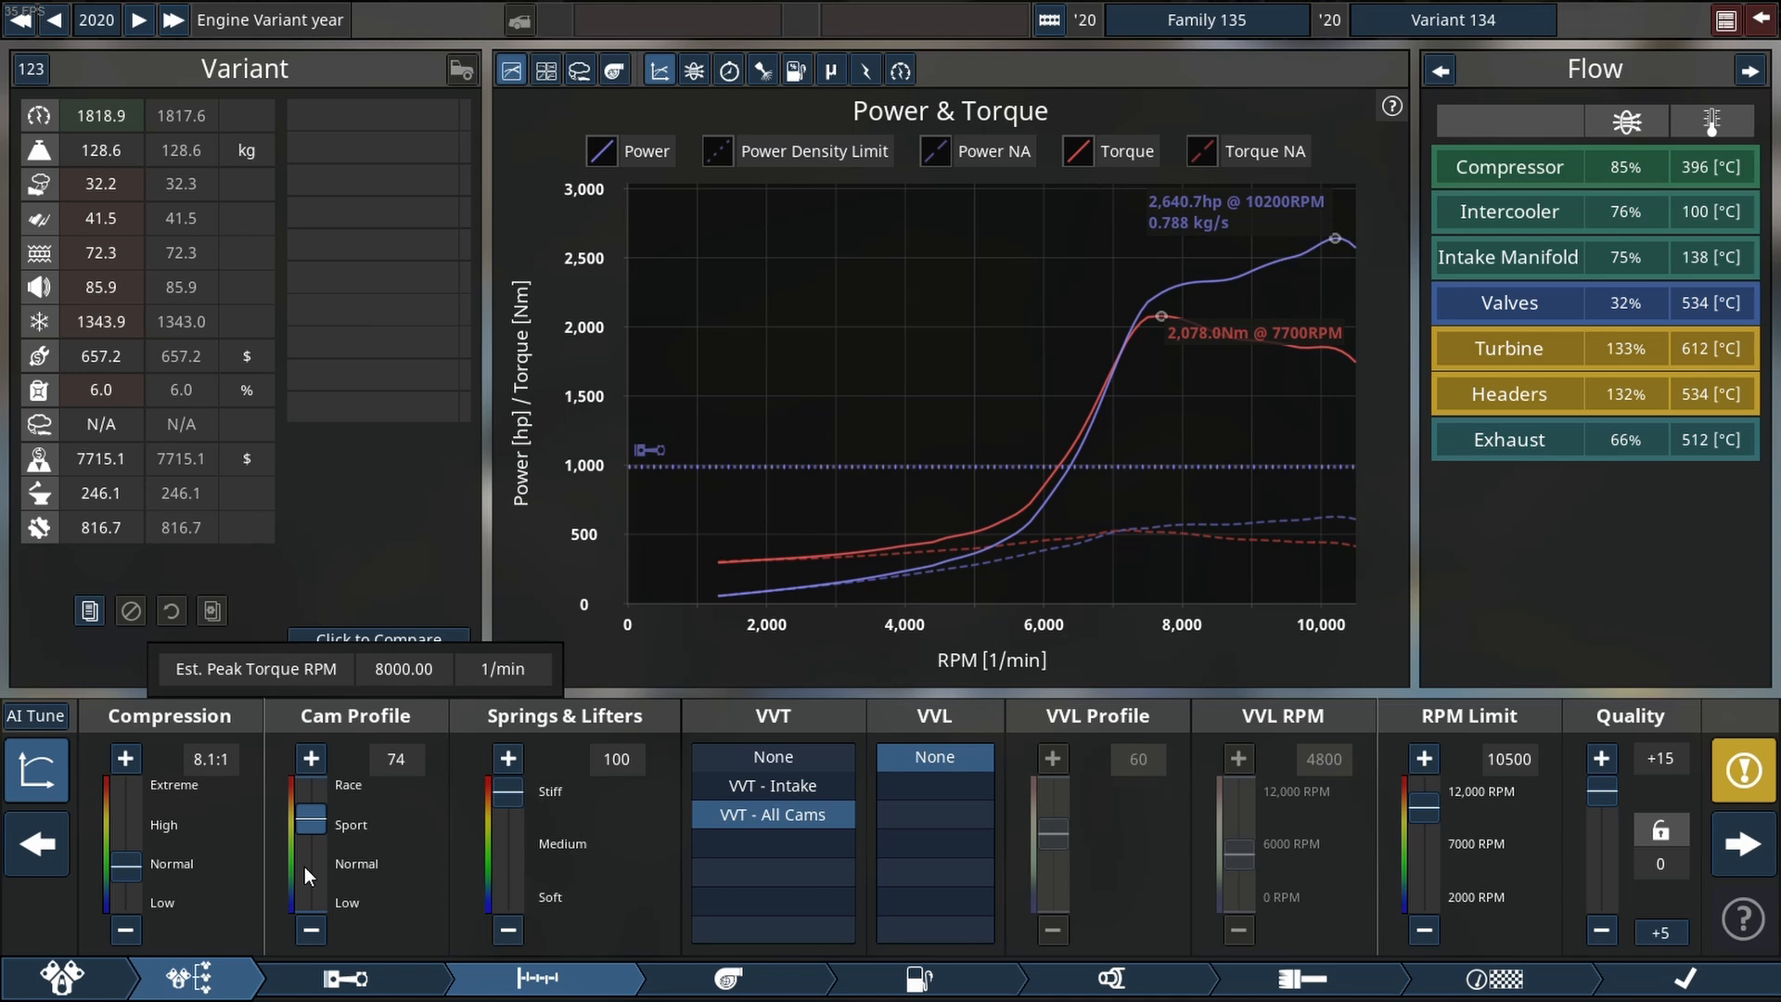
pyautogui.click(310, 757)
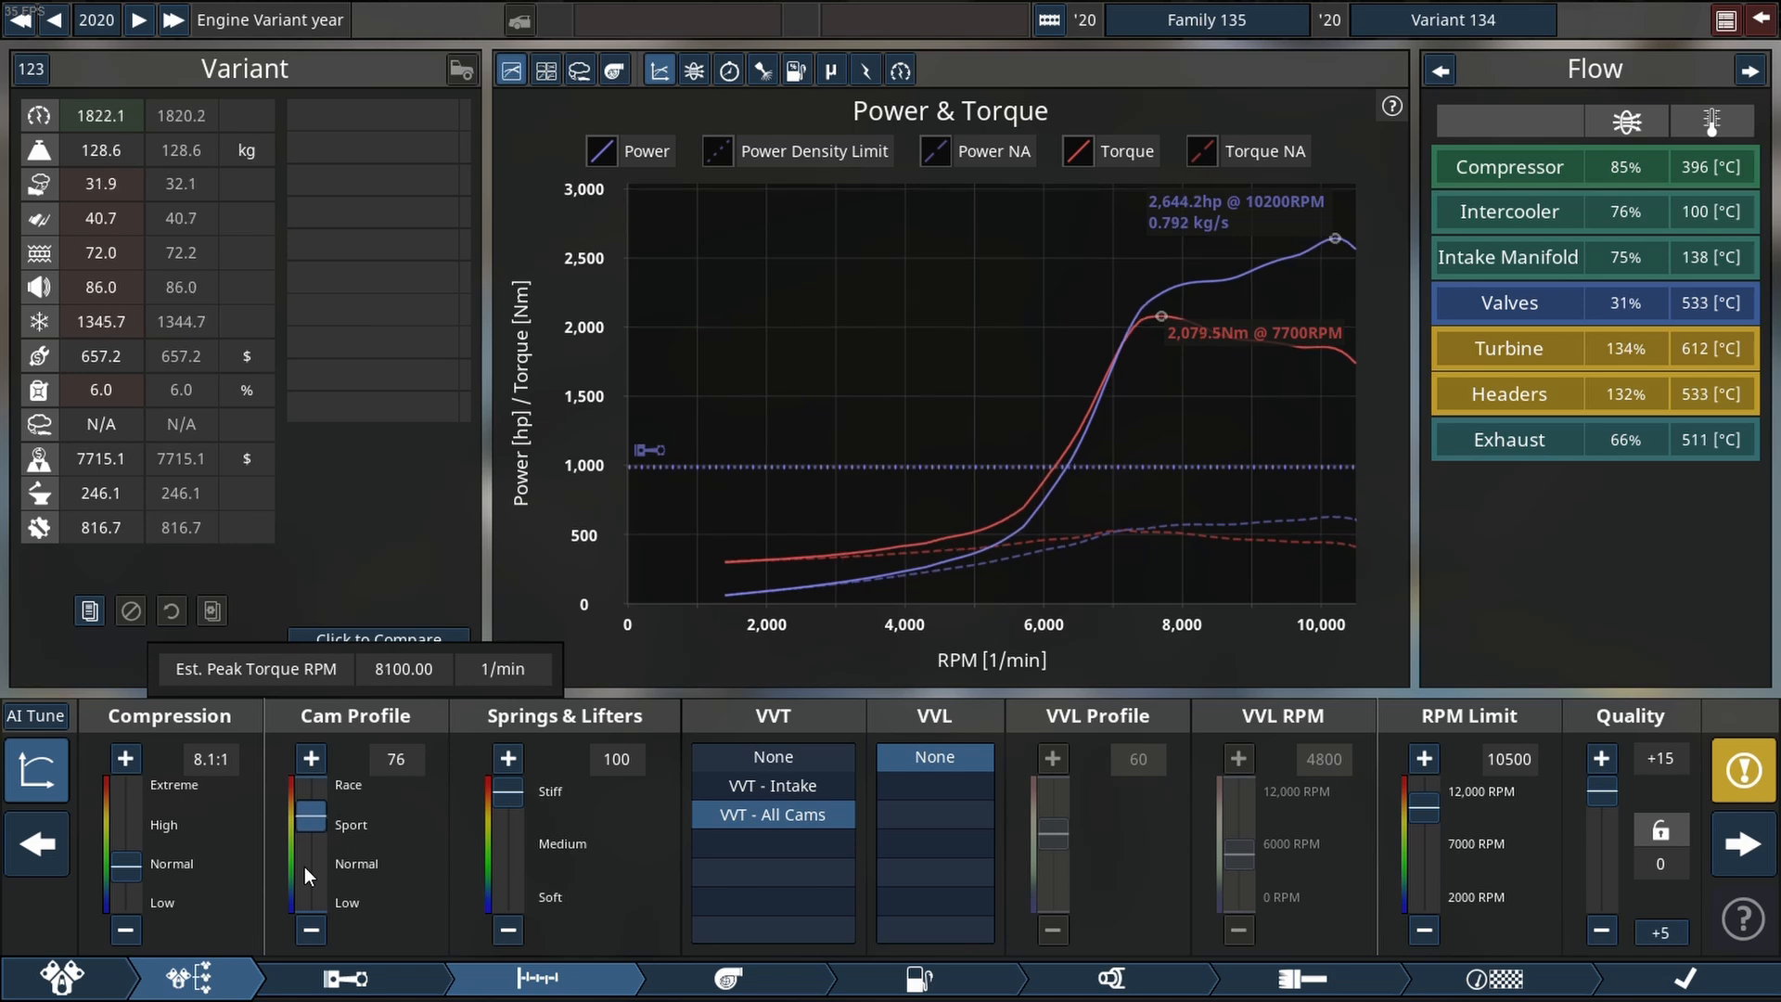
pyautogui.click(309, 757)
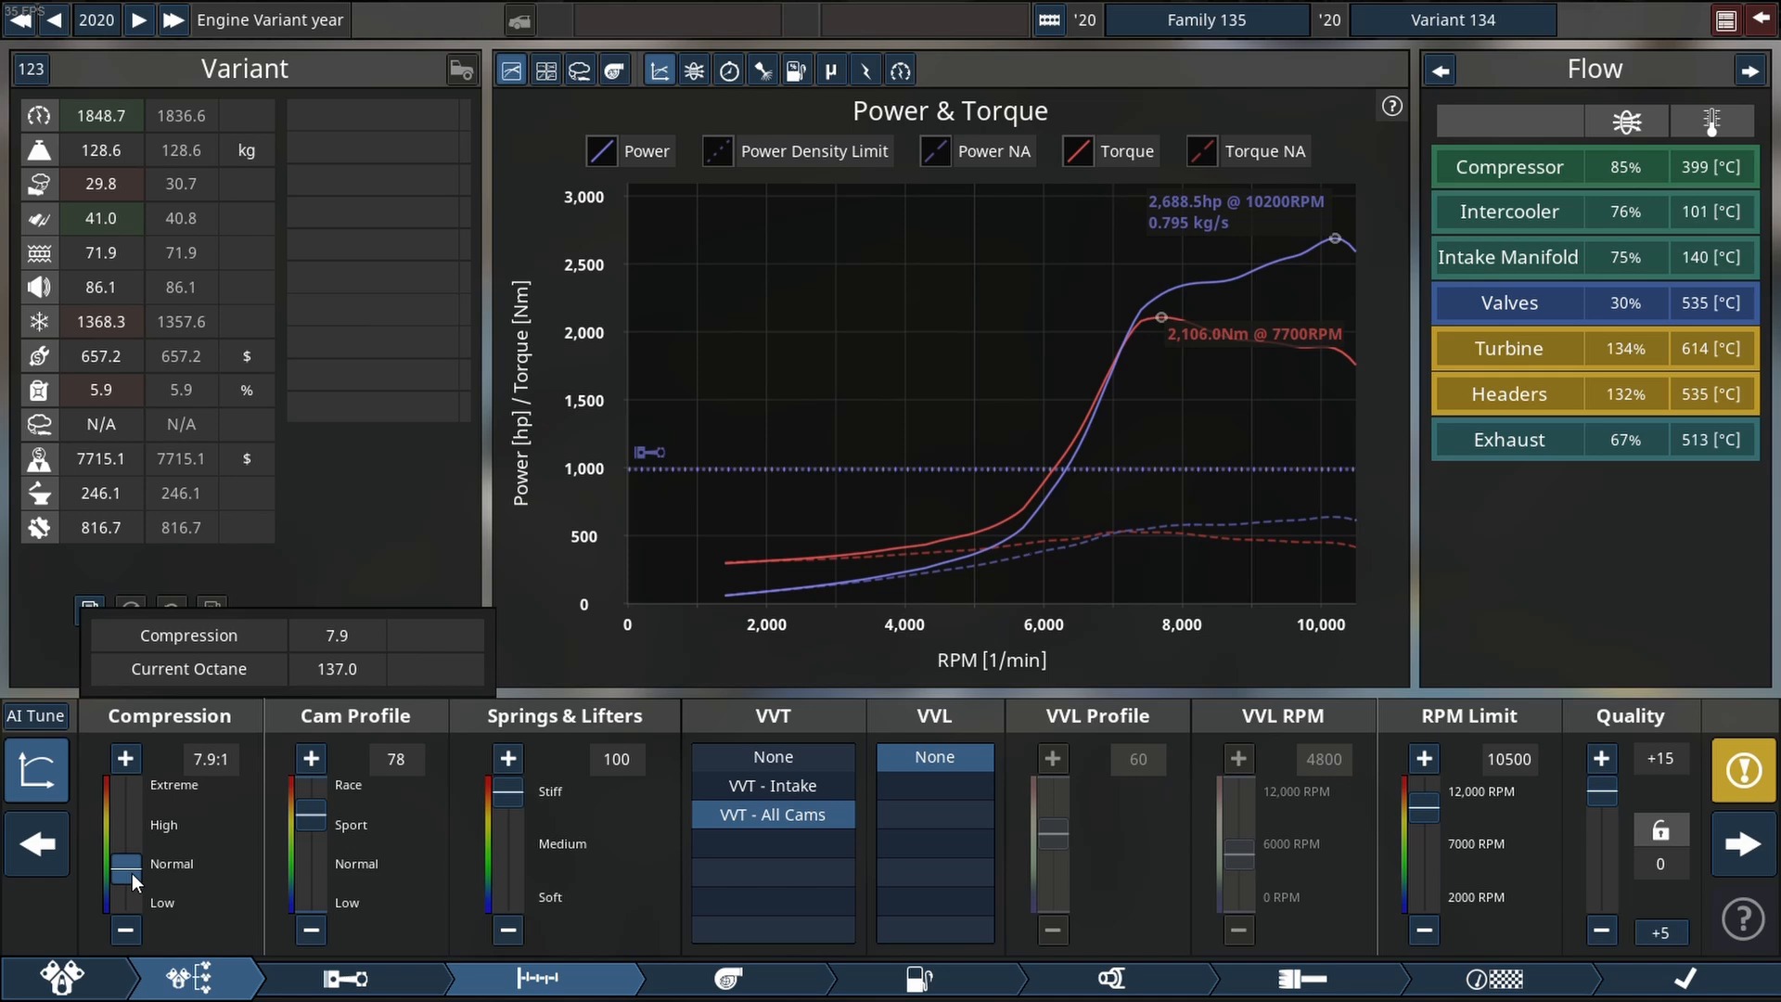
# Lower compression to 7.2:1, reaching roughly 2,764 hp.
pyautogui.click(124, 929)
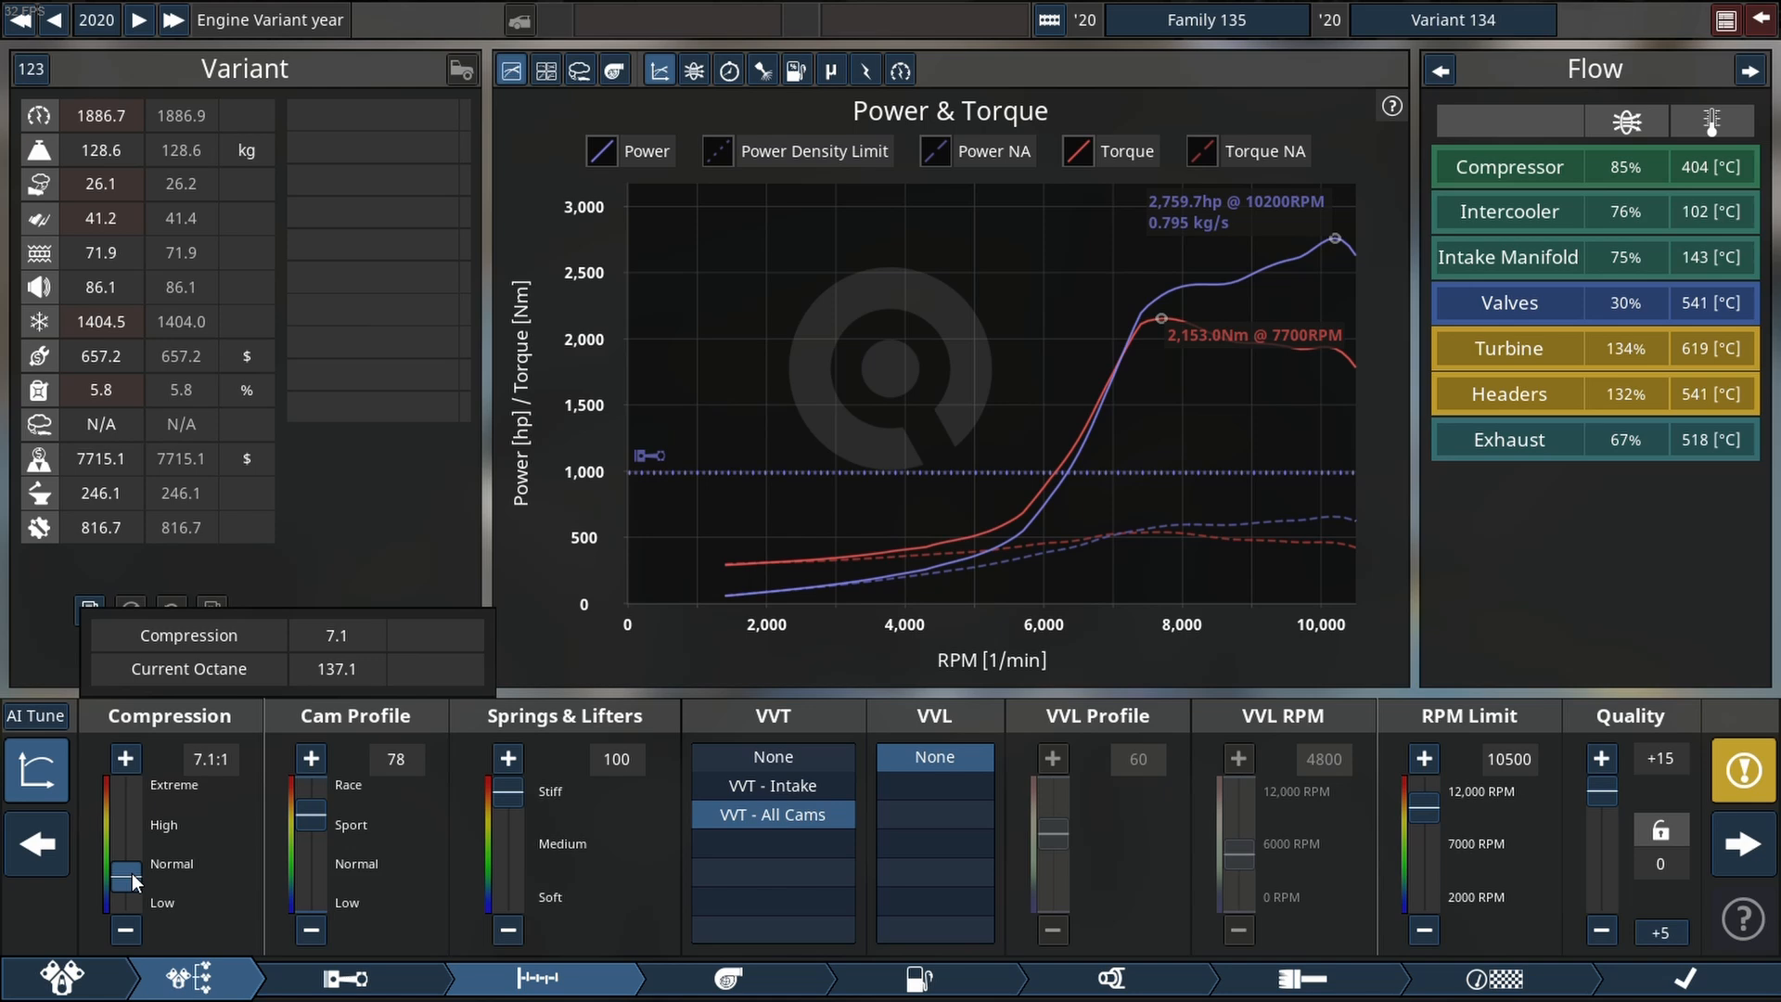
pyautogui.click(125, 757)
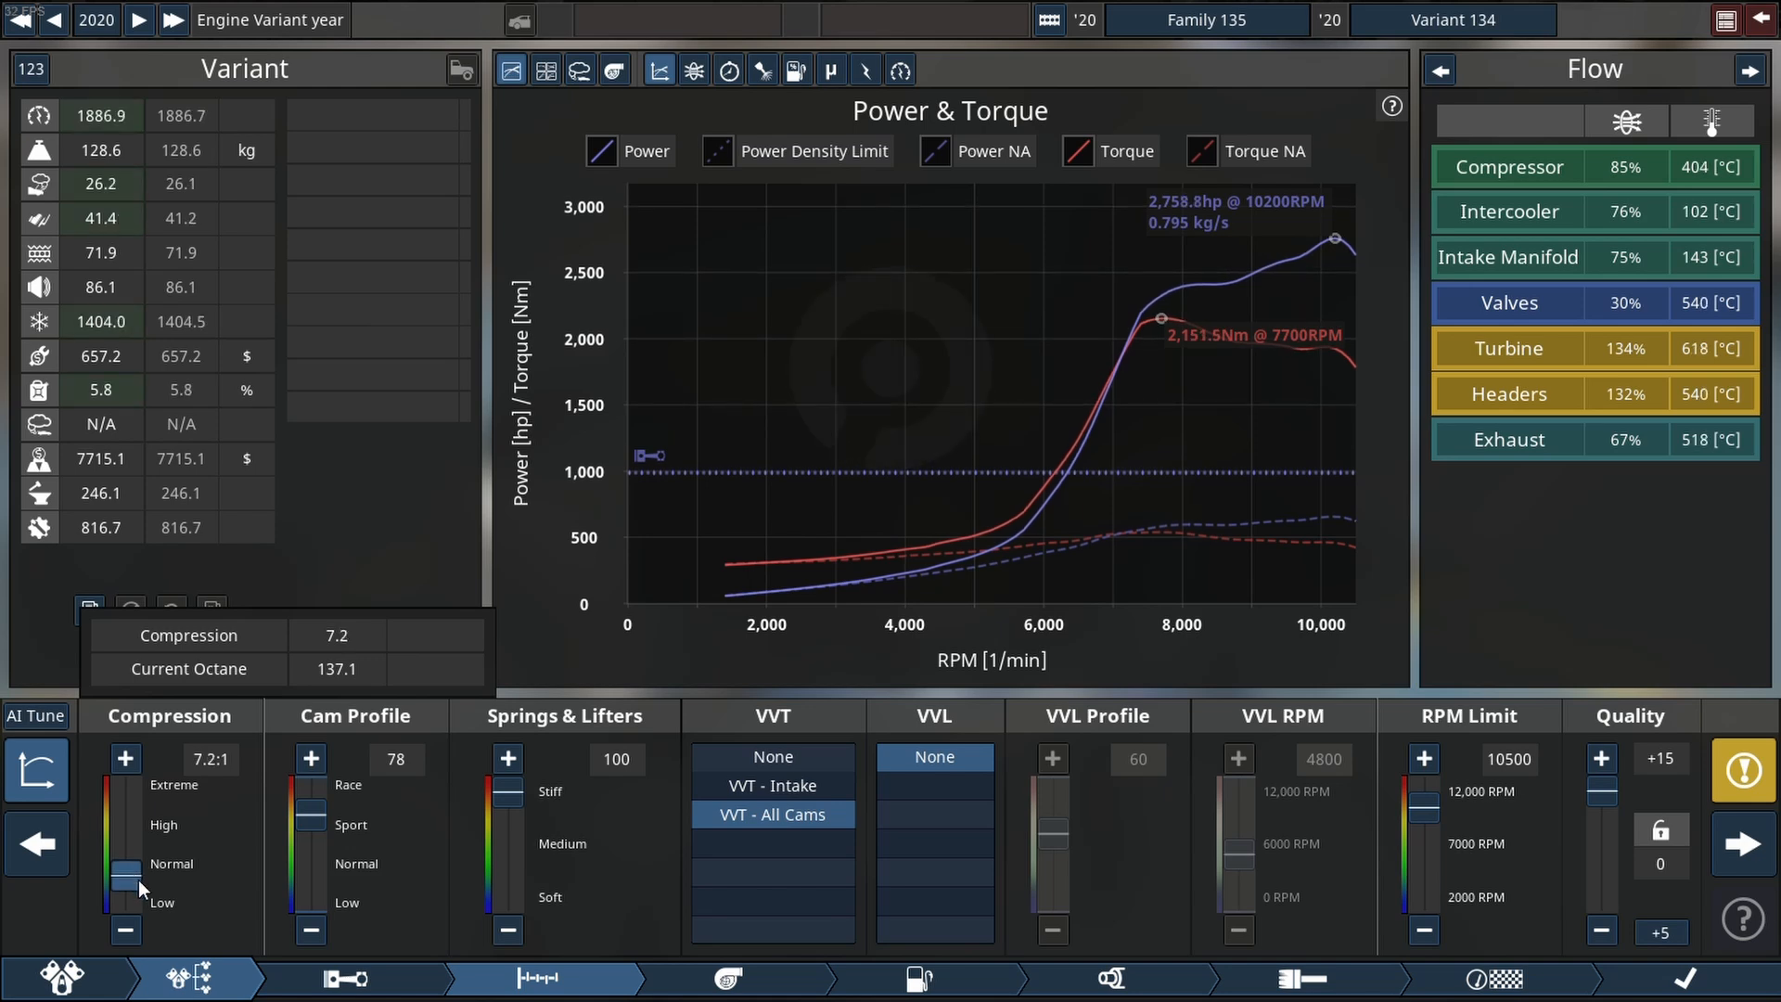
pyautogui.click(728, 978)
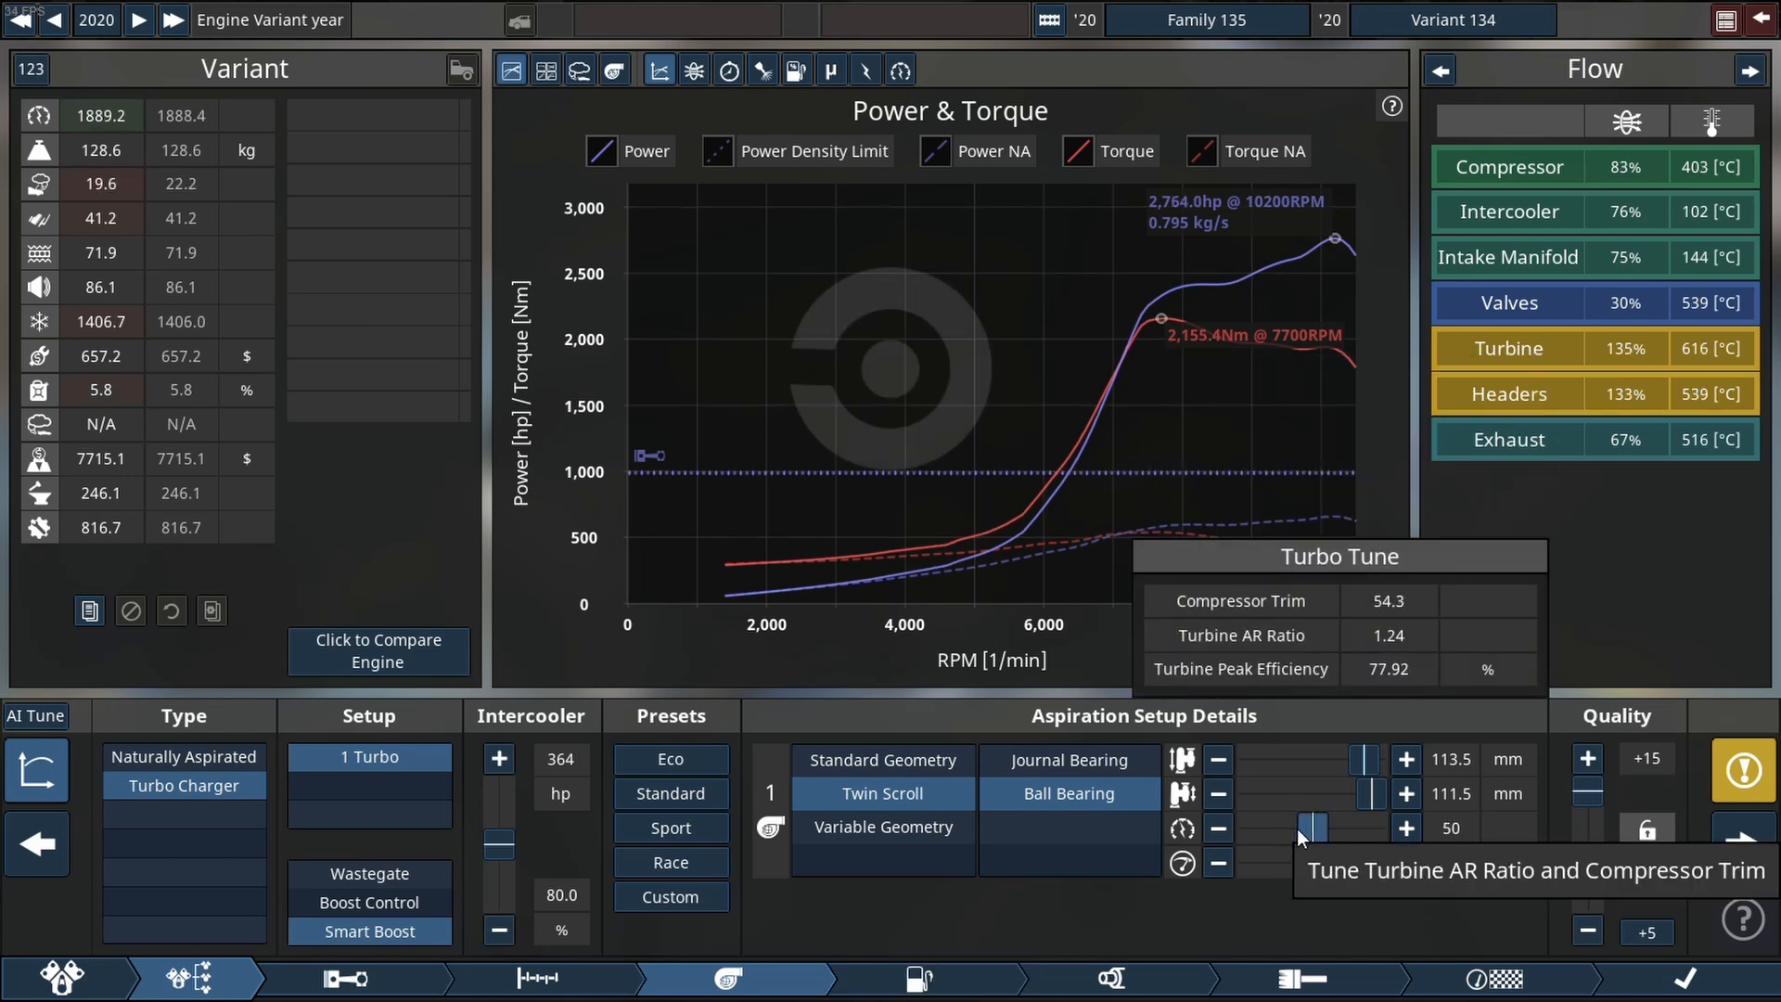
# Lean the fuel map from 34 down to 18 for about 2,806 hp.
pyautogui.click(1217, 828)
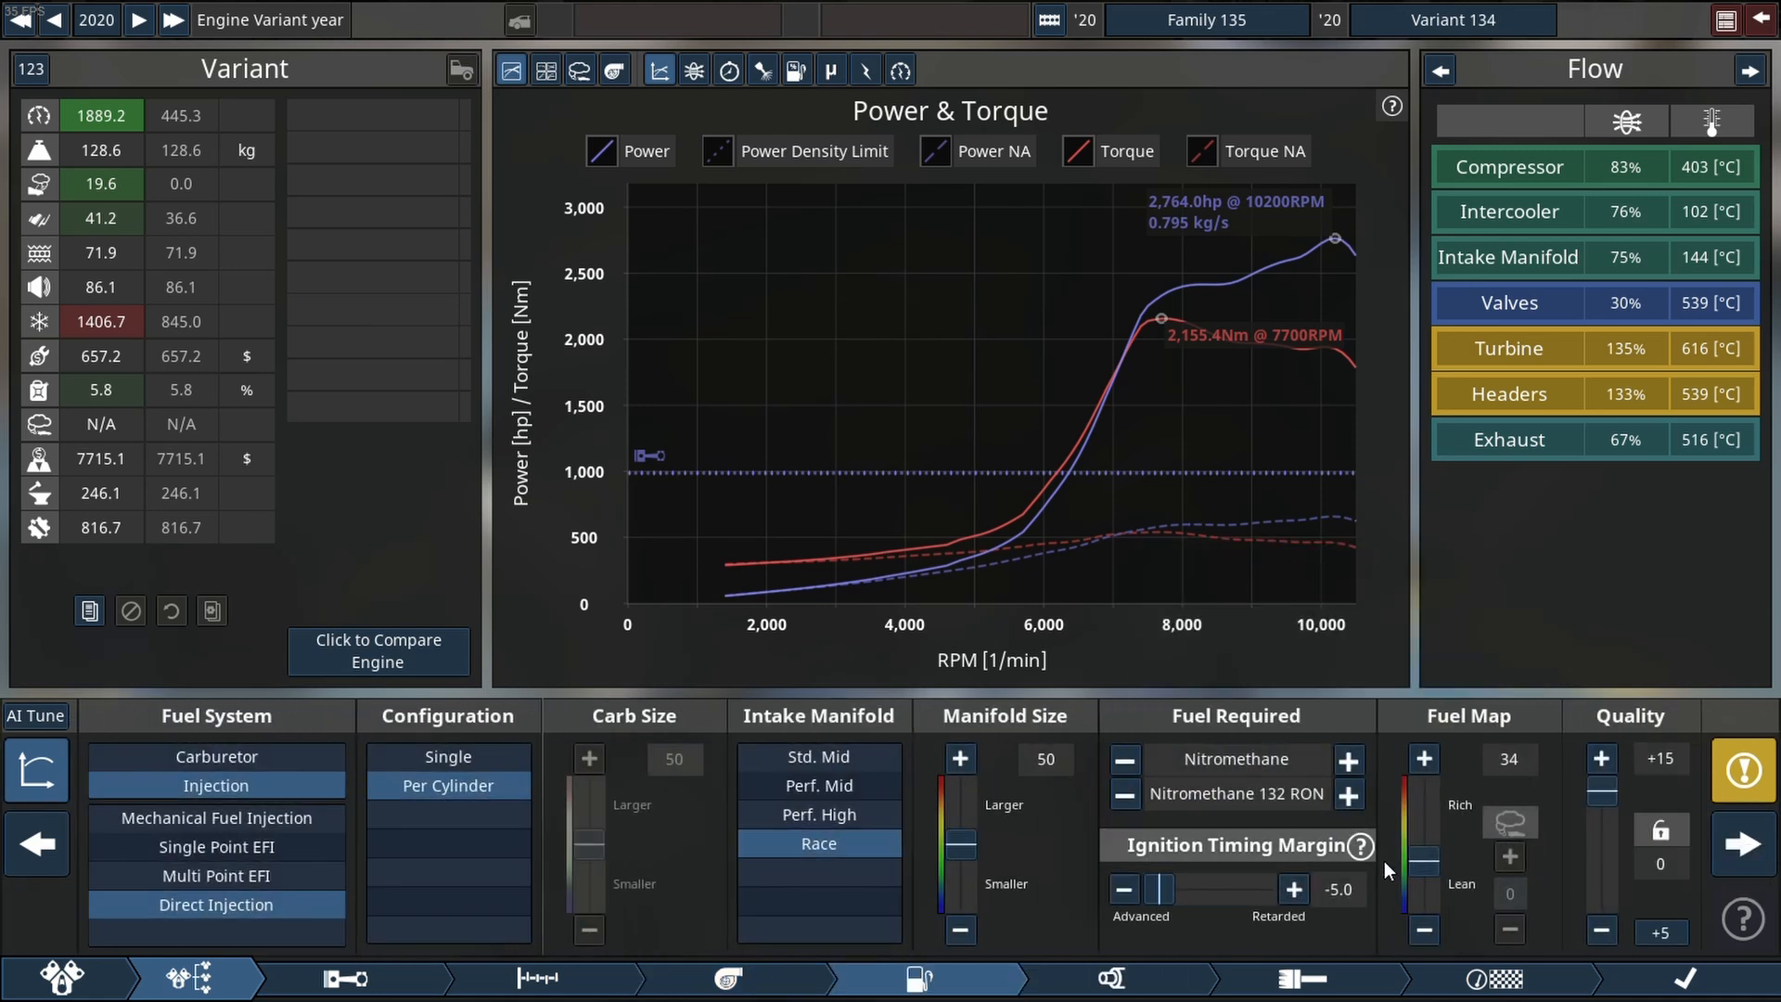
pyautogui.click(1423, 930)
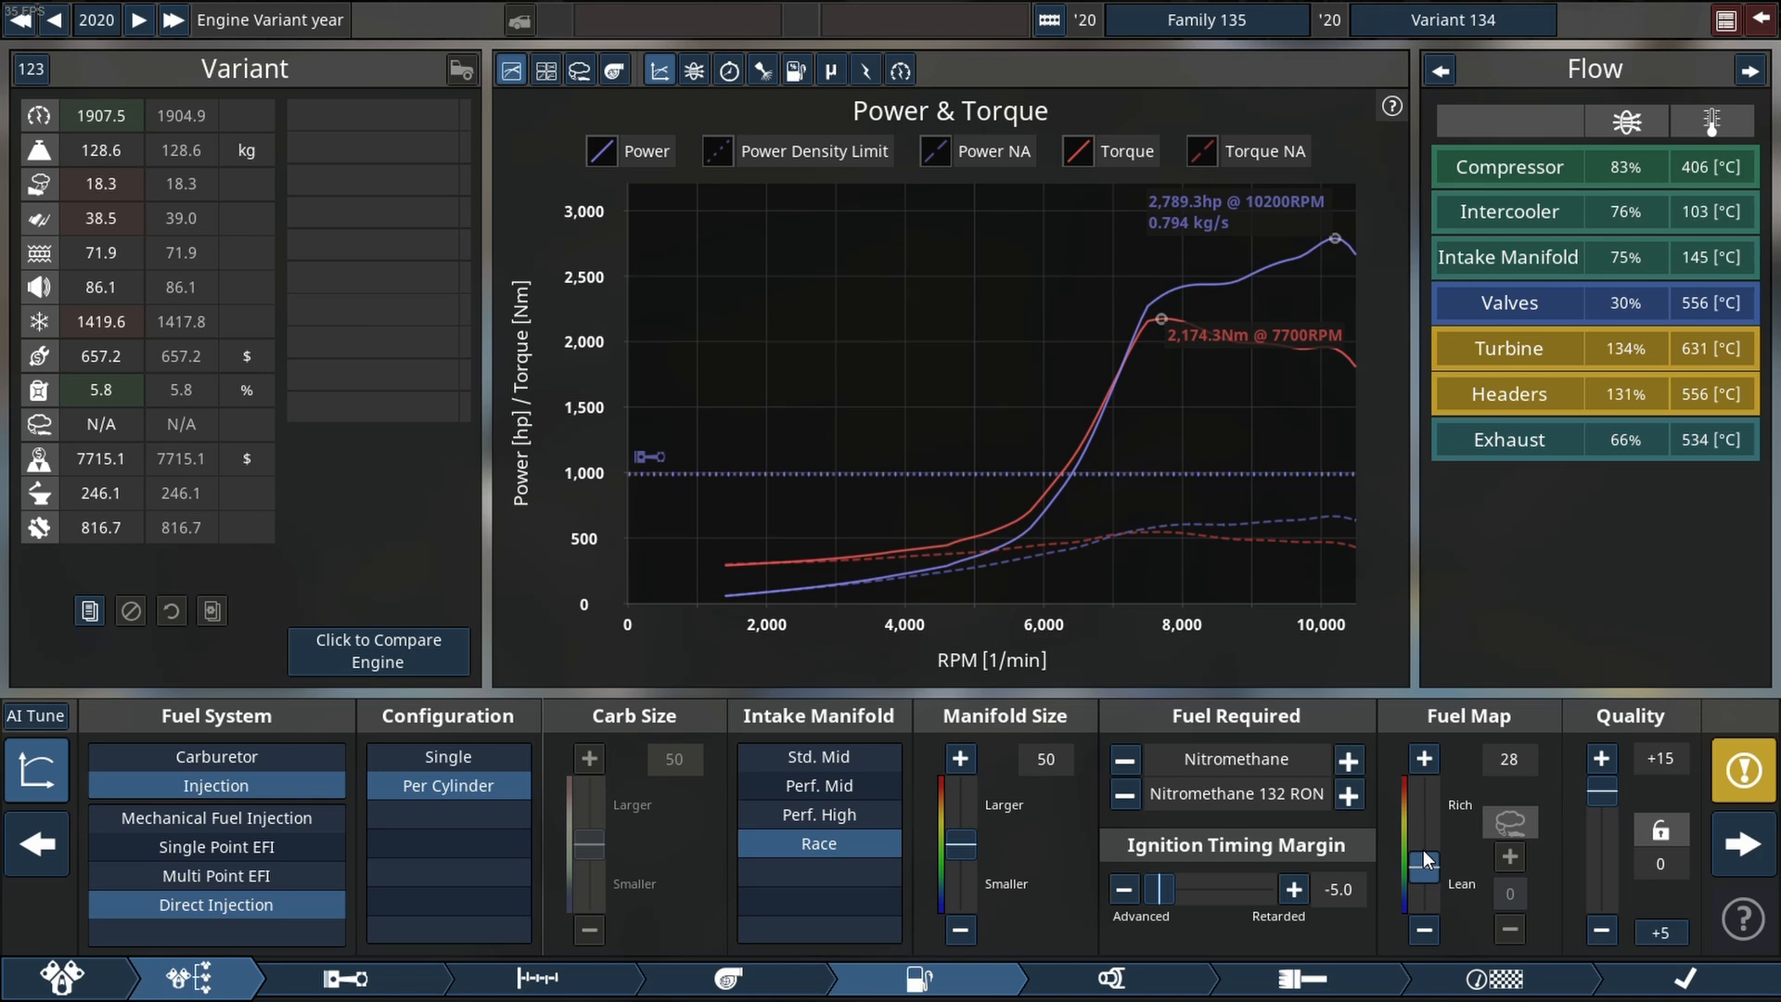
pyautogui.click(1423, 930)
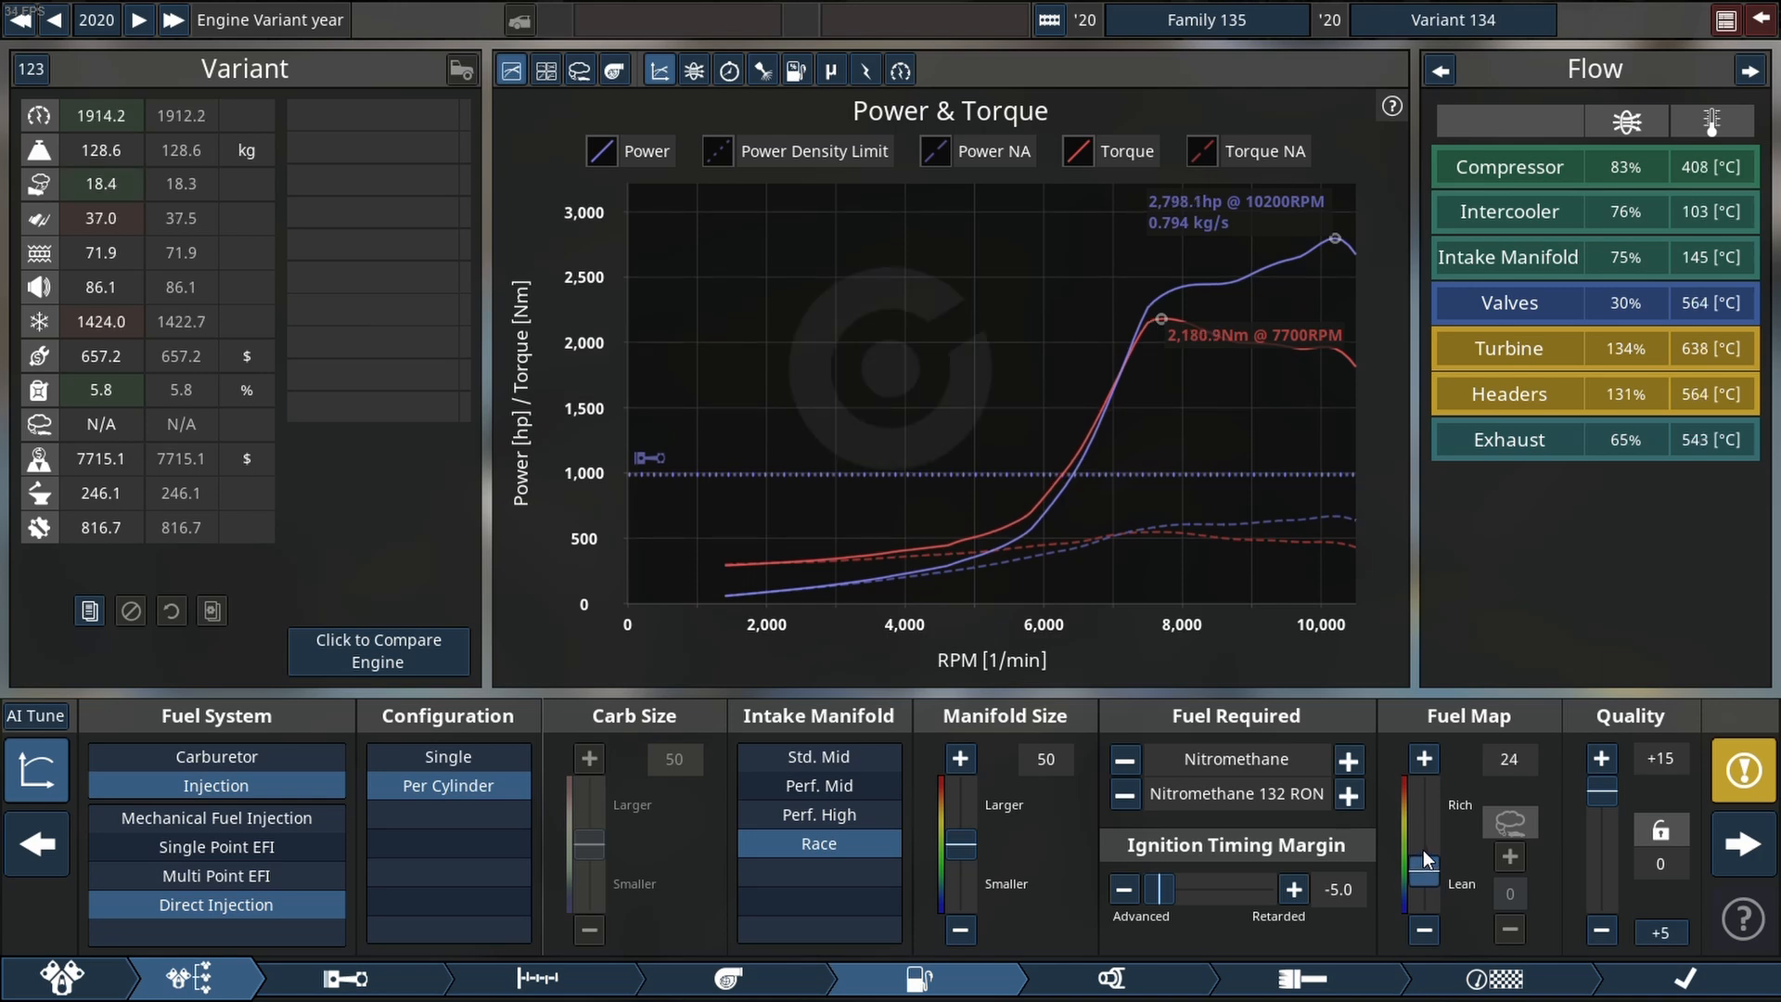
pyautogui.click(1423, 929)
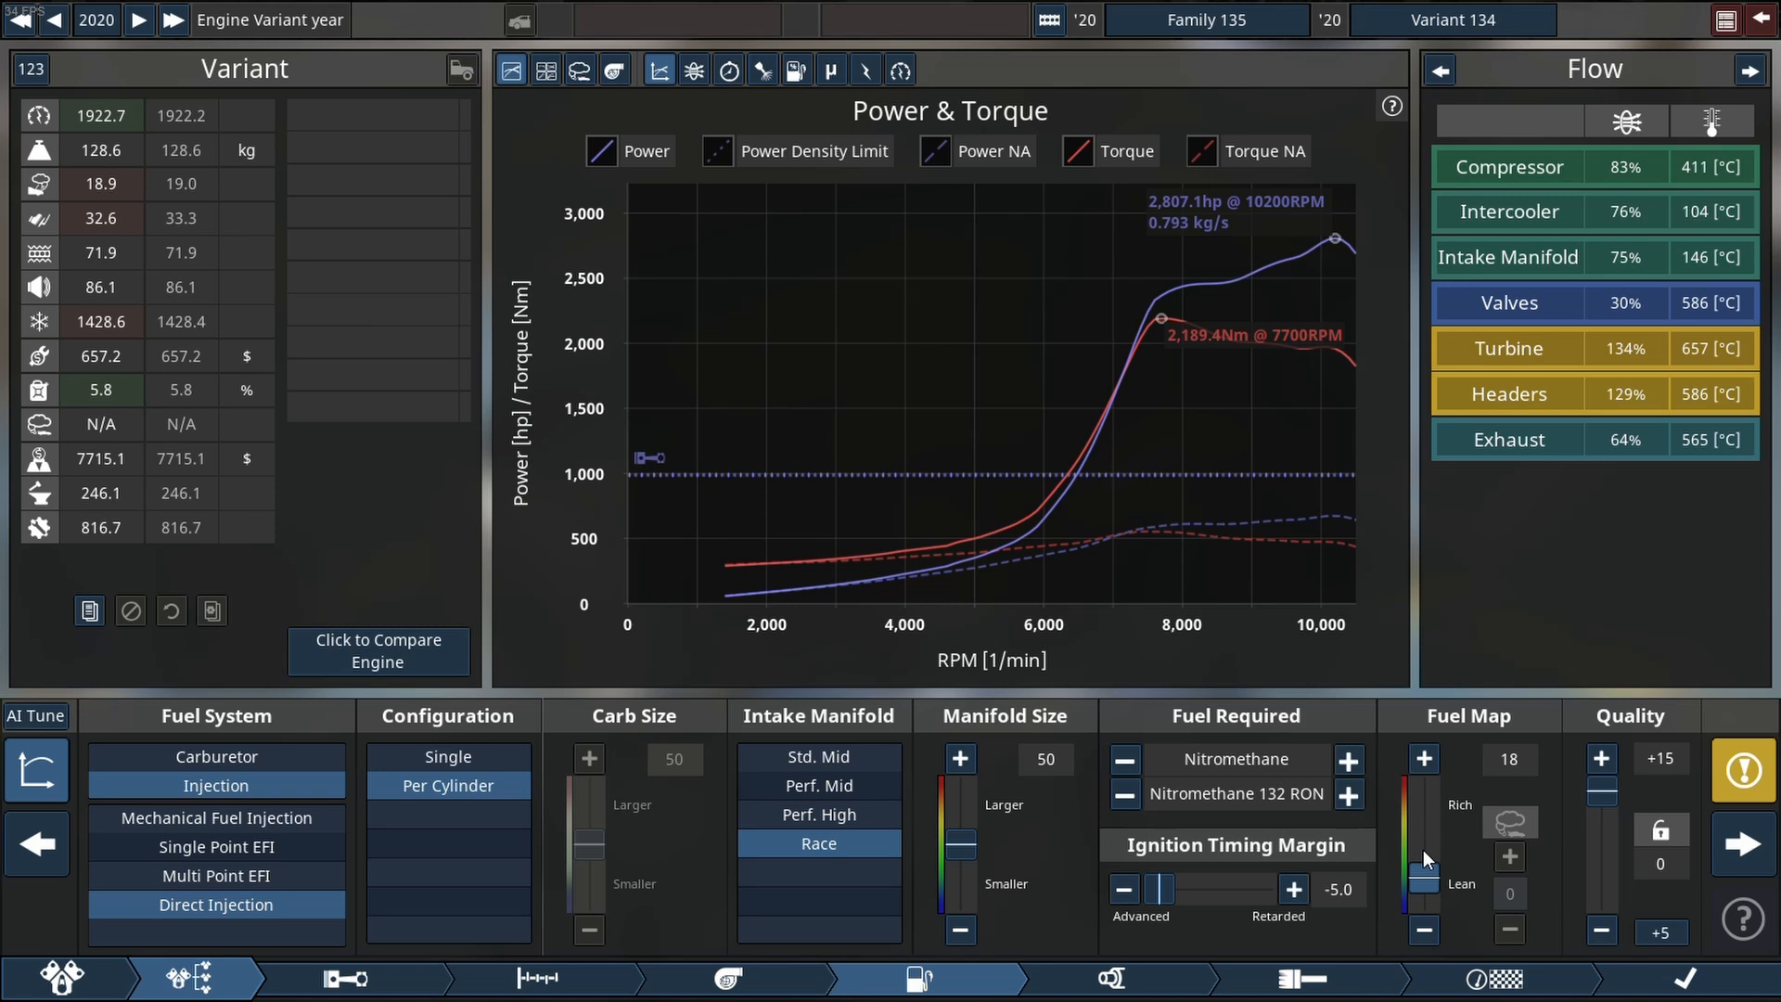
pyautogui.click(1423, 930)
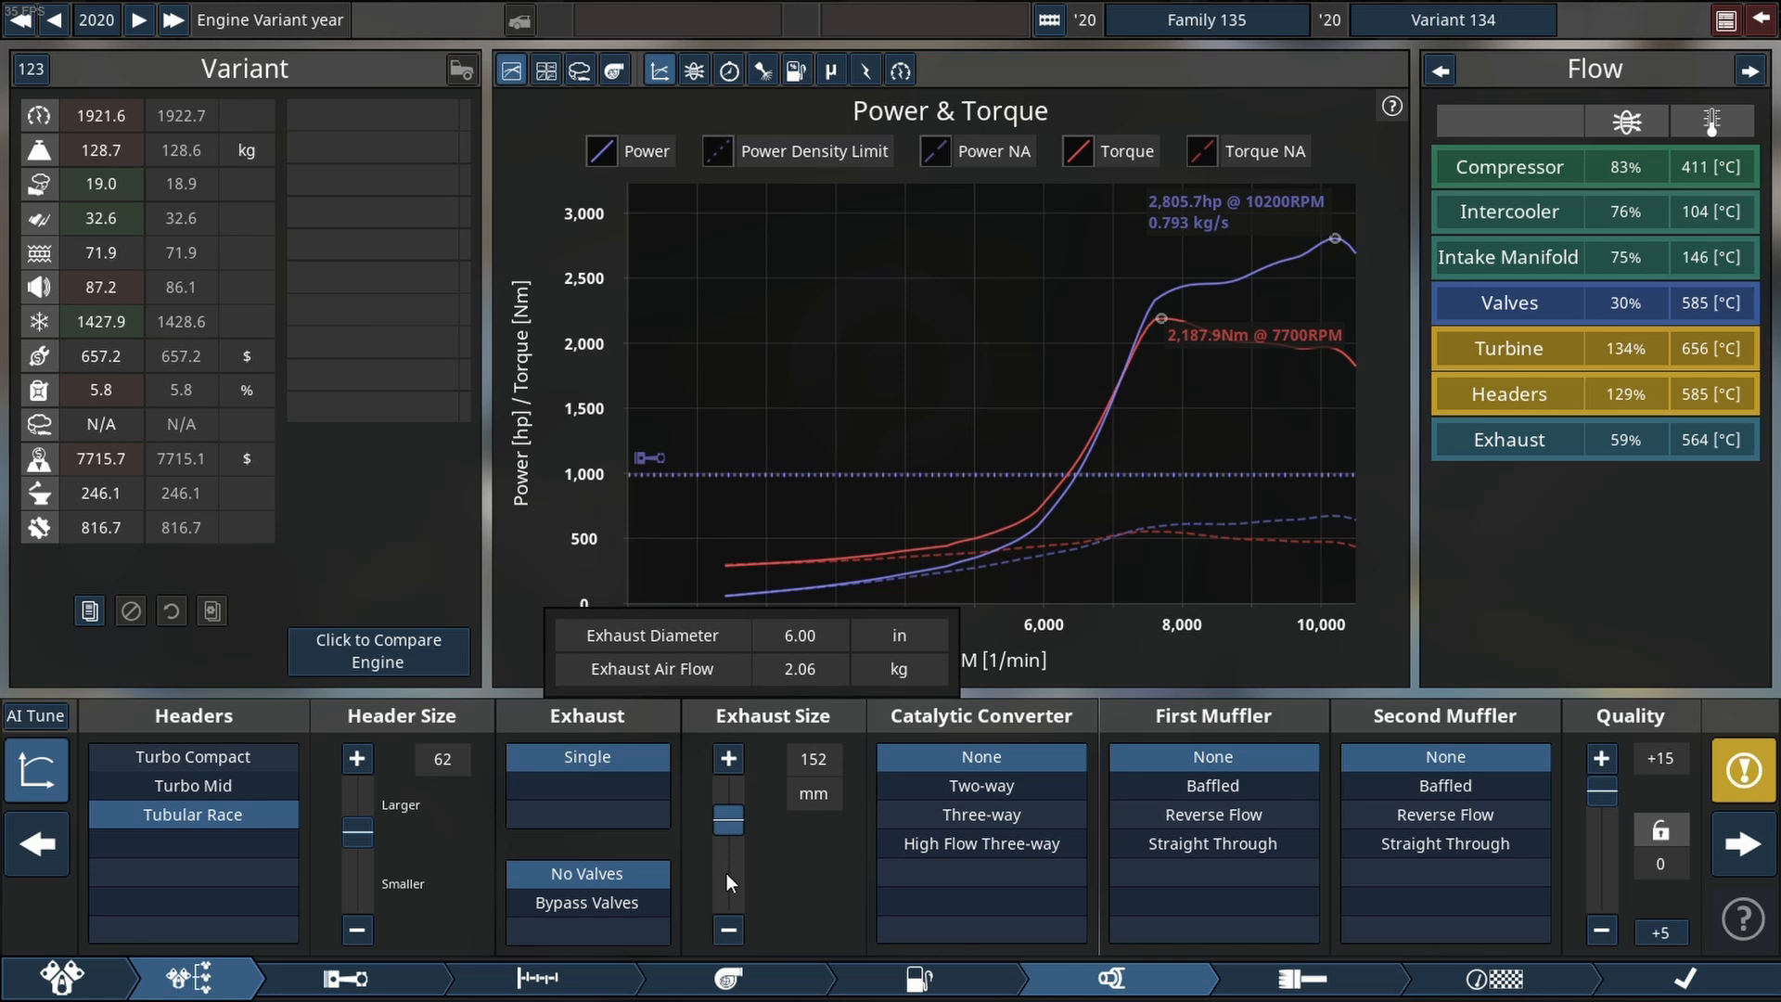
# Narrow the exhaust pipe diameter to 133 mm.
pyautogui.click(728, 932)
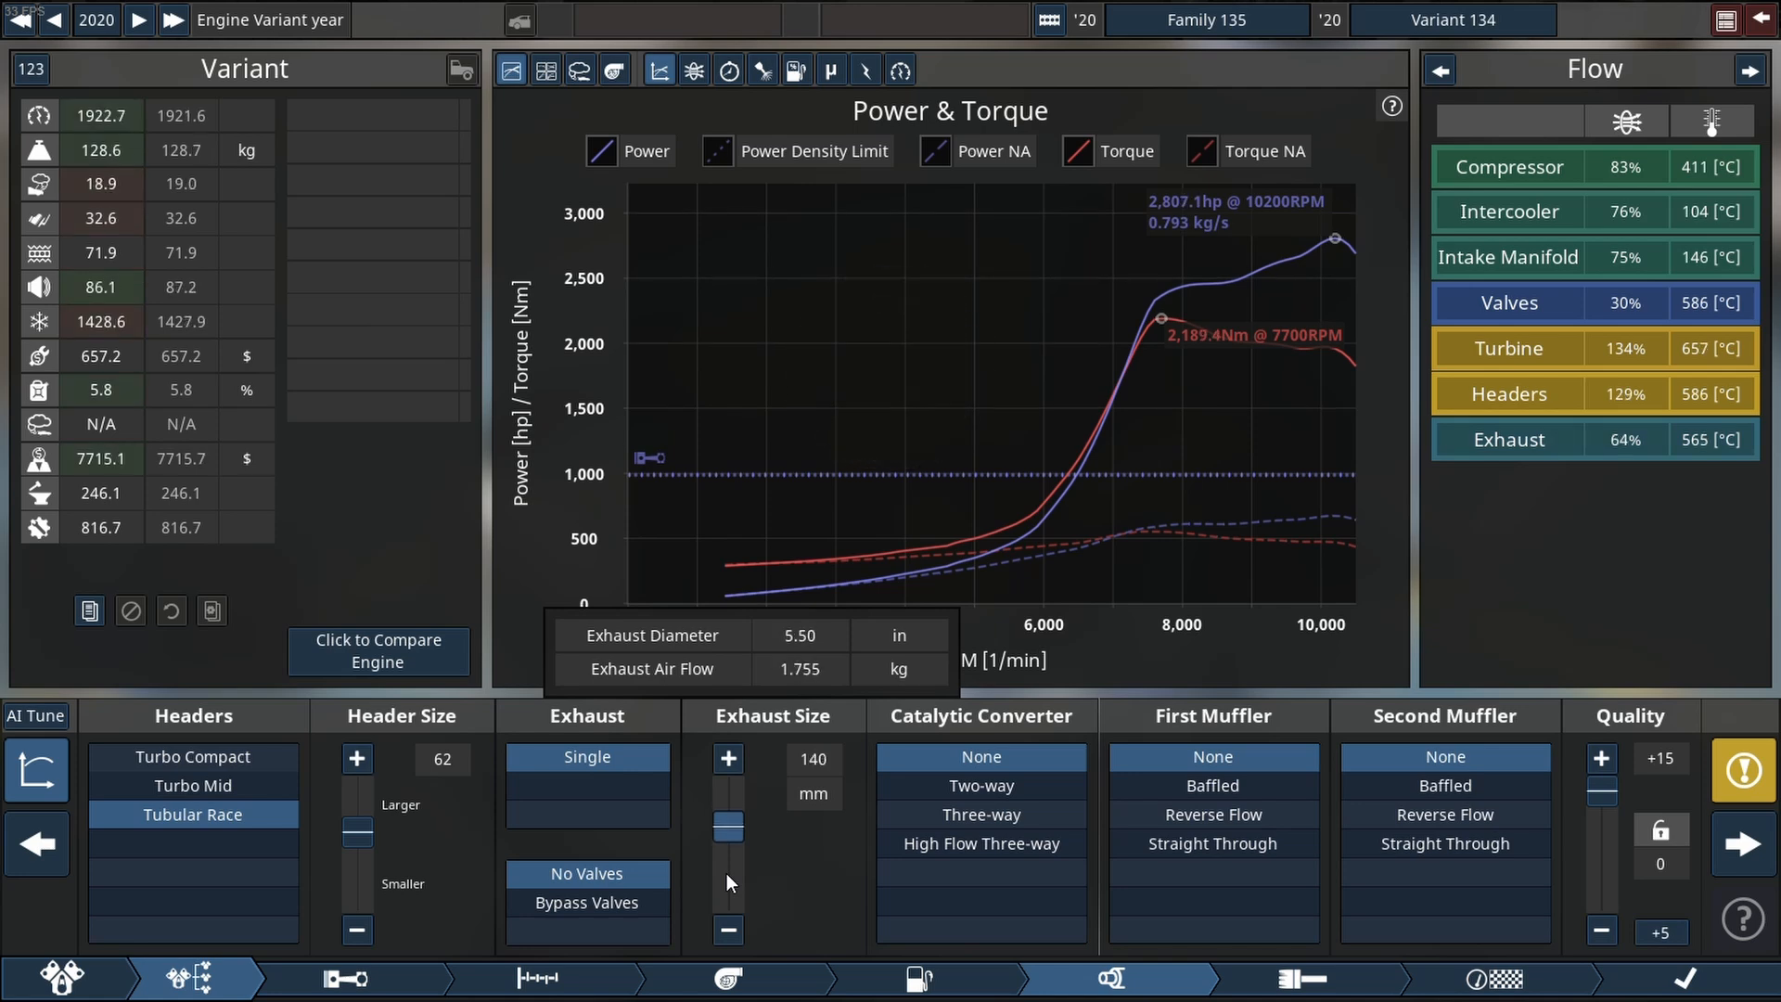
pyautogui.click(727, 931)
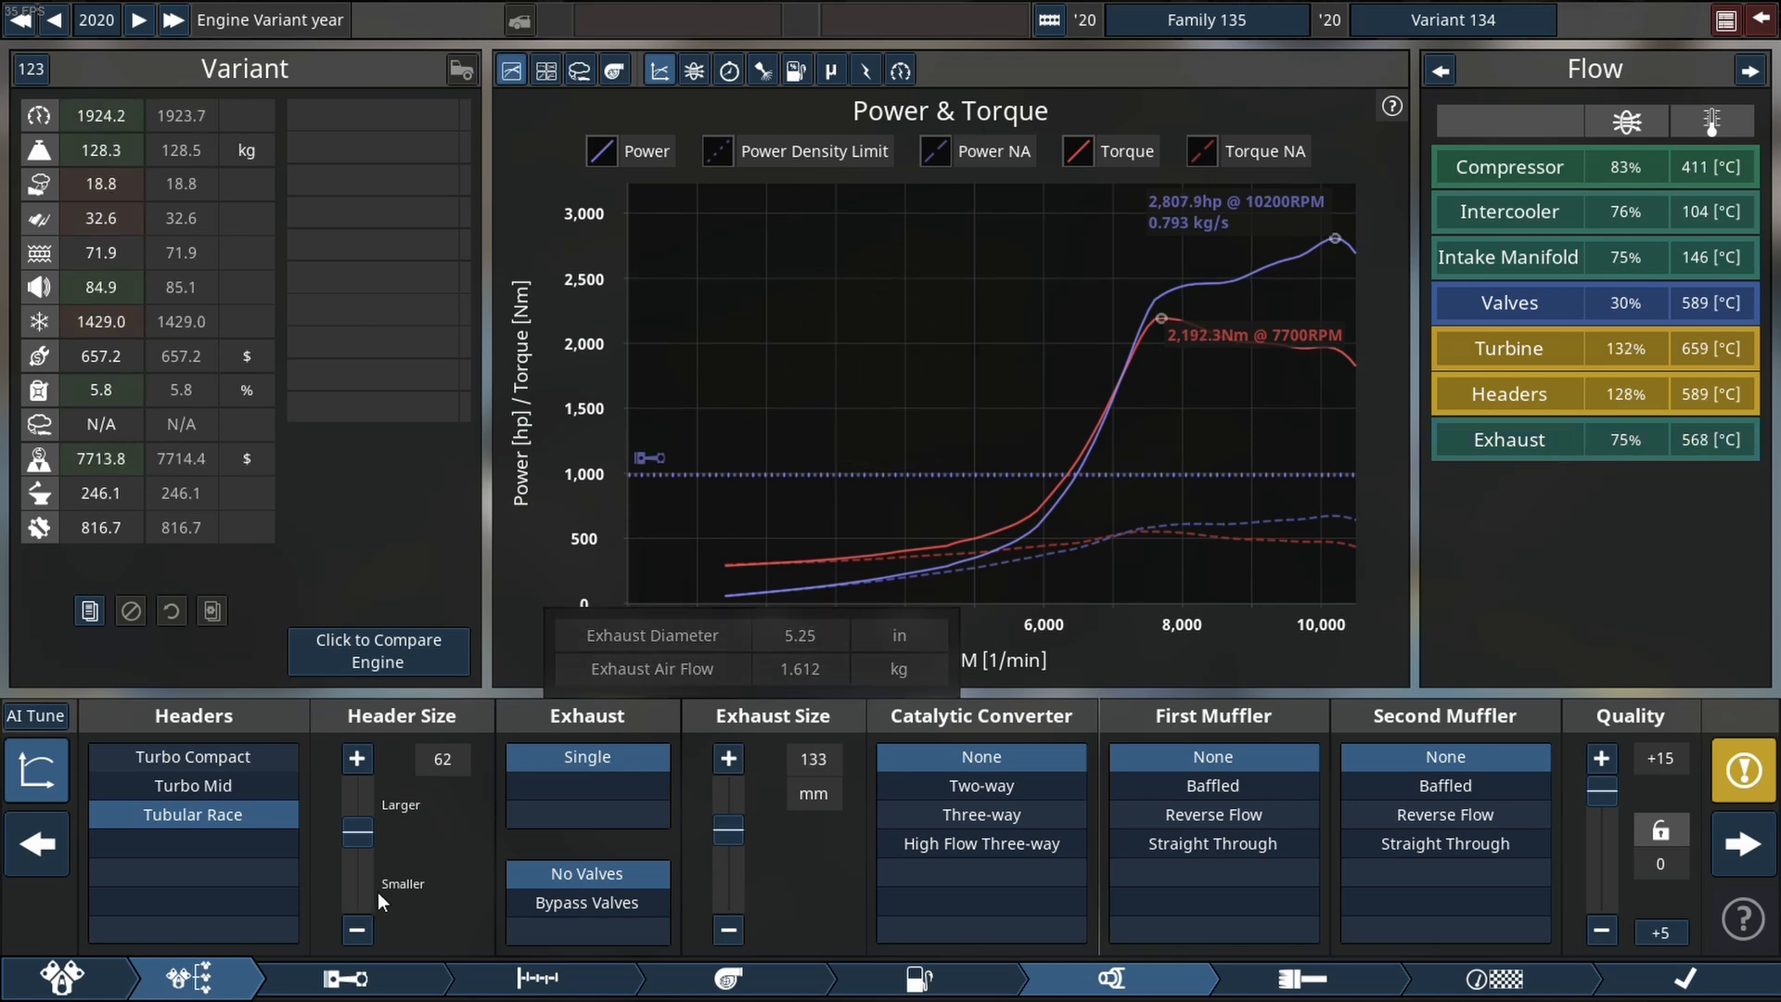
# Enlarge the exhaust headers step by step to about 78, reaching roughly 2,841 hp.
pyautogui.click(356, 759)
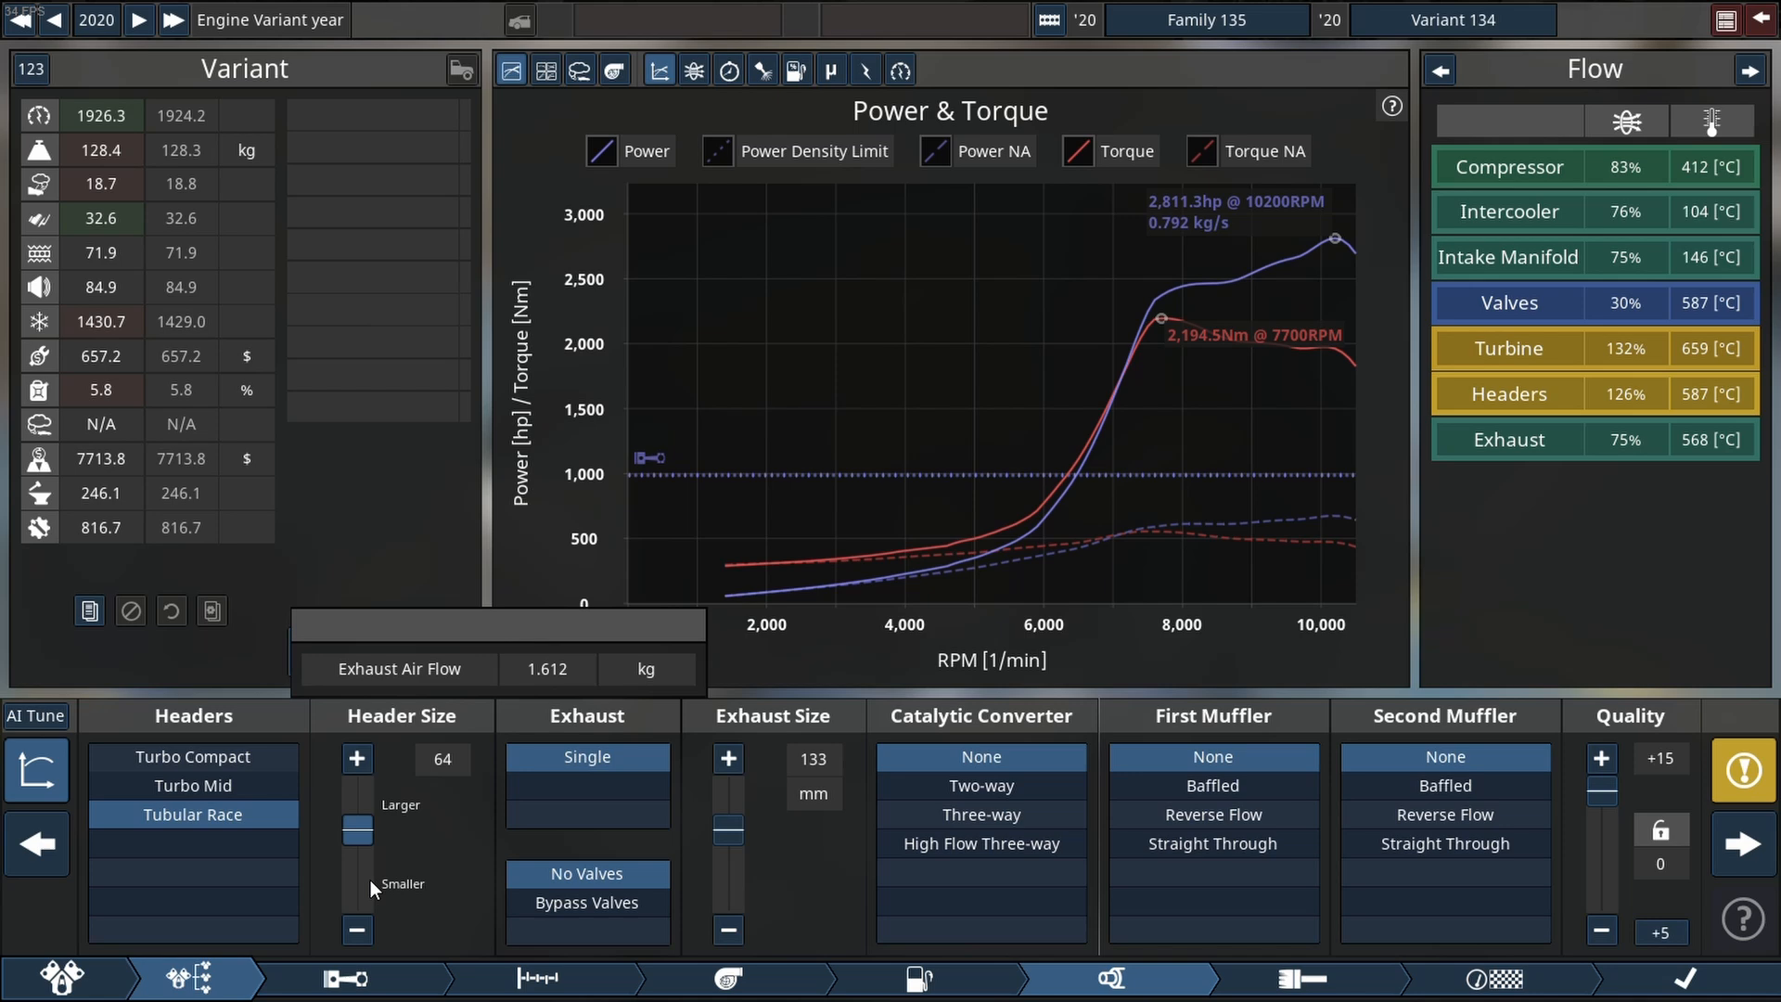
pyautogui.click(357, 757)
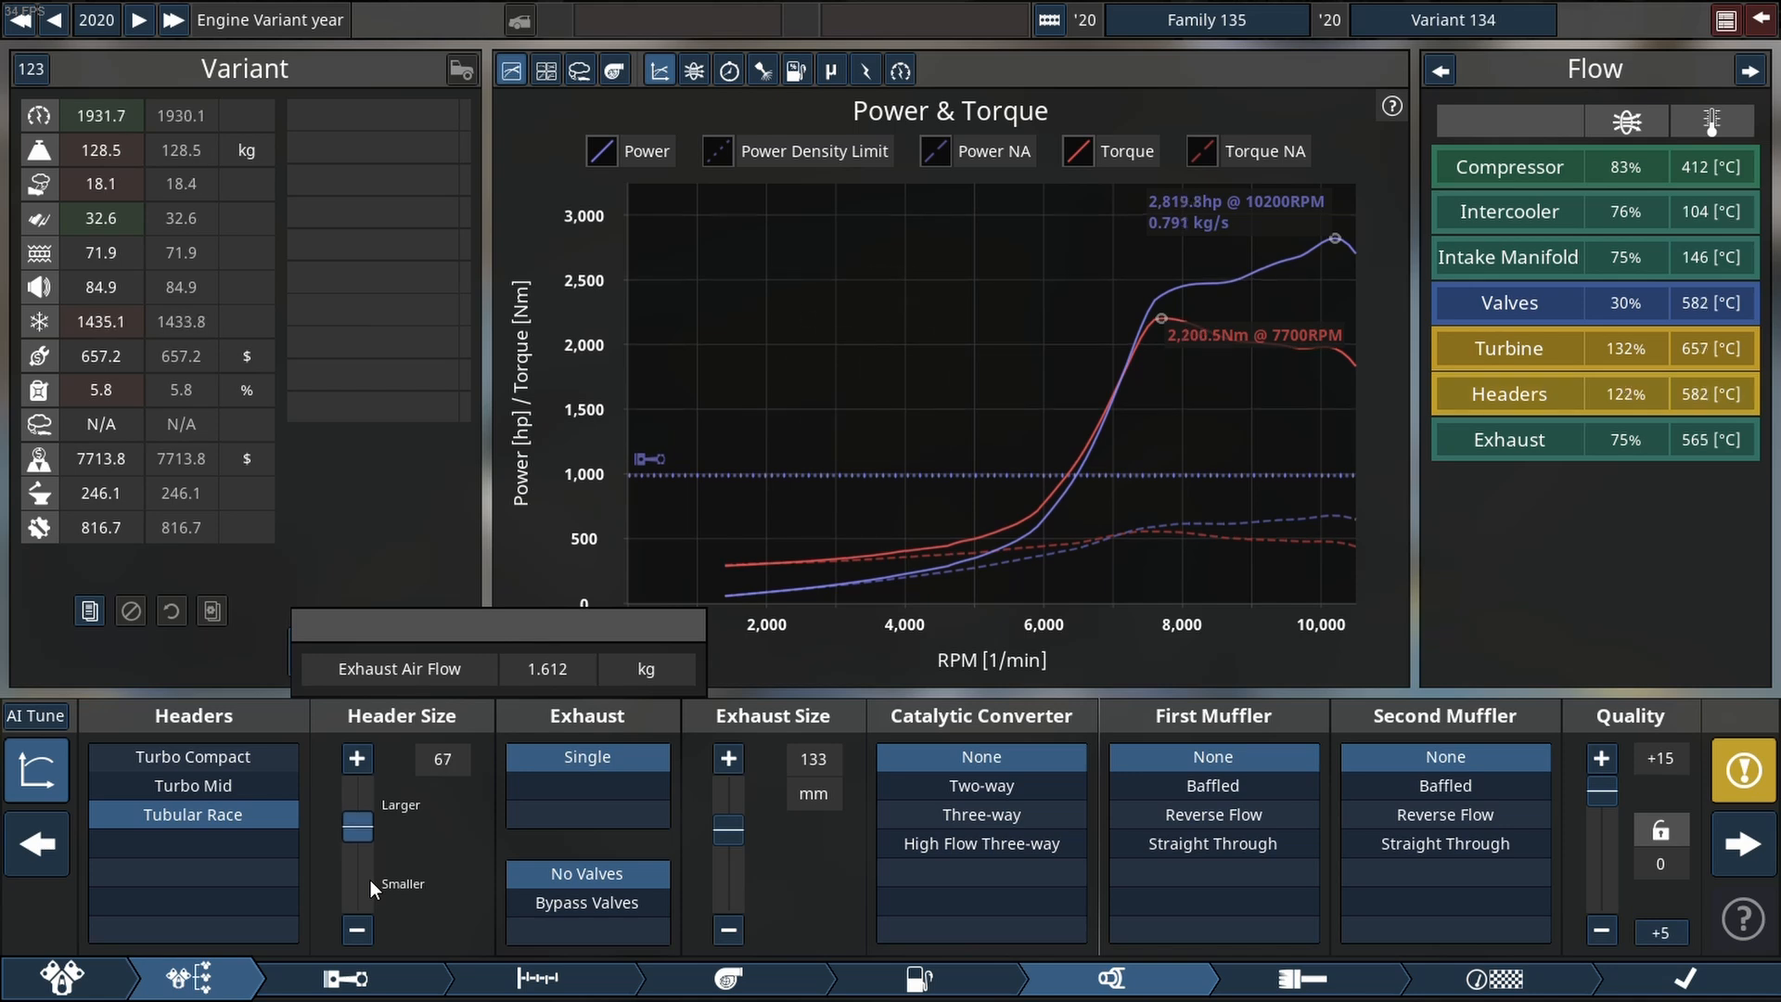
pyautogui.click(357, 757)
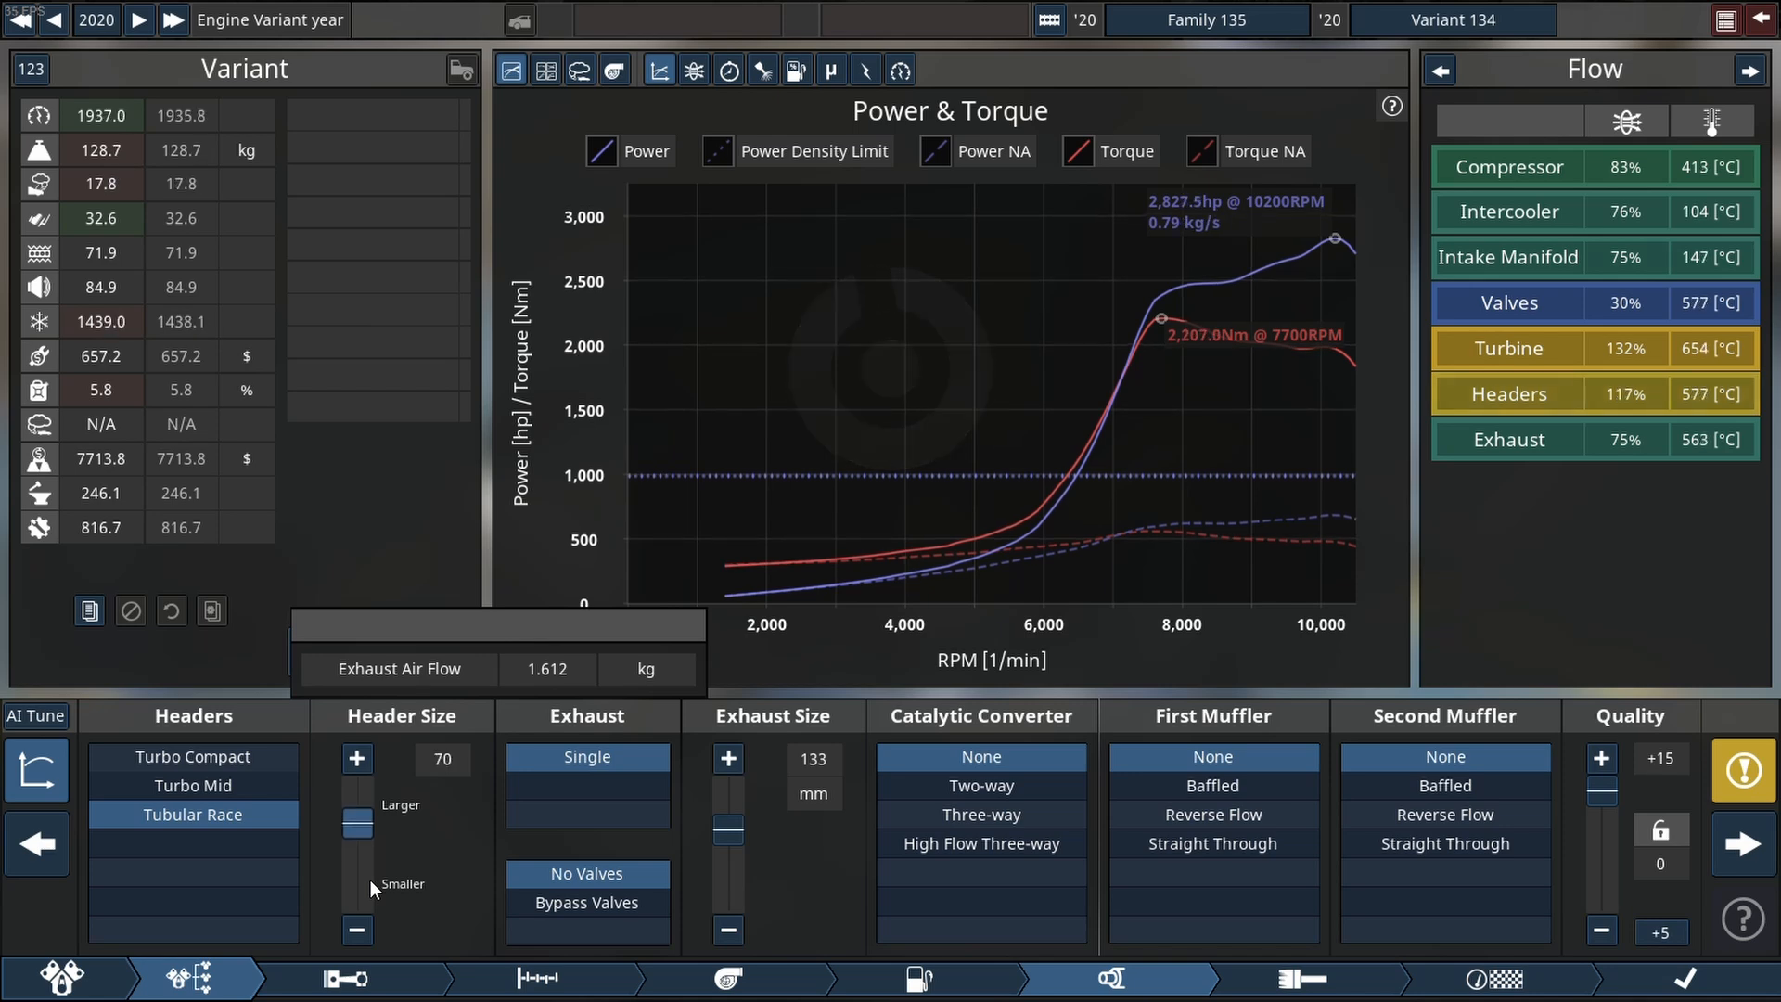
pyautogui.click(357, 757)
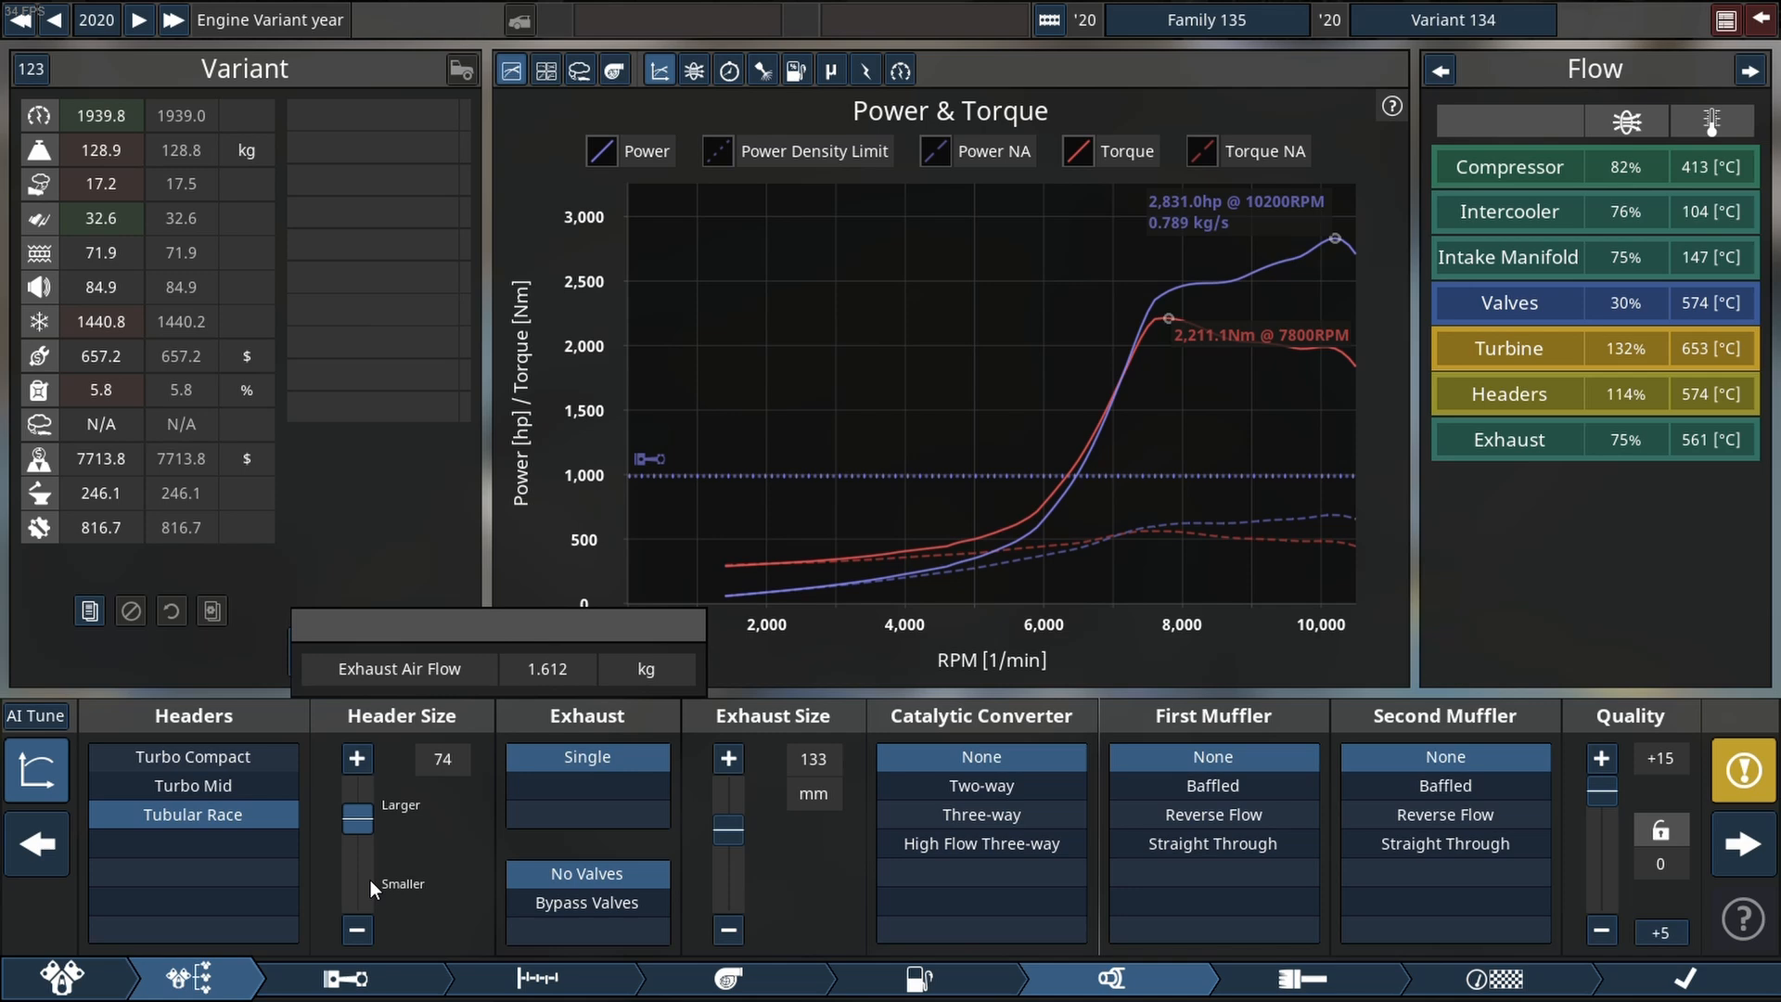
pyautogui.click(356, 757)
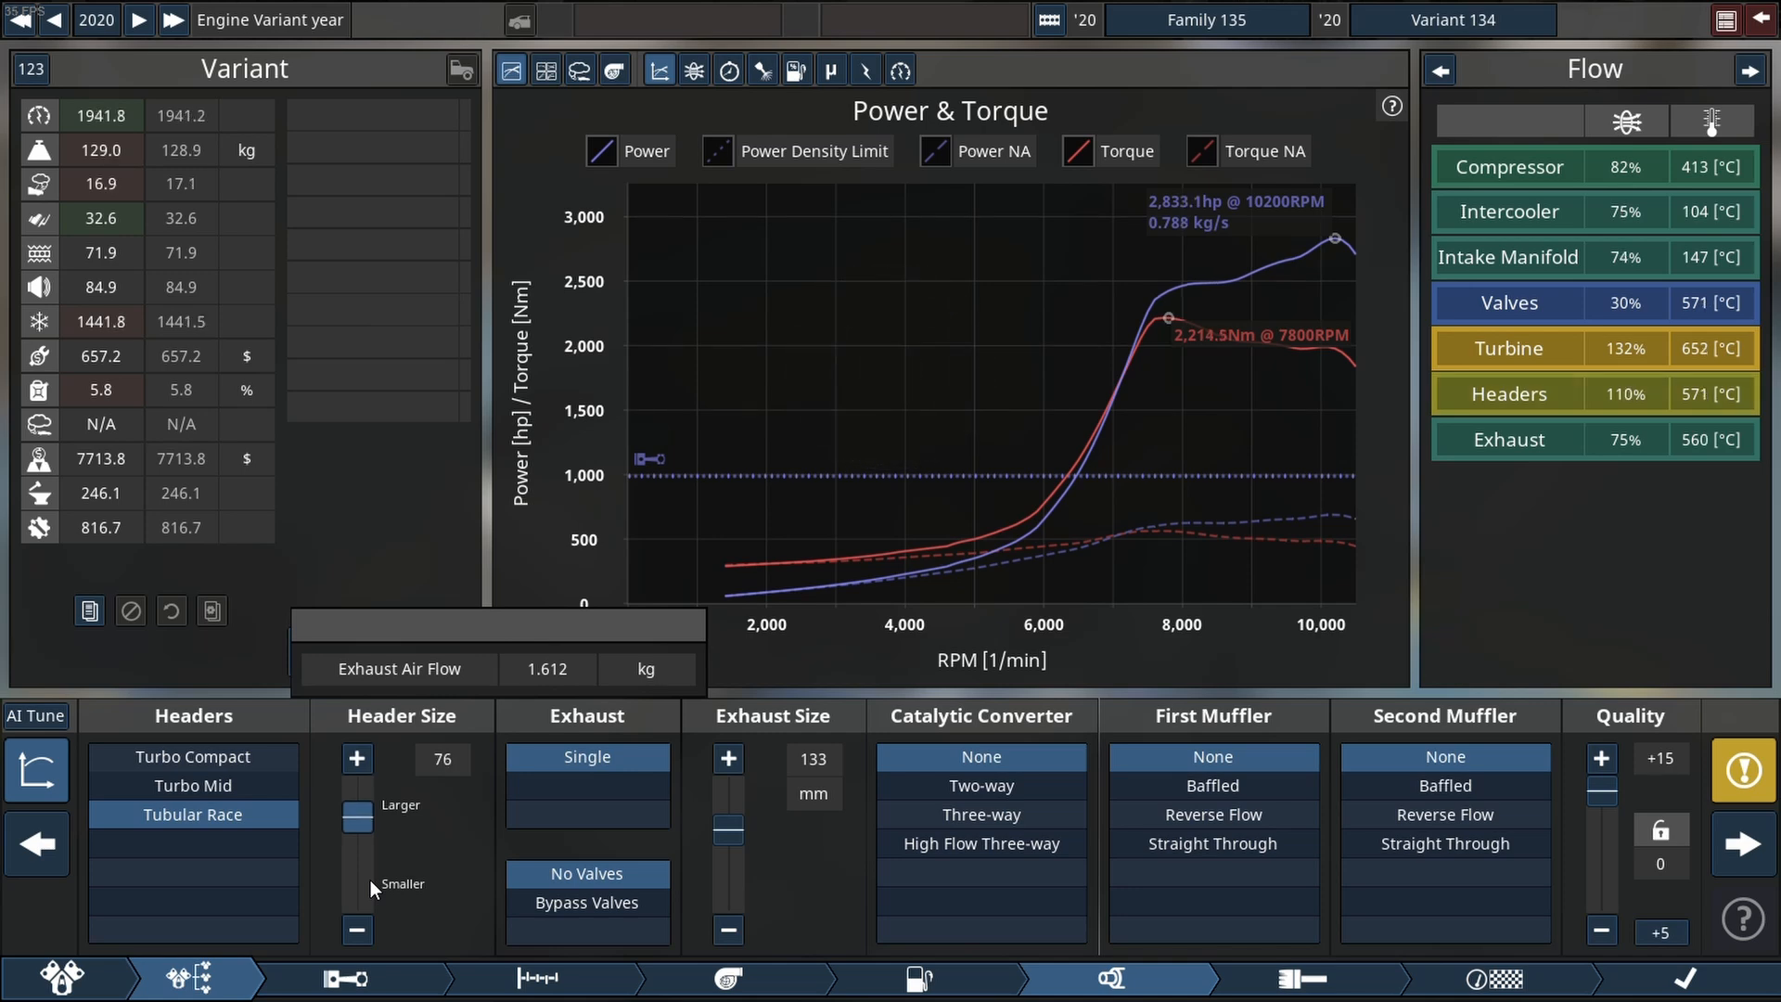
pyautogui.click(357, 758)
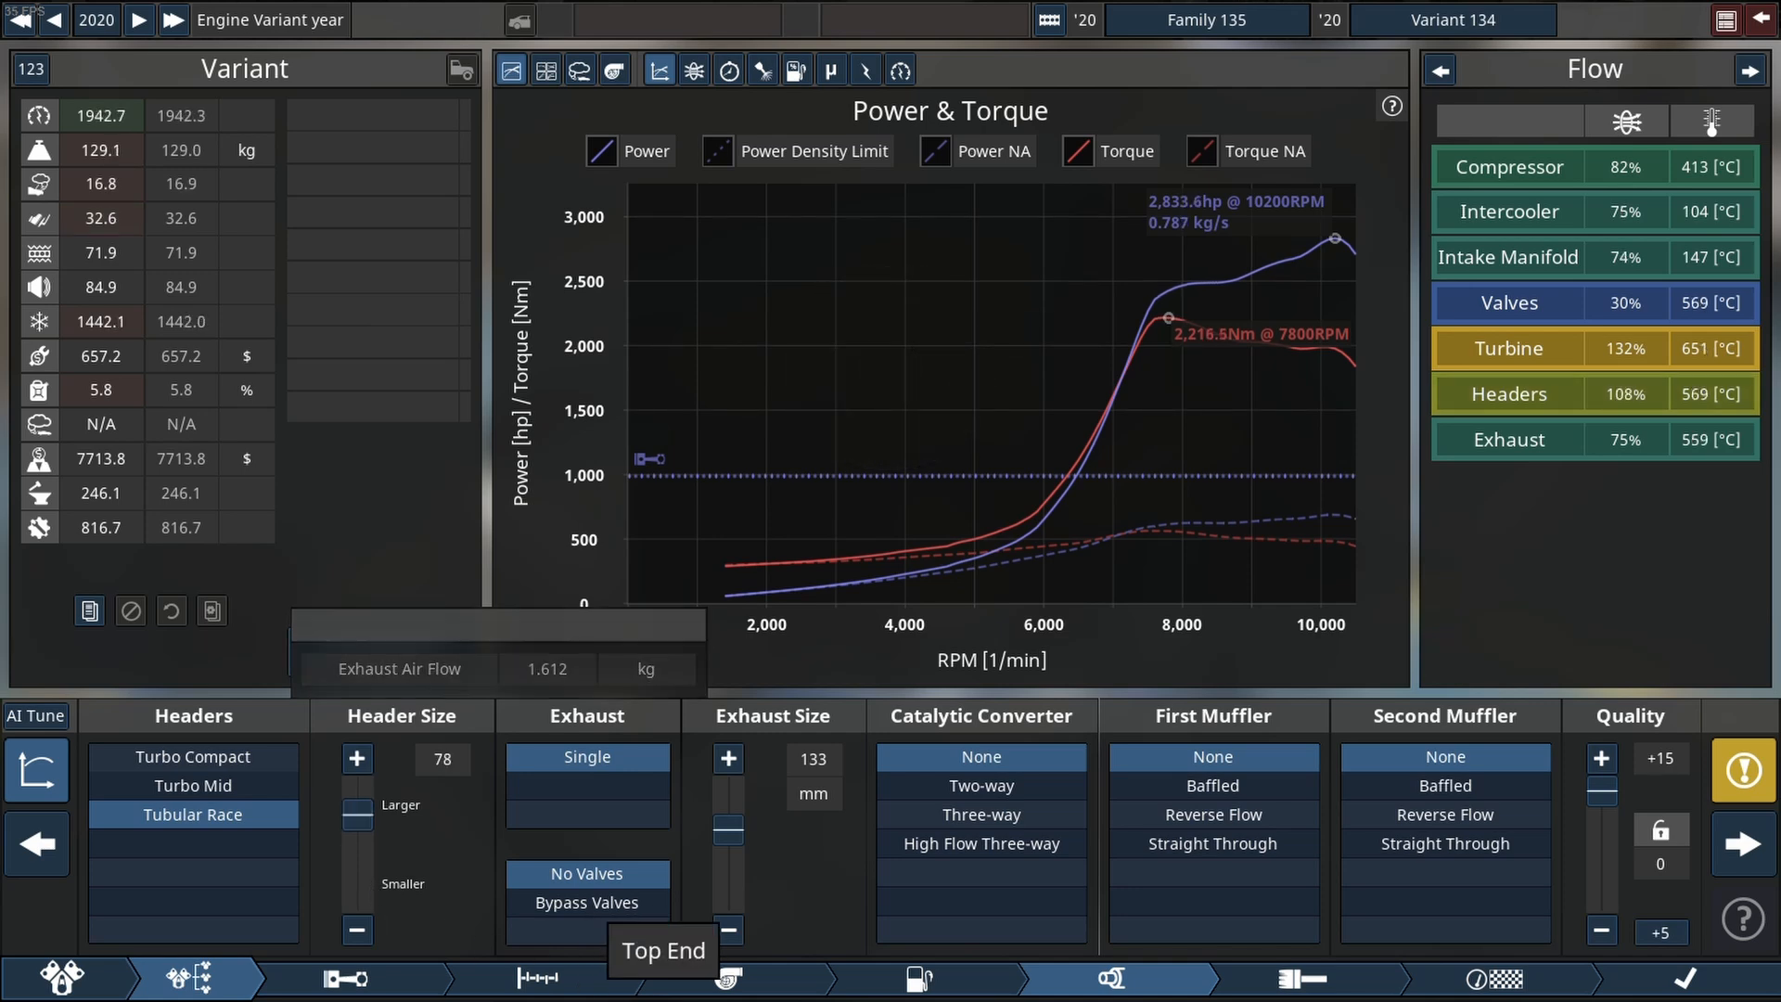
pyautogui.click(733, 978)
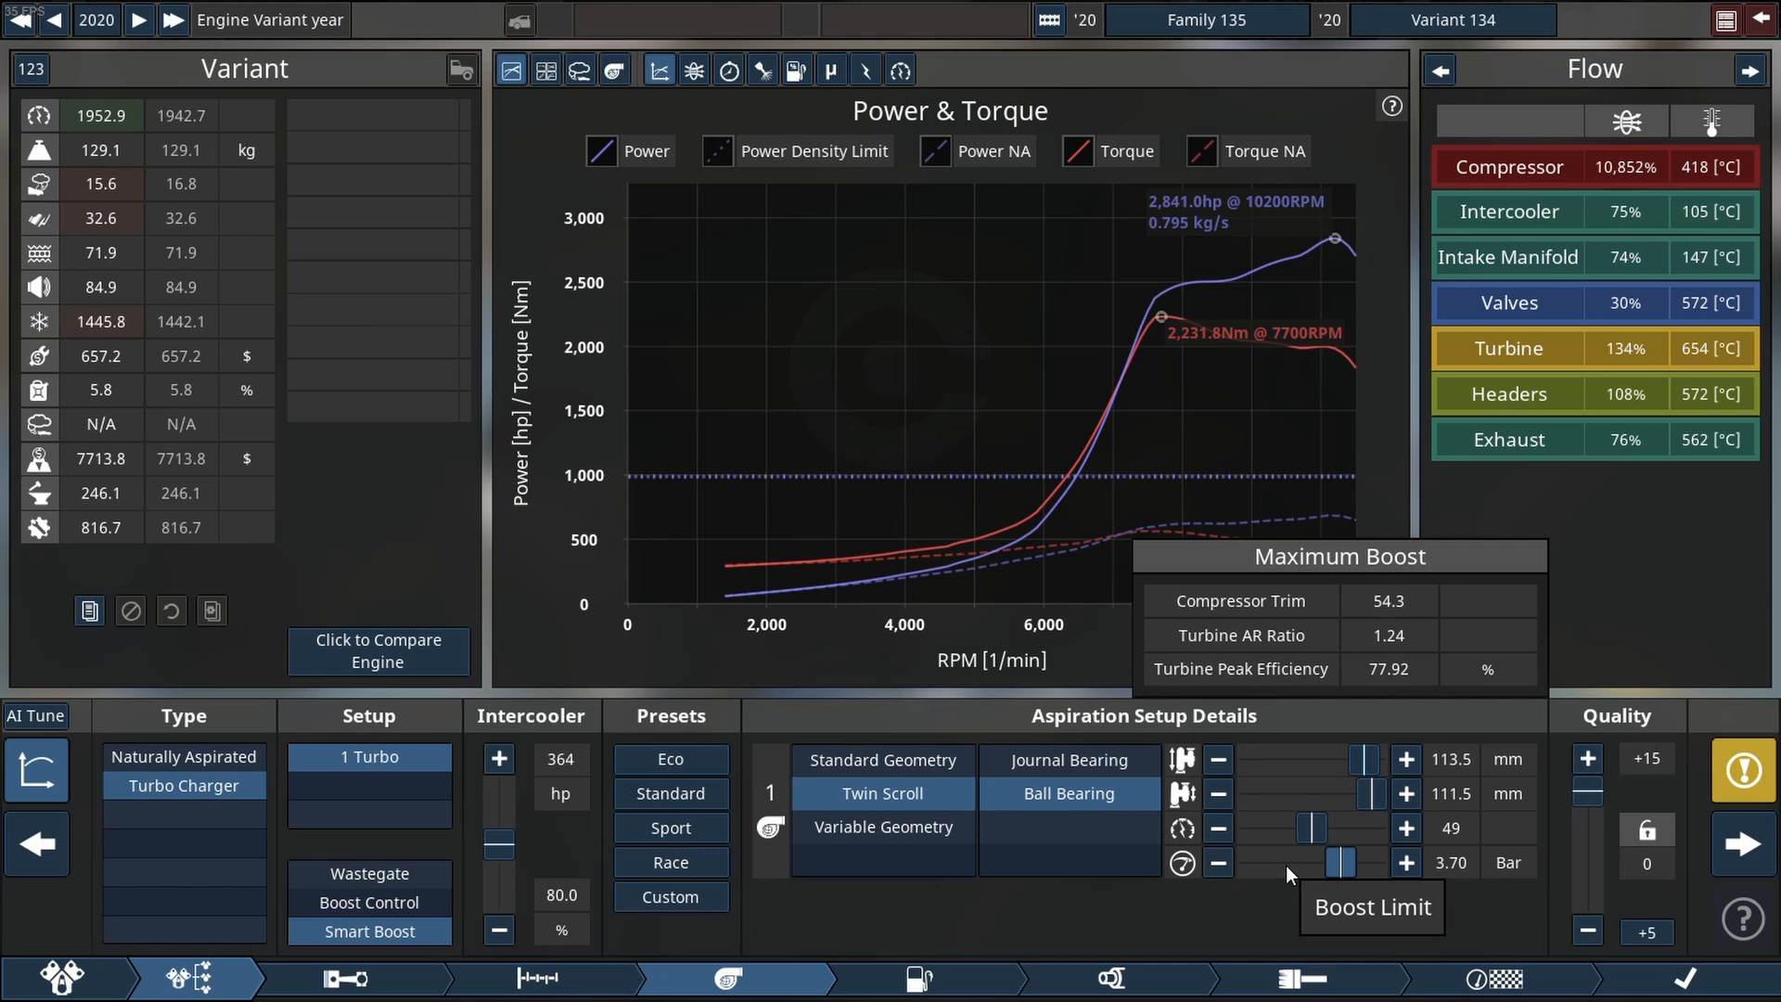
# Raise the boost limit slightly before adjusting the top end.
pyautogui.click(1405, 863)
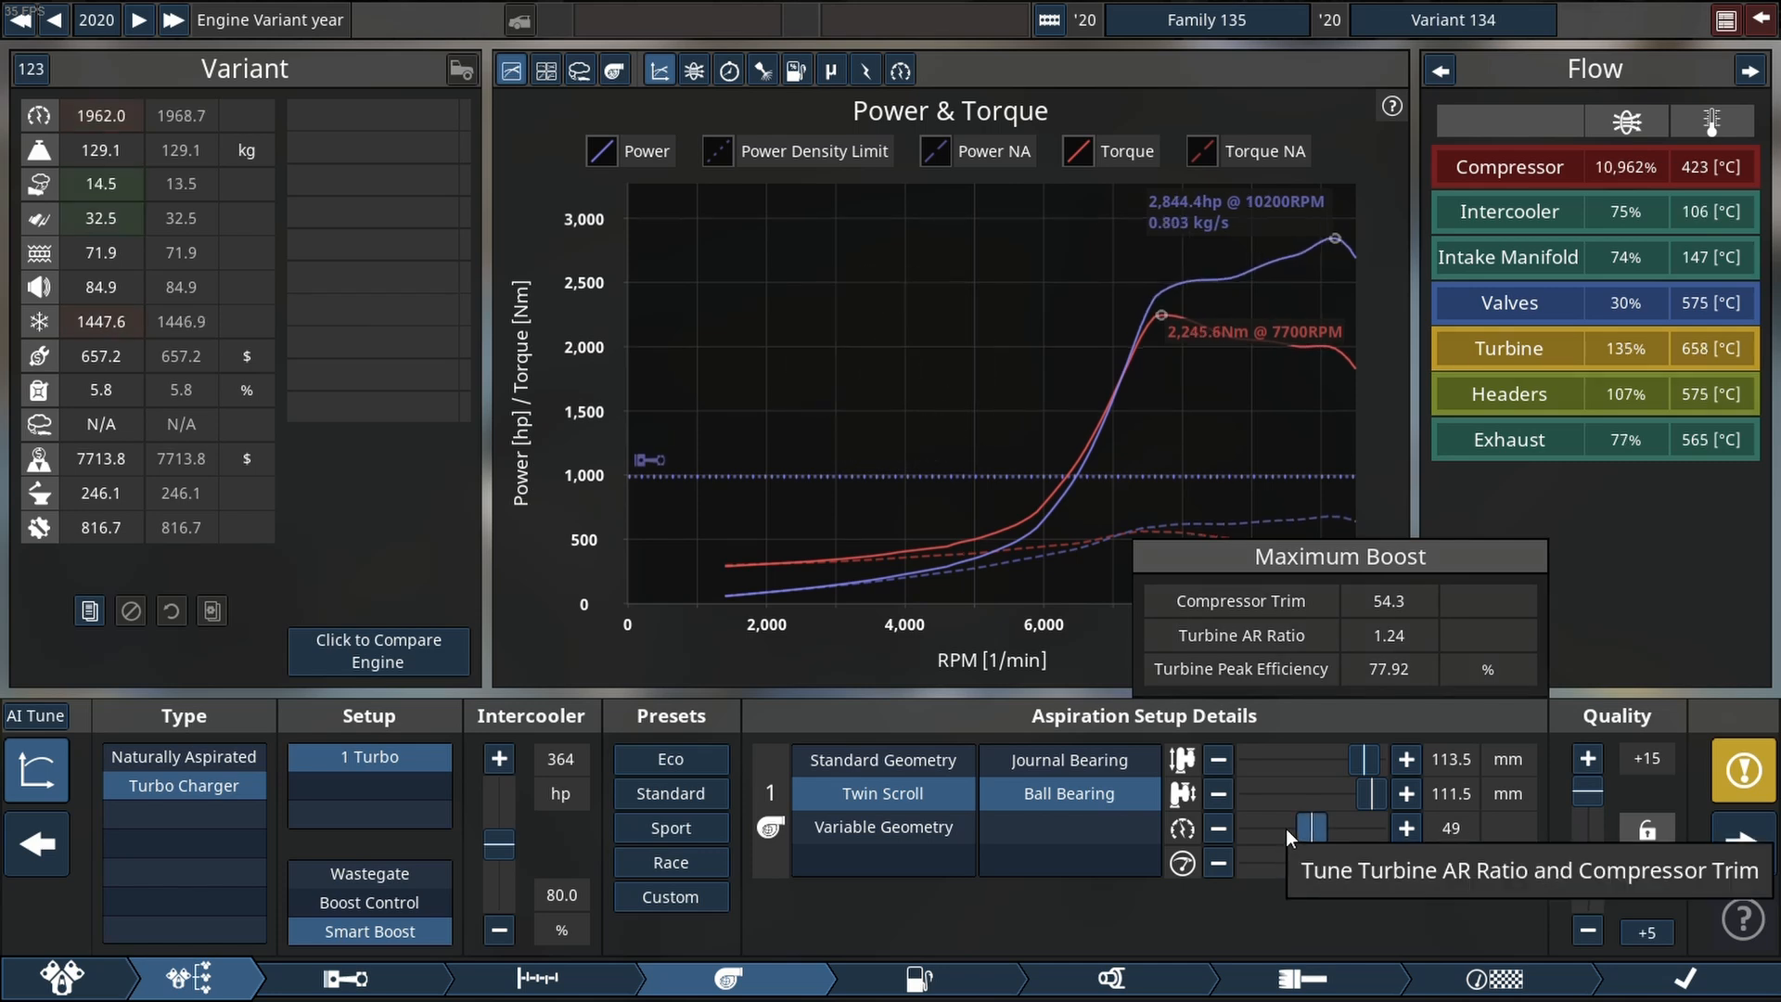
pyautogui.click(538, 978)
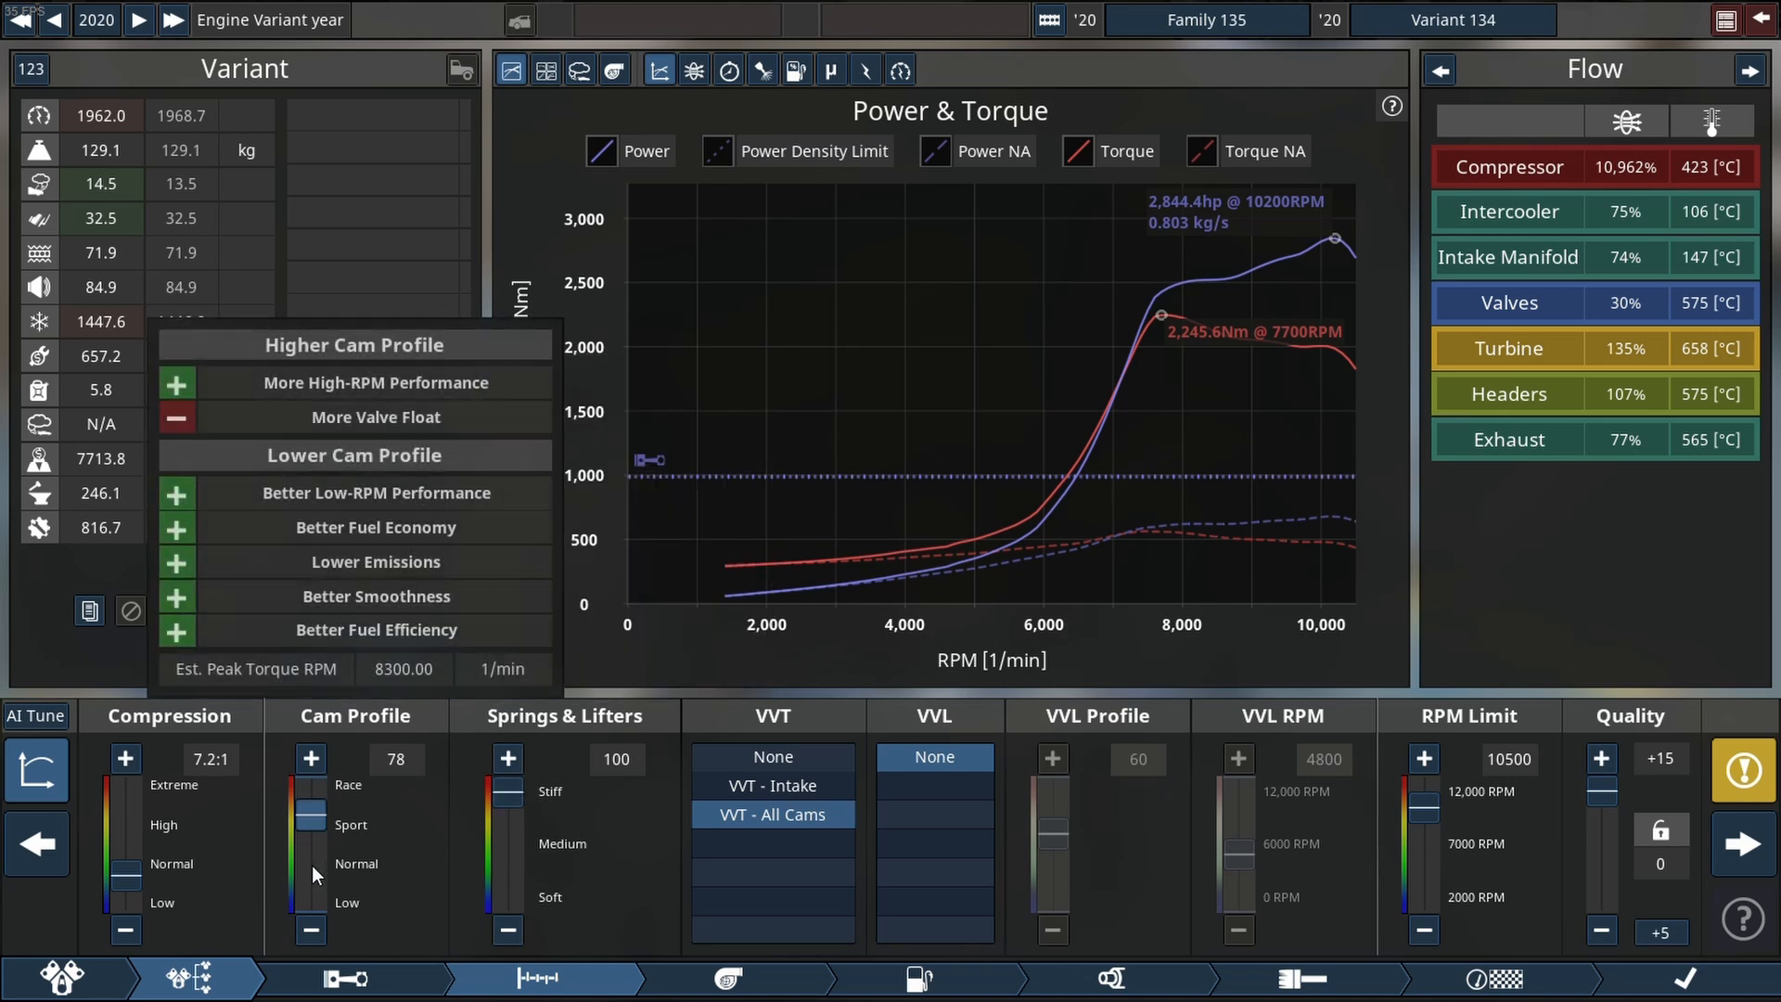
# Settle the cam profile at 76 and compression at 6.9:1, about 2,870 hp.
pyautogui.click(309, 757)
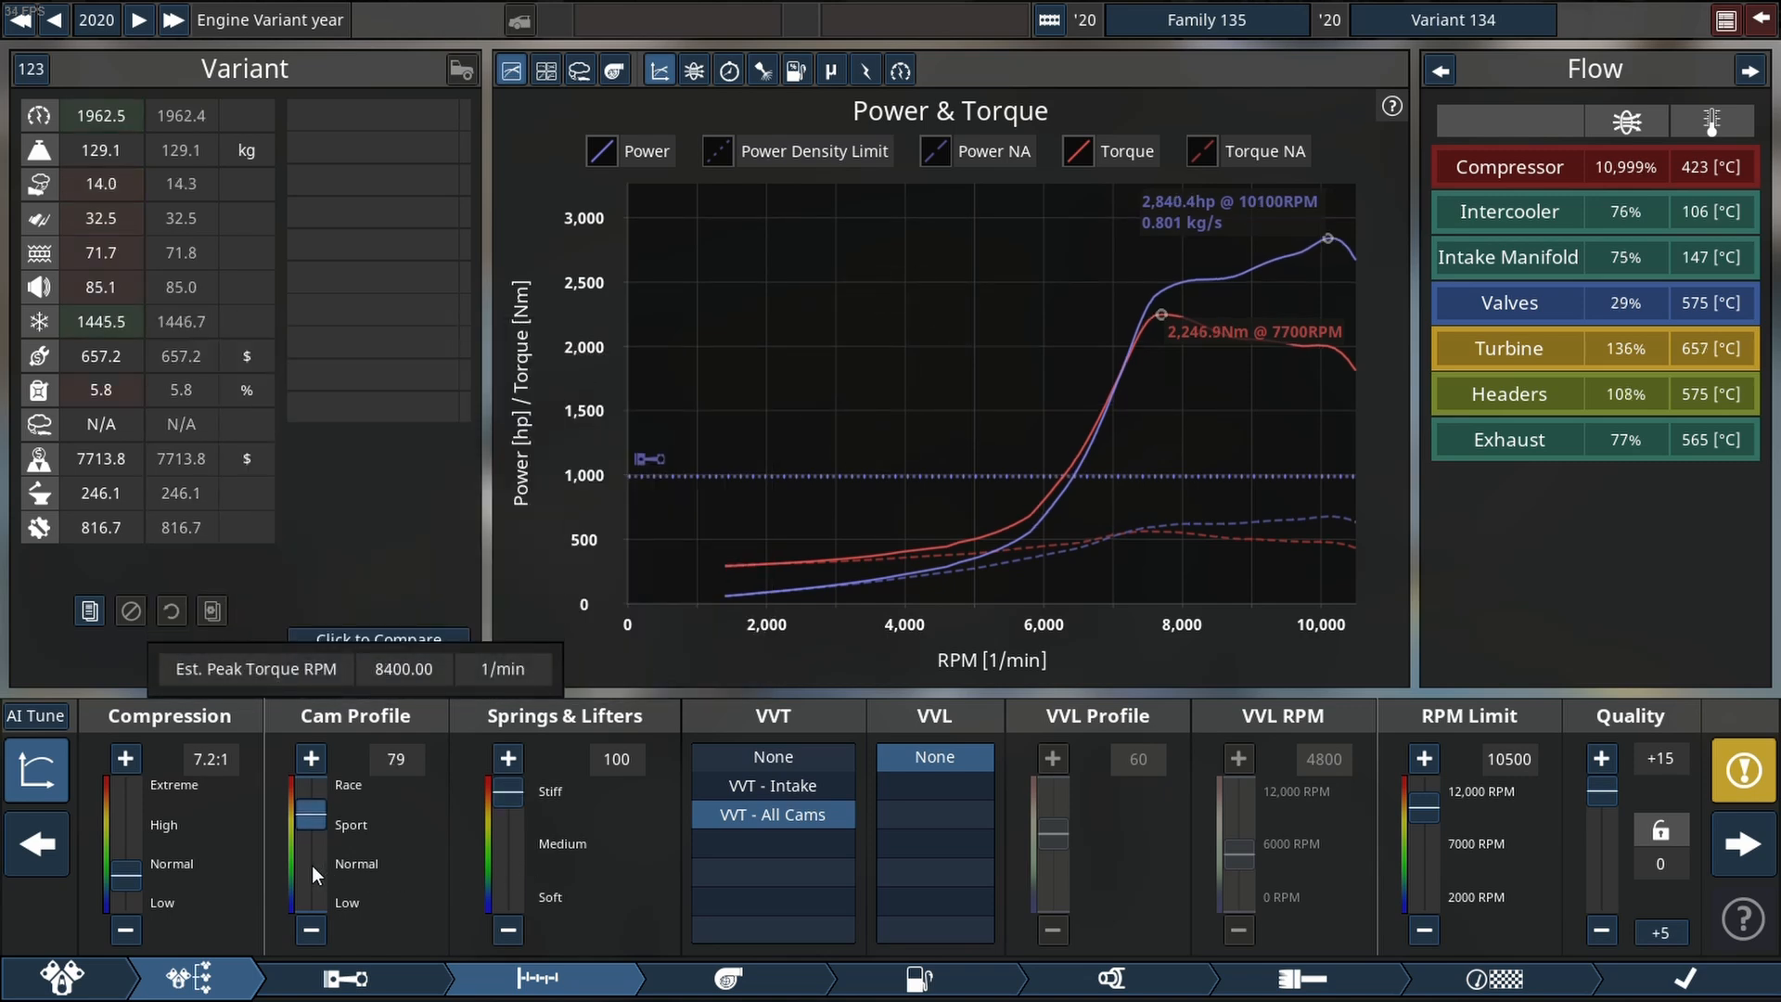
pyautogui.click(309, 930)
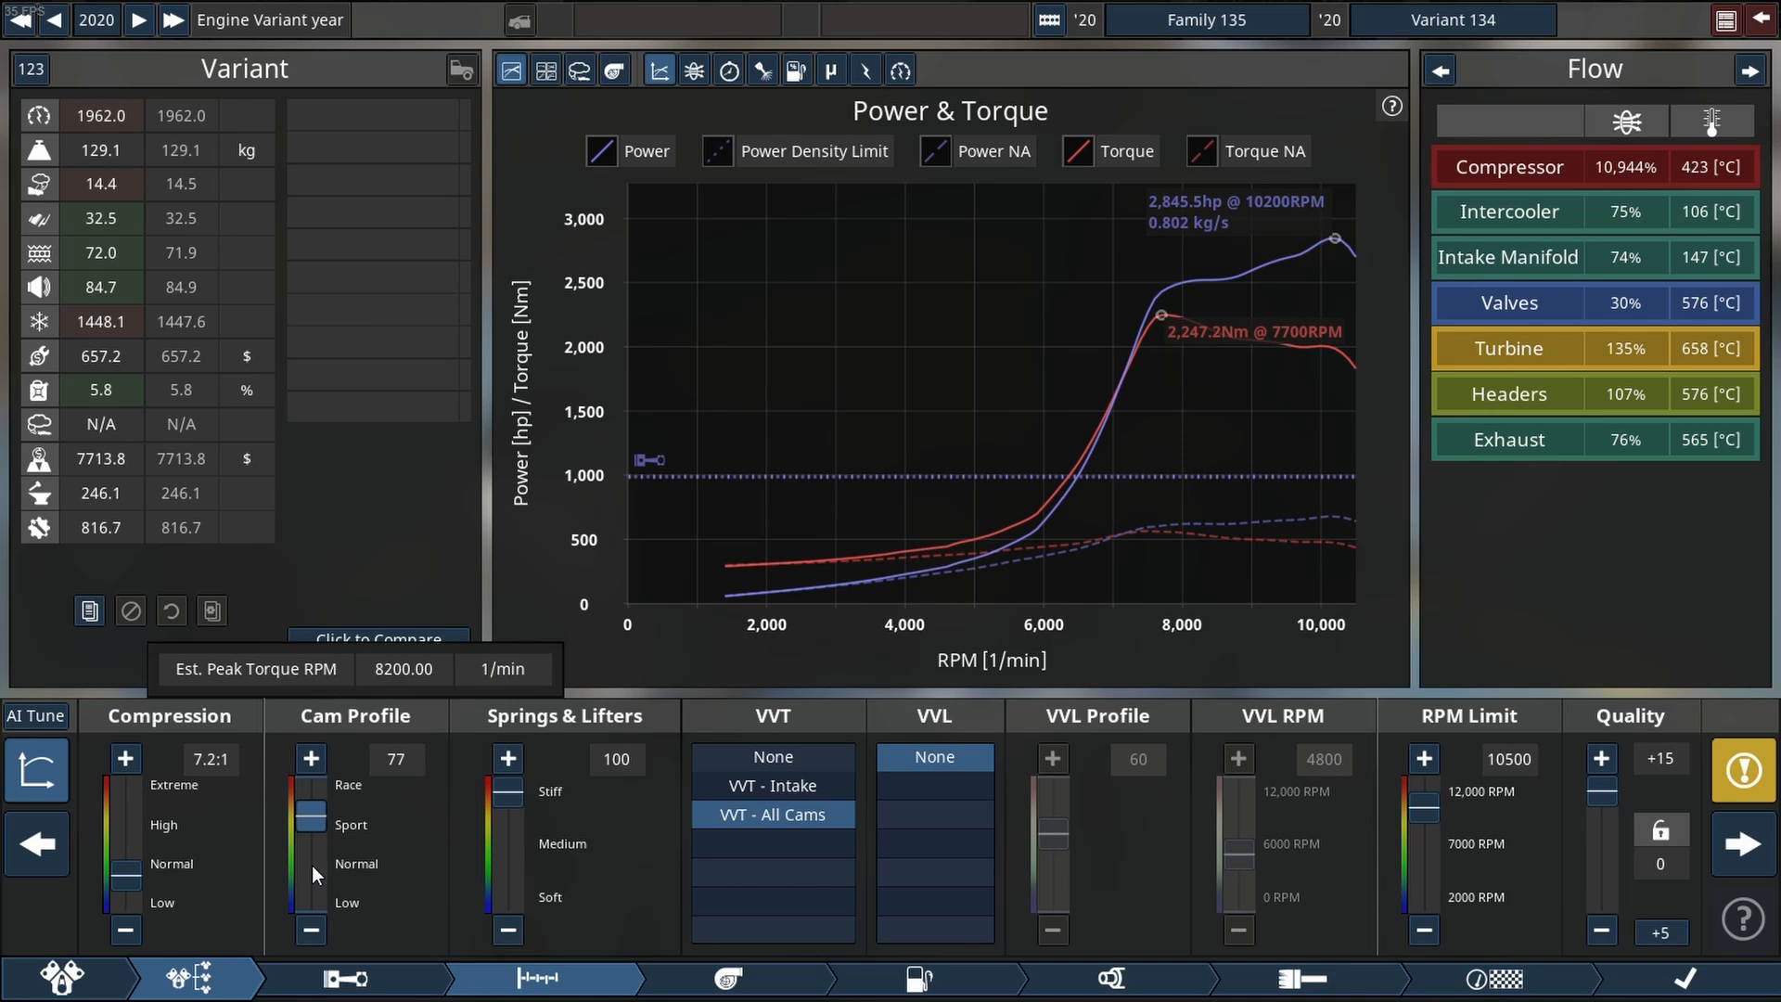
pyautogui.click(310, 931)
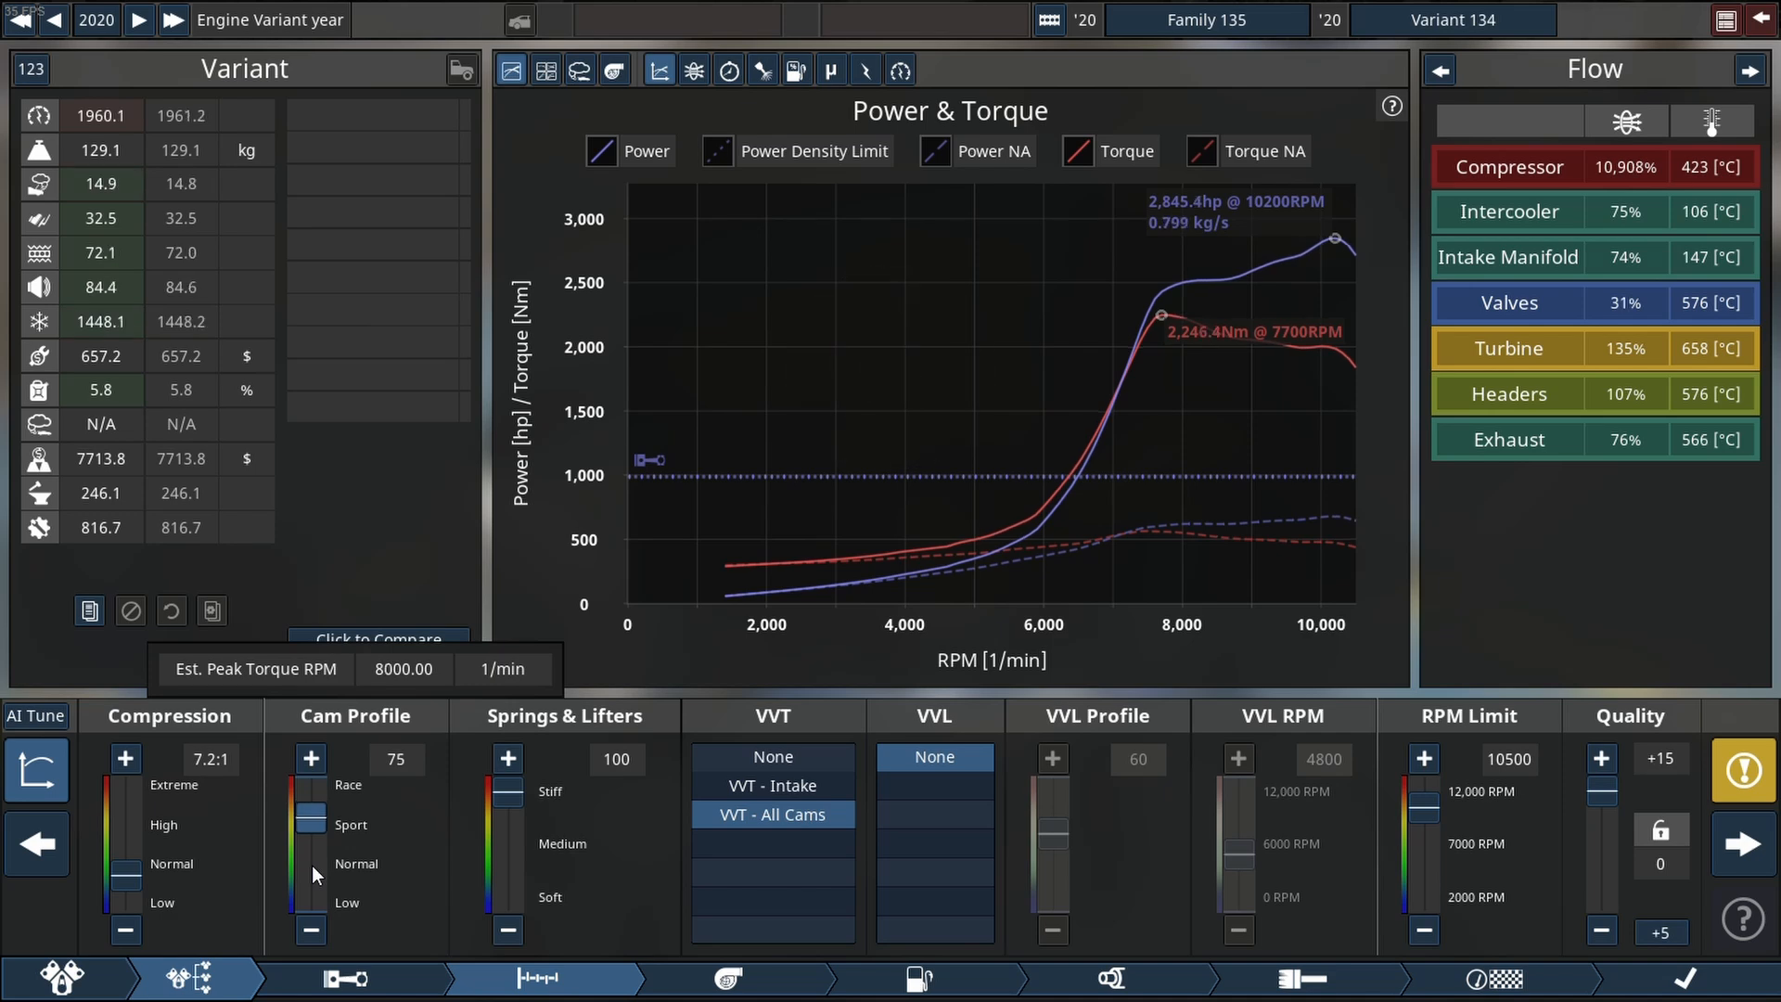
pyautogui.click(124, 930)
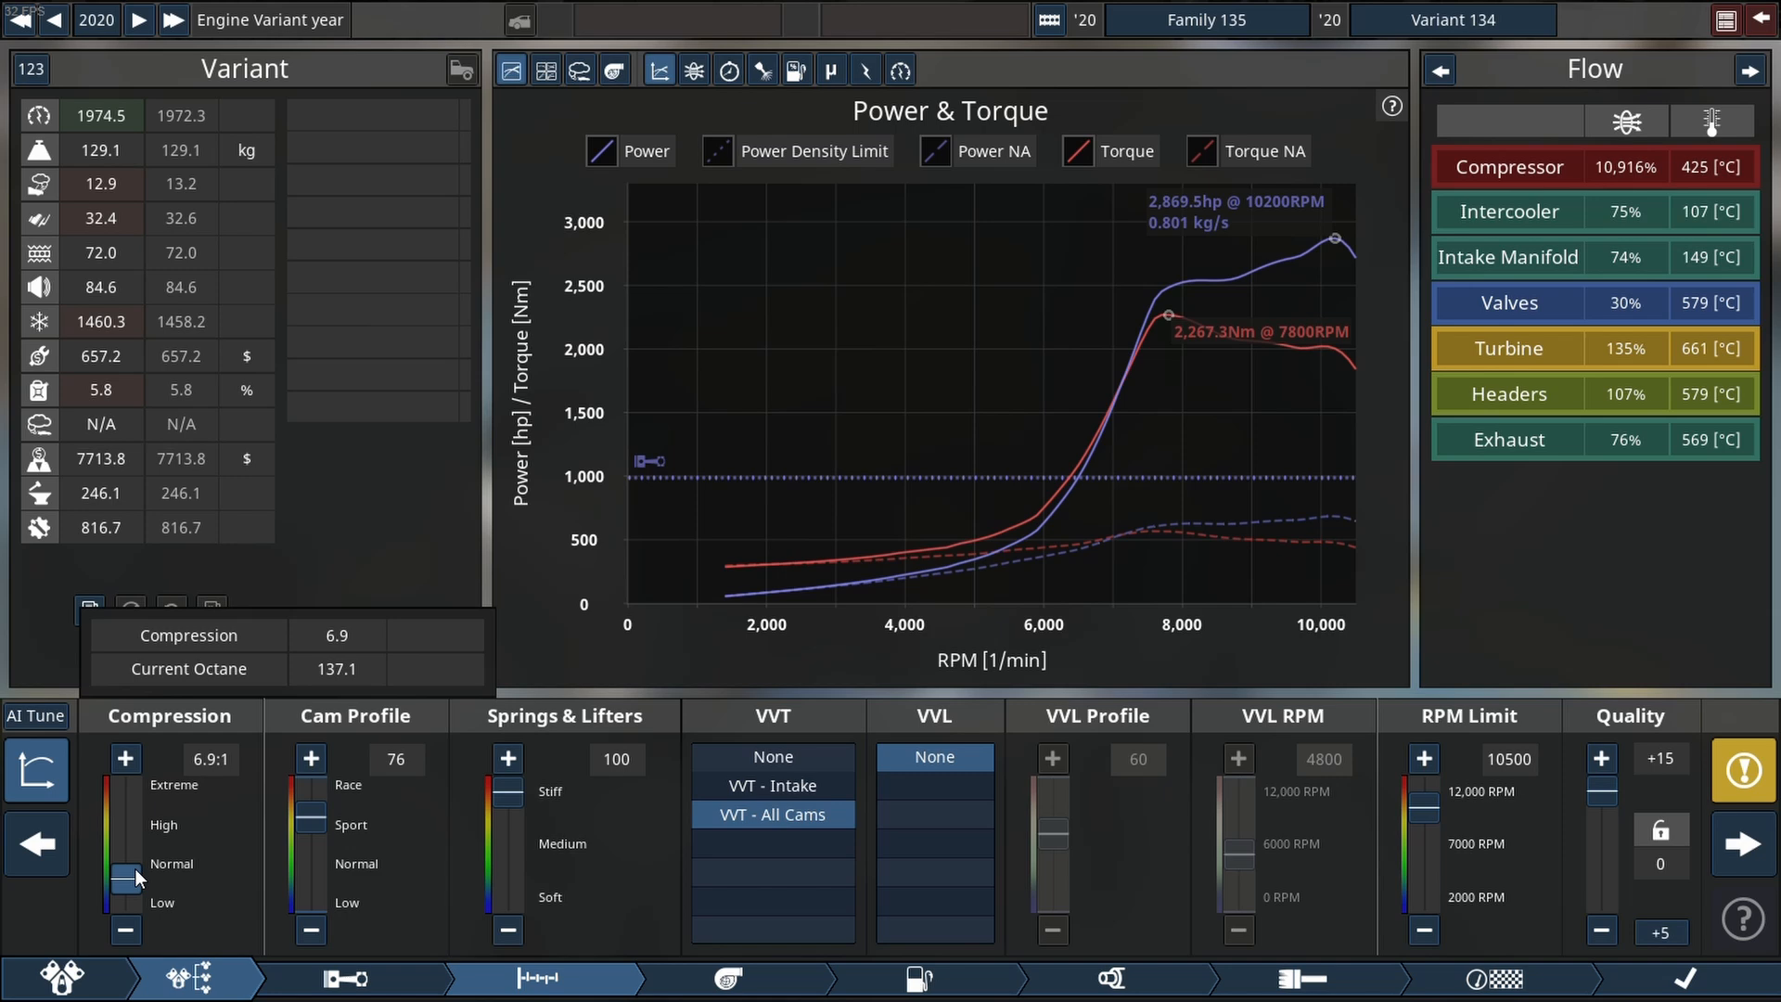
pyautogui.moveTo(728, 977)
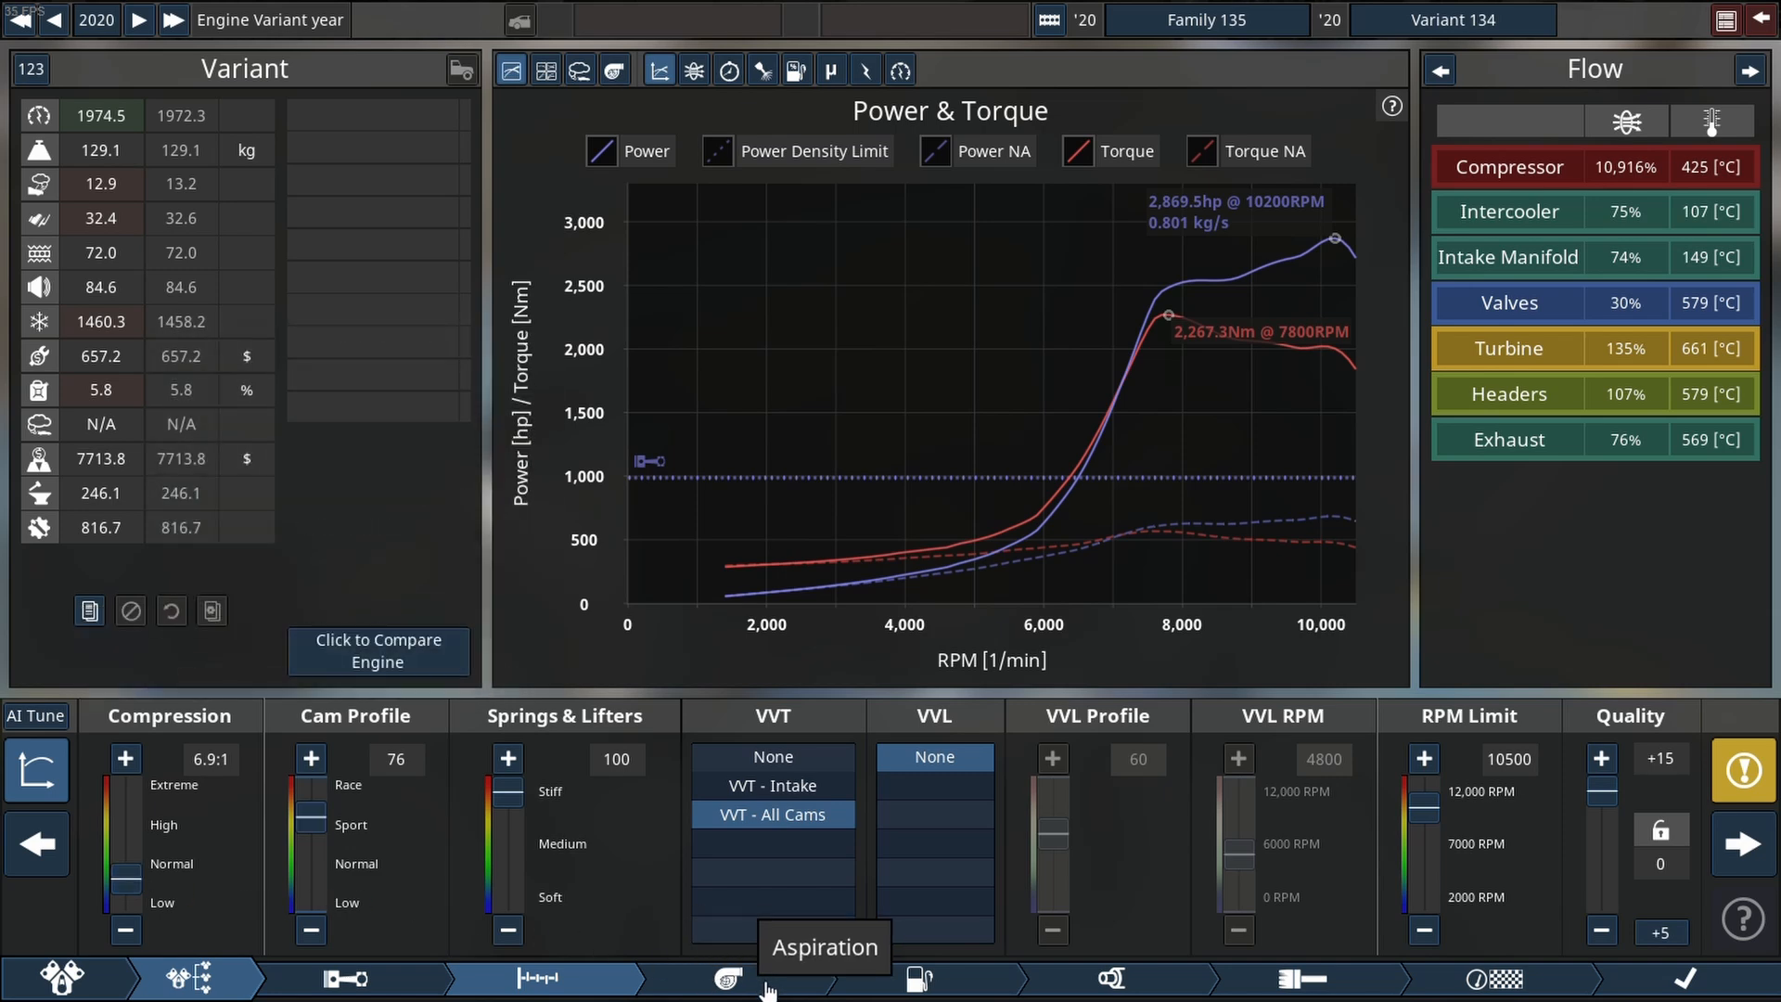
pyautogui.click(725, 978)
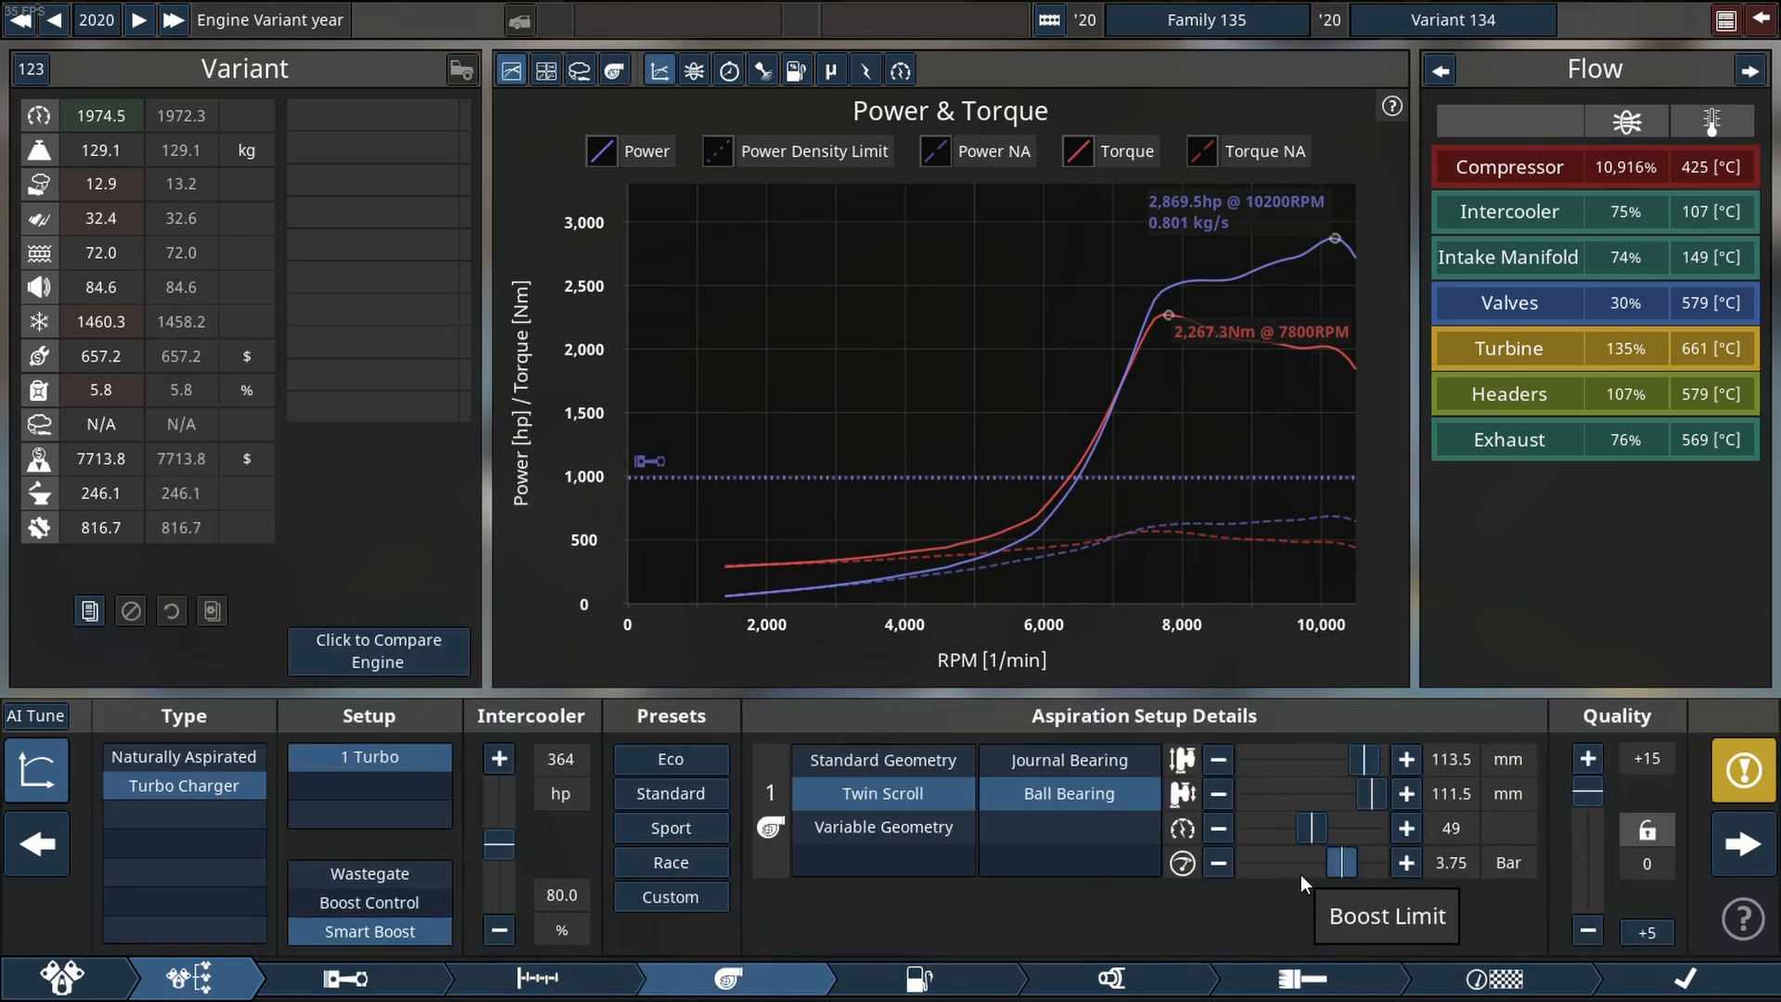
# Enlarge the turbo compressor exducer to about 119 mm for roughly 2,922 hp.
pyautogui.click(1405, 759)
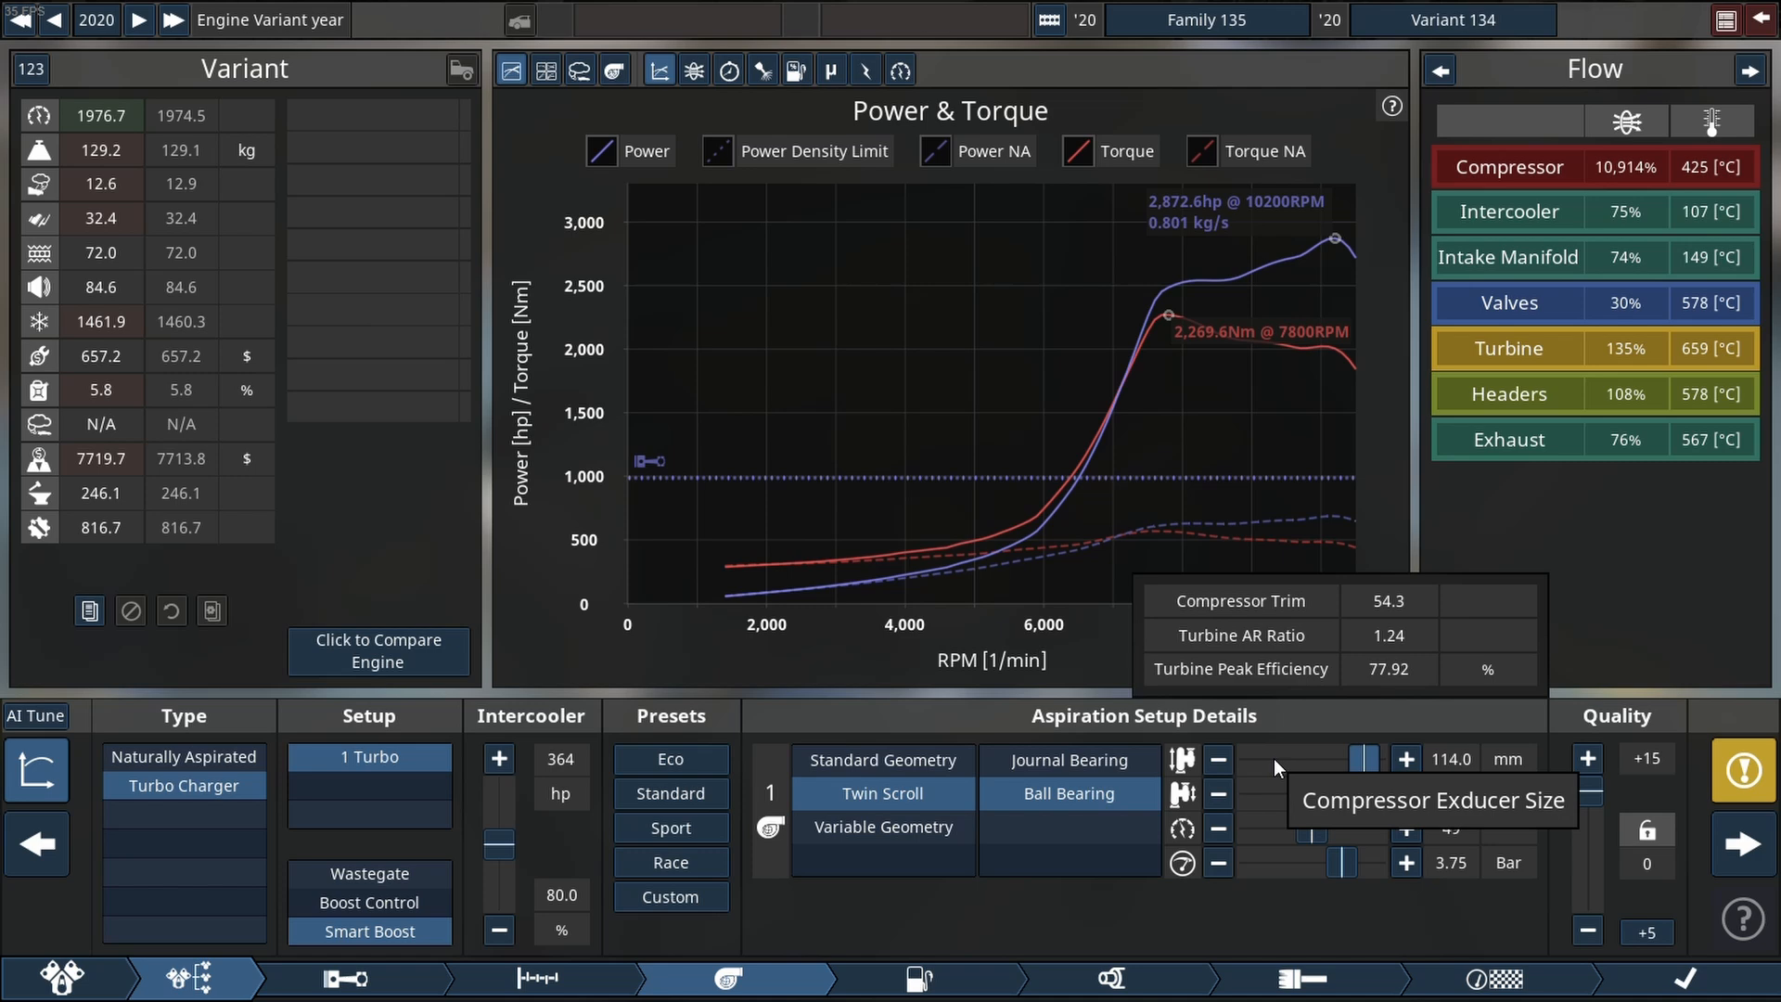
pyautogui.click(1405, 757)
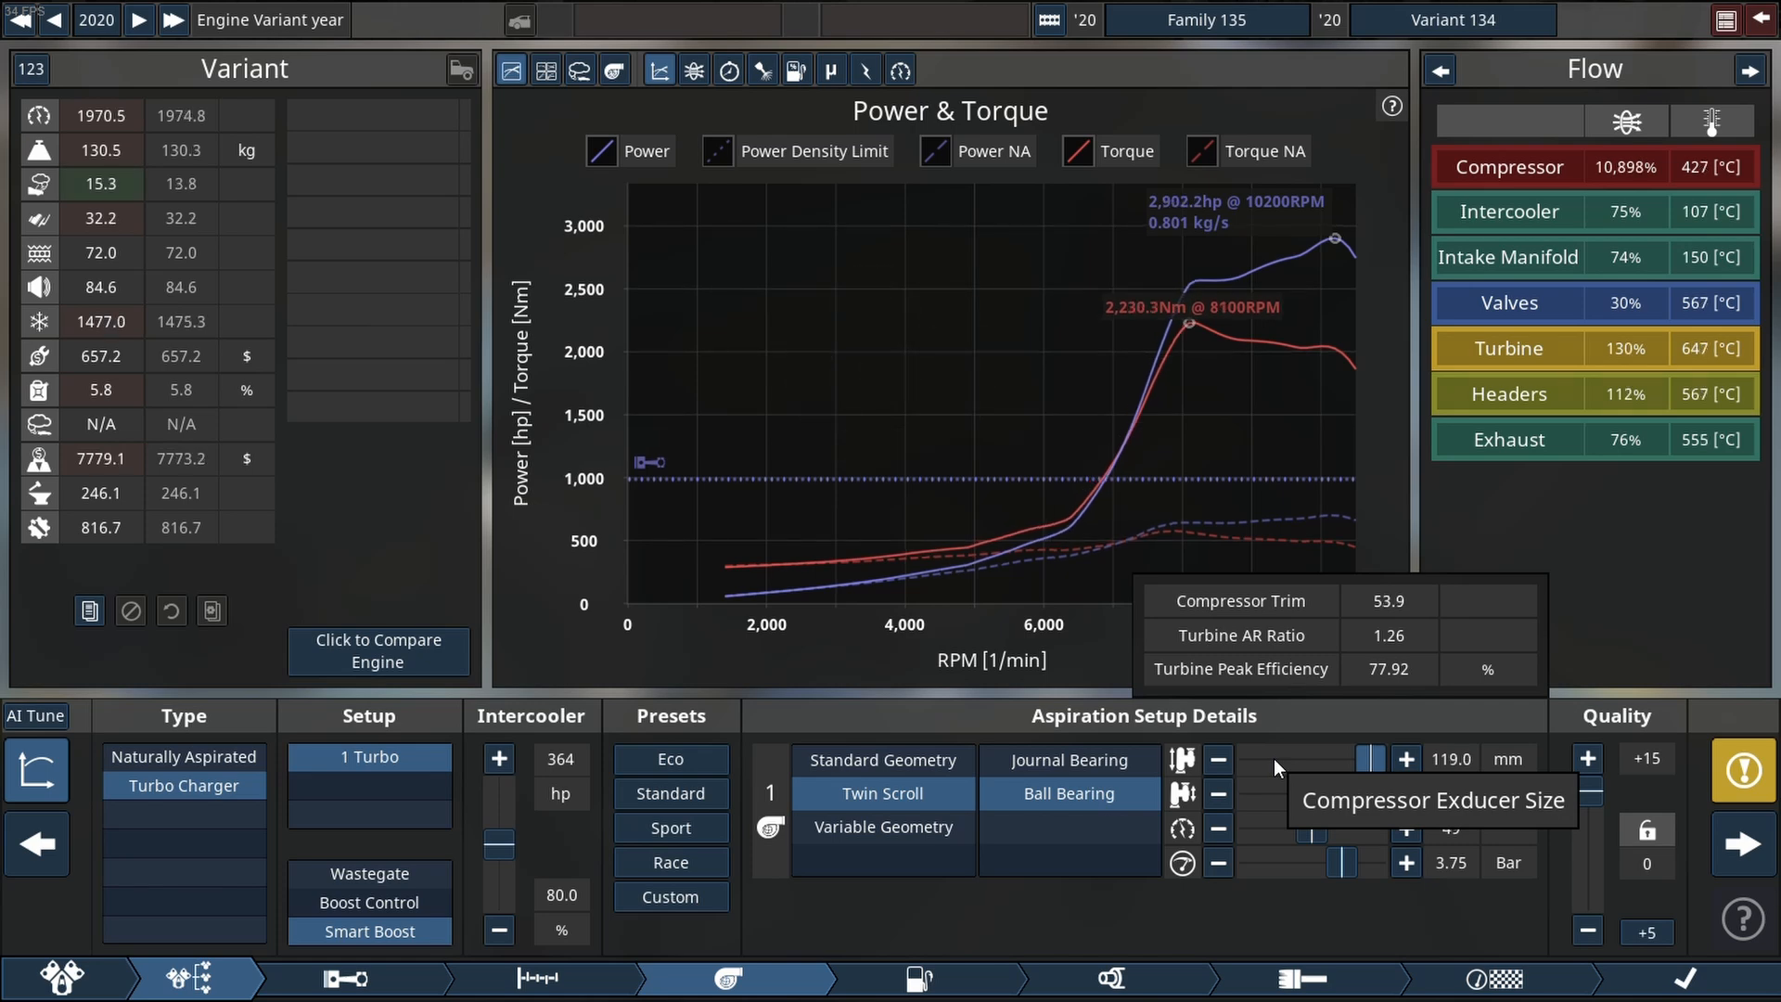
pyautogui.click(1405, 759)
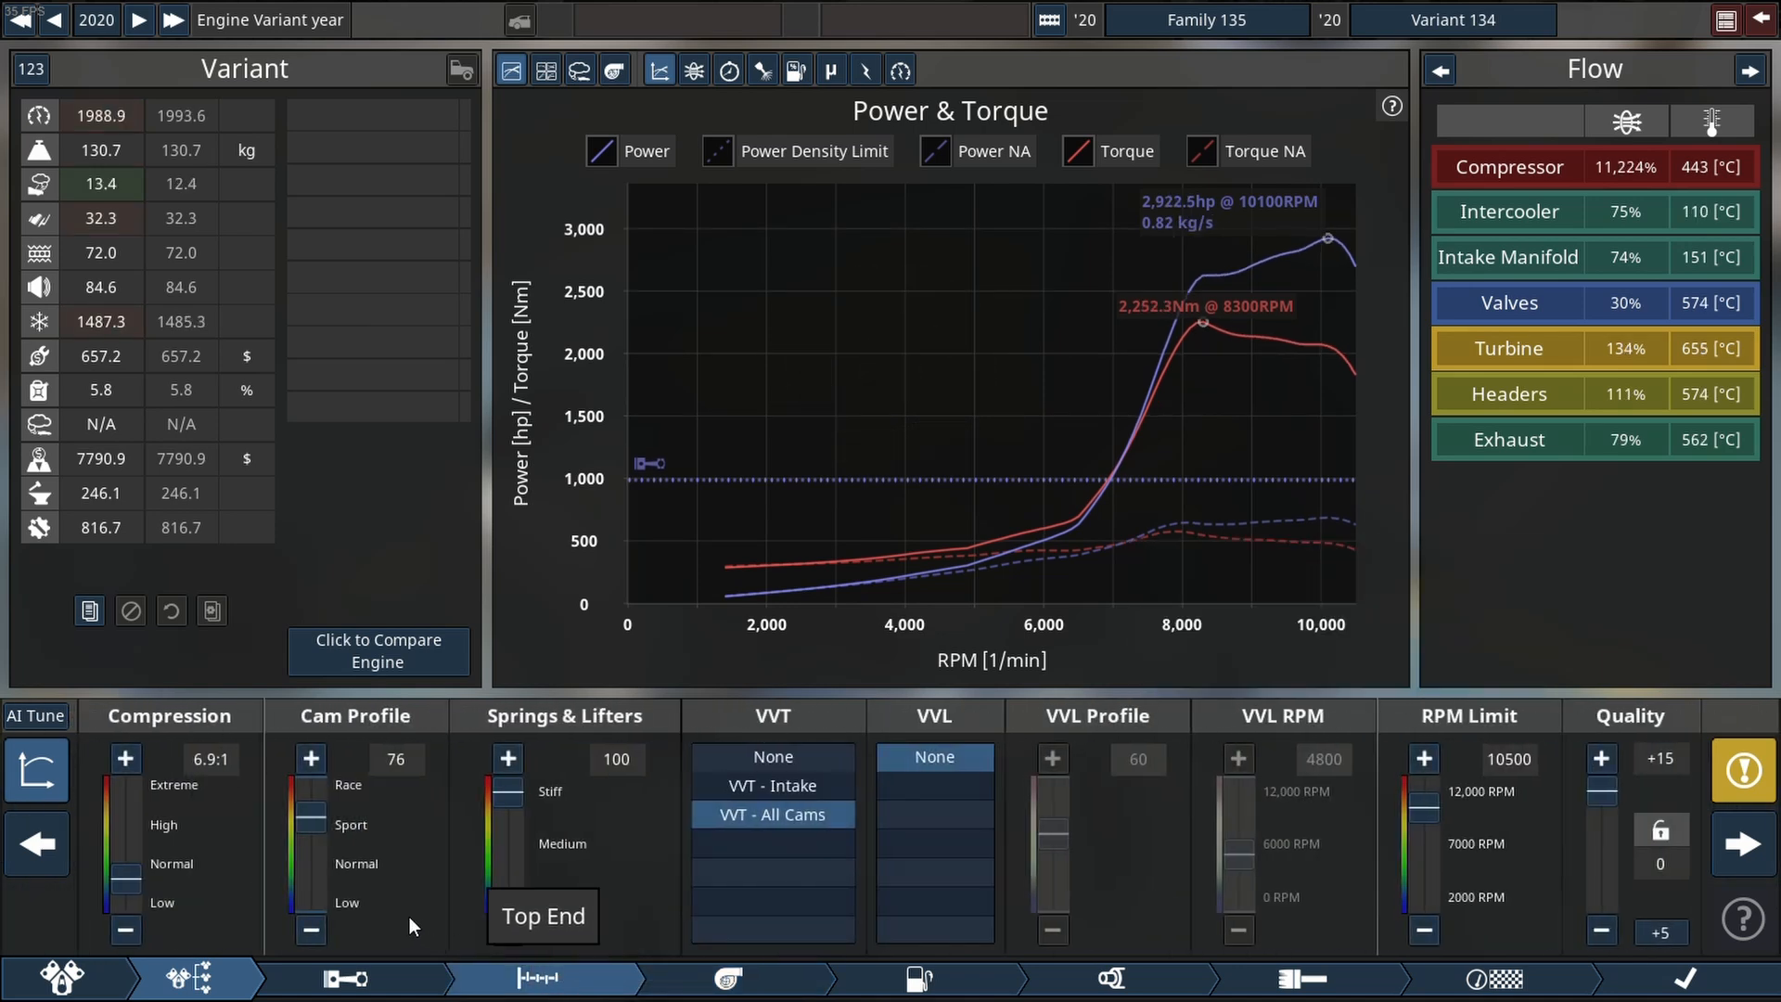
# Ease the cam profile to 72 and cut compression to 6.6:1, about 2,932 hp.
pyautogui.click(310, 757)
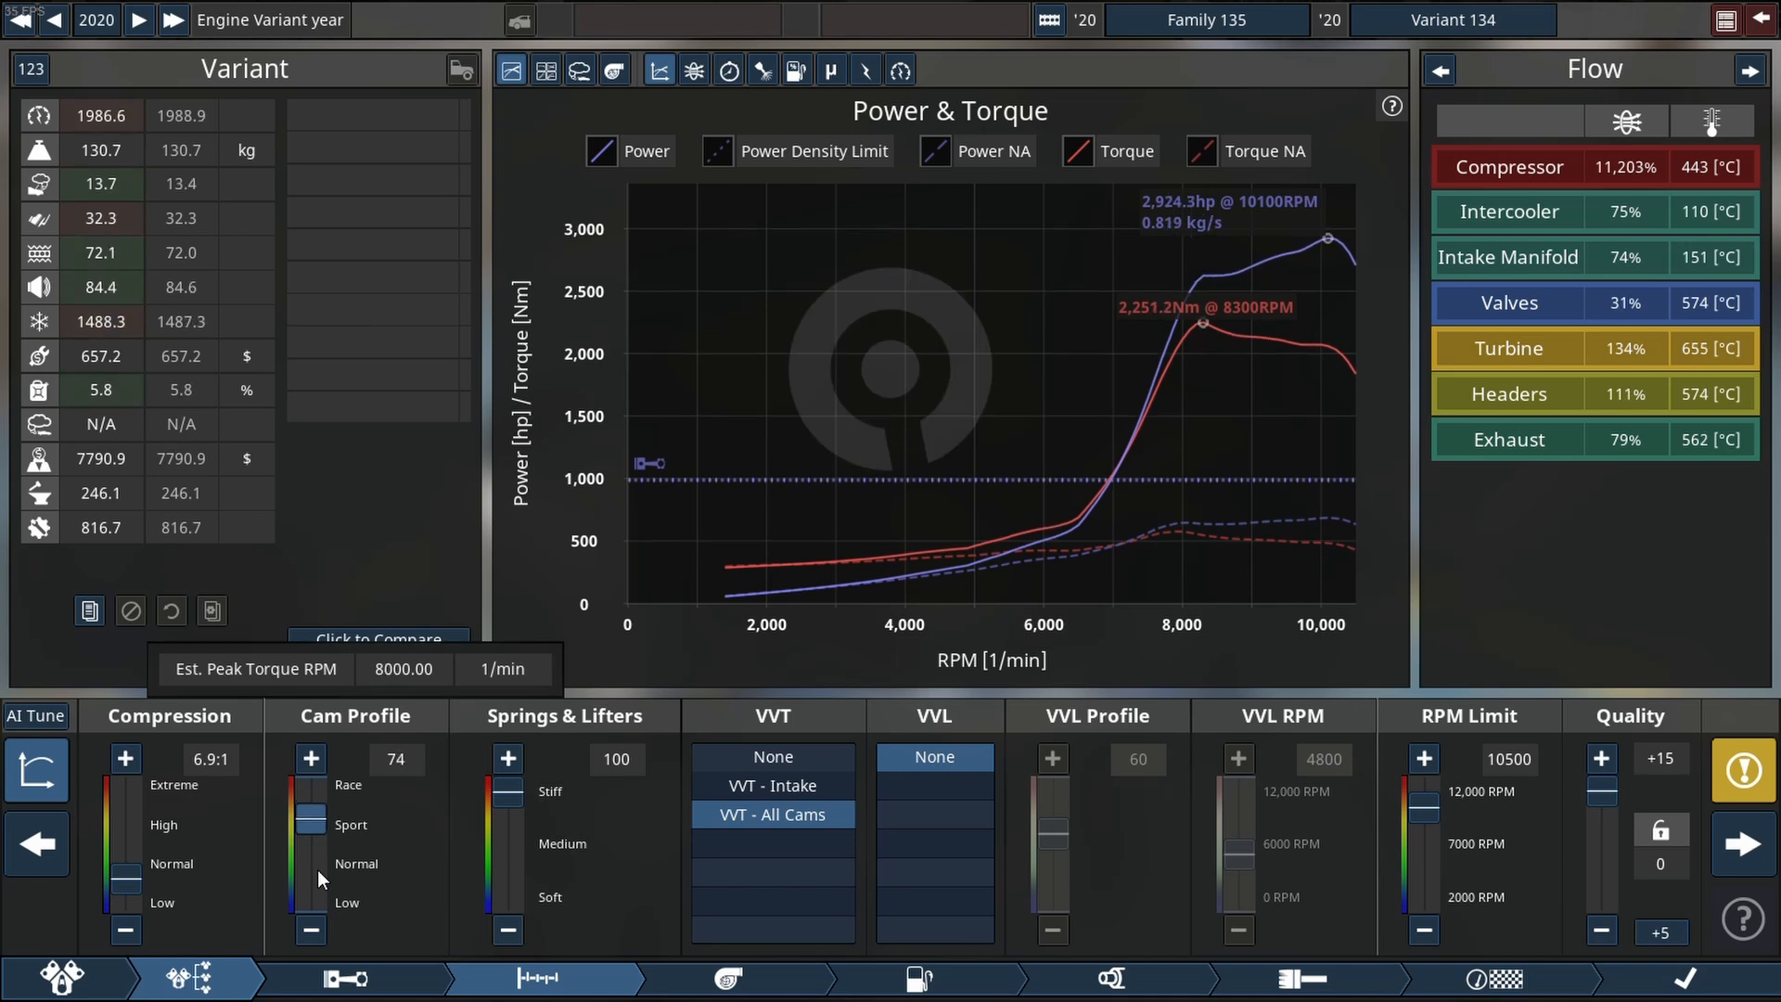
pyautogui.click(310, 930)
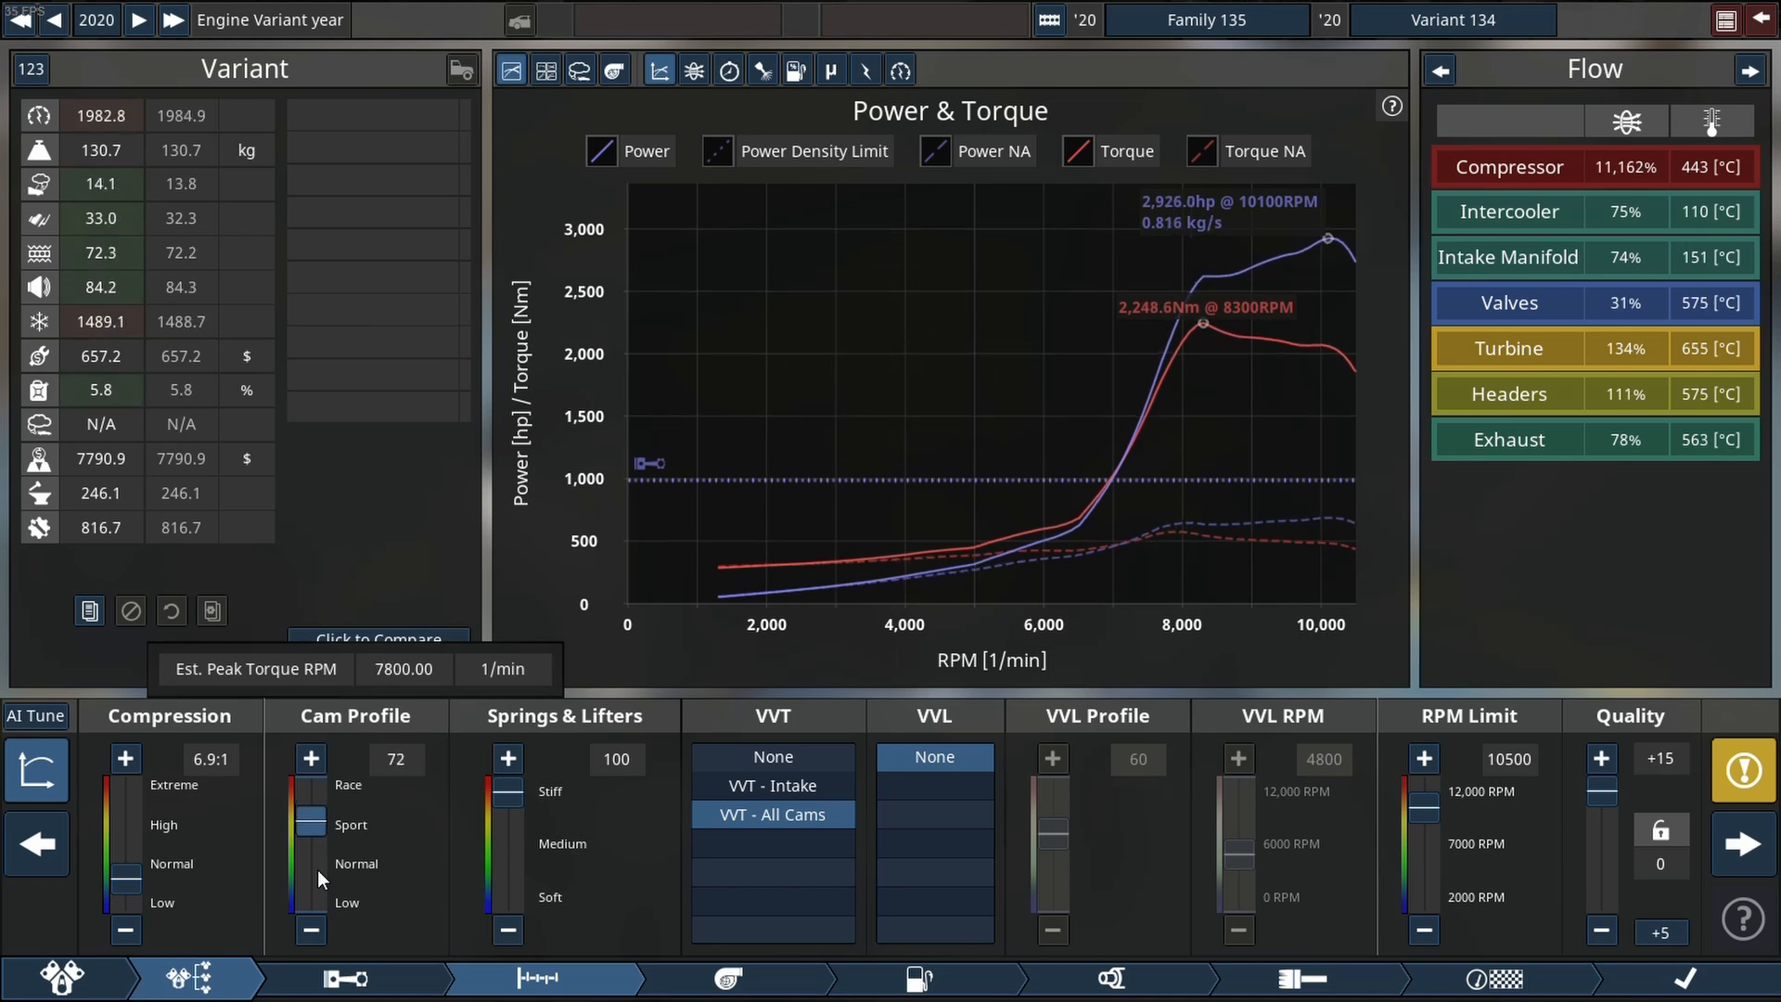
pyautogui.click(125, 931)
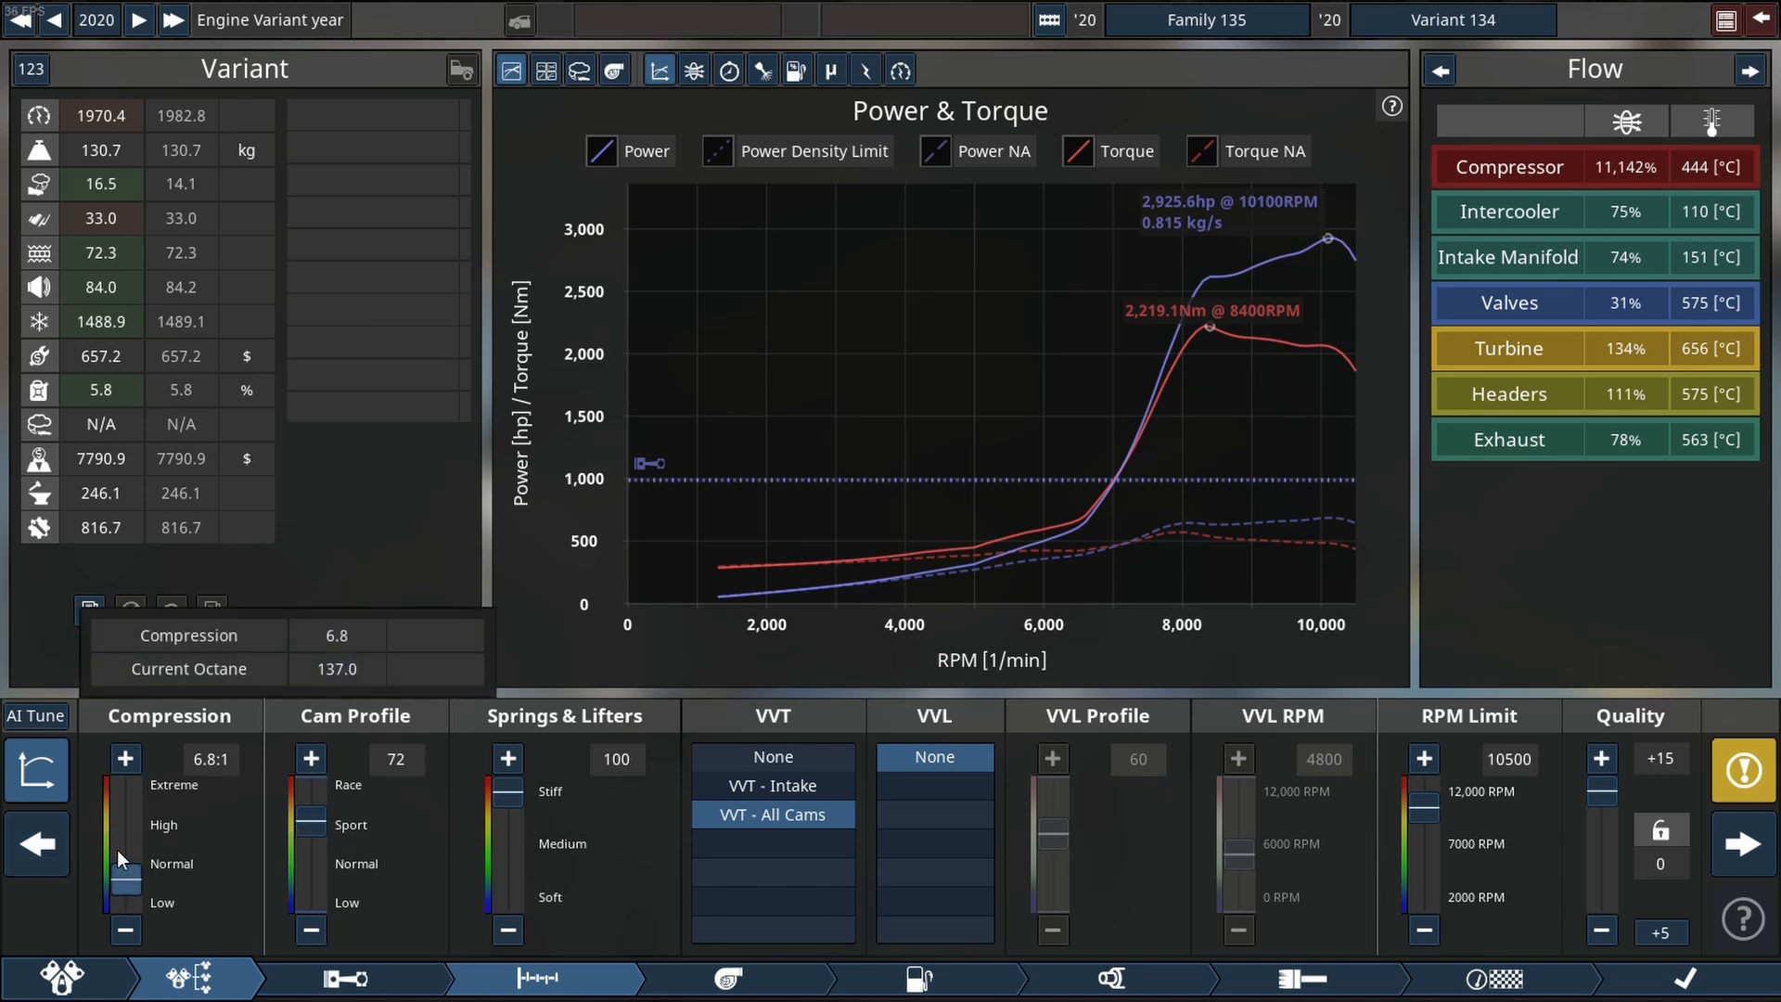
pyautogui.click(124, 930)
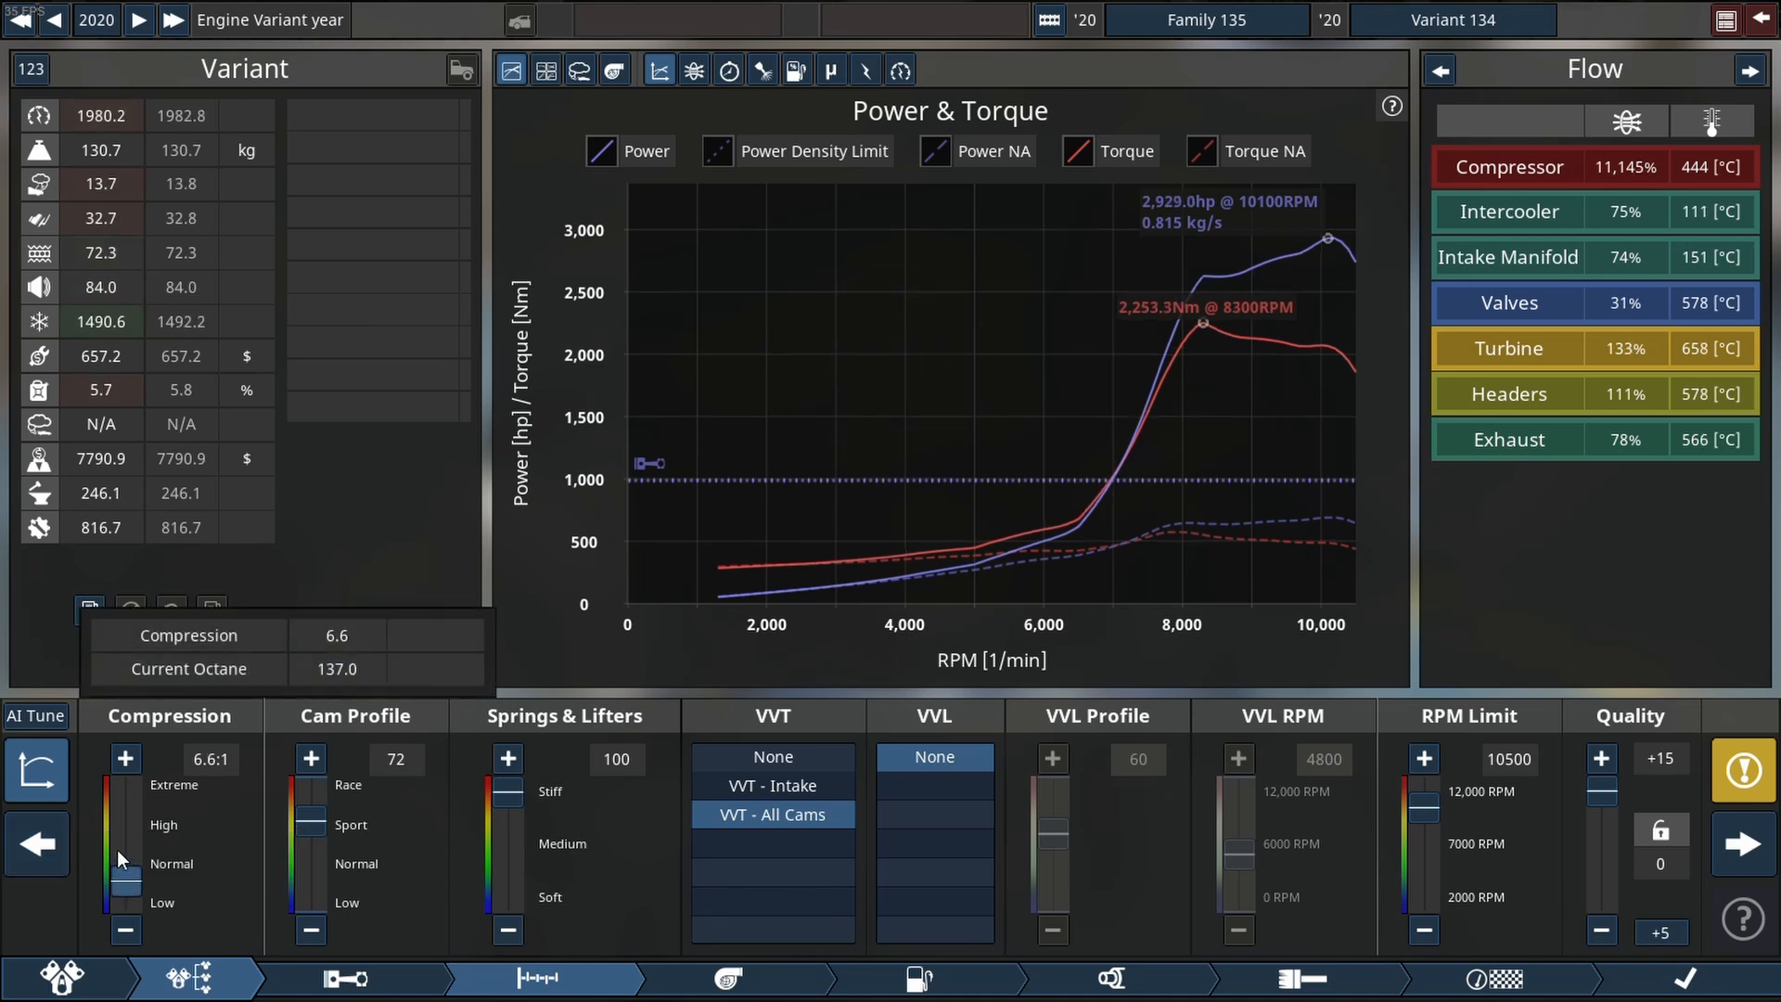
pyautogui.click(124, 757)
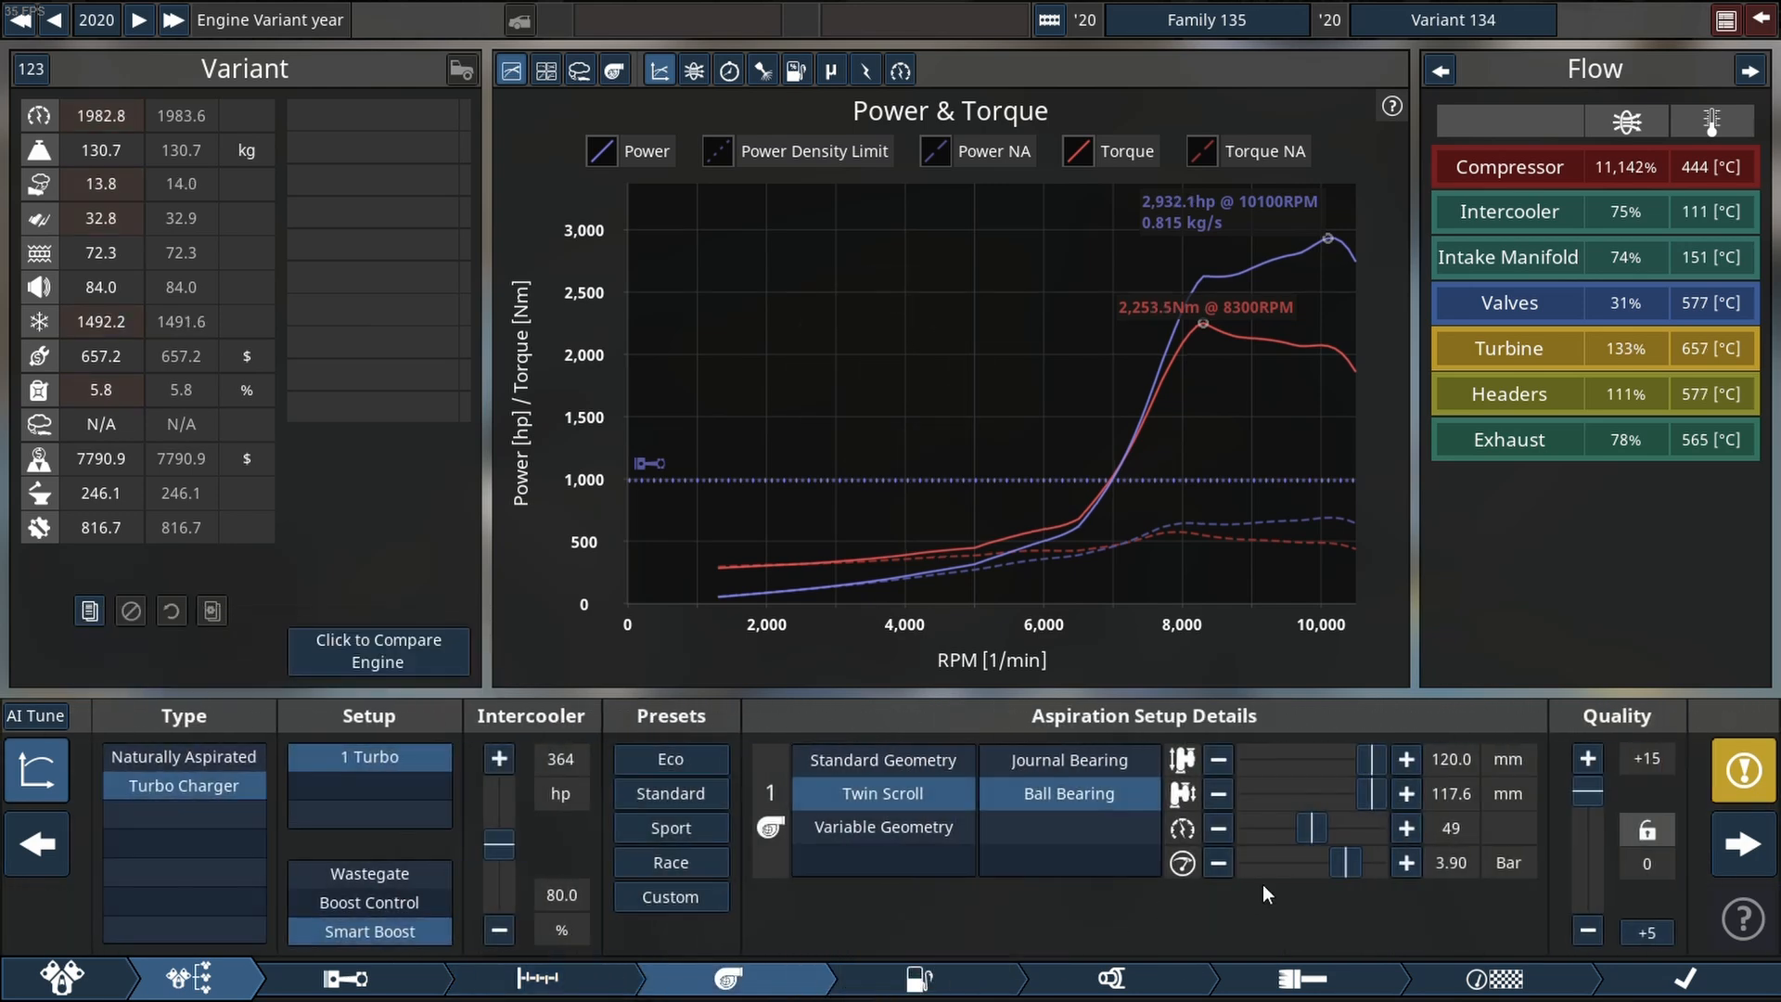
# Raise the boost limit to 4.10 bar and trim compression to 6.5:1, about 2,942 hp.
pyautogui.click(1404, 863)
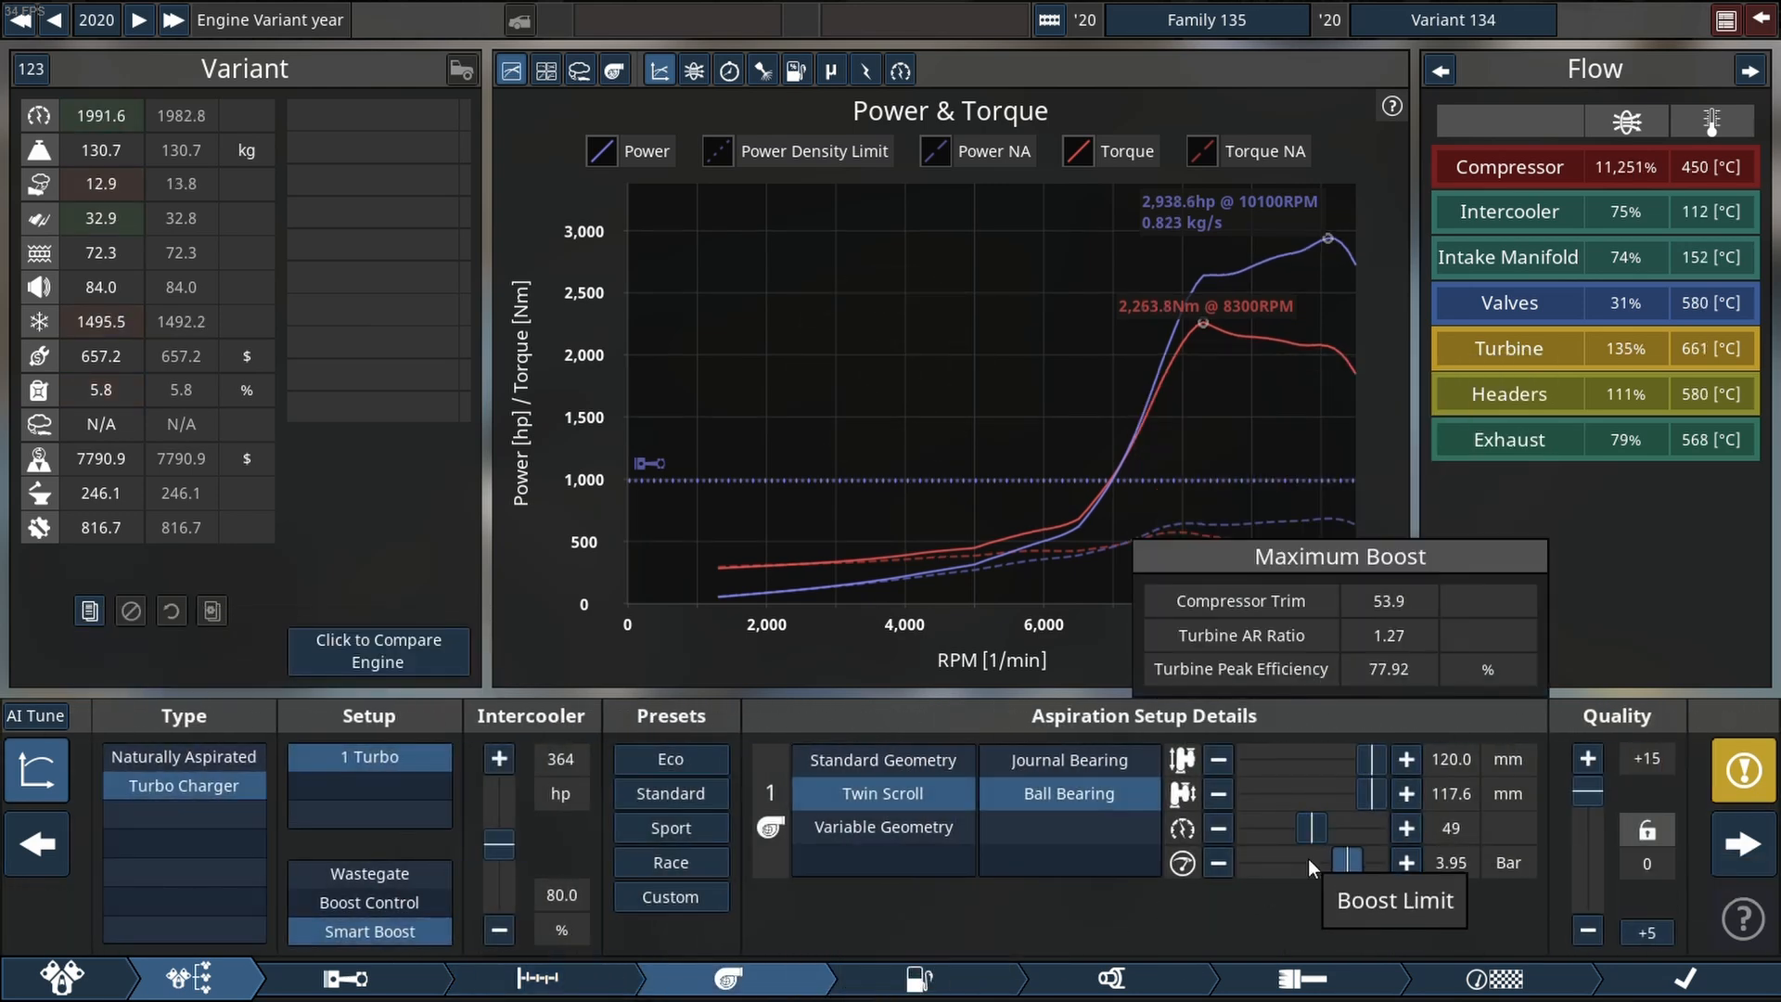
pyautogui.click(1404, 863)
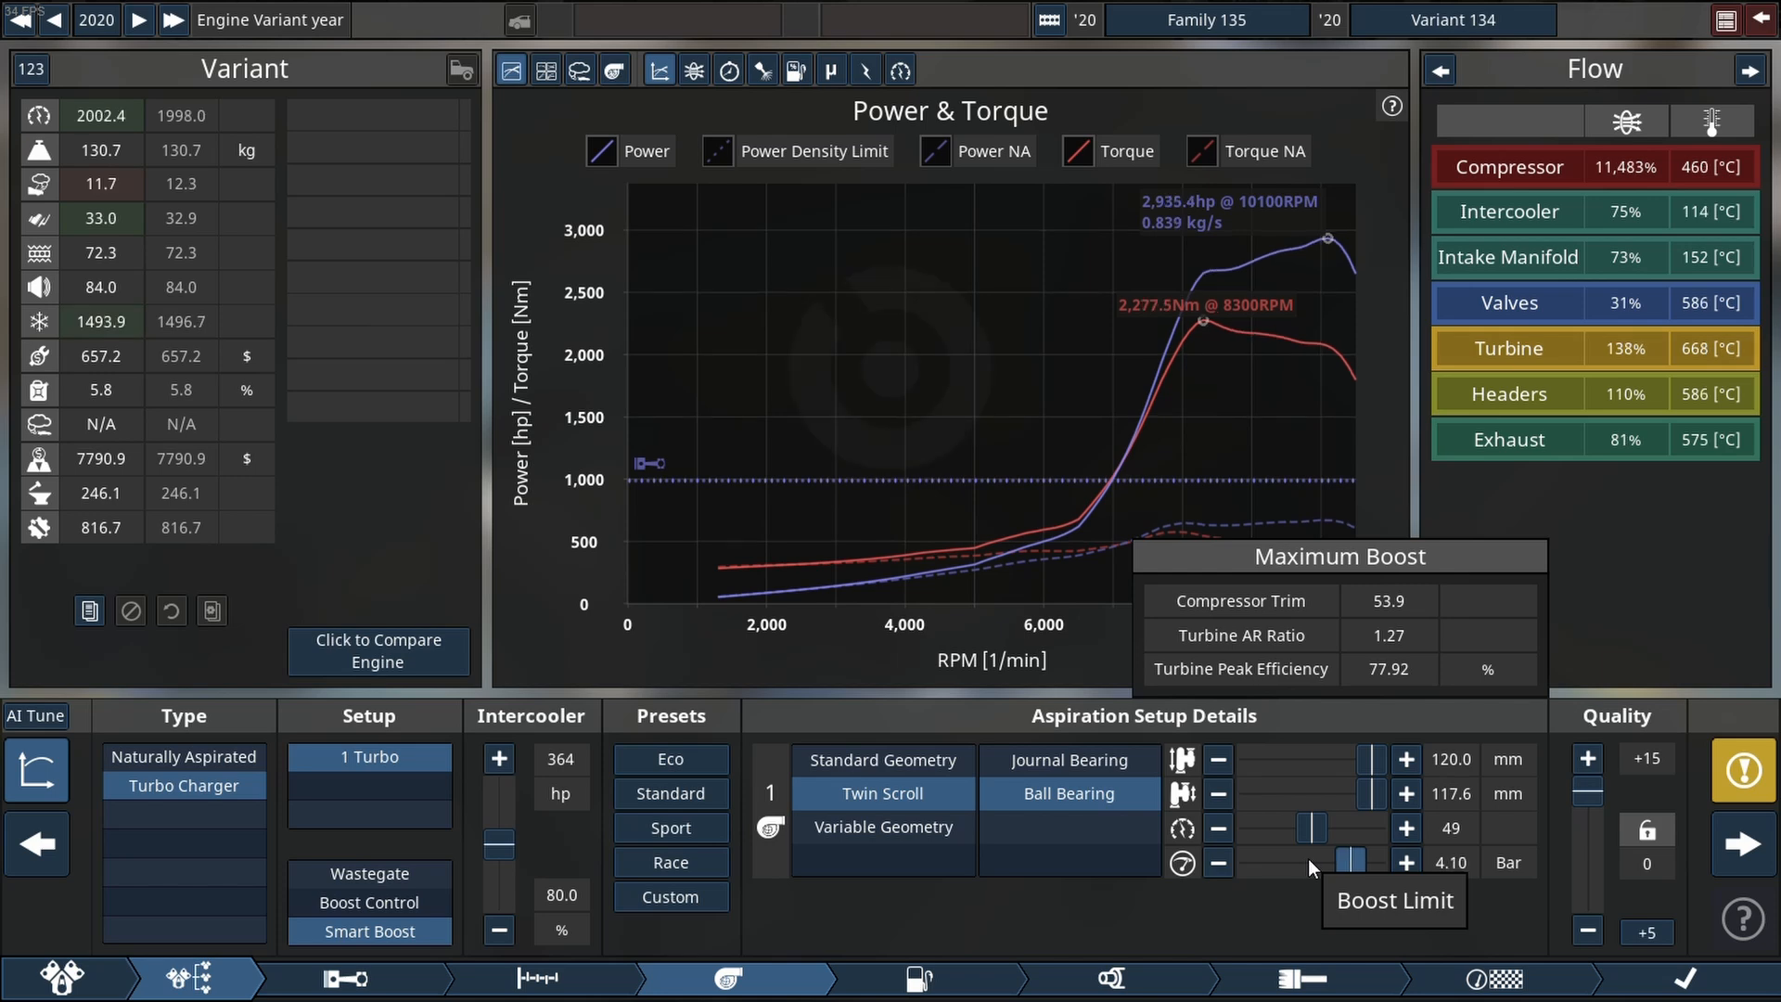
pyautogui.click(1217, 863)
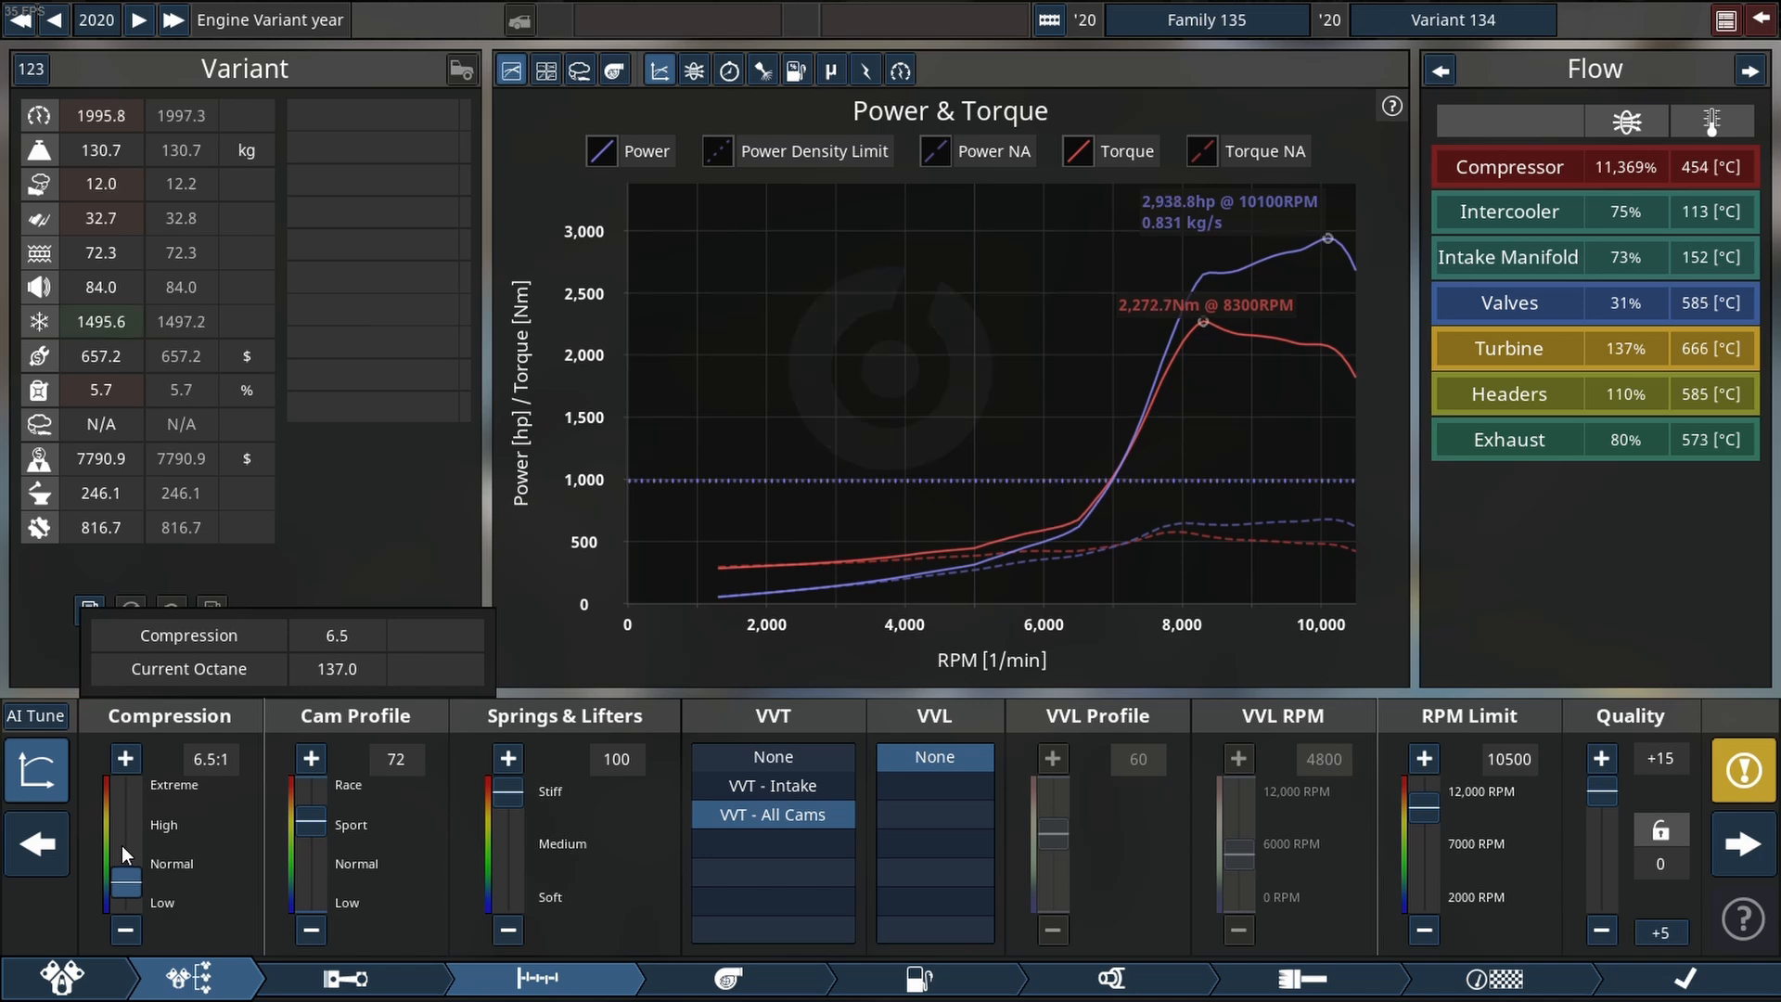
pyautogui.click(125, 757)
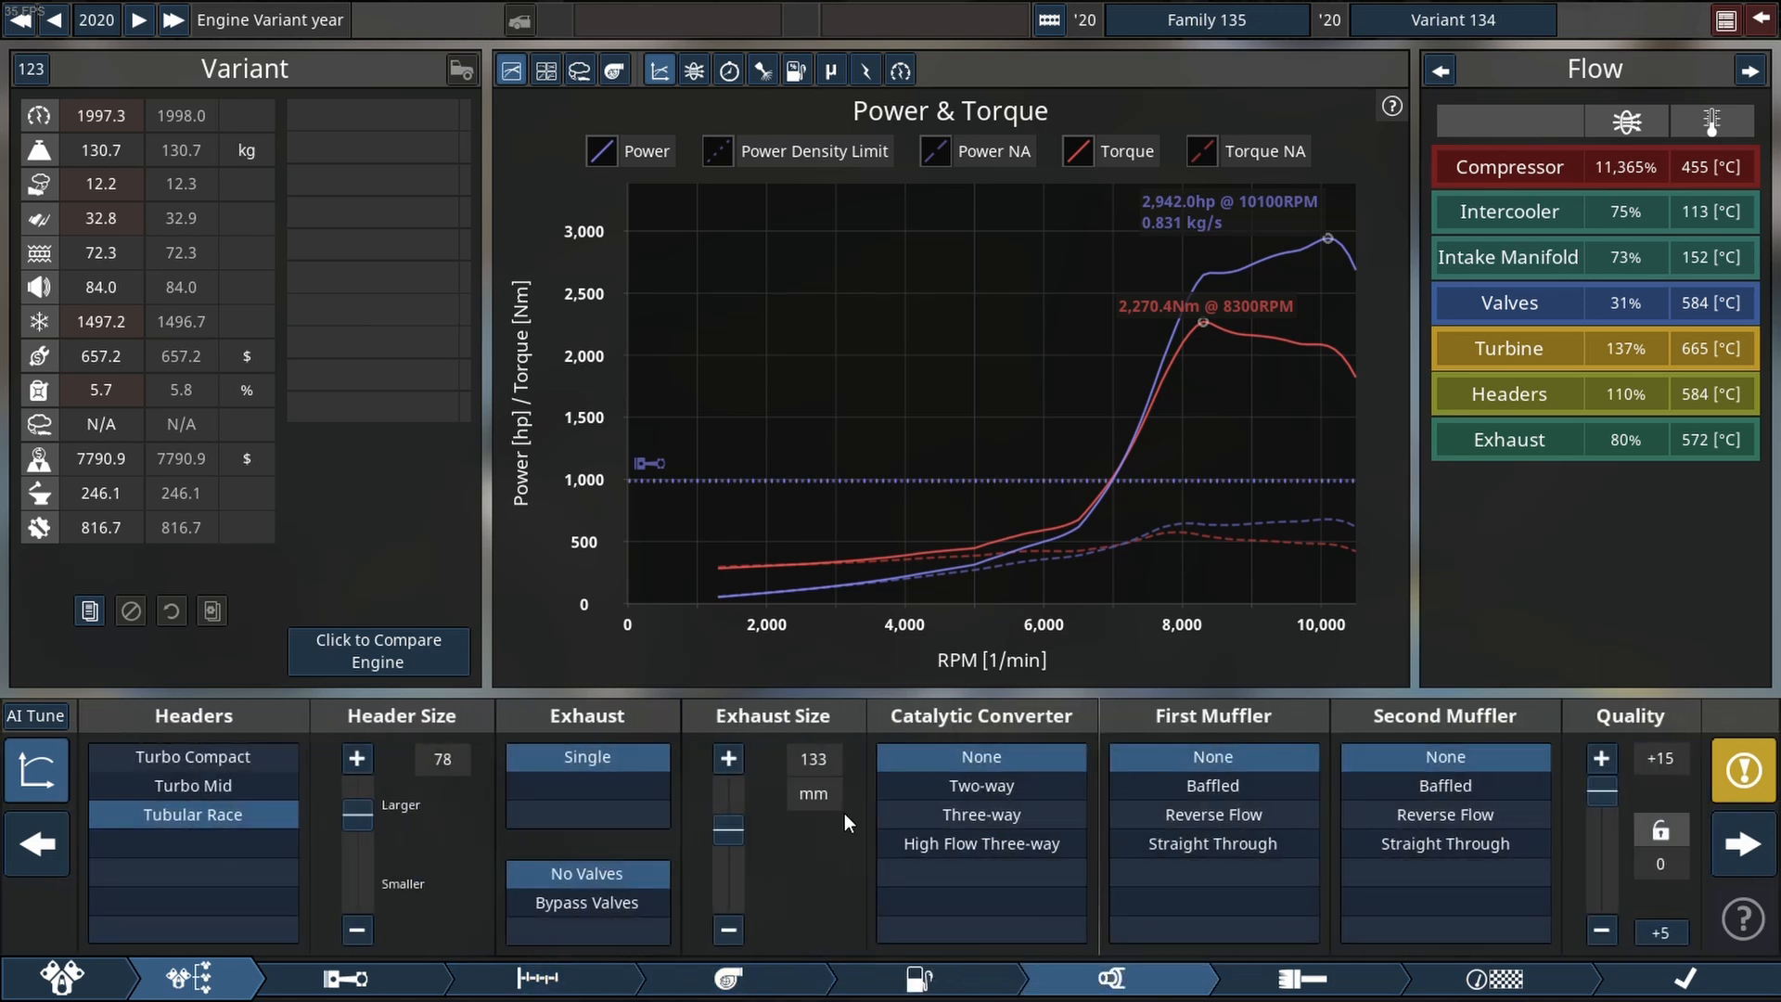
# Widen the exhaust to 146 mm and enlarge the headers to 83, about 2,945 hp.
pyautogui.click(728, 757)
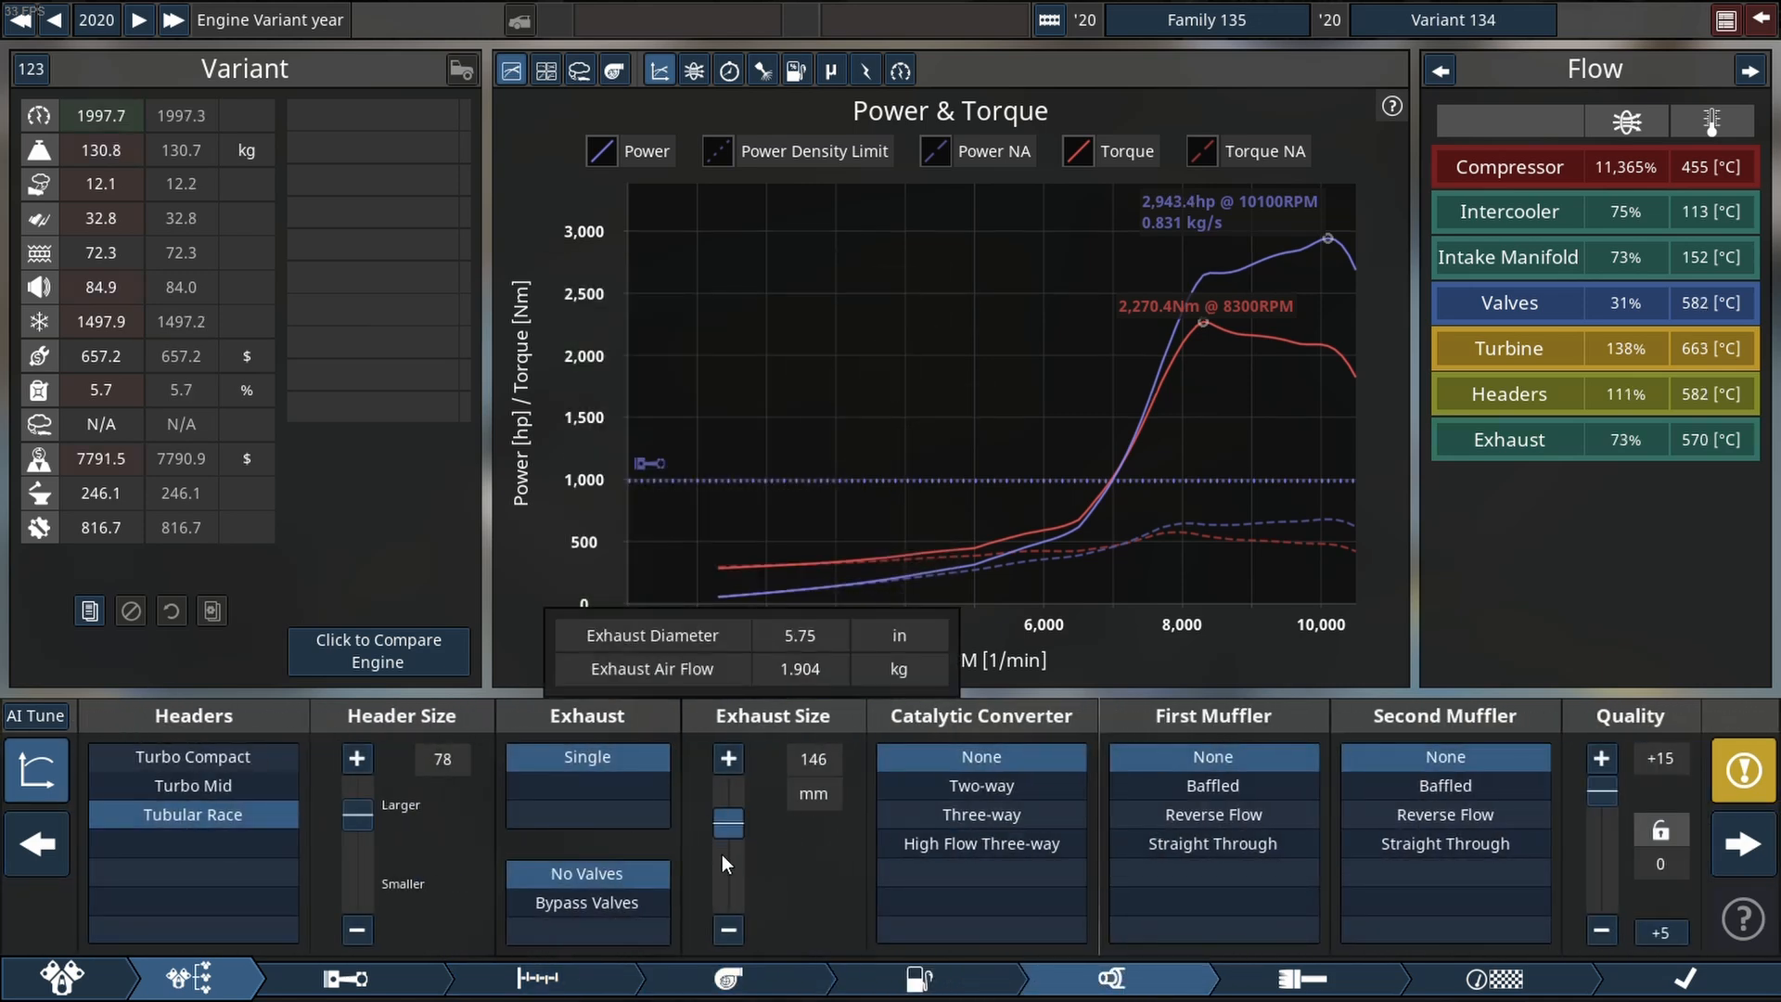
pyautogui.click(728, 759)
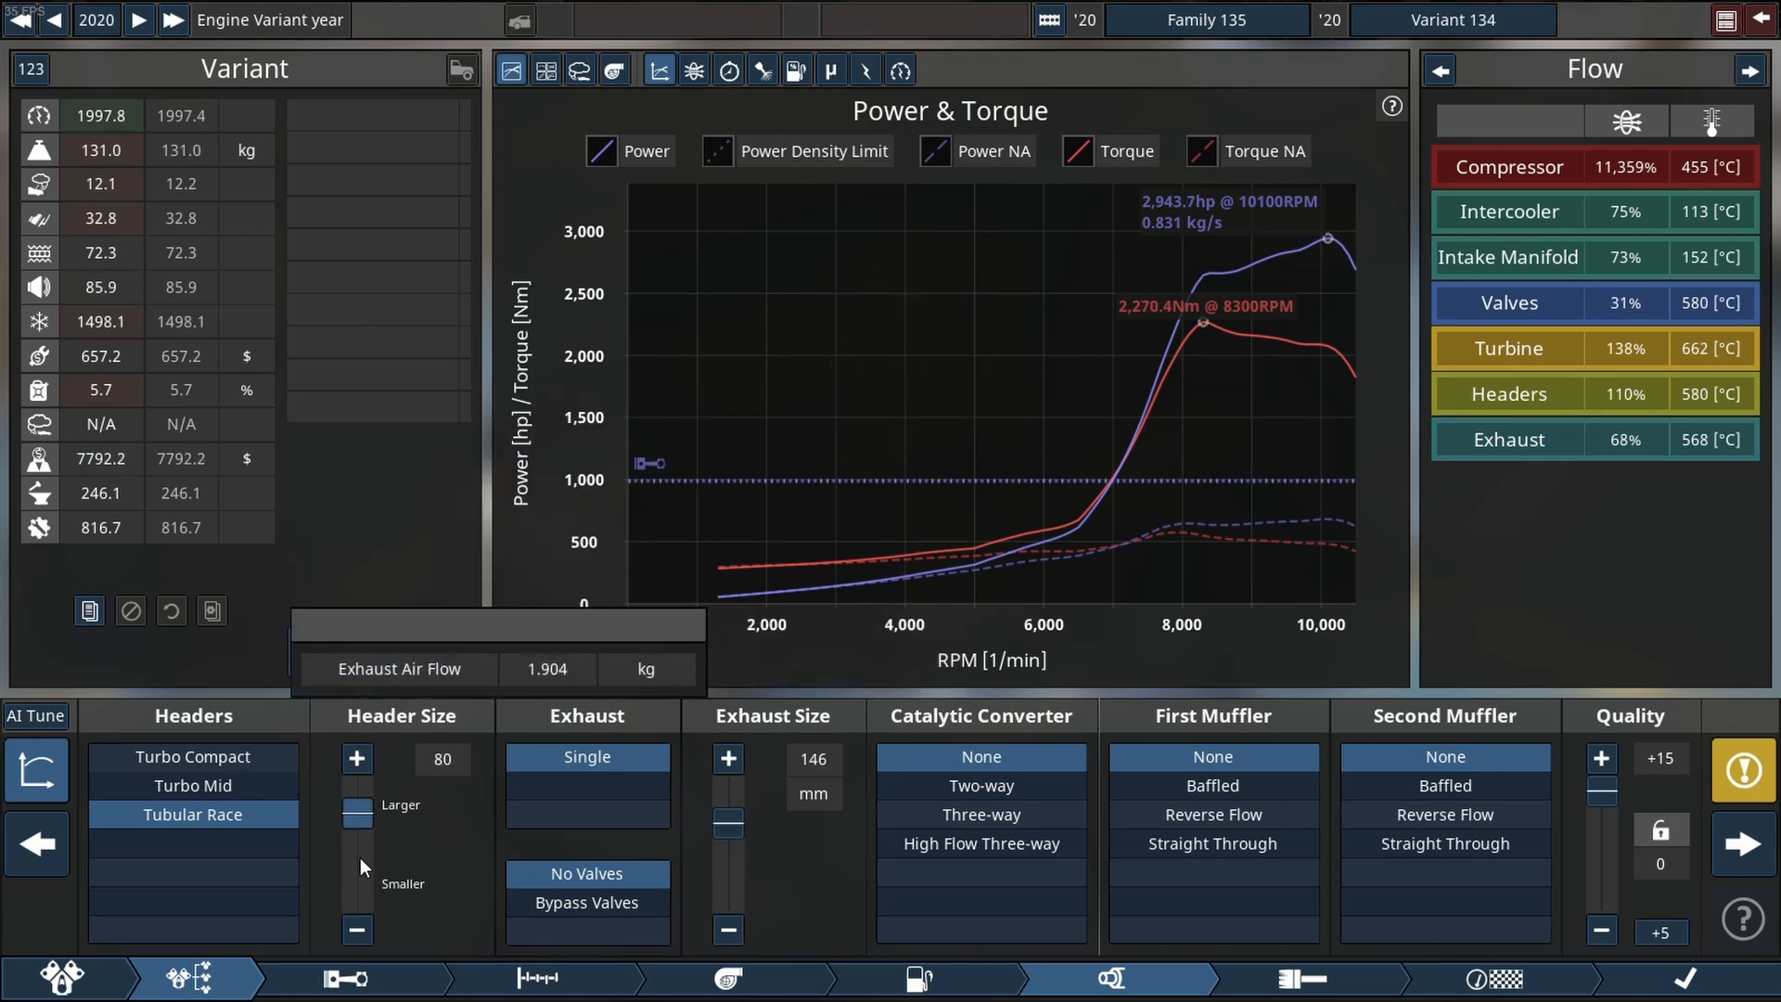
pyautogui.click(356, 757)
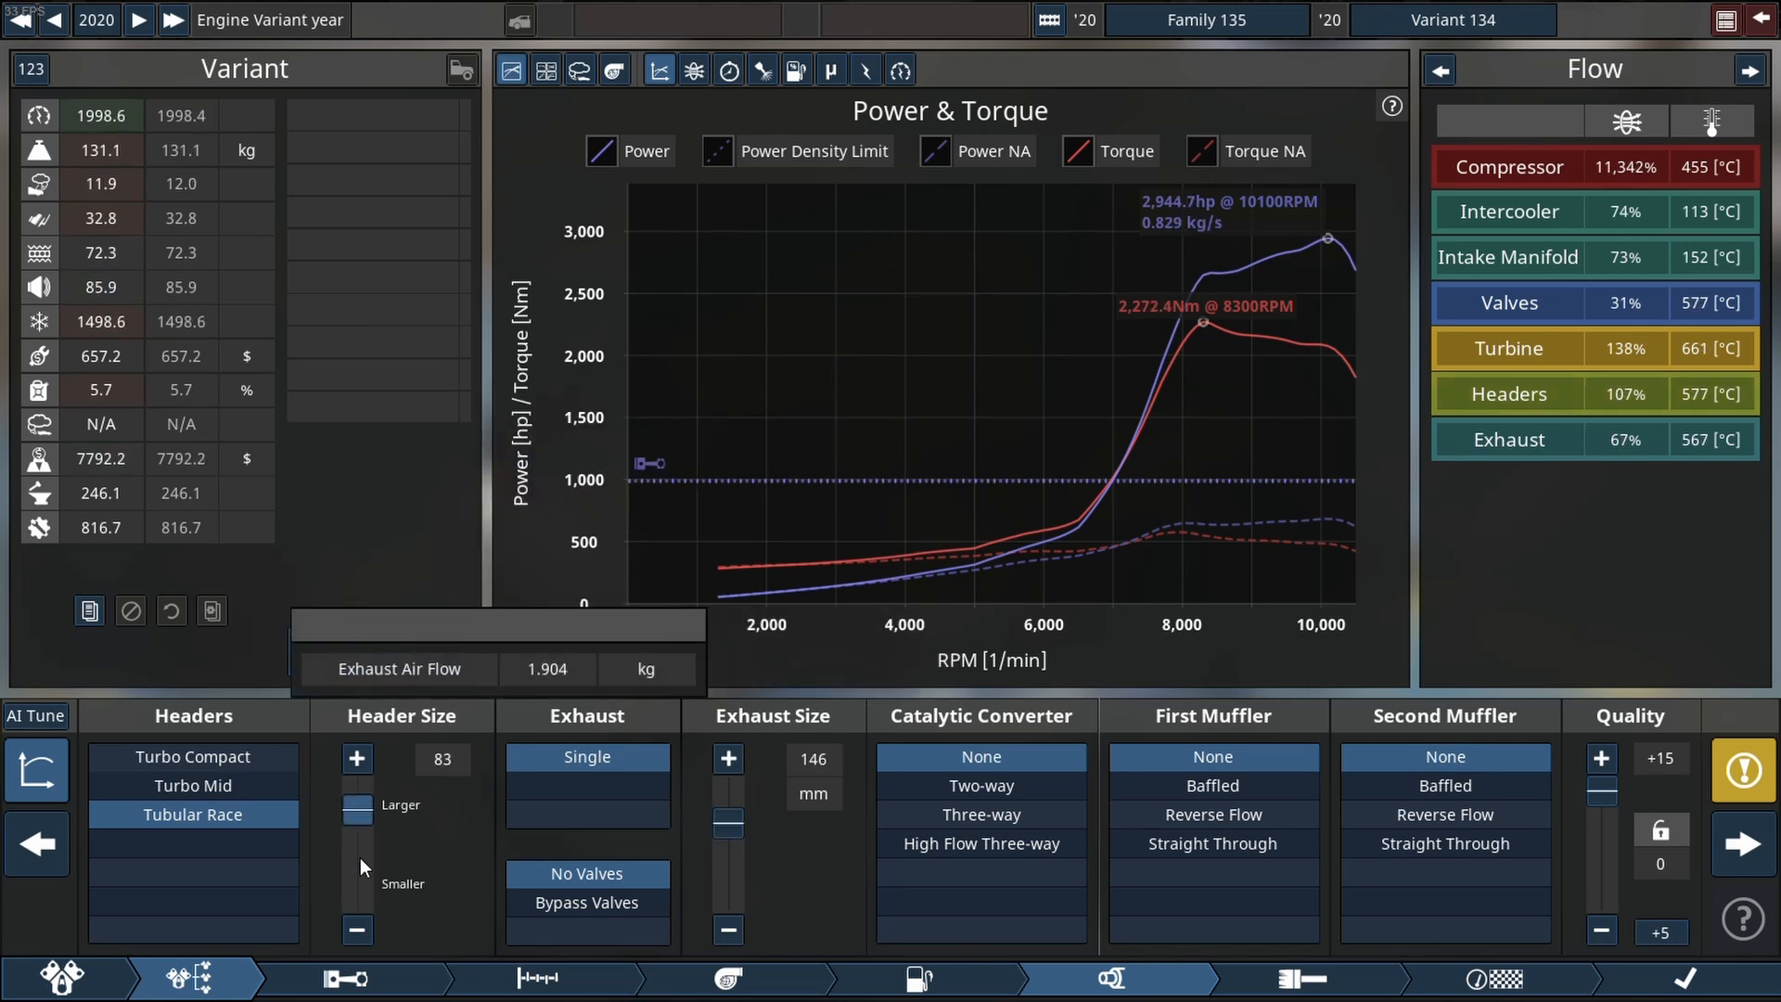
pyautogui.click(357, 757)
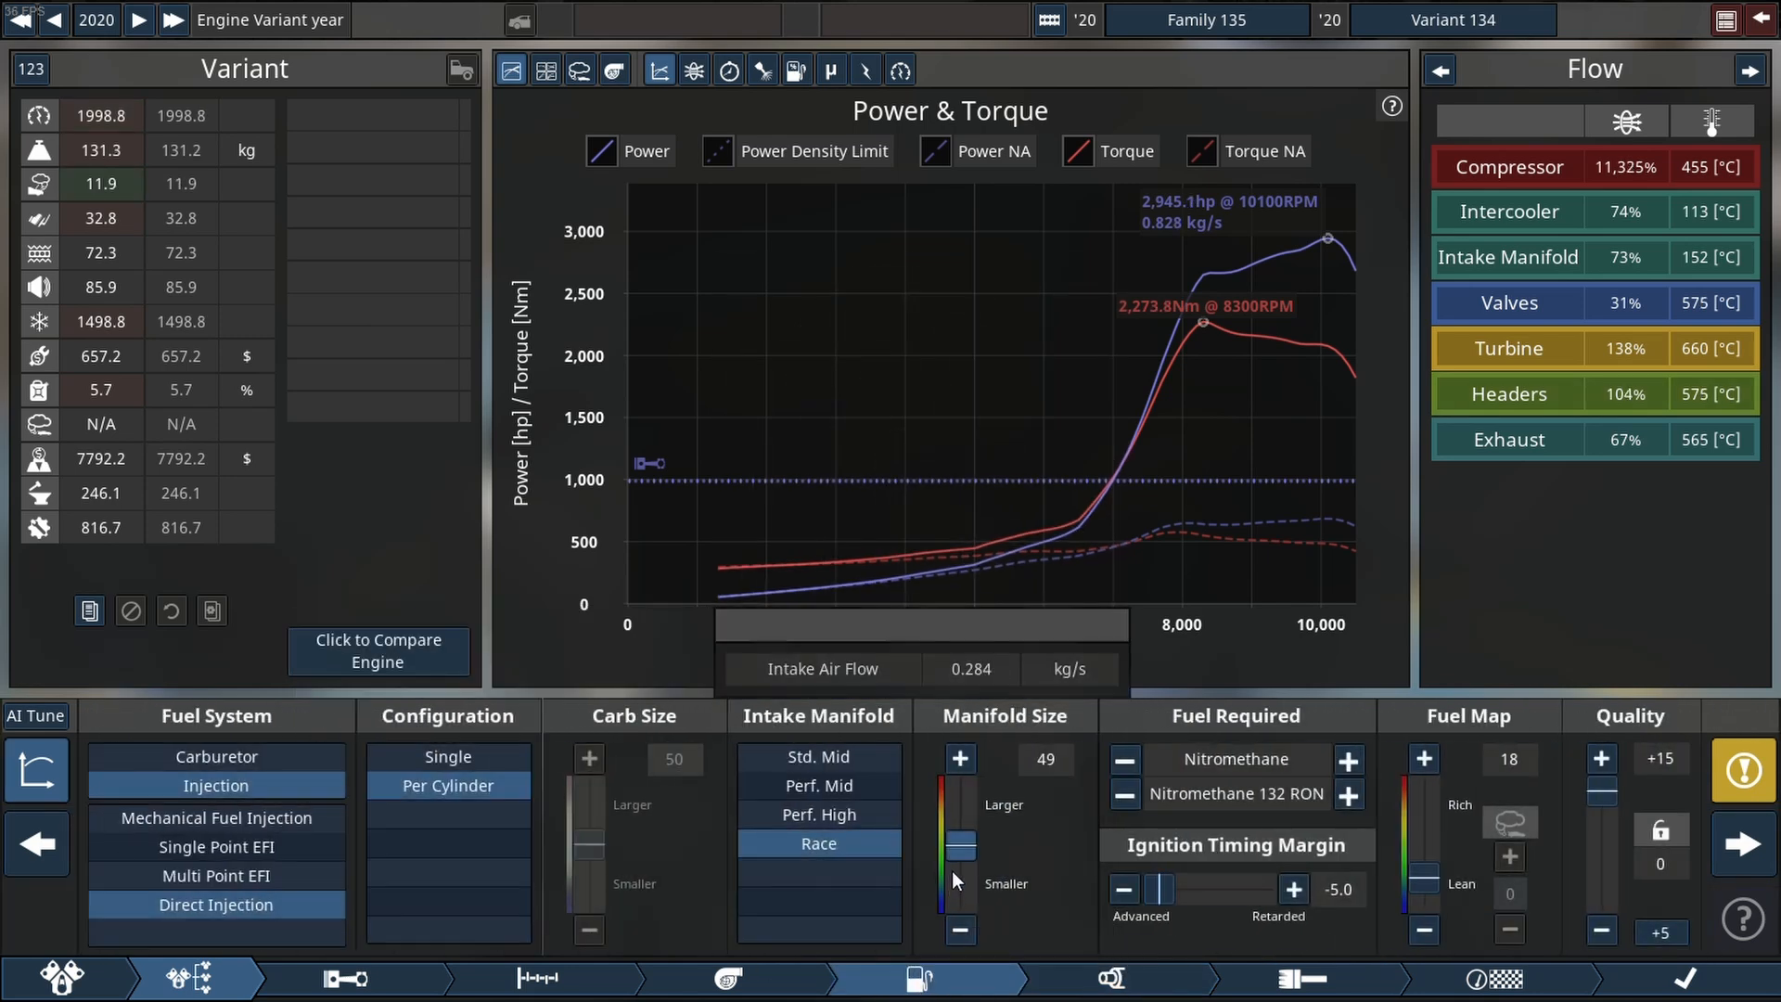
# Enlarge the intake manifold step by step to 58, lifting power to about 2,973 hp.
pyautogui.click(959, 757)
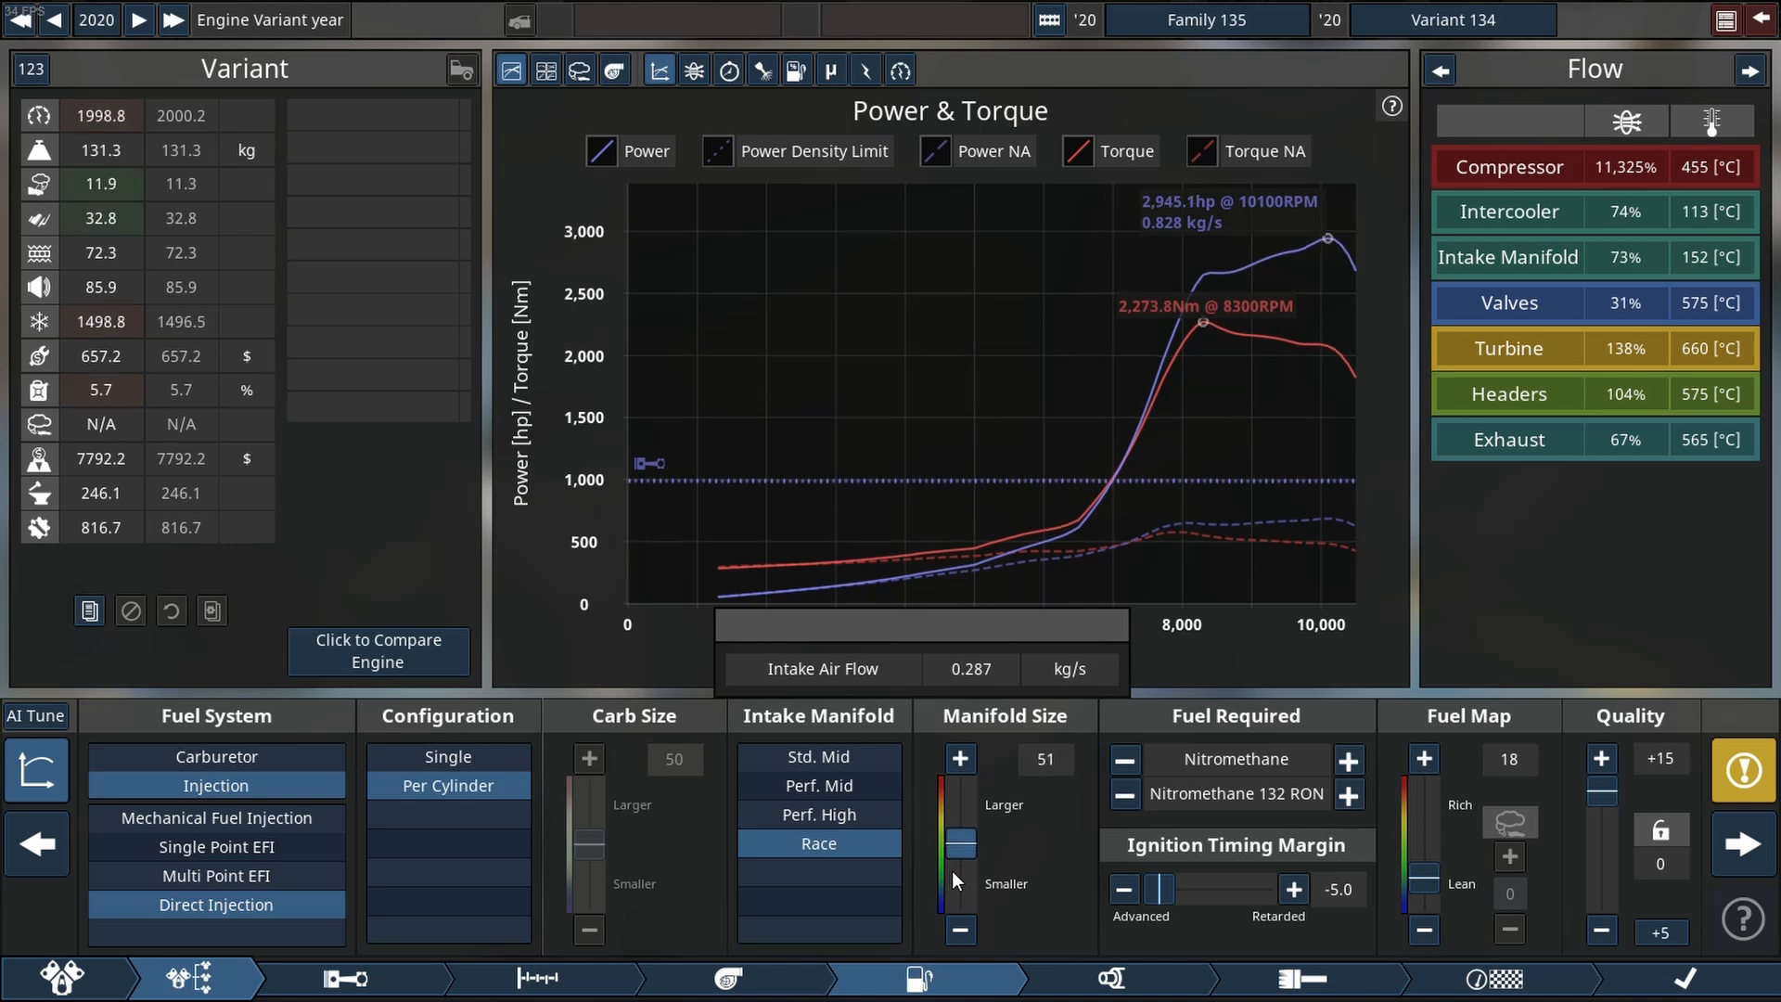
pyautogui.click(959, 757)
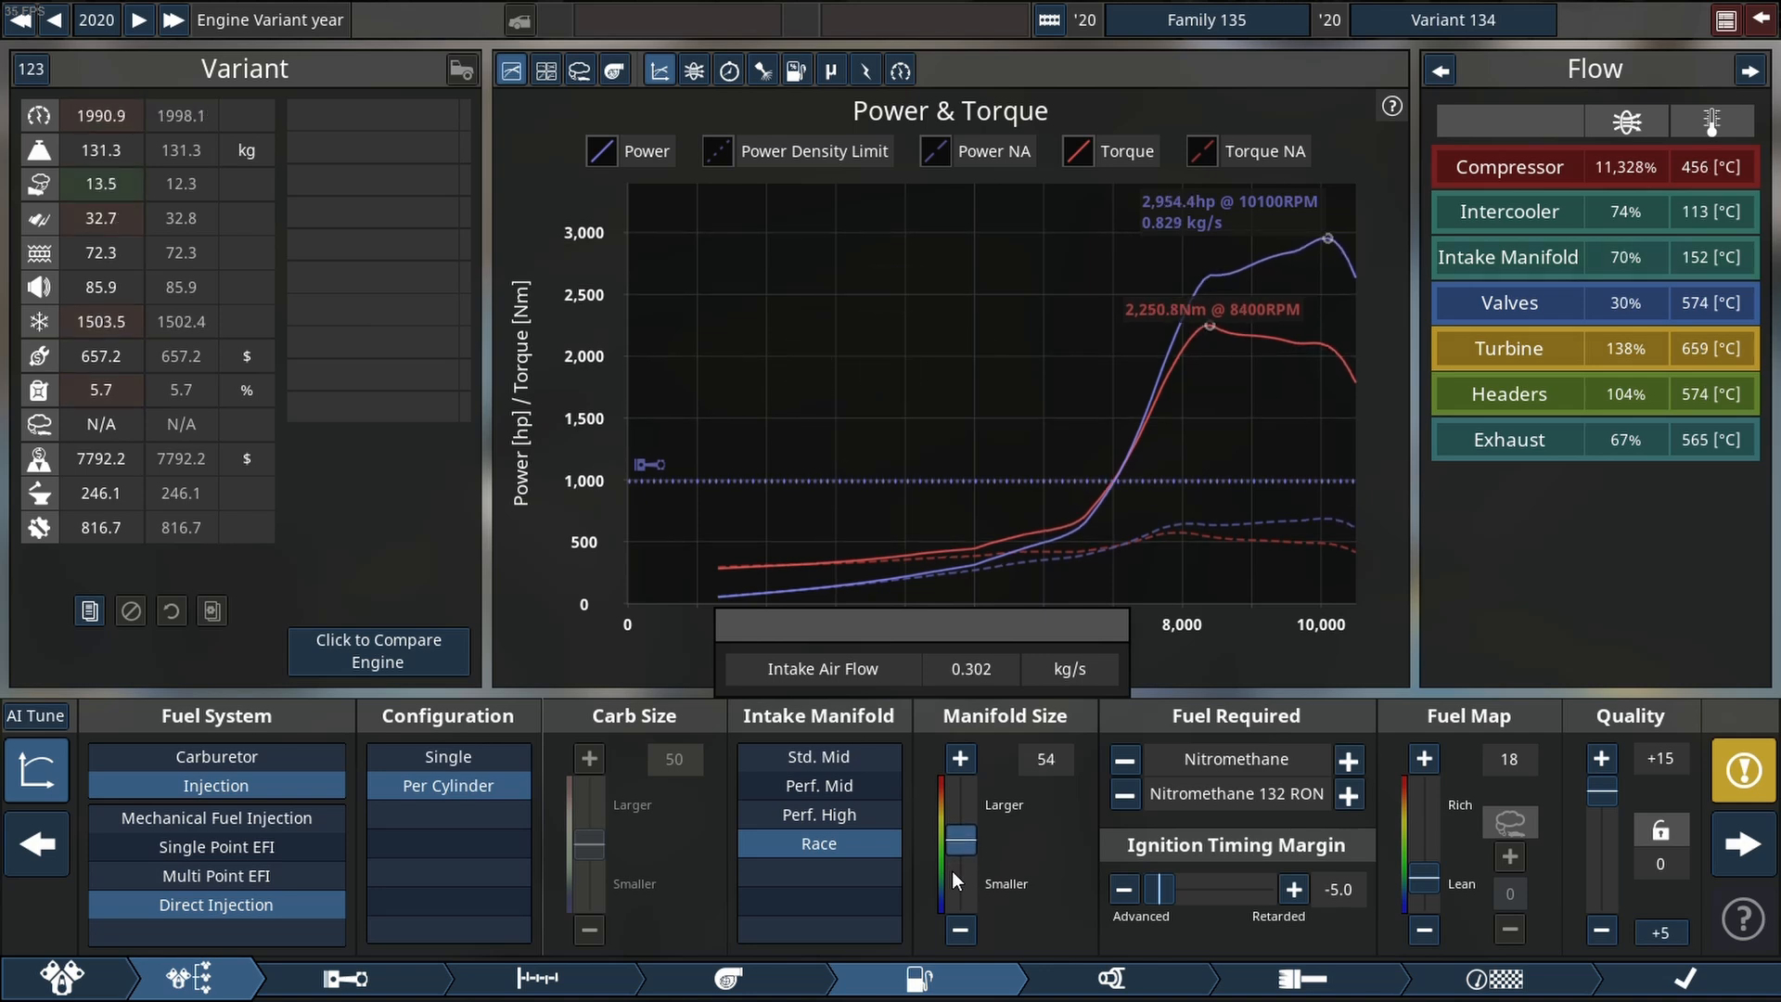
pyautogui.click(960, 759)
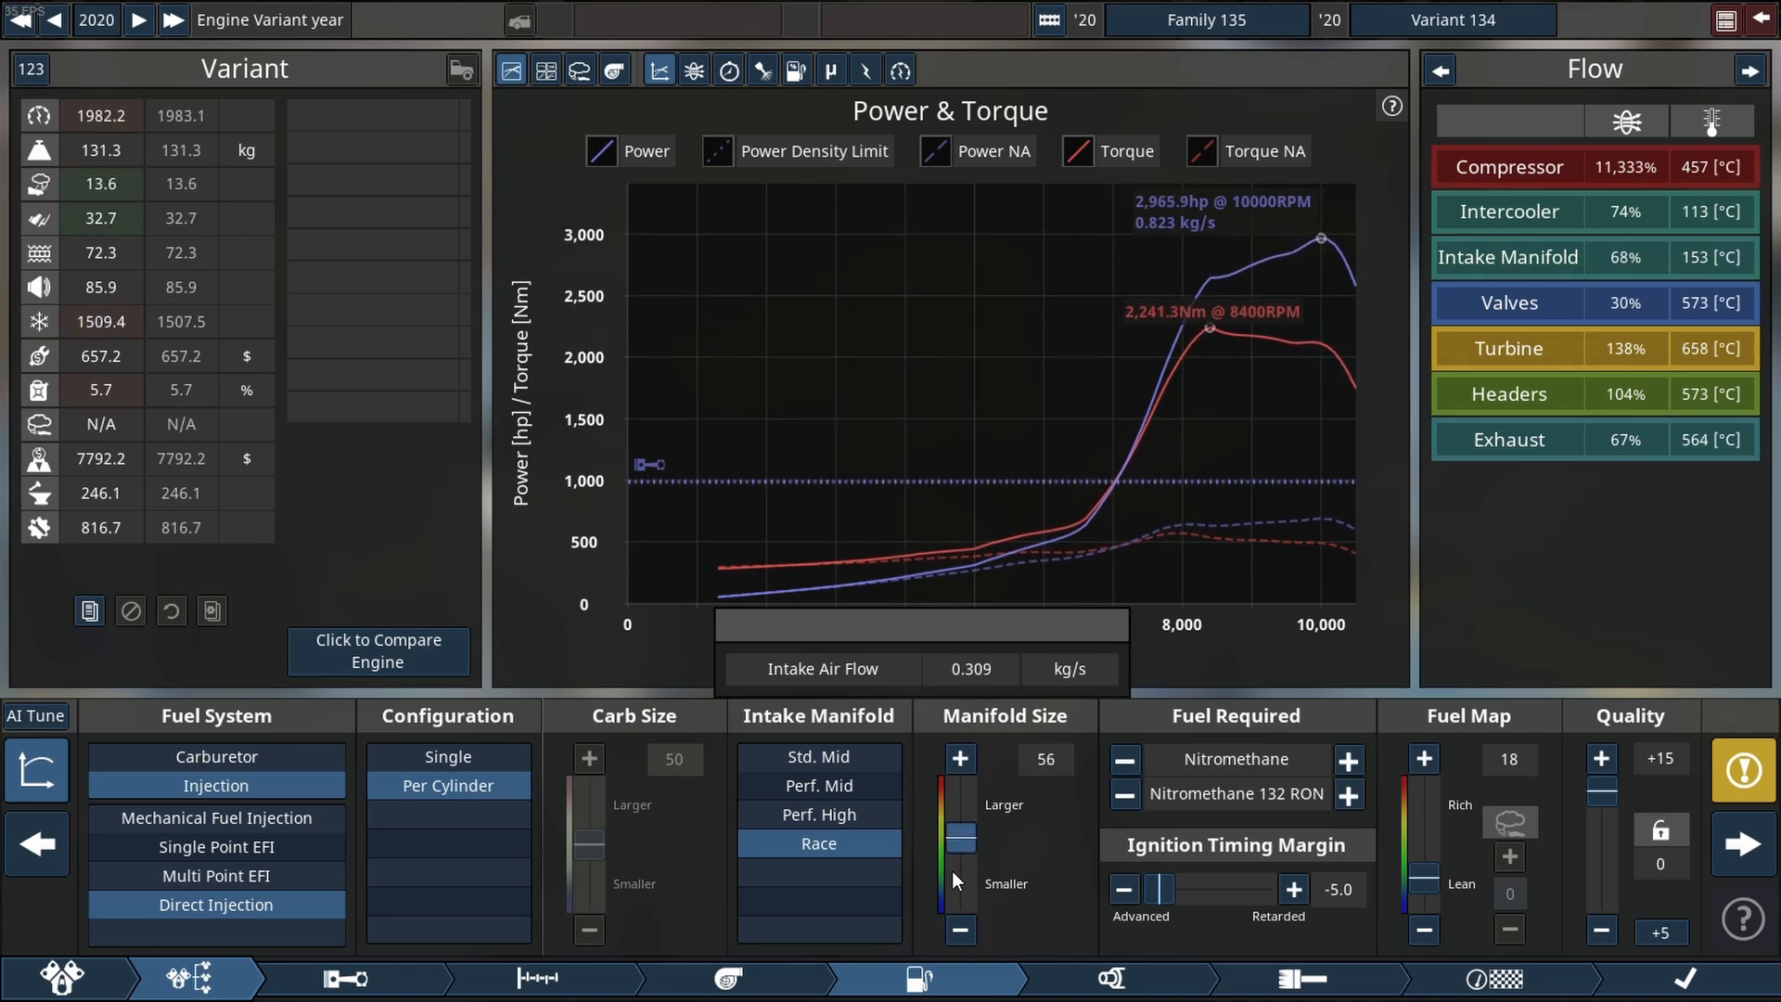
pyautogui.click(959, 757)
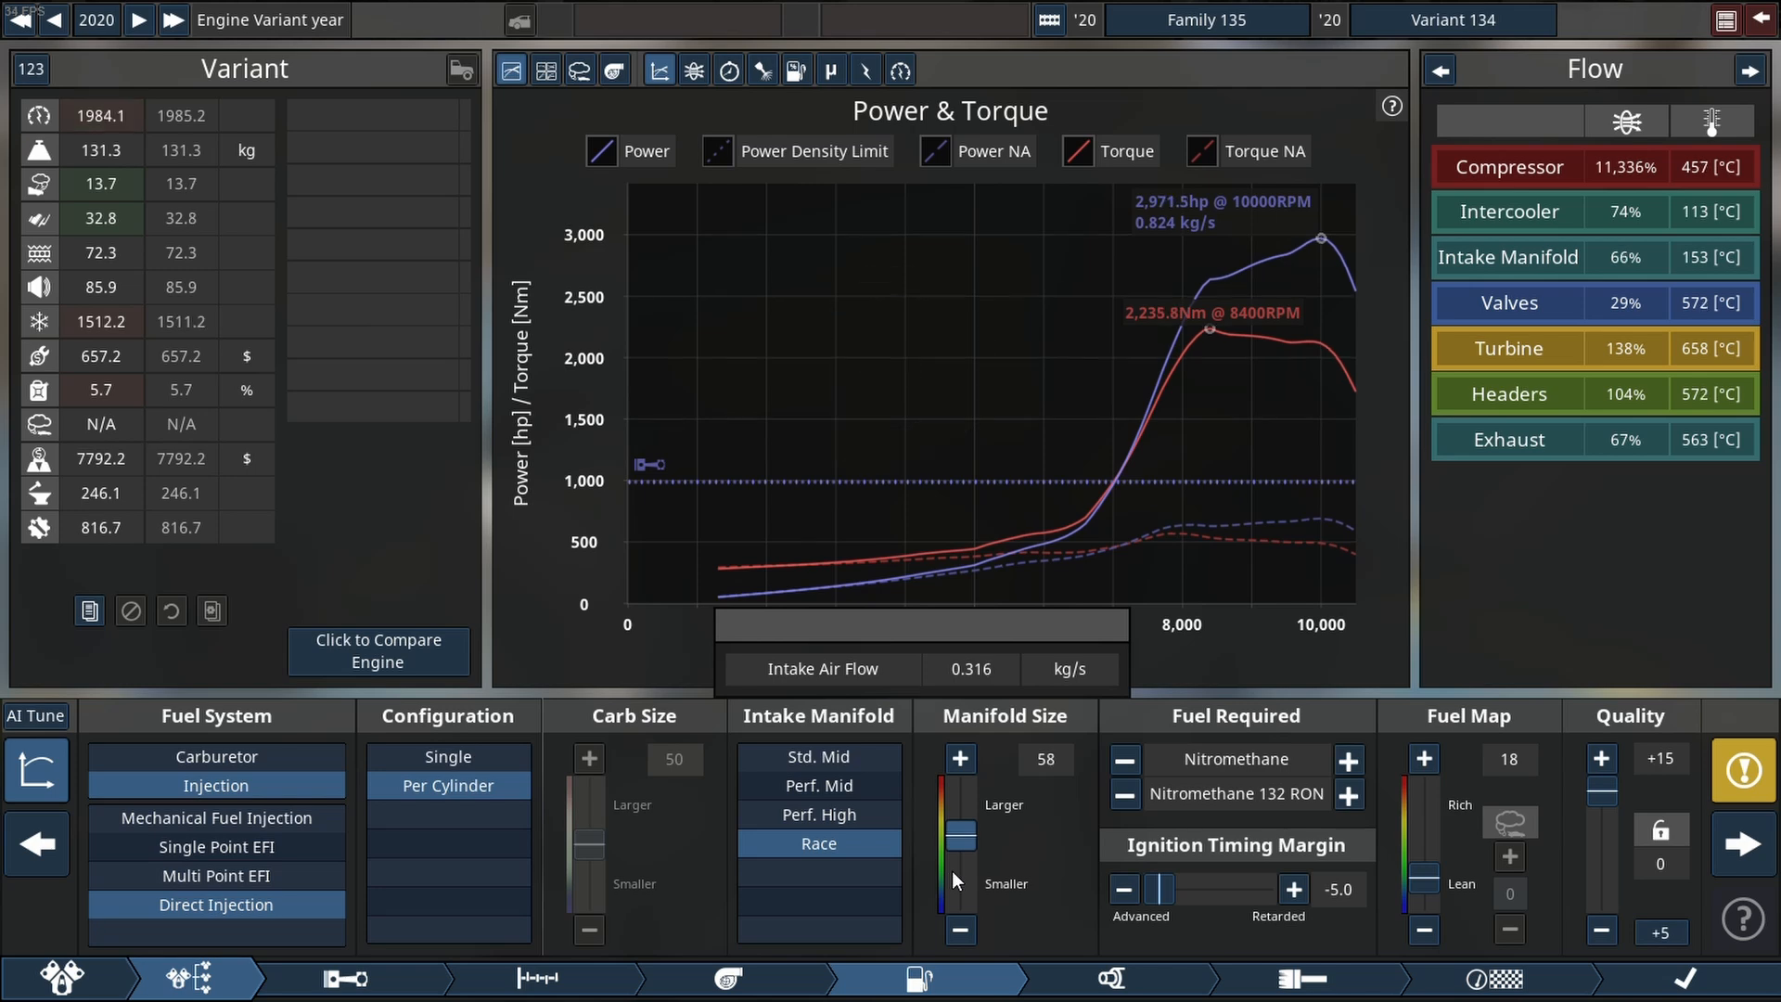
pyautogui.click(959, 757)
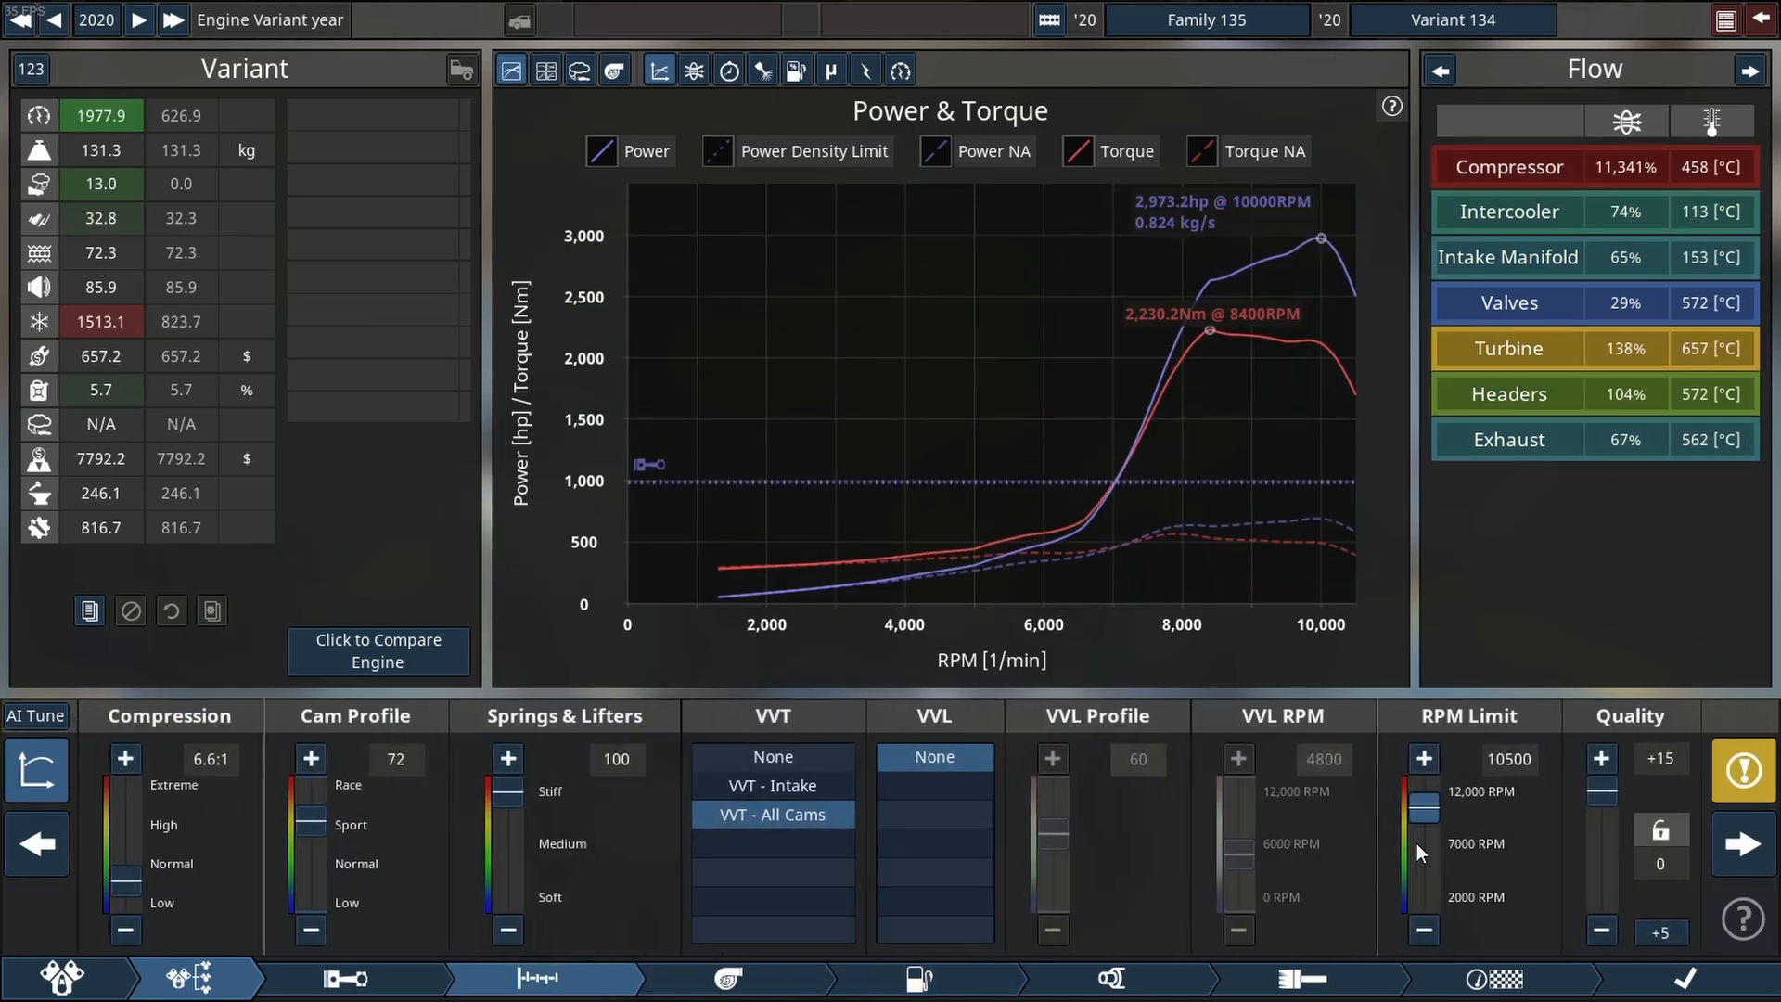
# Lower the rev limit to 10,200 RPM and ease the cam profile down to 70.
pyautogui.click(1423, 929)
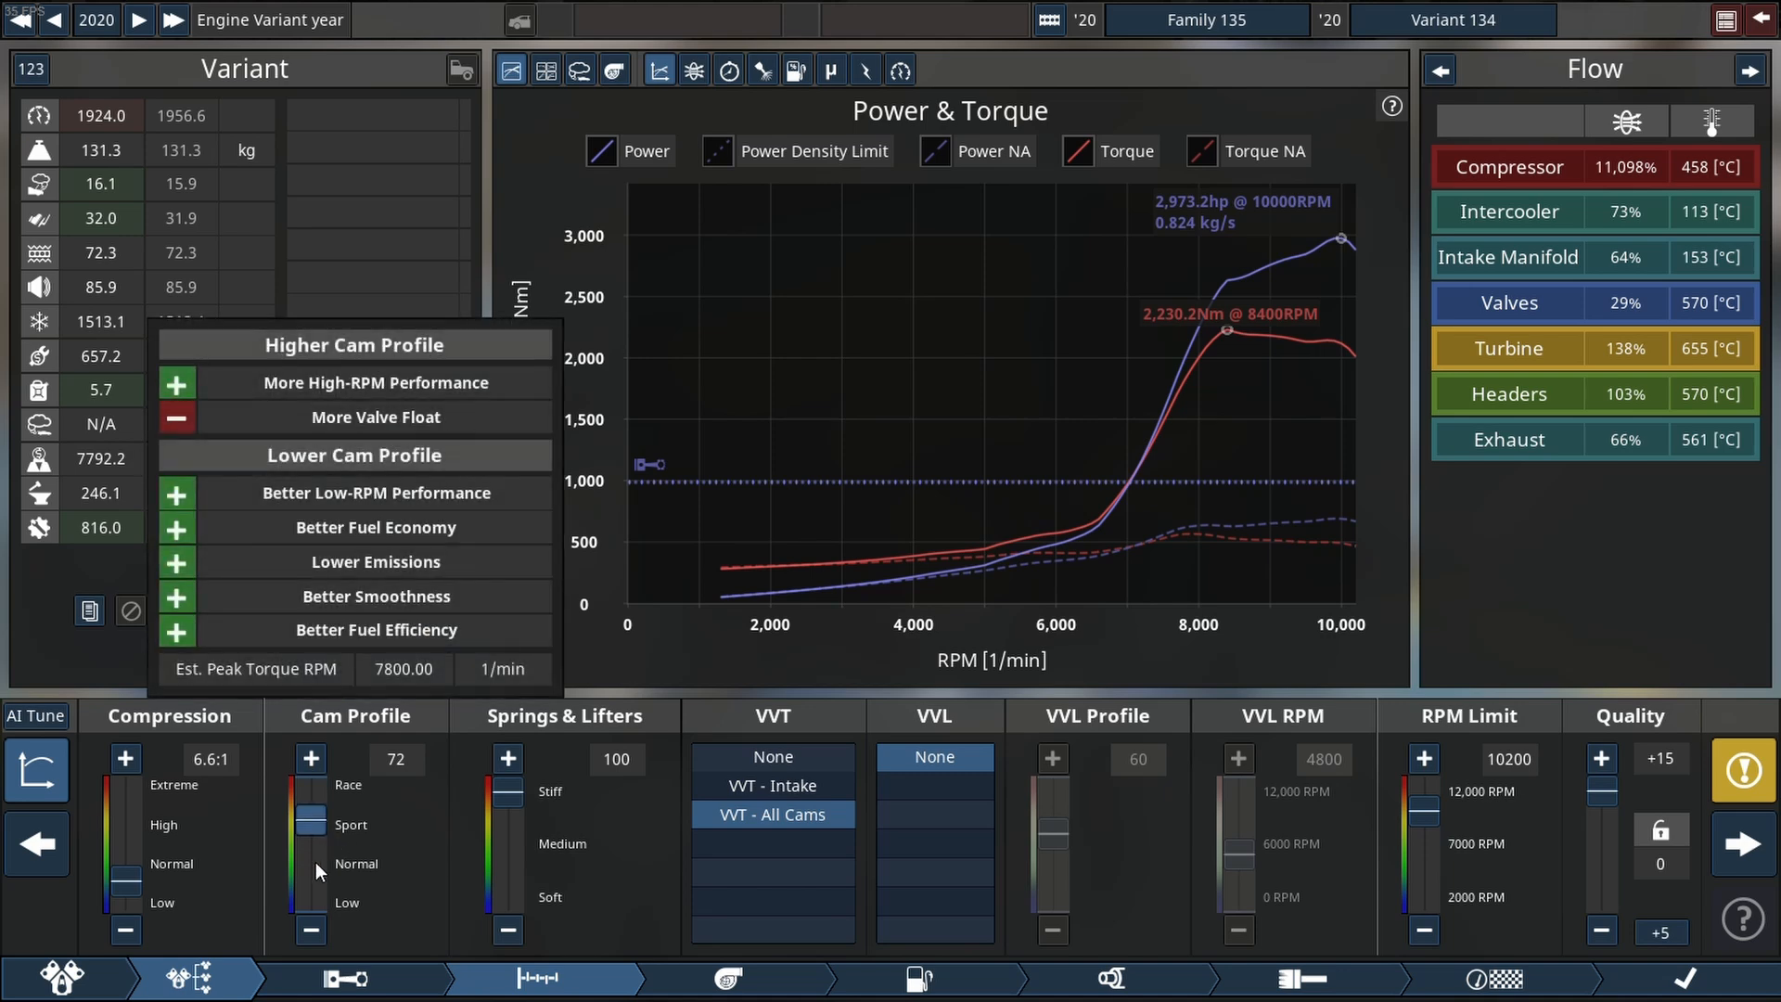
pyautogui.click(310, 930)
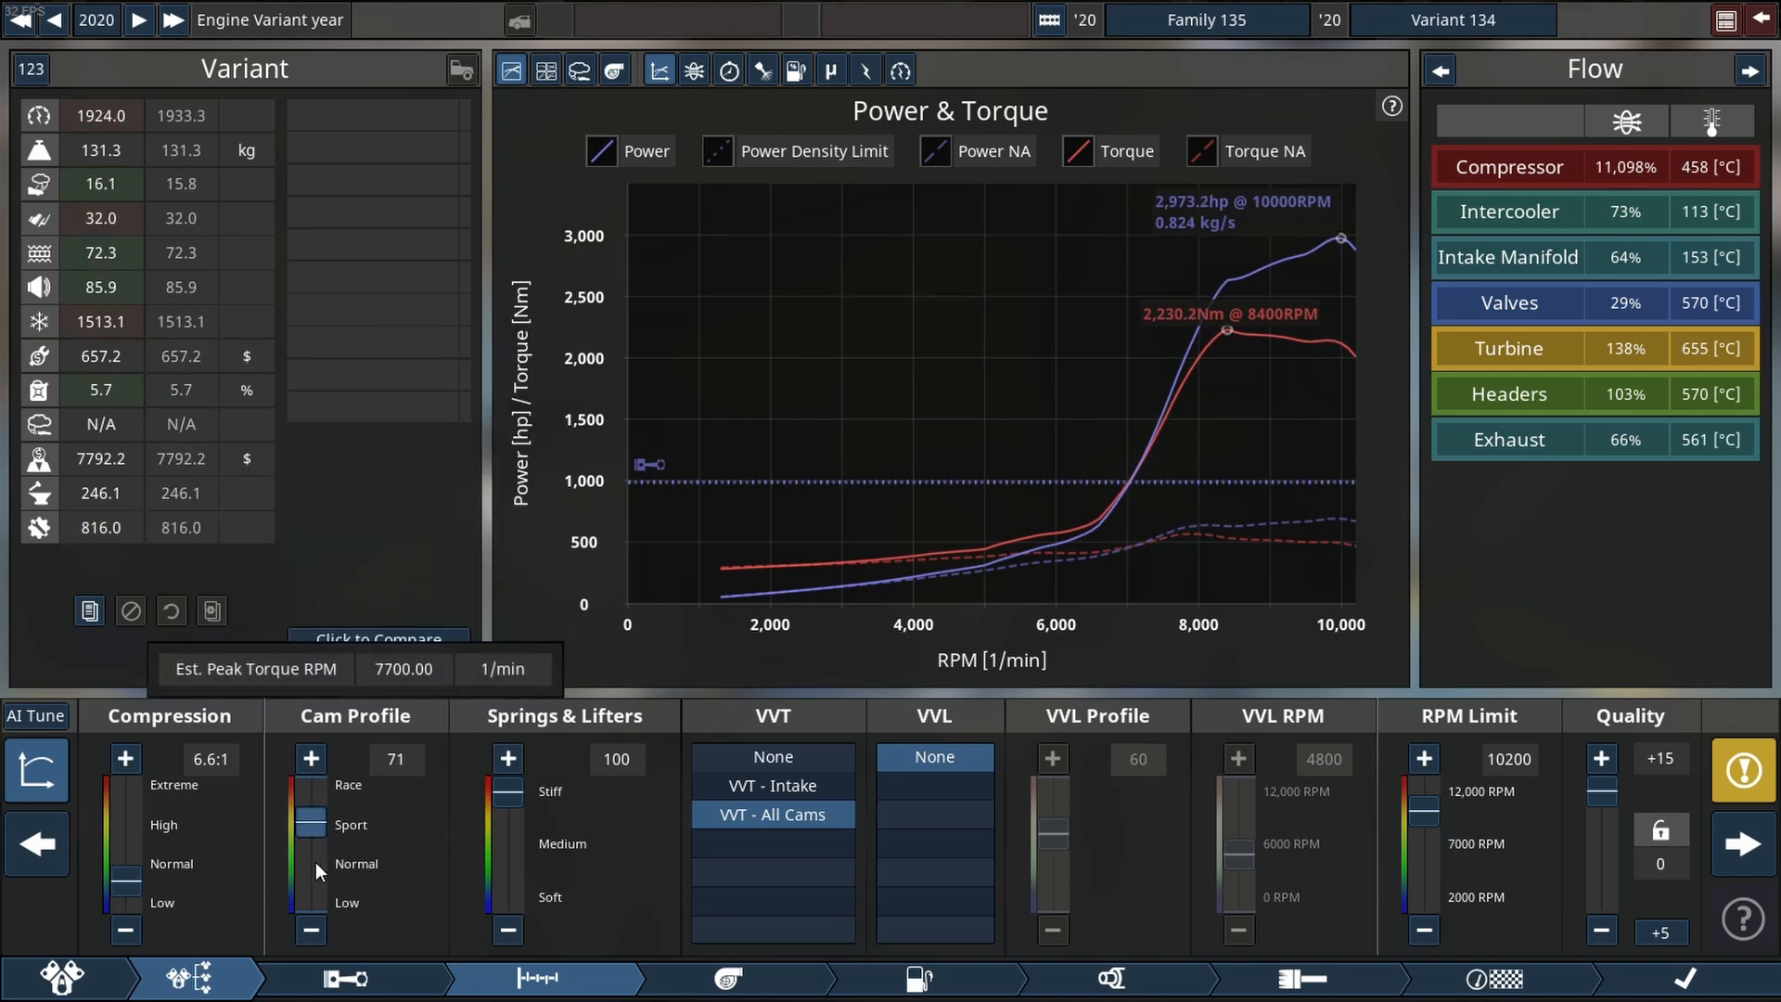
pyautogui.click(310, 930)
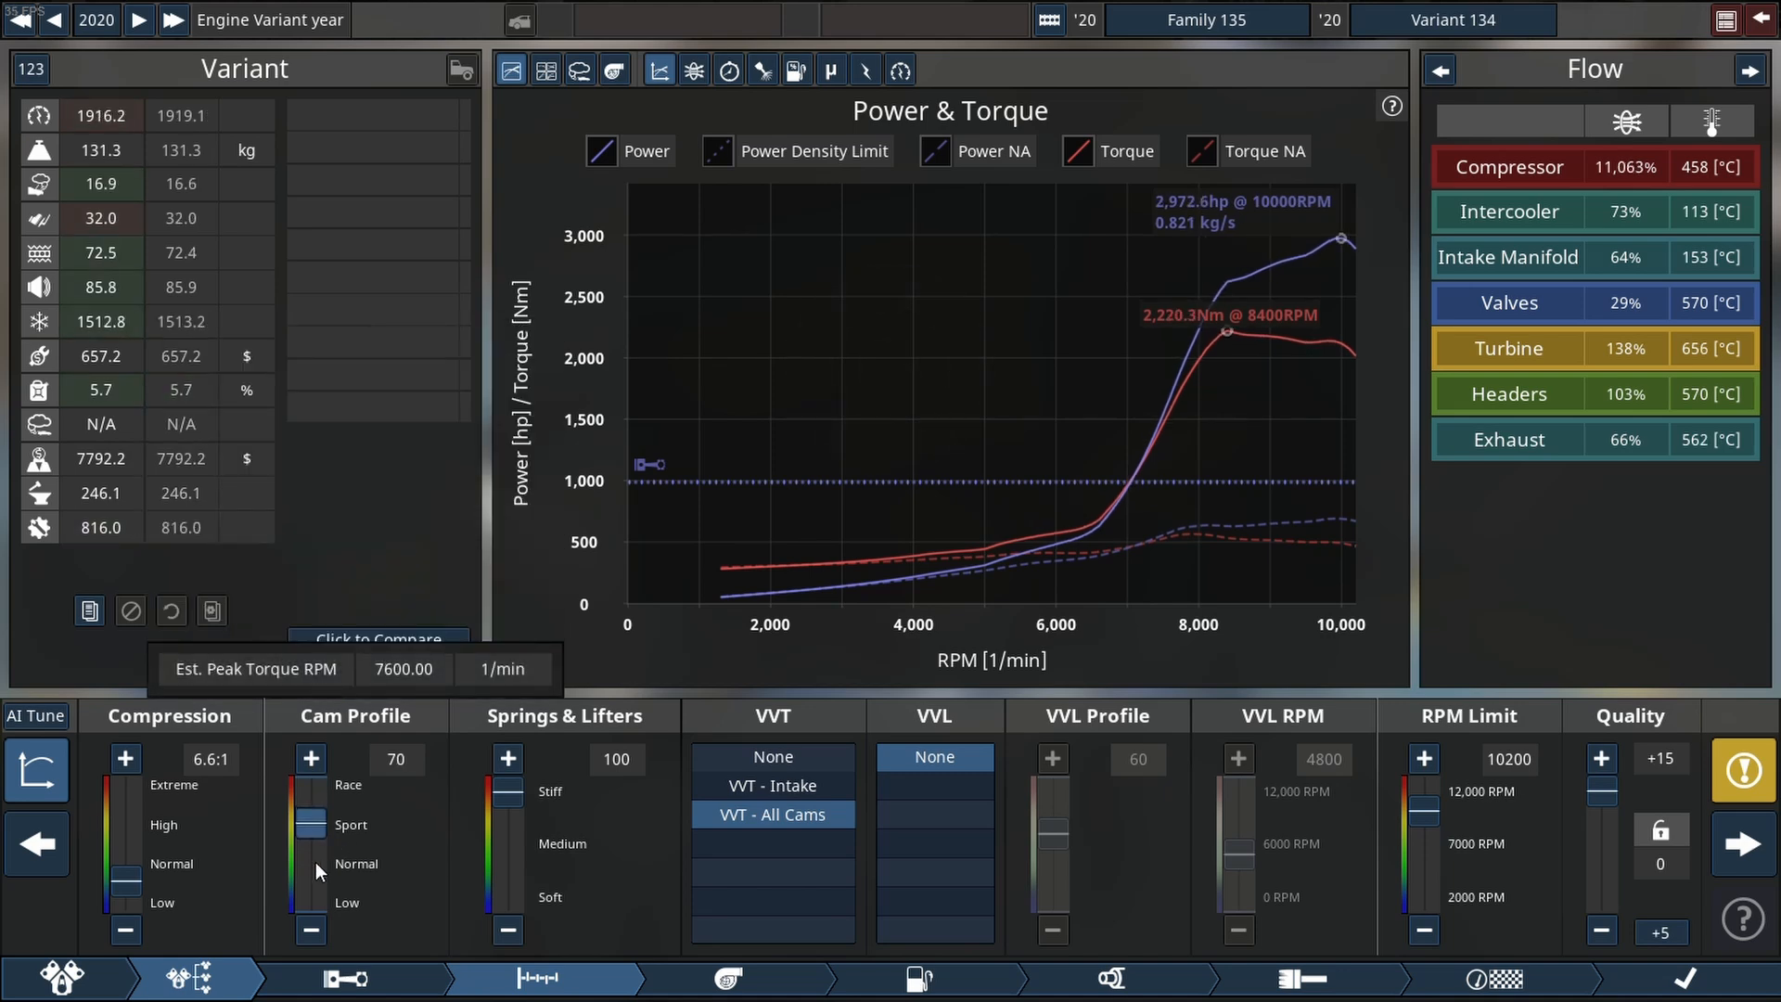
pyautogui.click(310, 757)
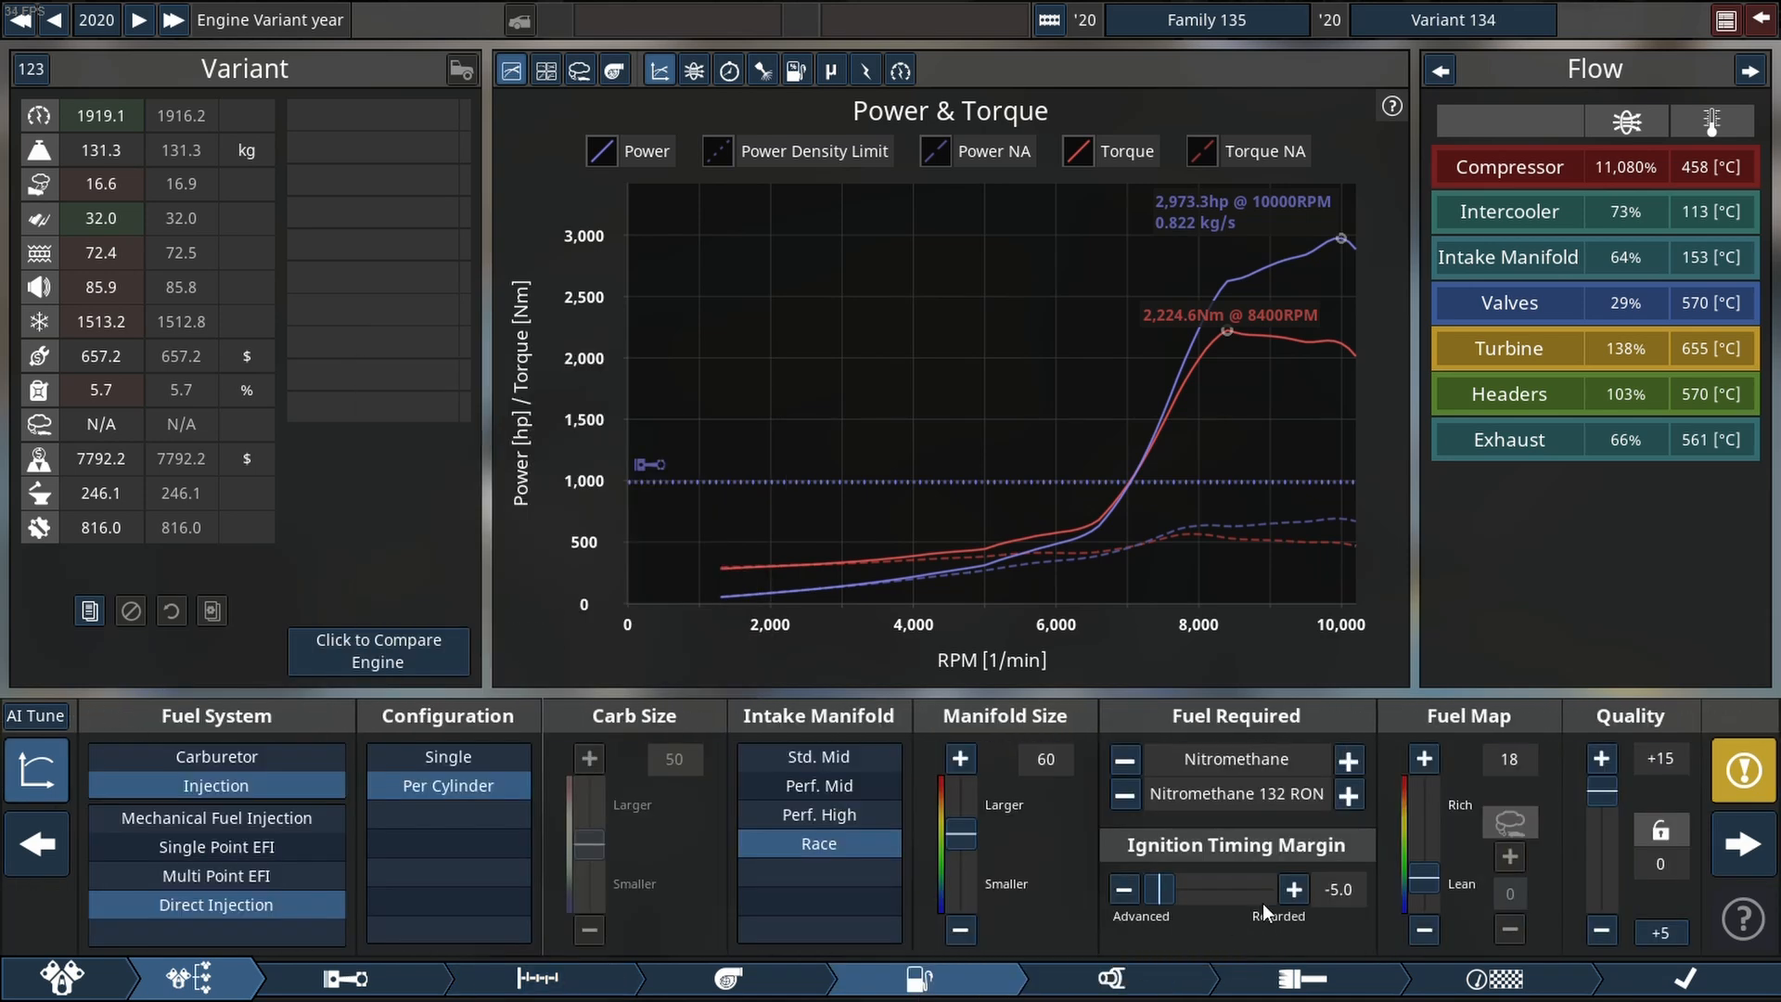
# Lean the fuel map out to 10.
pyautogui.click(1423, 930)
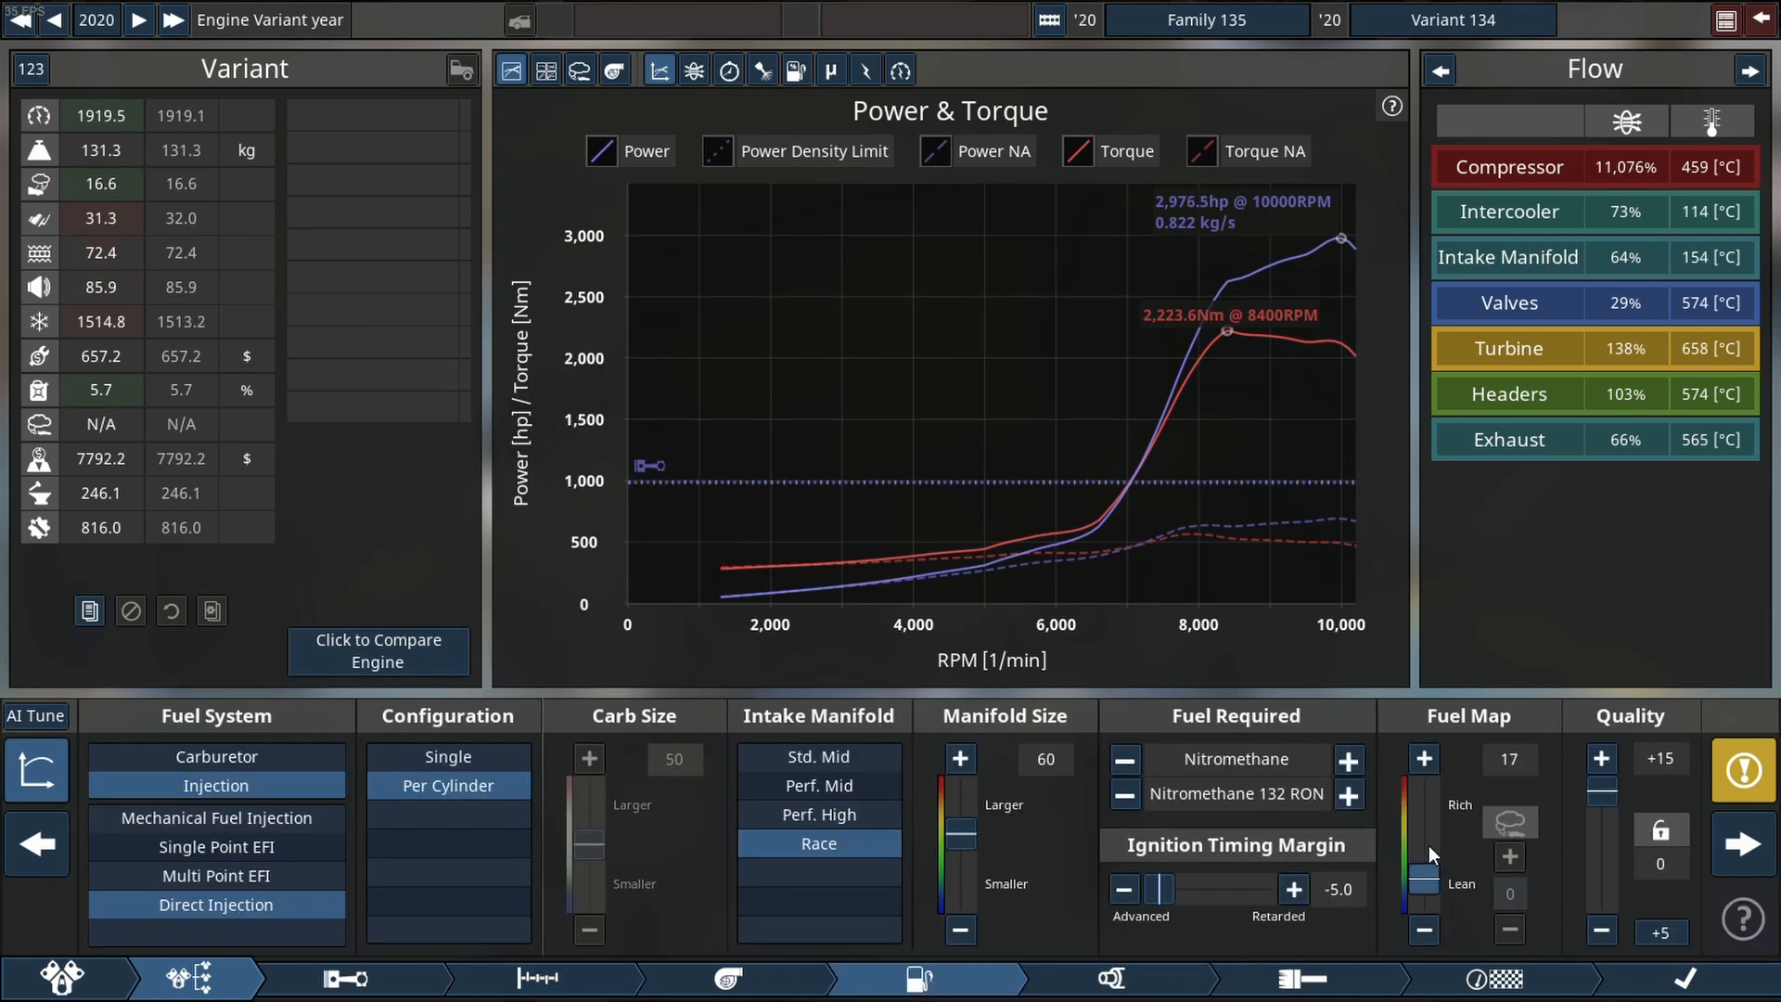
pyautogui.click(1423, 929)
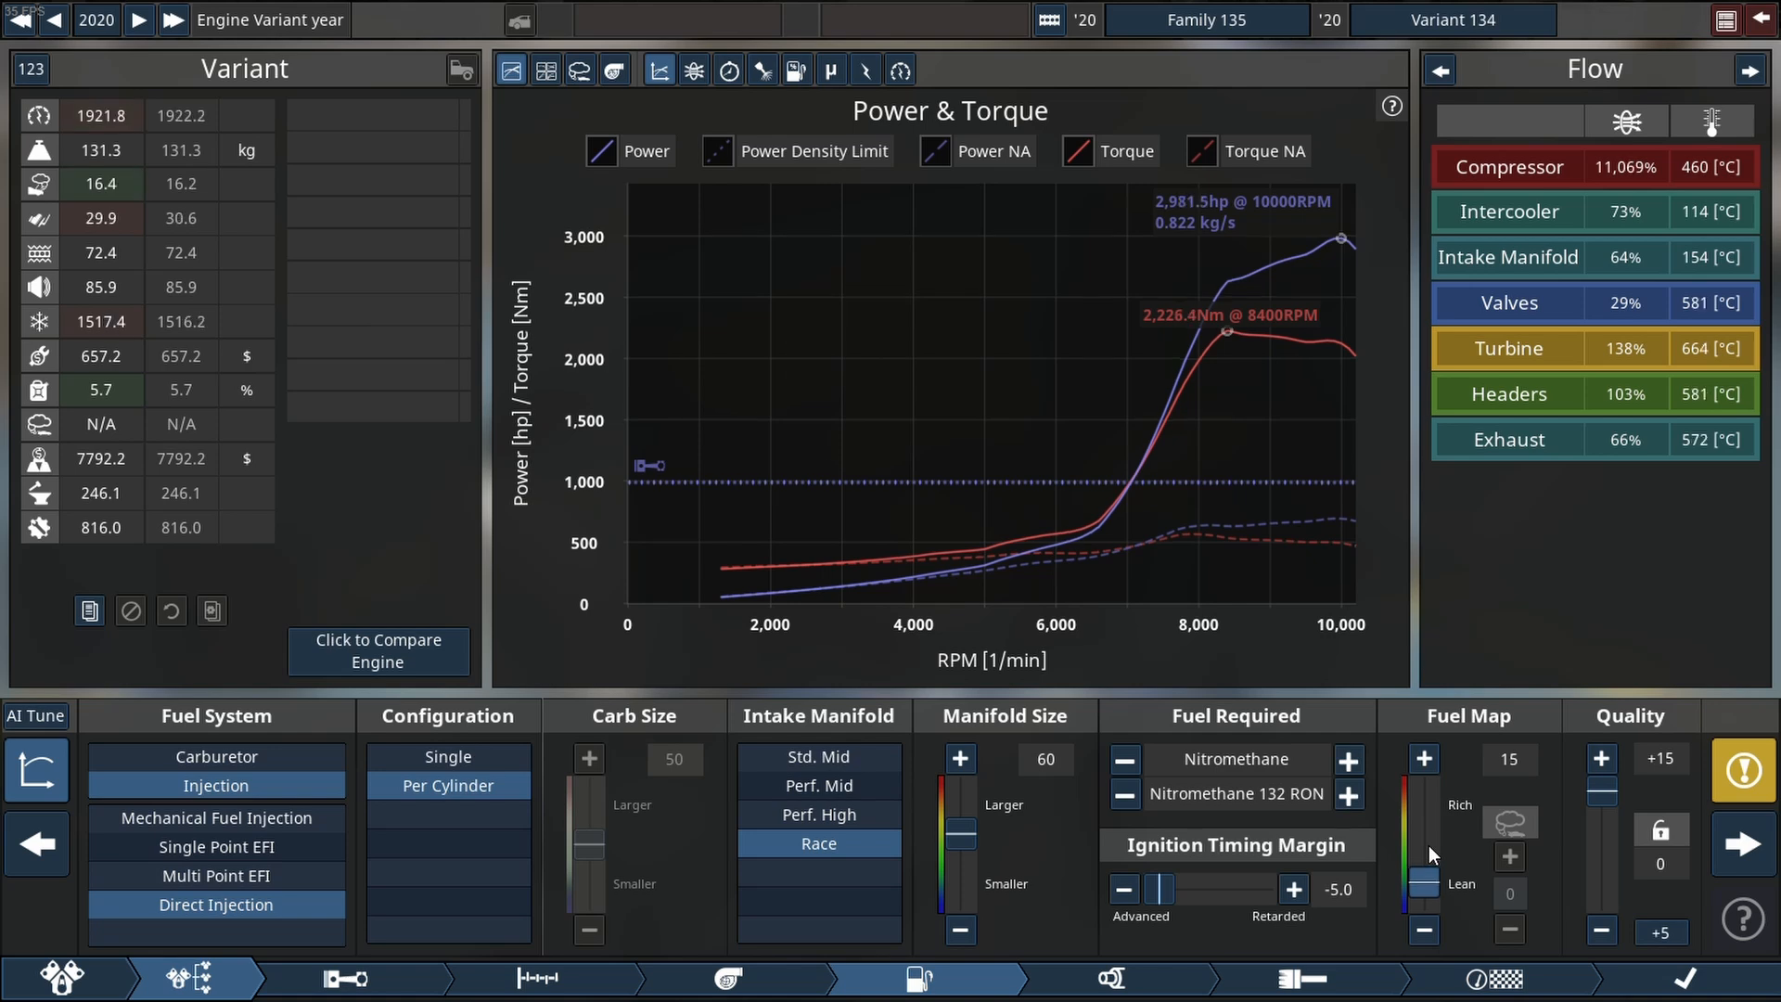
pyautogui.click(1423, 929)
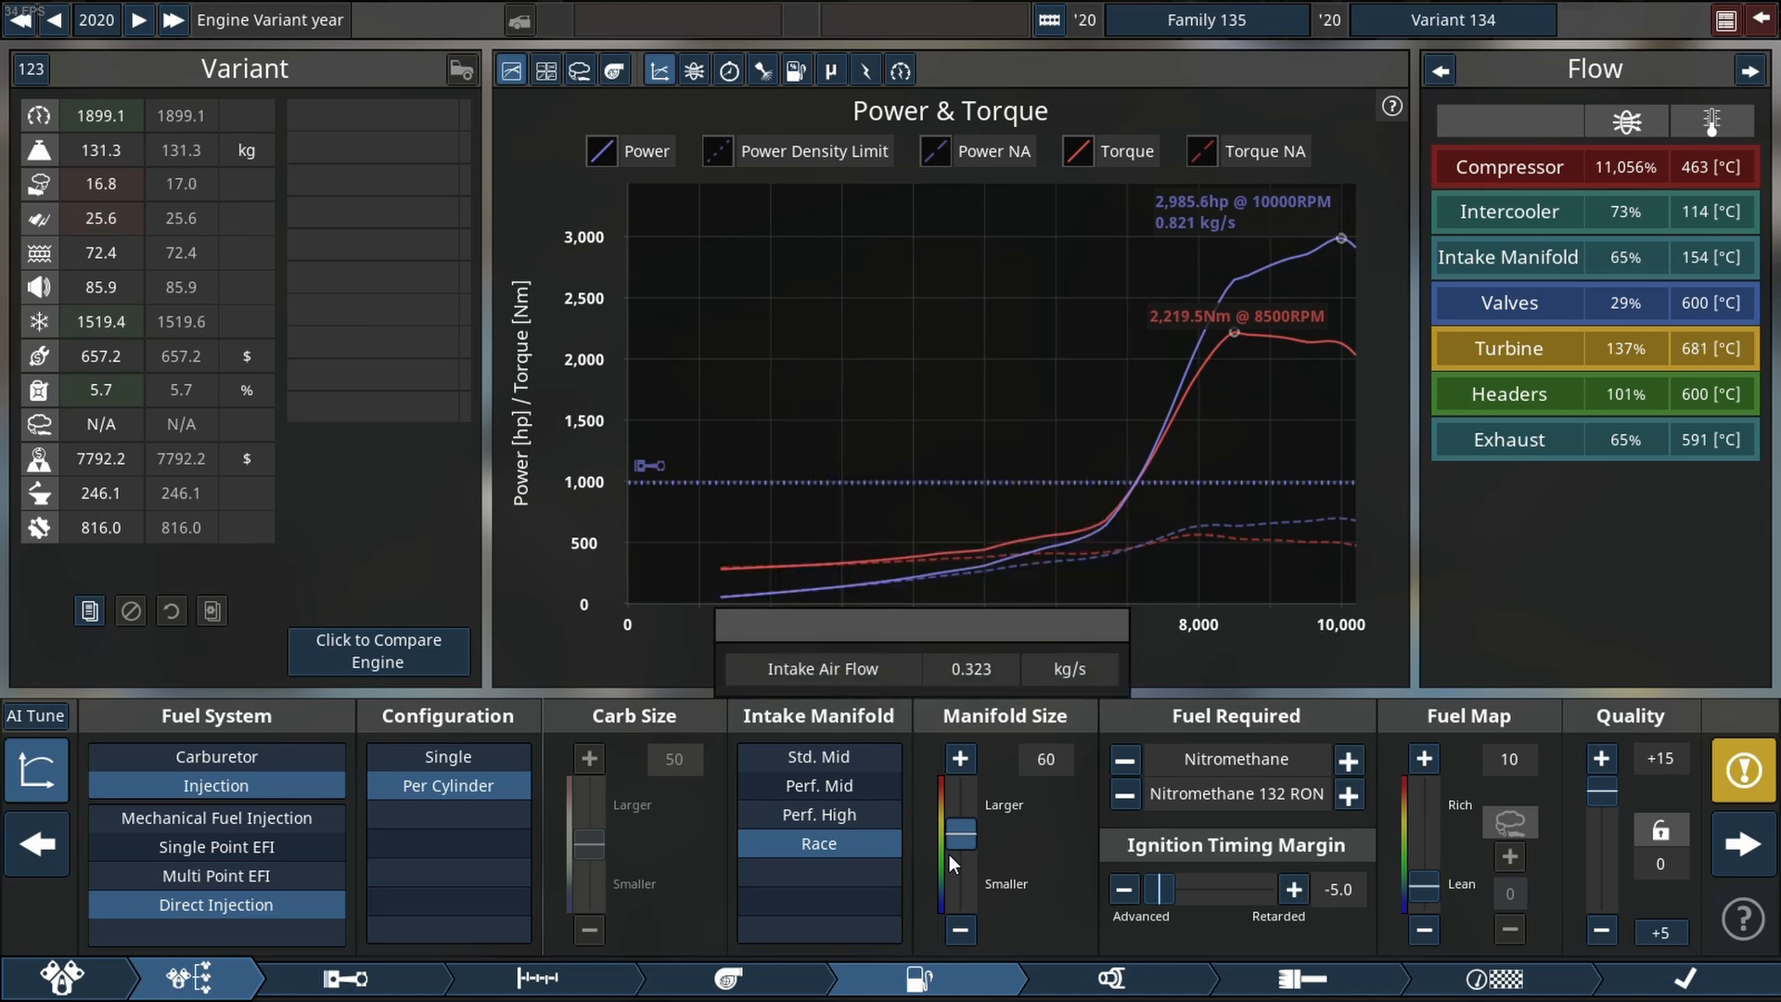
# Enlarge the intake manifold to 64, raising power to about 2,992 hp.
pyautogui.click(959, 757)
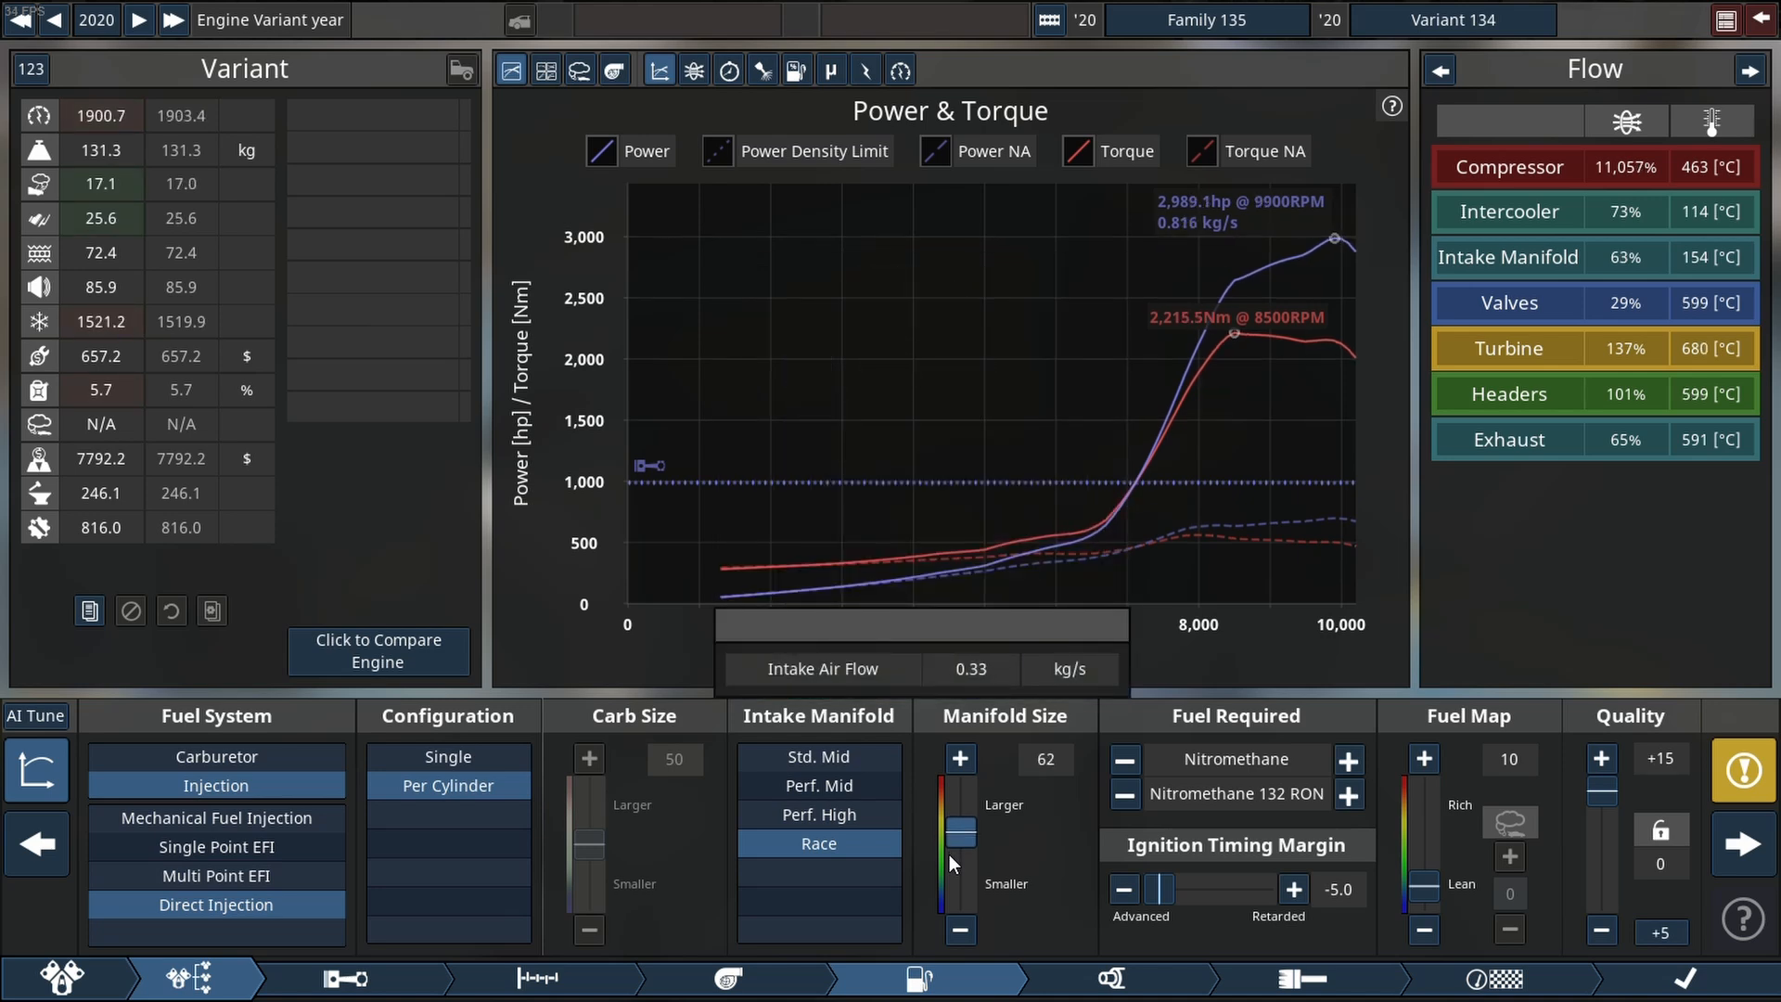
pyautogui.click(959, 759)
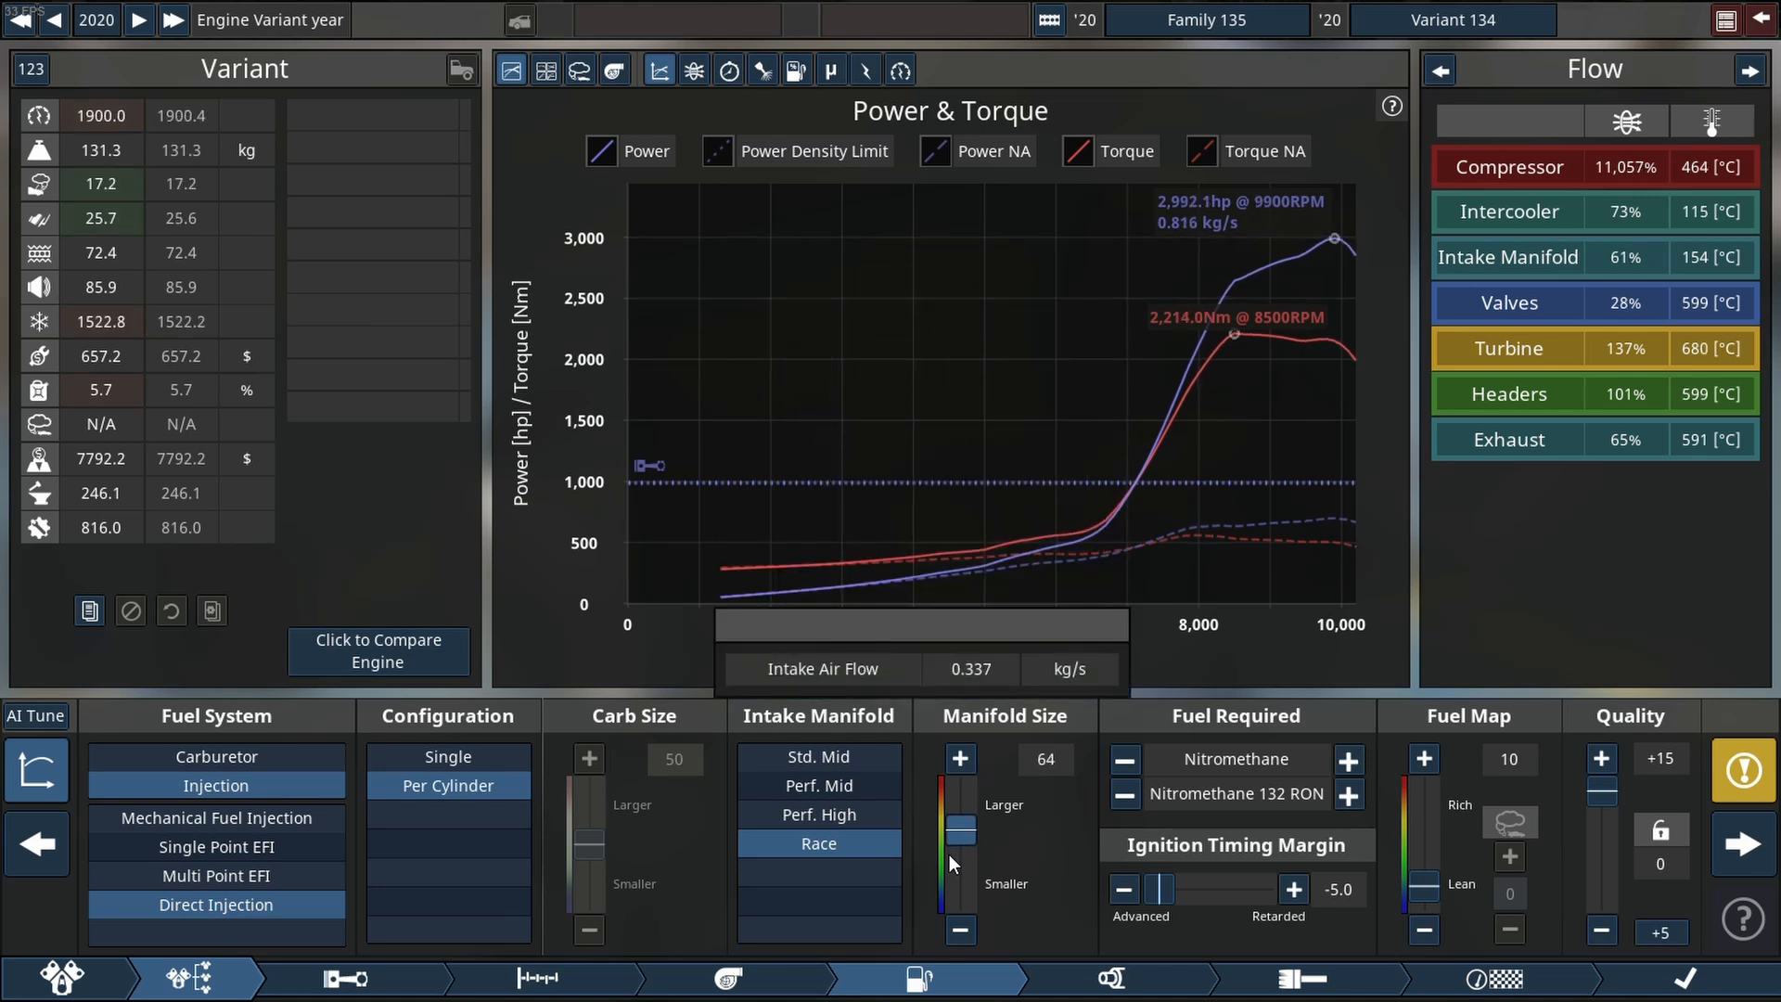
pyautogui.click(959, 757)
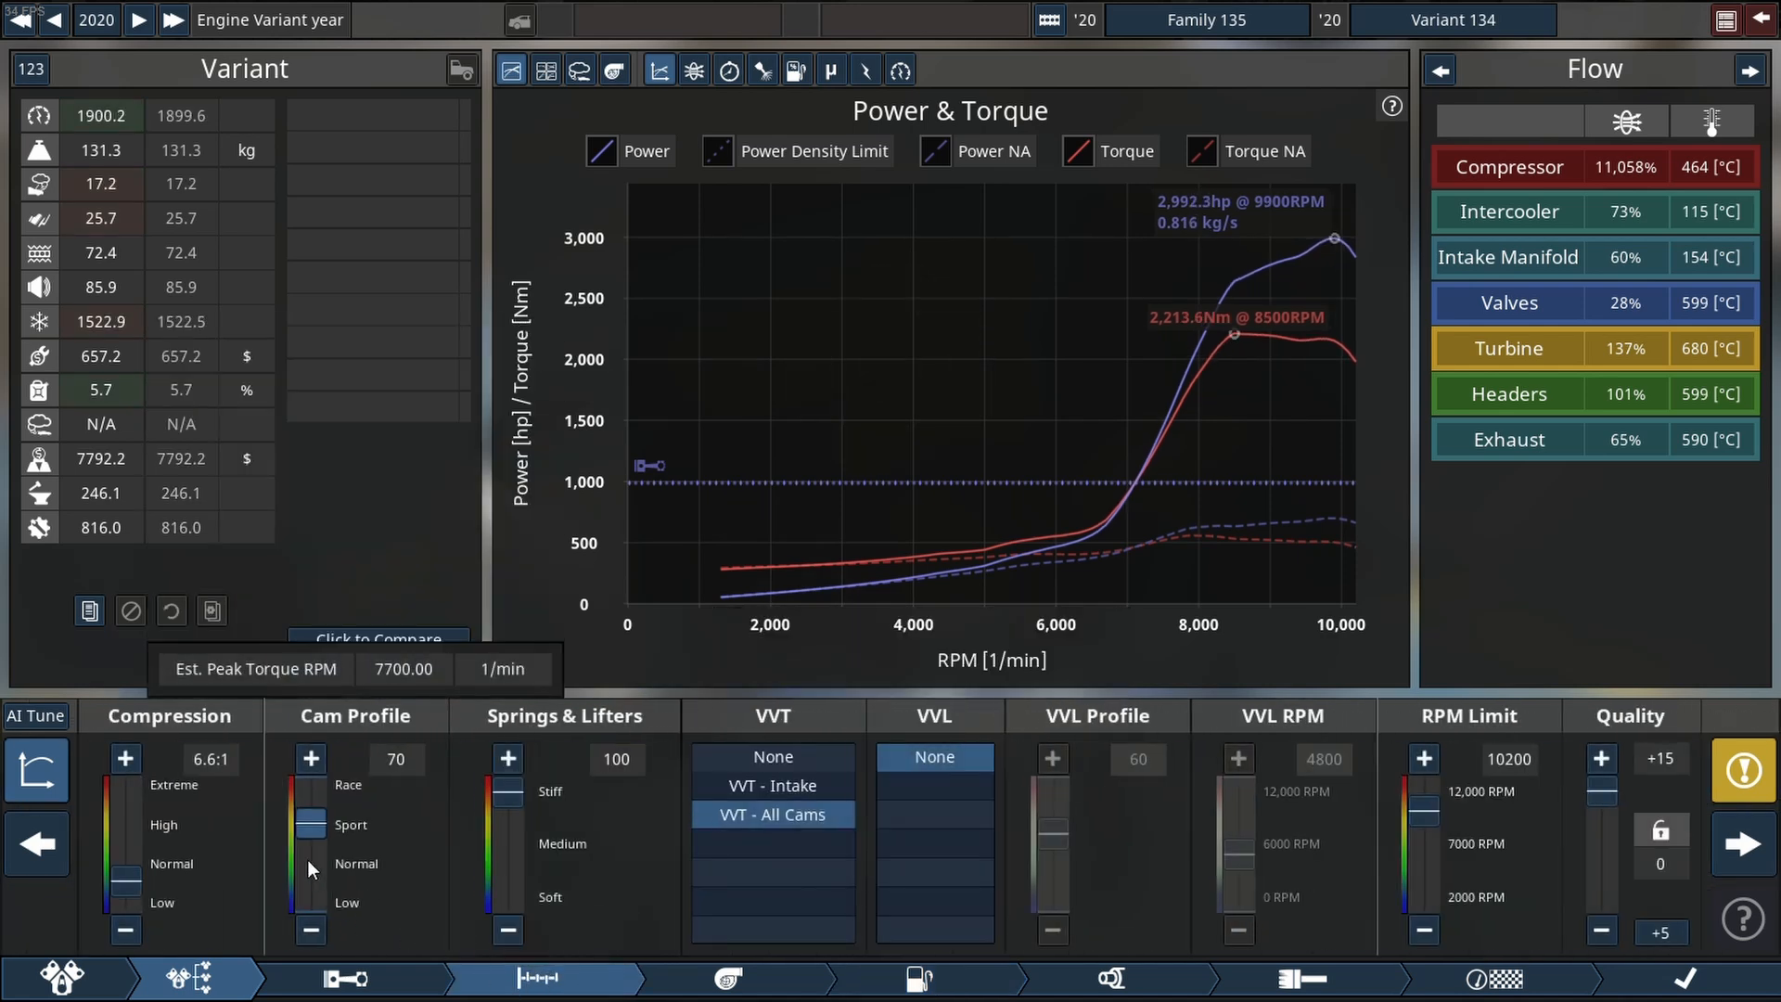
# Raise the cam profile to 74 for about 3,000 hp and bring up the dyno test bench.
pyautogui.click(310, 757)
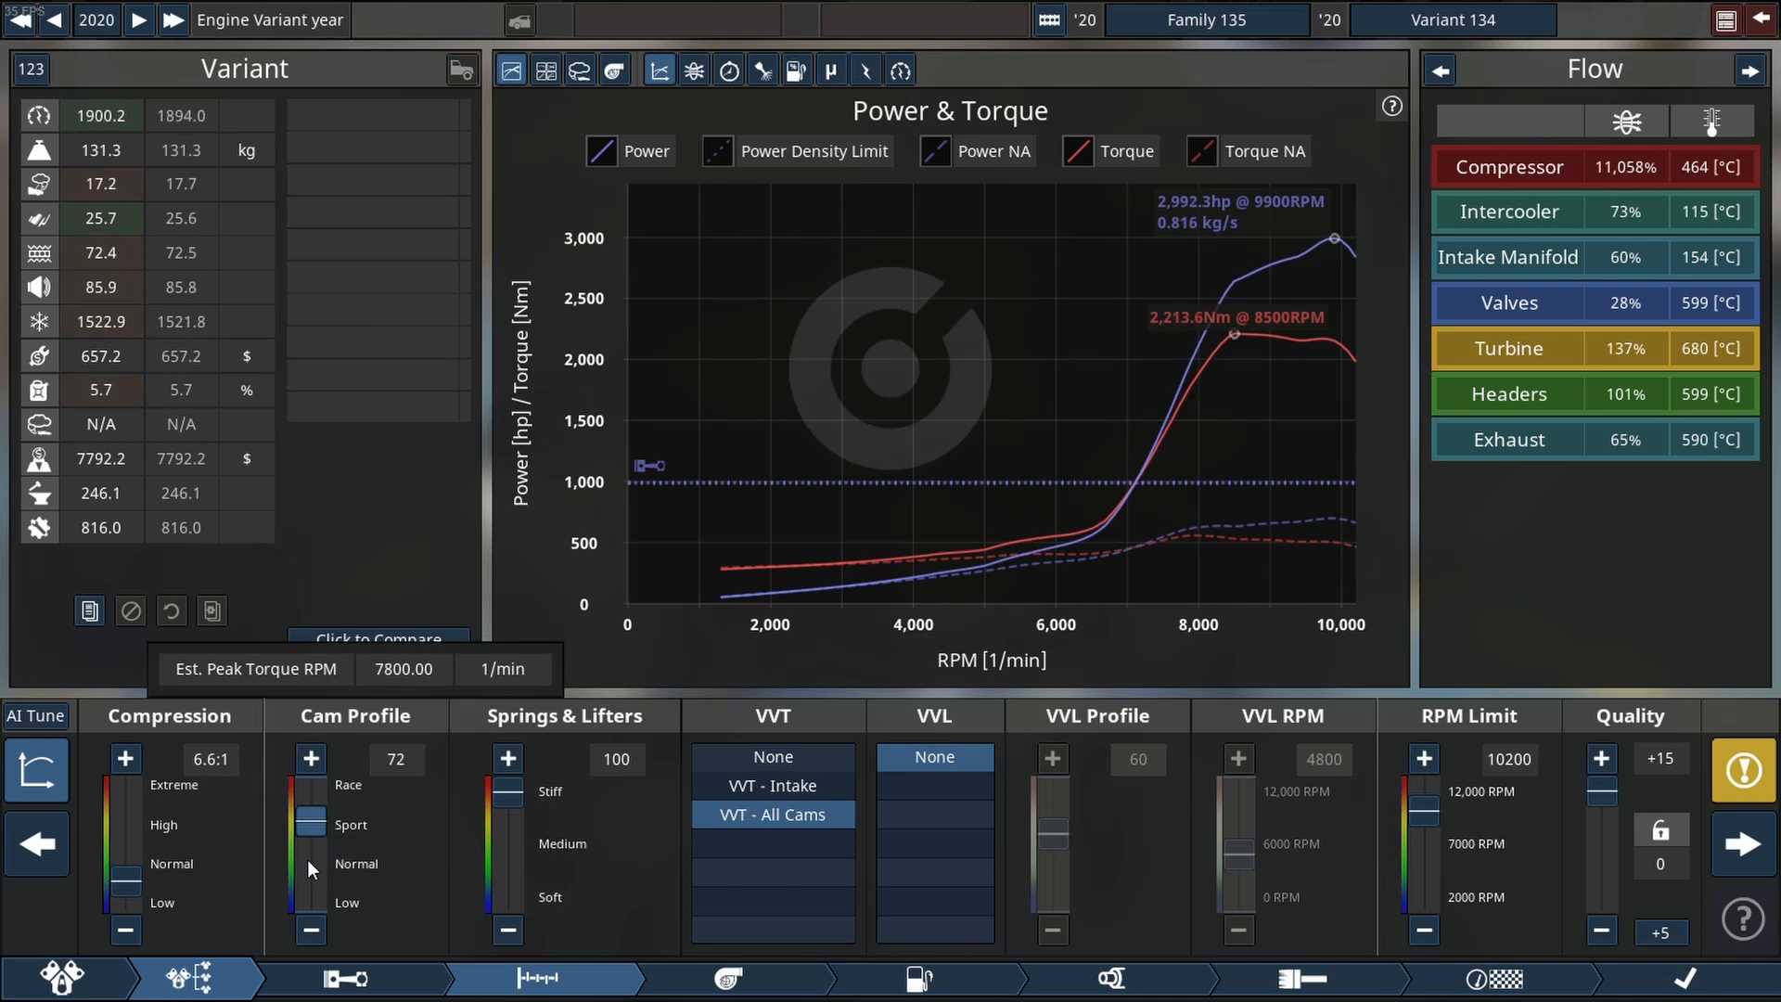
pyautogui.click(310, 757)
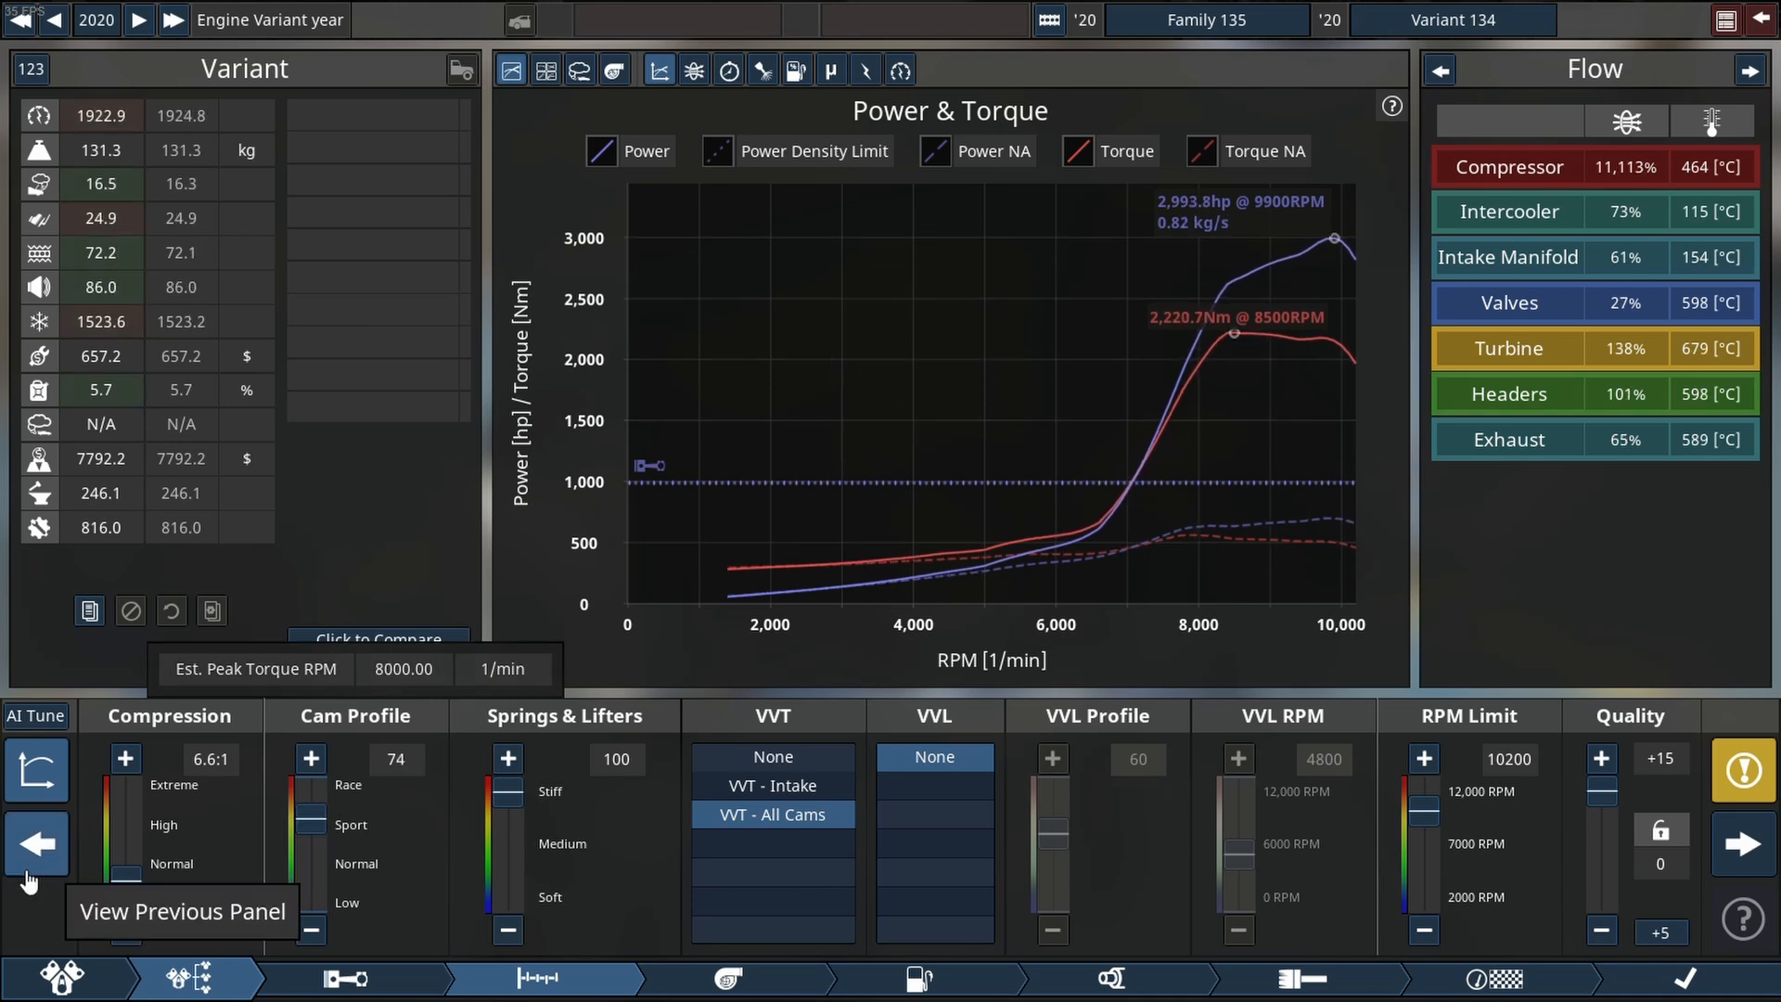
pyautogui.click(124, 929)
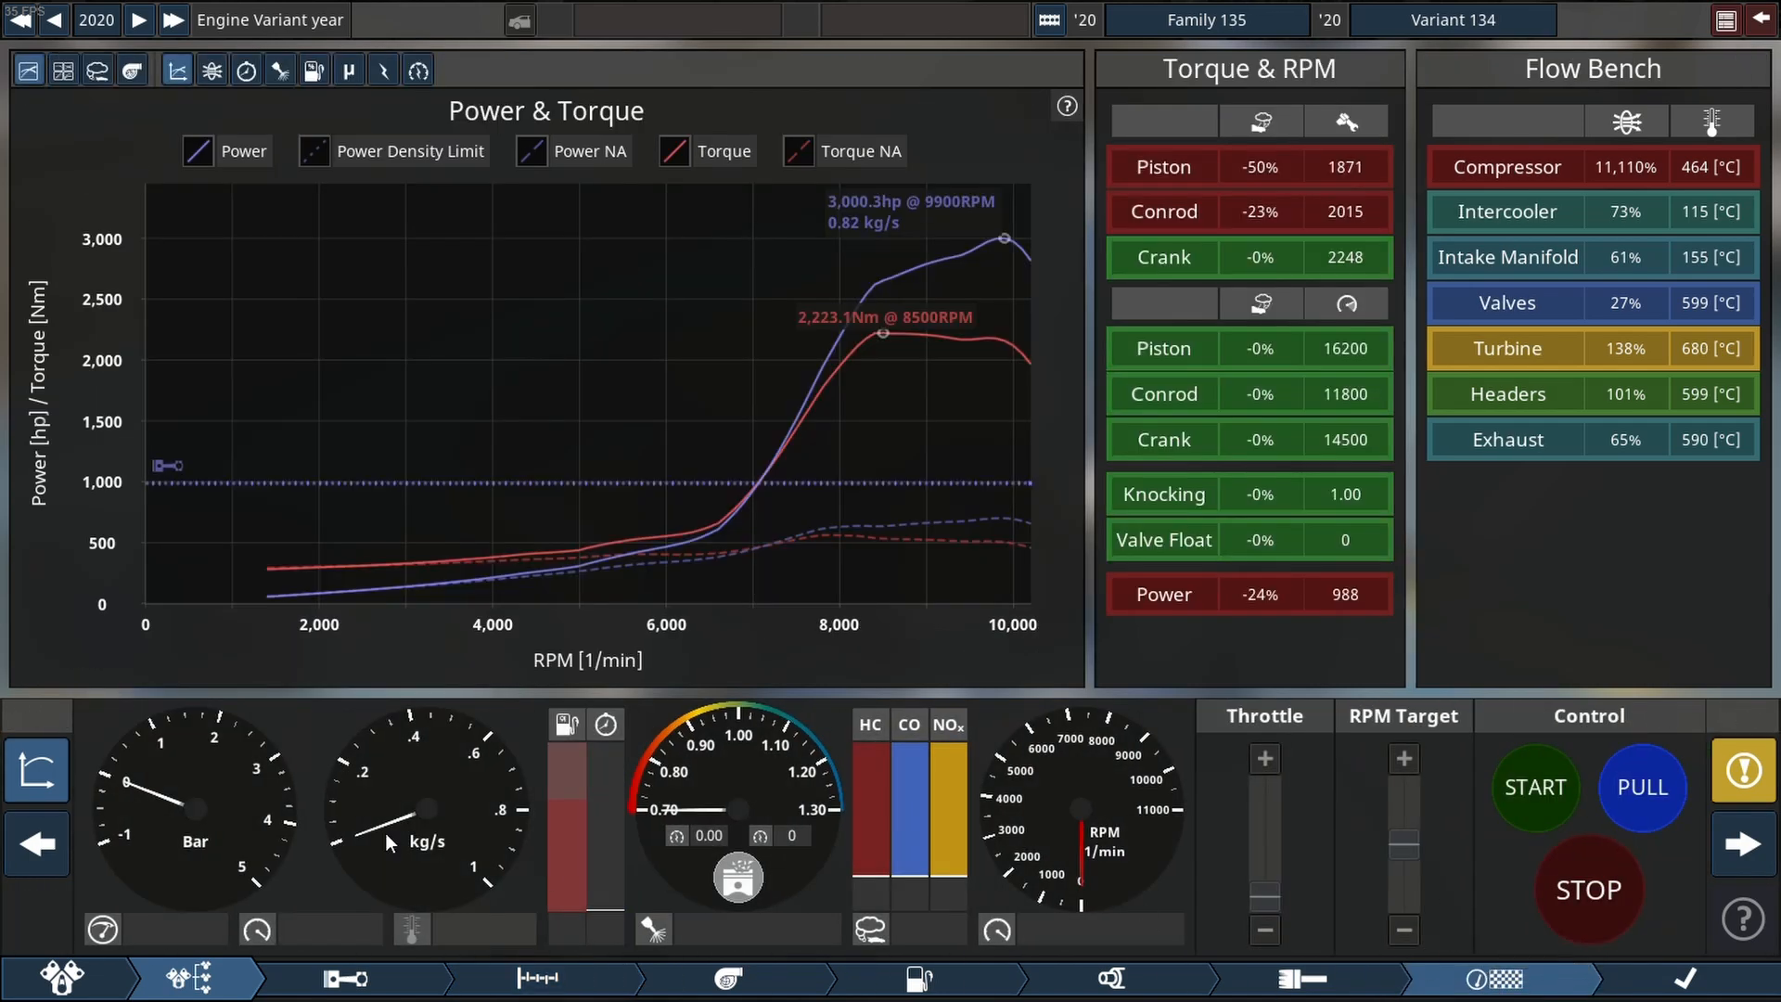
# Hide the graphs to watch the turbocharged engine running on the stand.
pyautogui.click(37, 768)
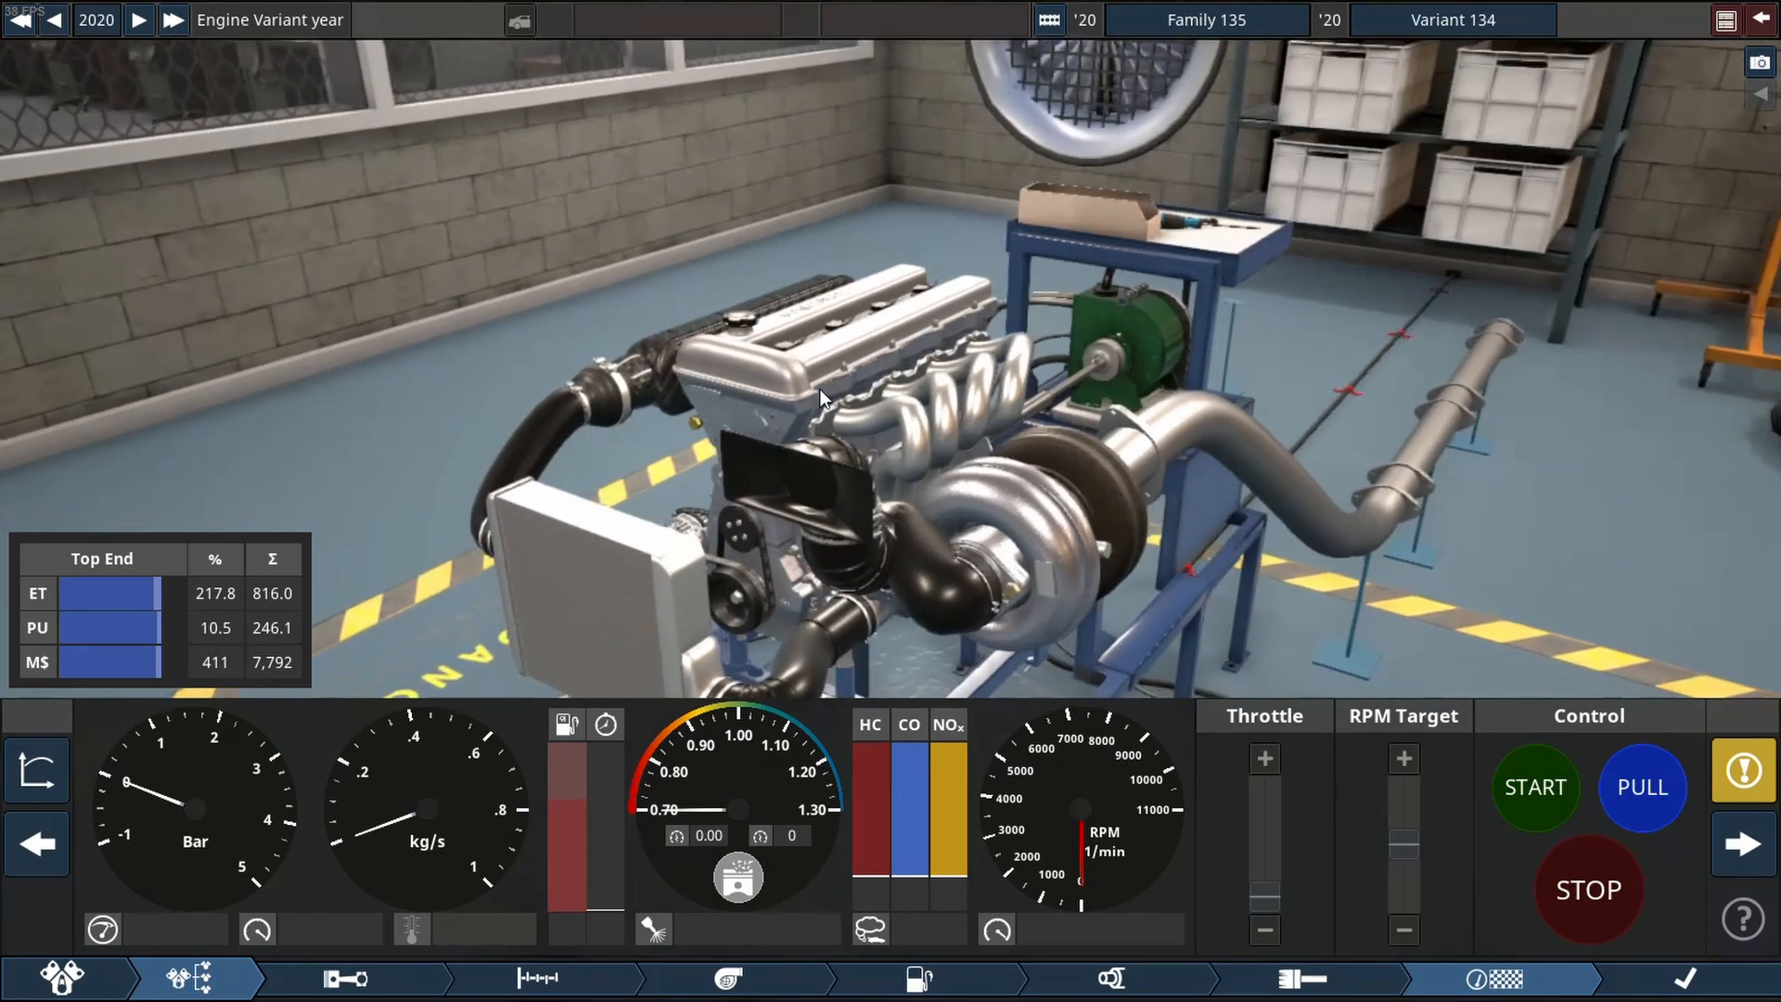
pyautogui.moveTo(37, 770)
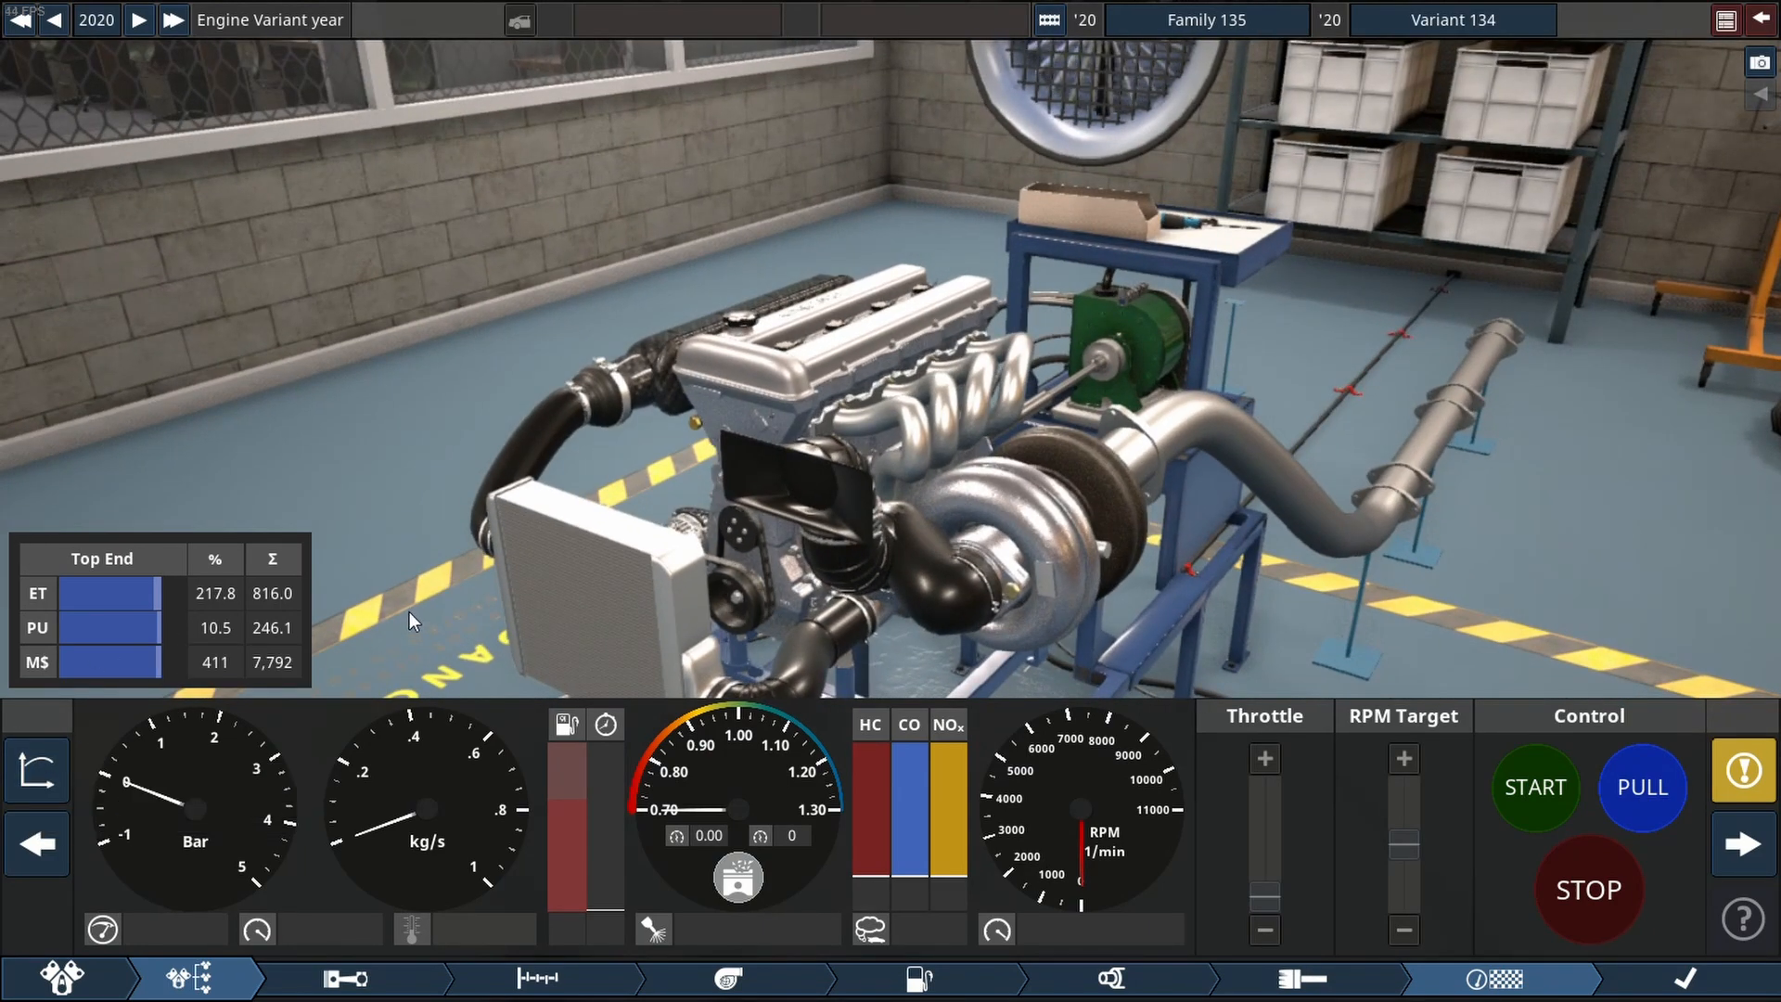
pyautogui.moveTo(37, 770)
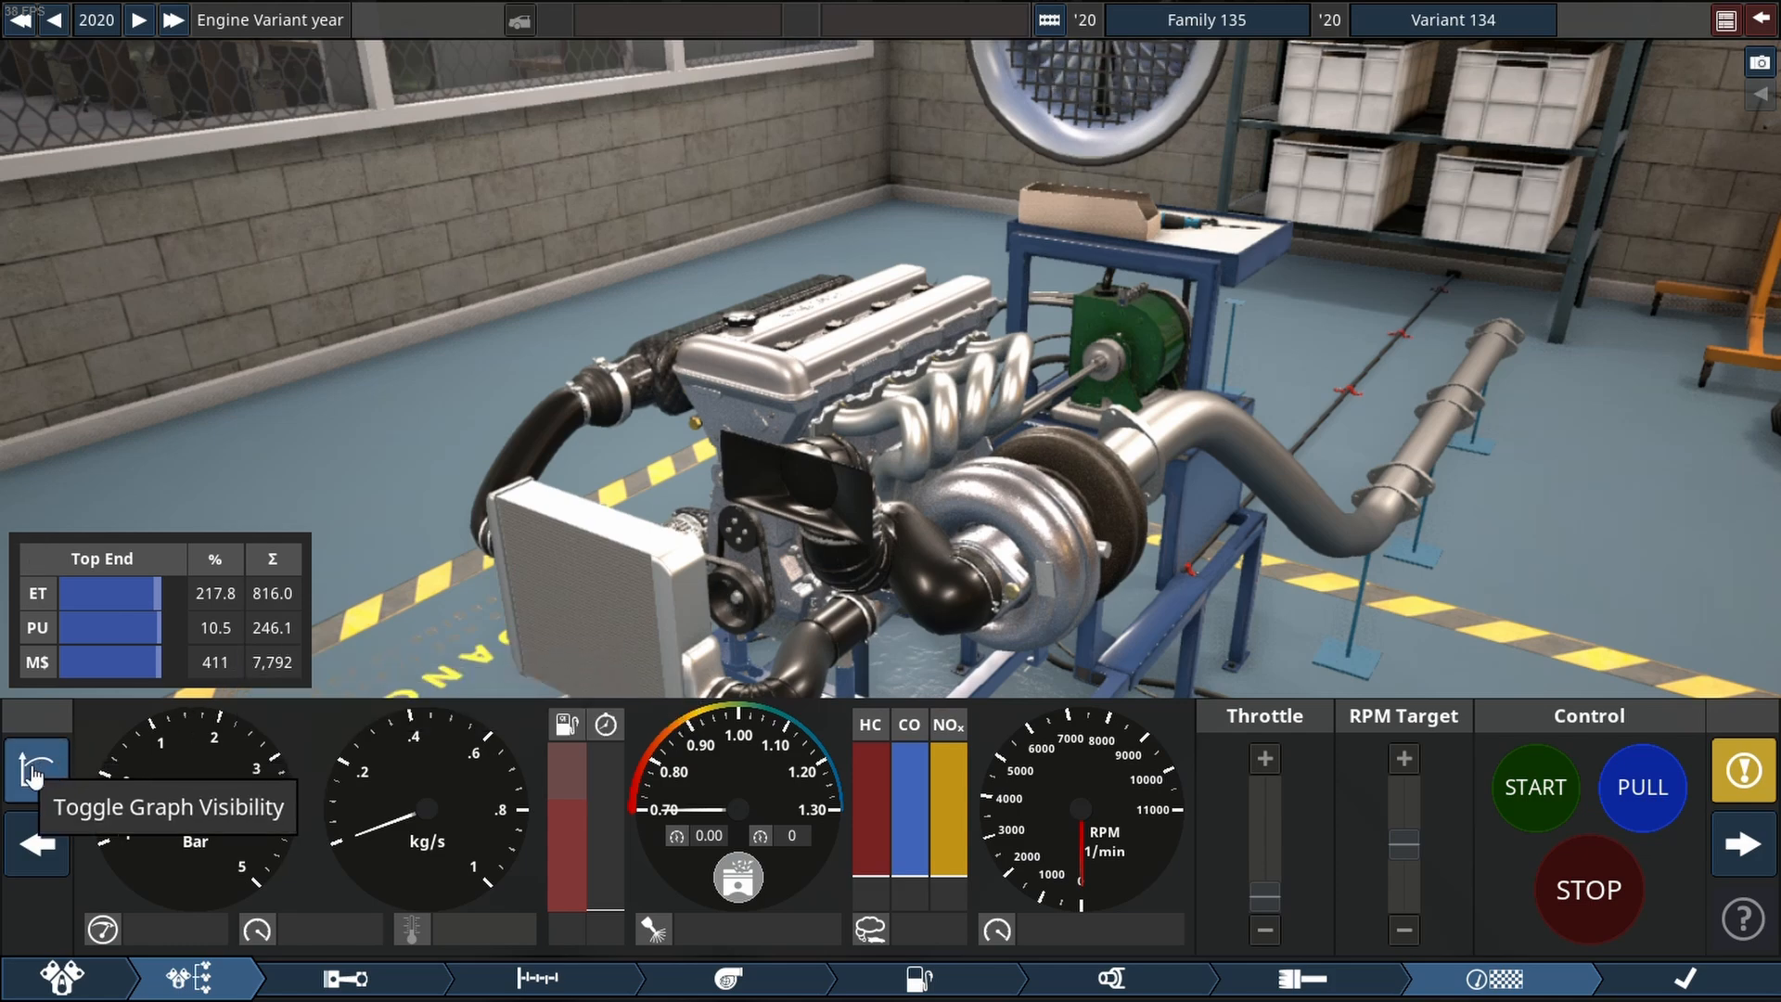
pyautogui.moveTo(1641, 787)
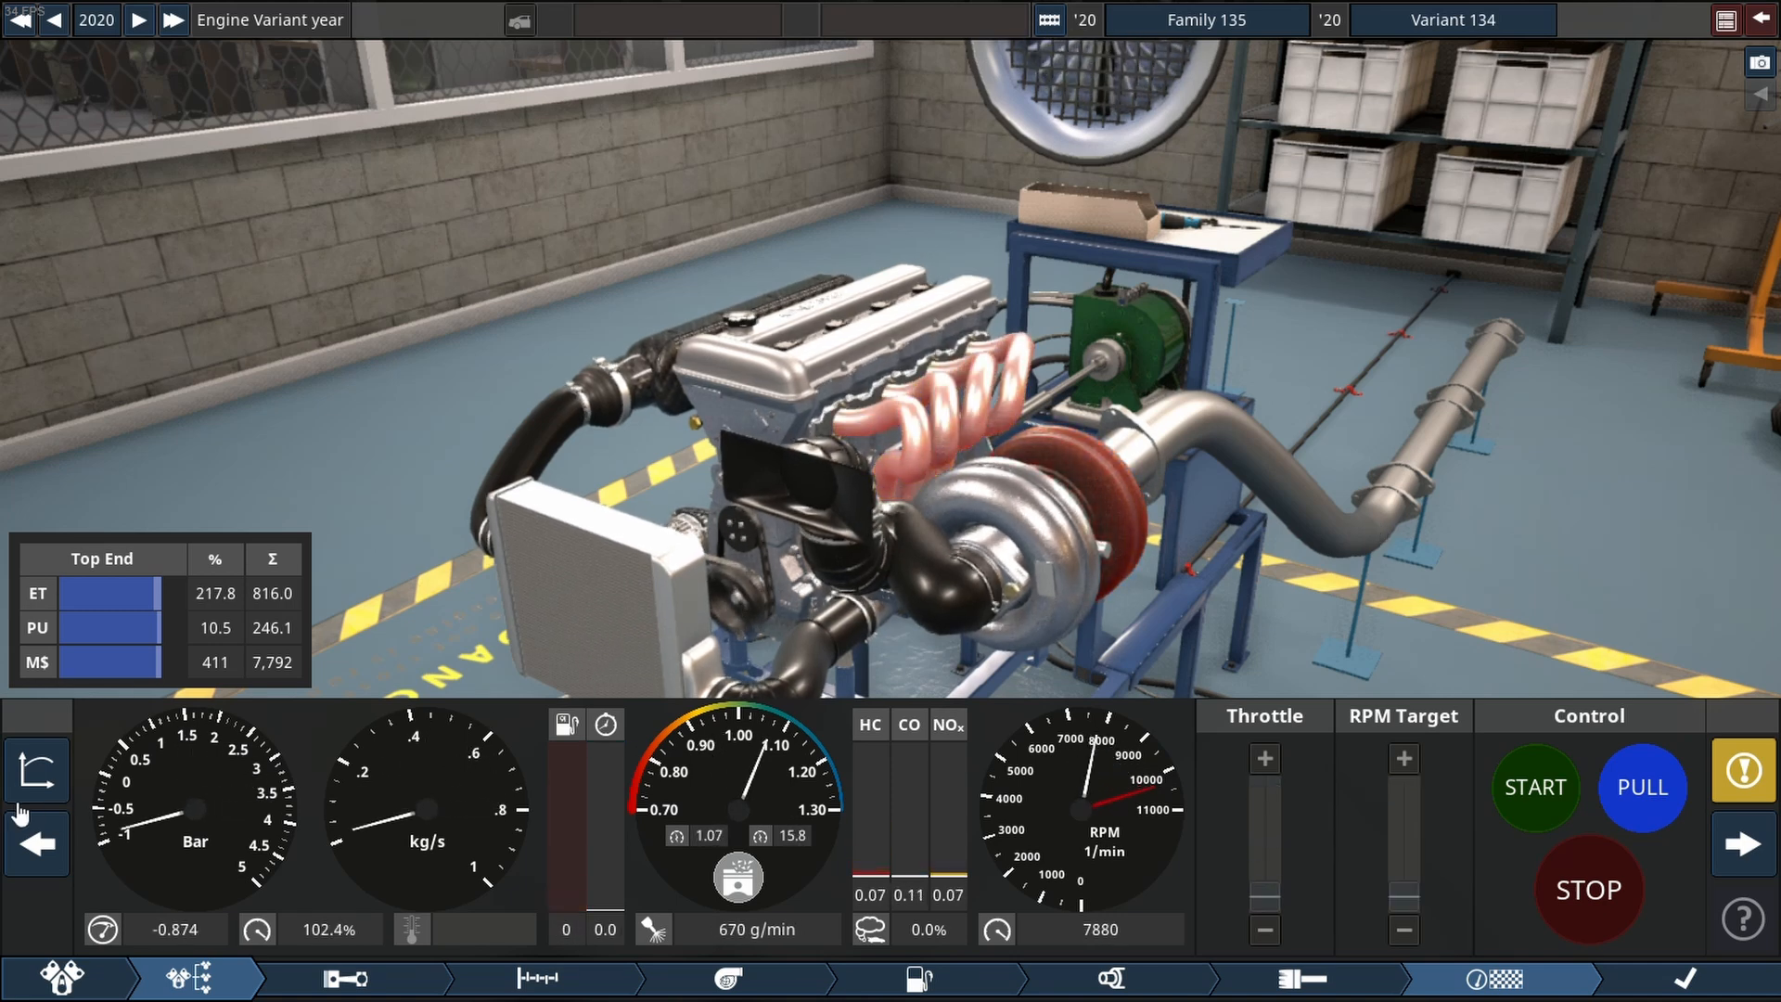
pyautogui.moveTo(37, 772)
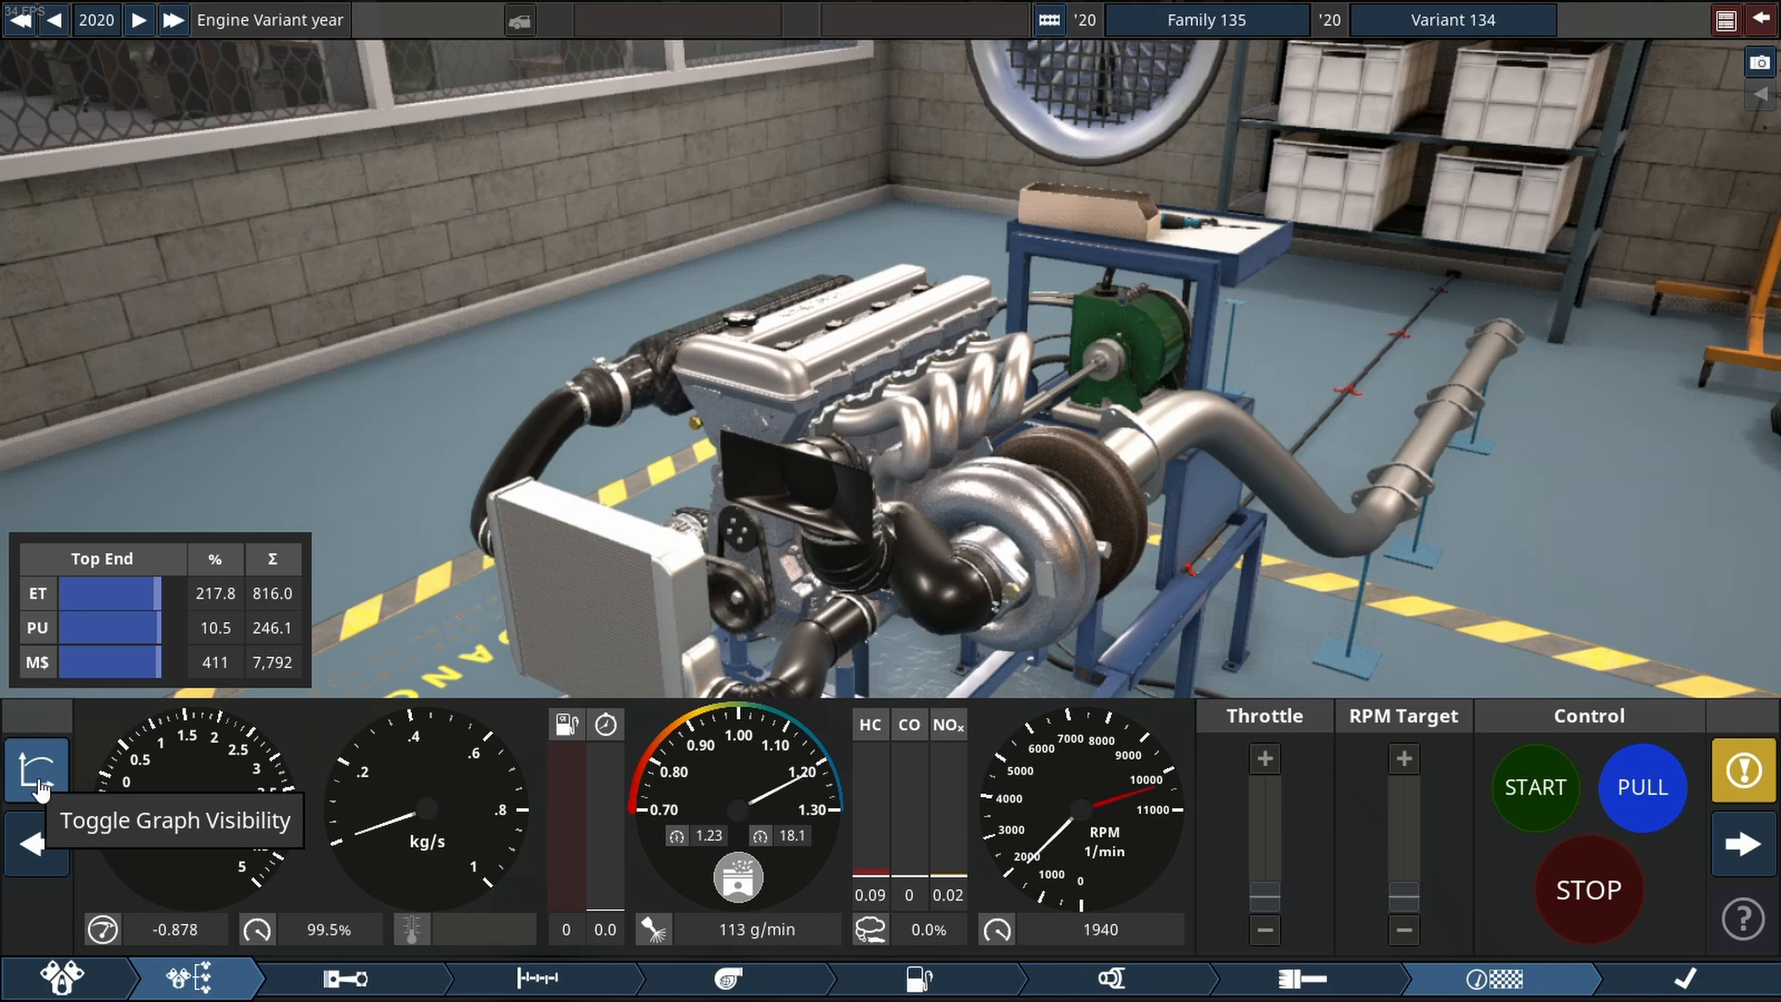
# Run a full dyno pull, then show the summary: 1602 cc inline-four, 3000.3 hp at 9900 RPM, 2223.1 Nm.
pyautogui.click(37, 770)
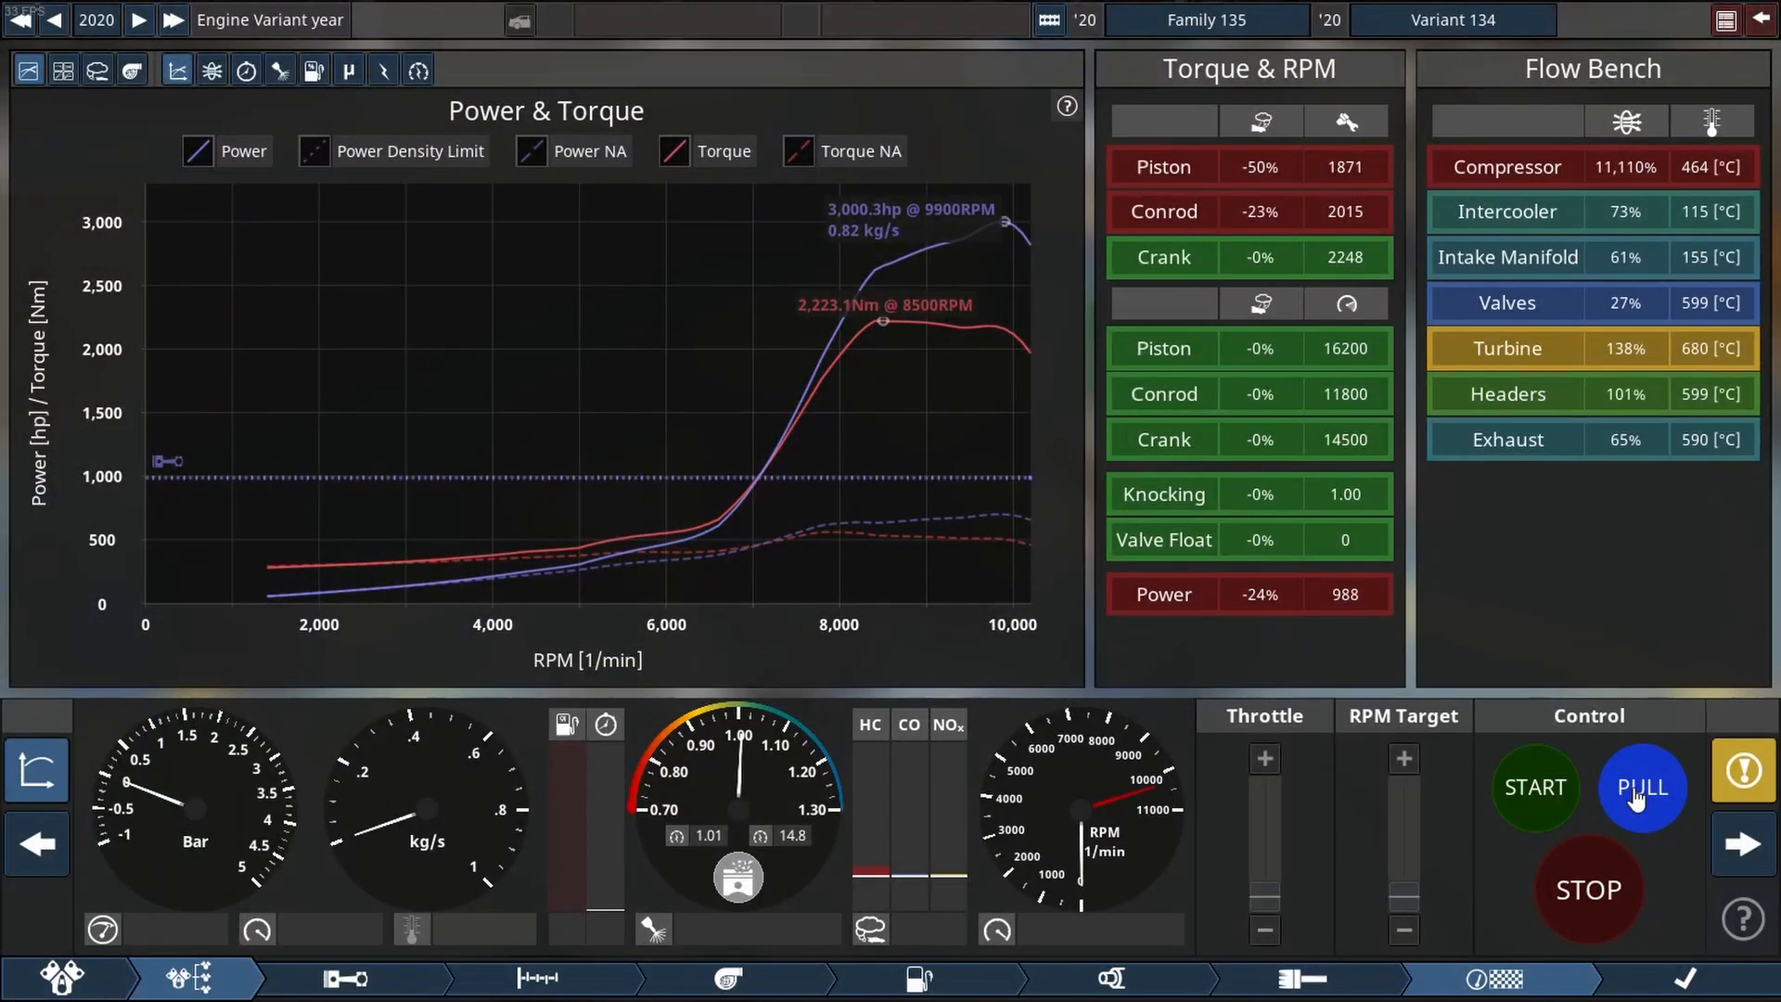
pyautogui.click(1642, 787)
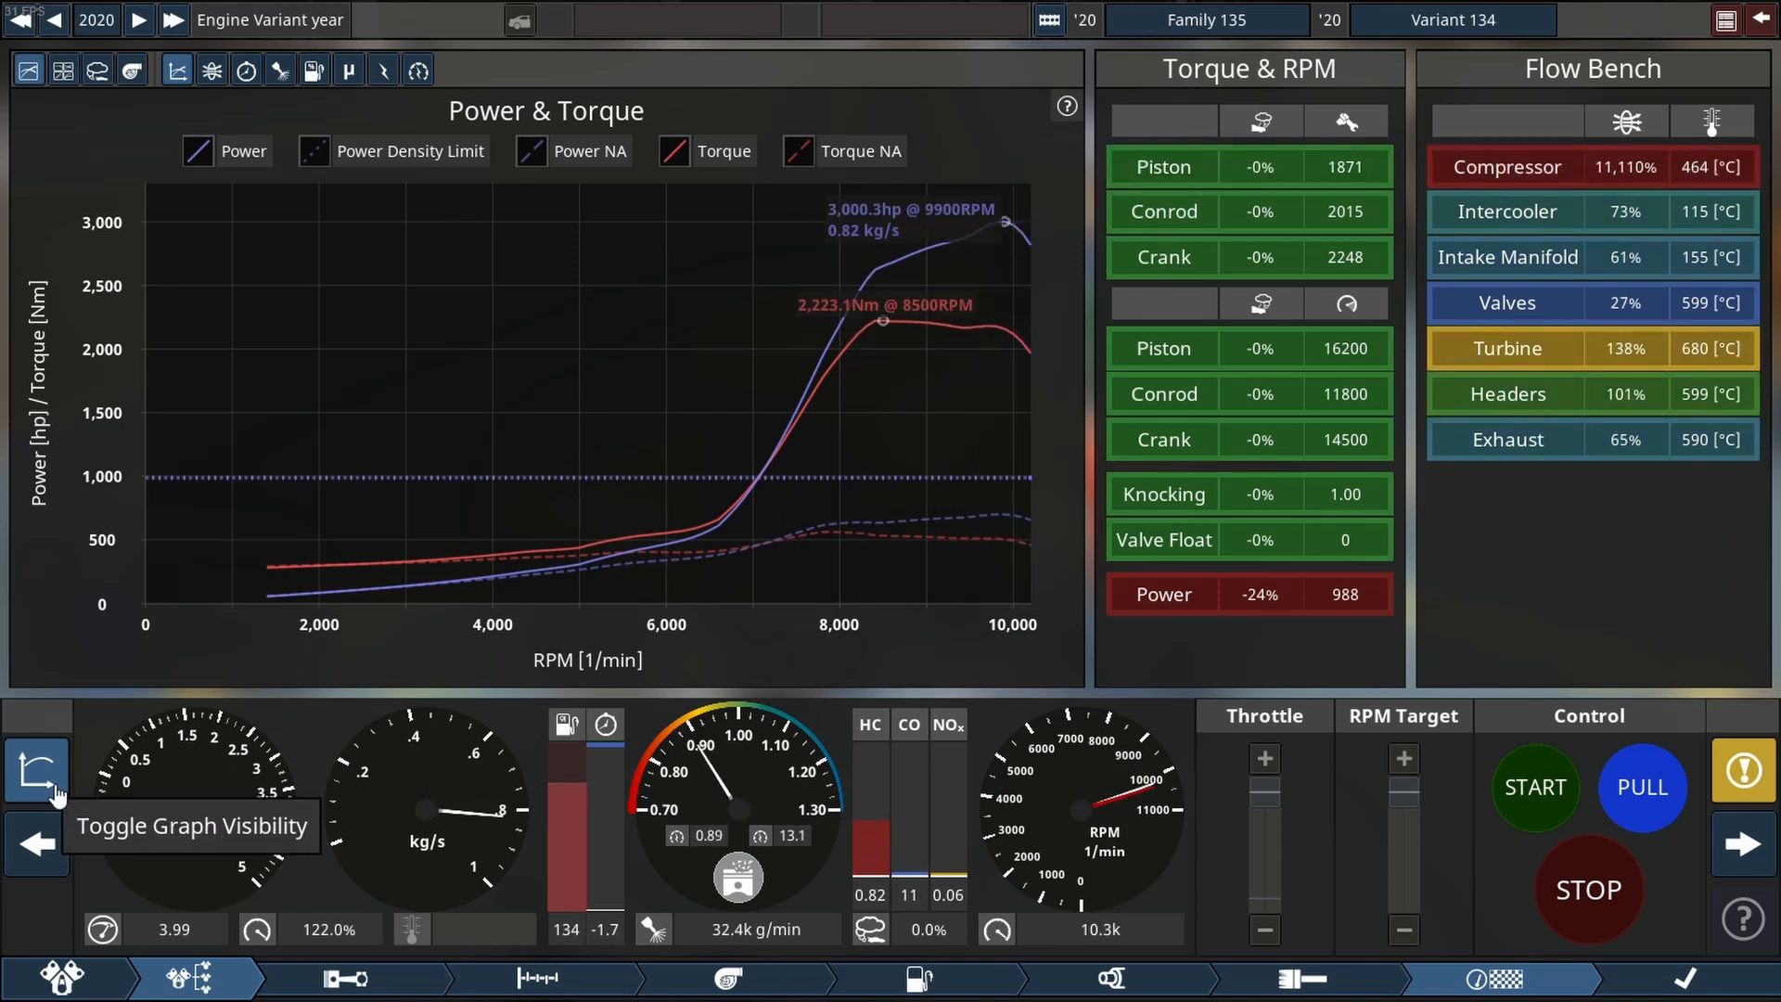
pyautogui.click(37, 770)
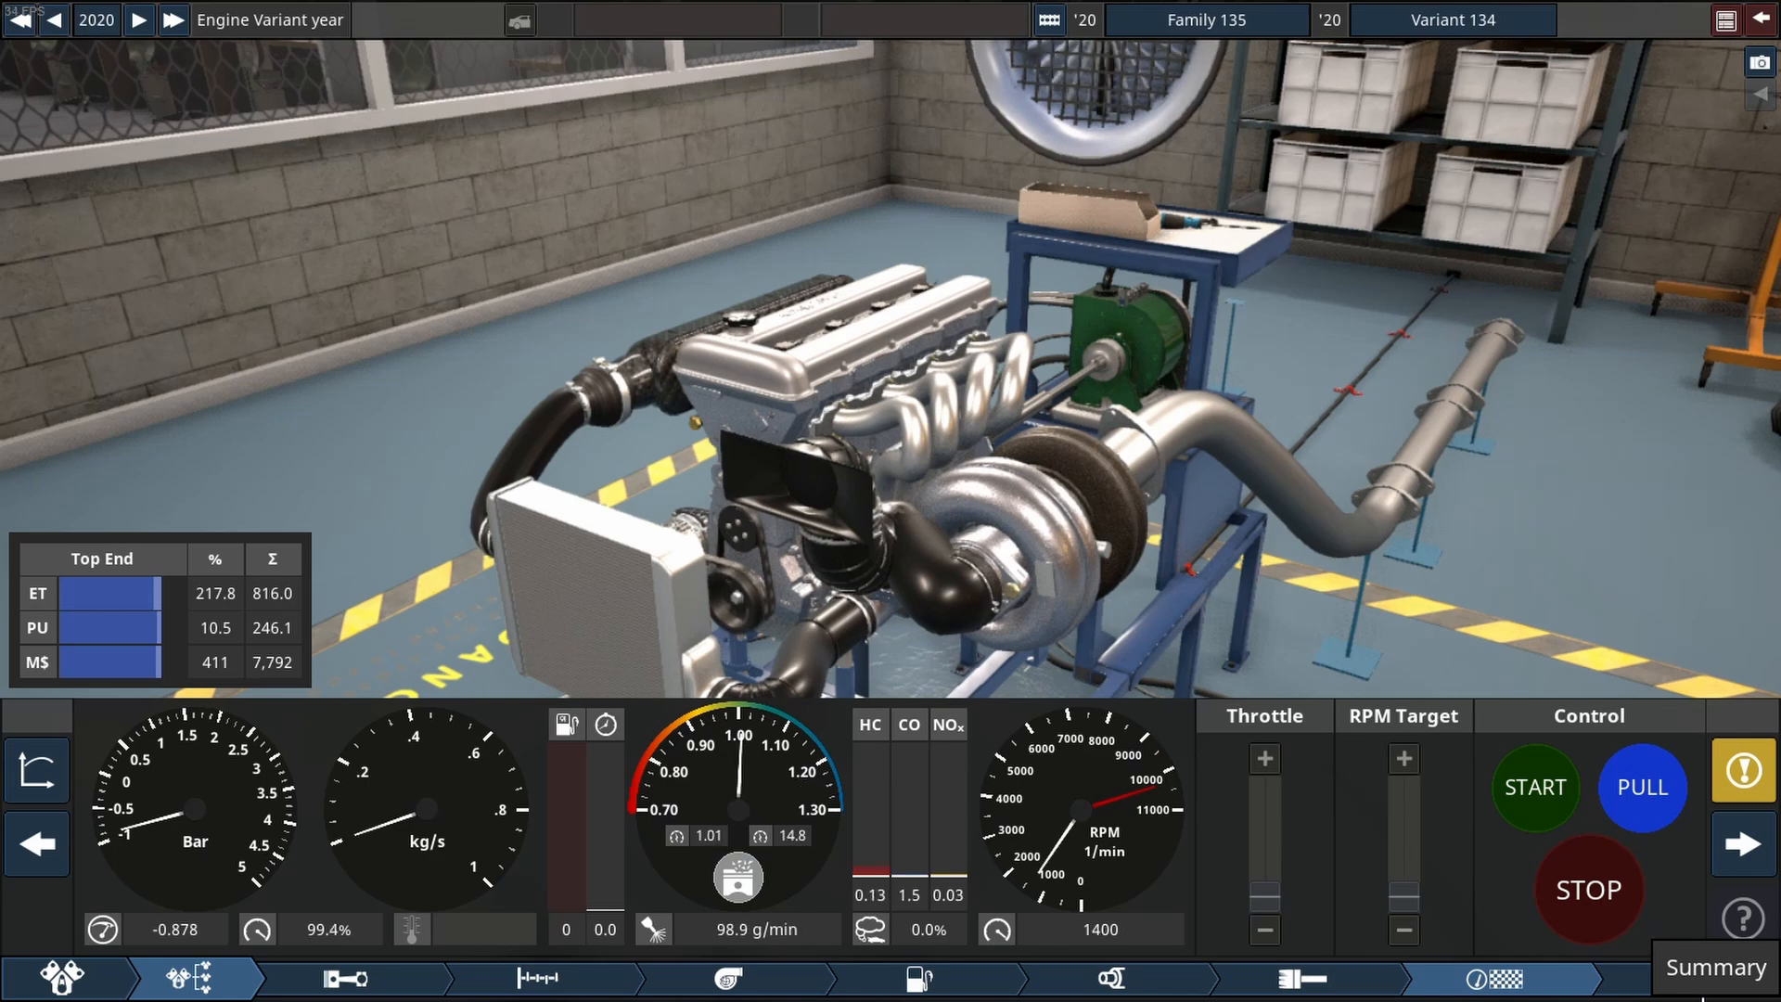
pyautogui.click(1714, 967)
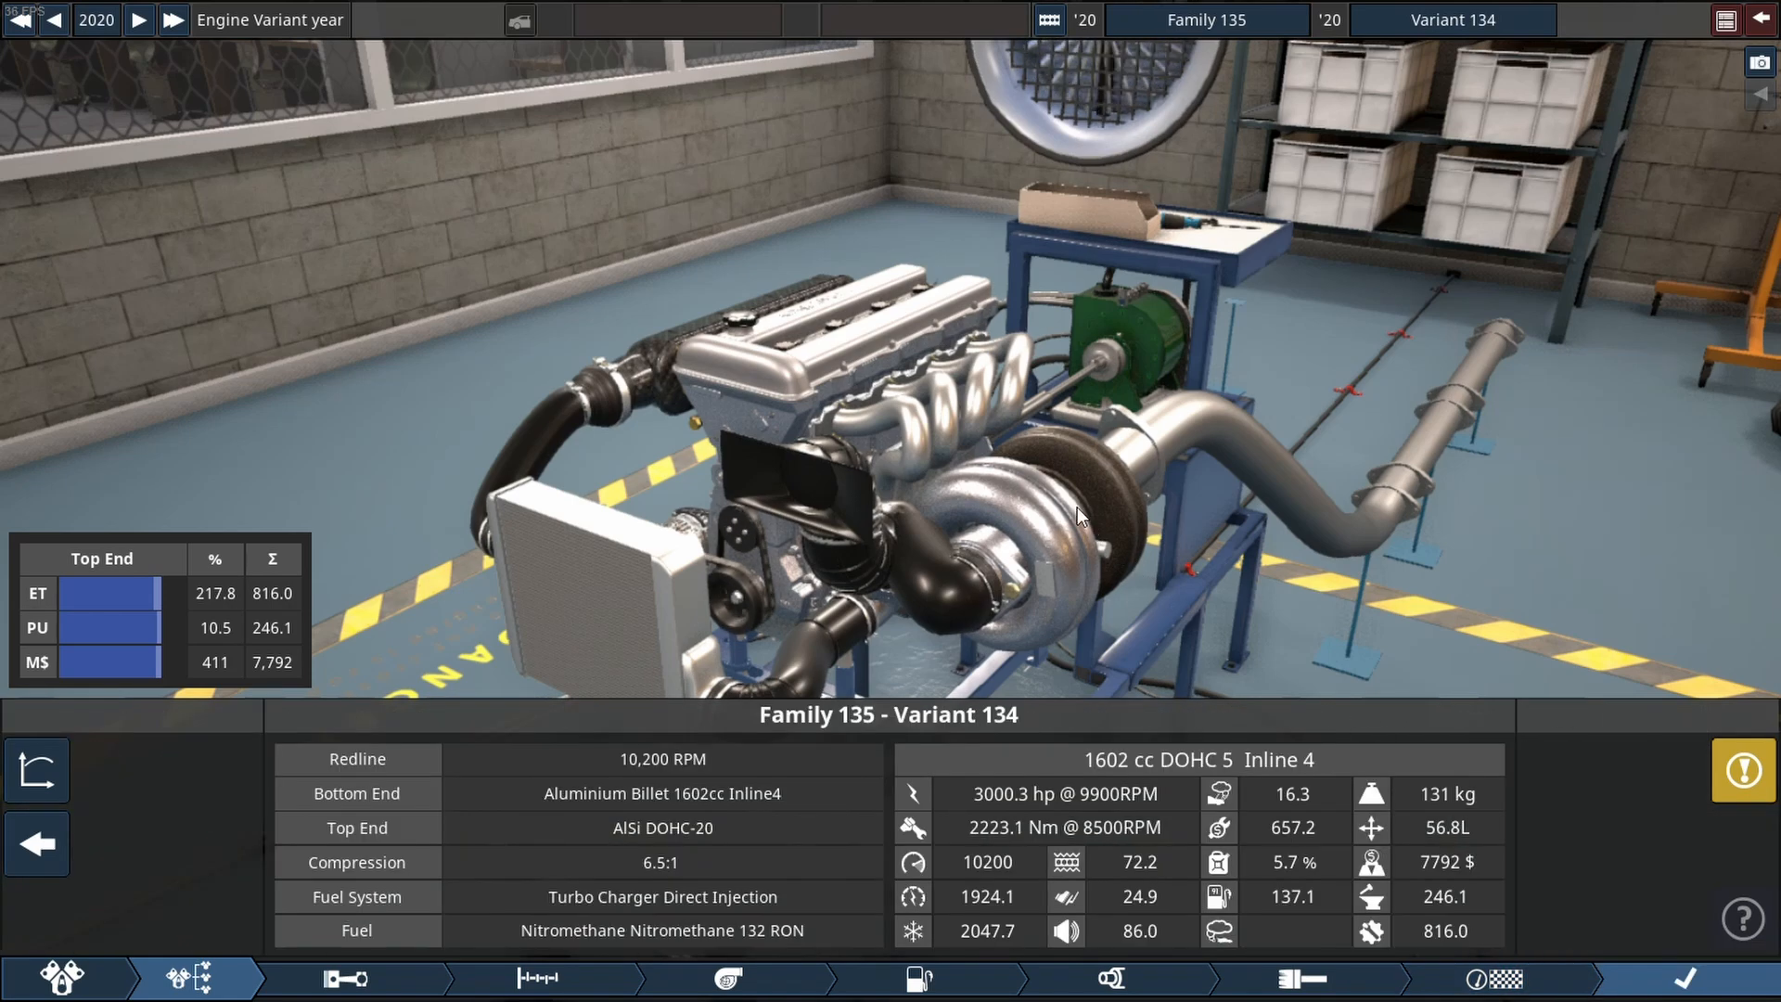